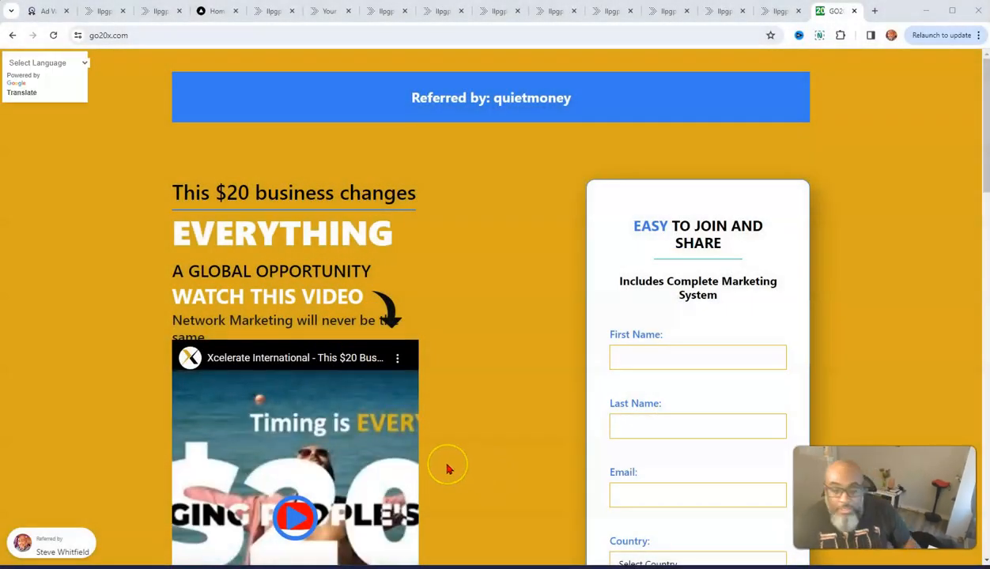
pyautogui.moveTo(447, 468)
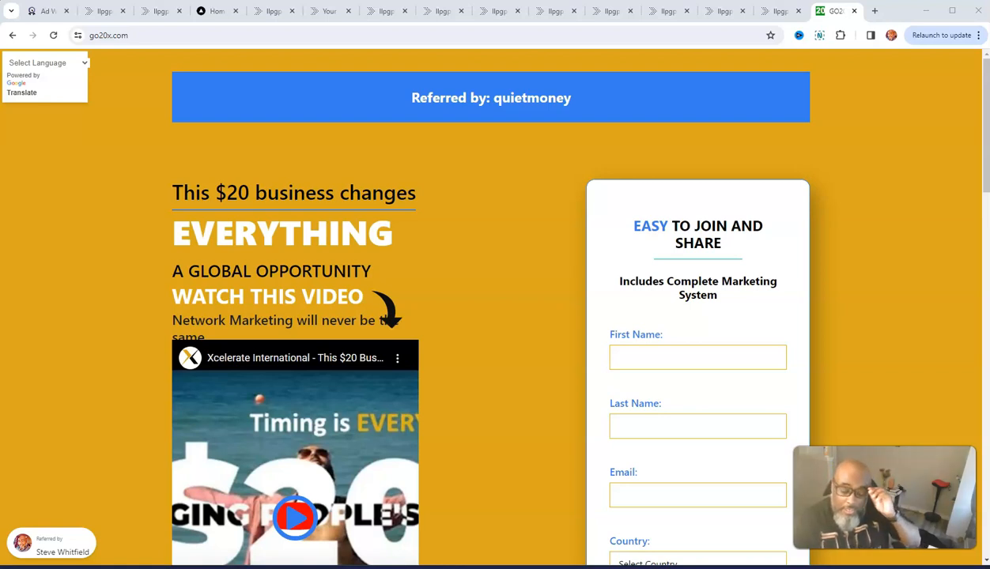
# Scroll down the go20x.com page until the full sign-up form and Save My Spot button show
pyautogui.scroll(-3)
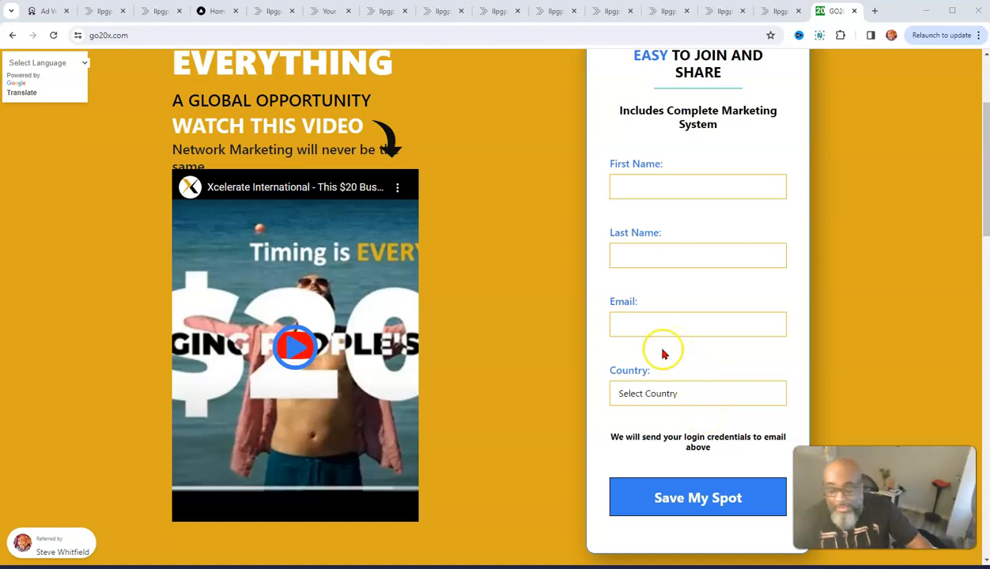
pyautogui.scroll(-3)
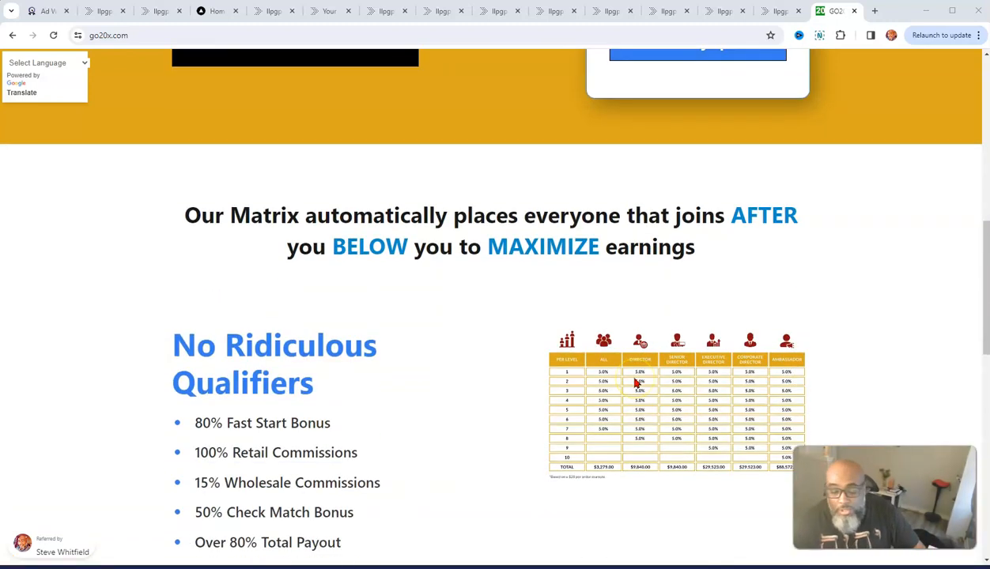
pyautogui.scroll(-3)
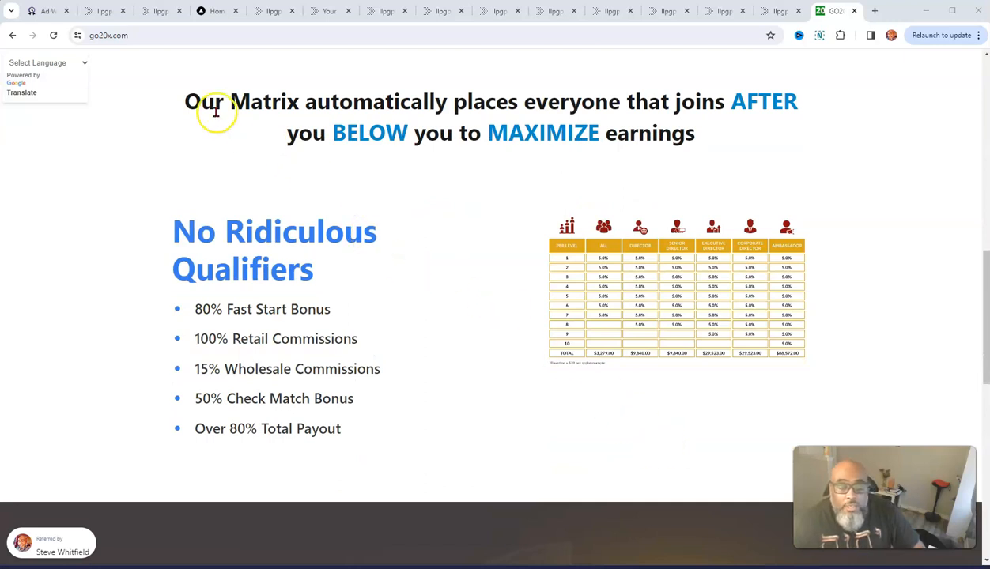
pyautogui.moveTo(726, 249)
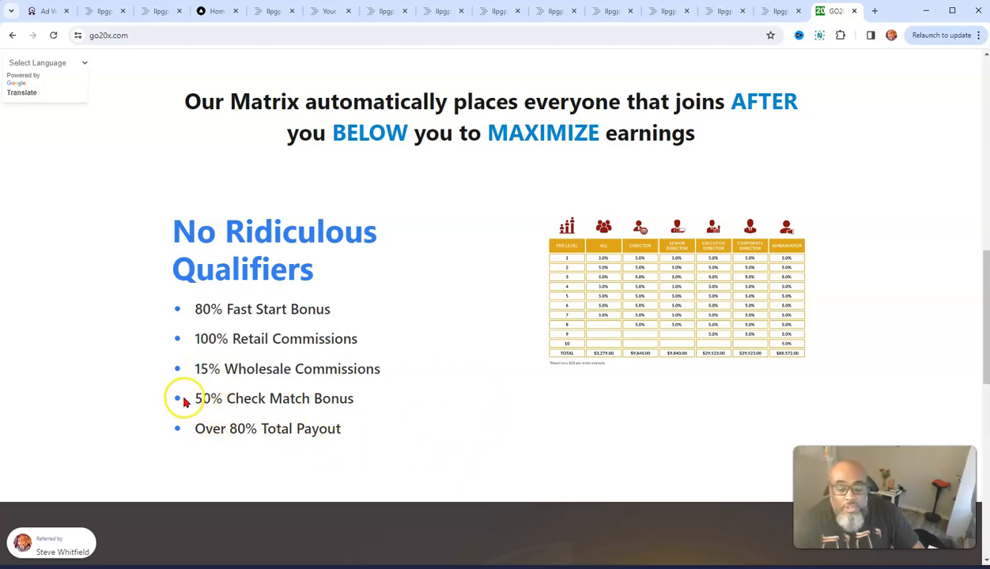
pyautogui.doubleClick(273, 397)
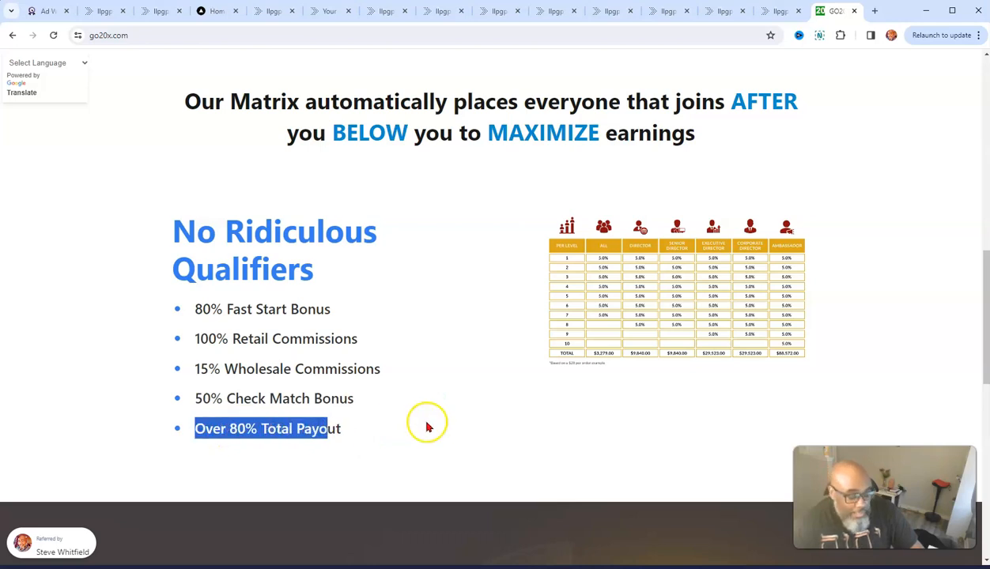
pyautogui.scroll(-3)
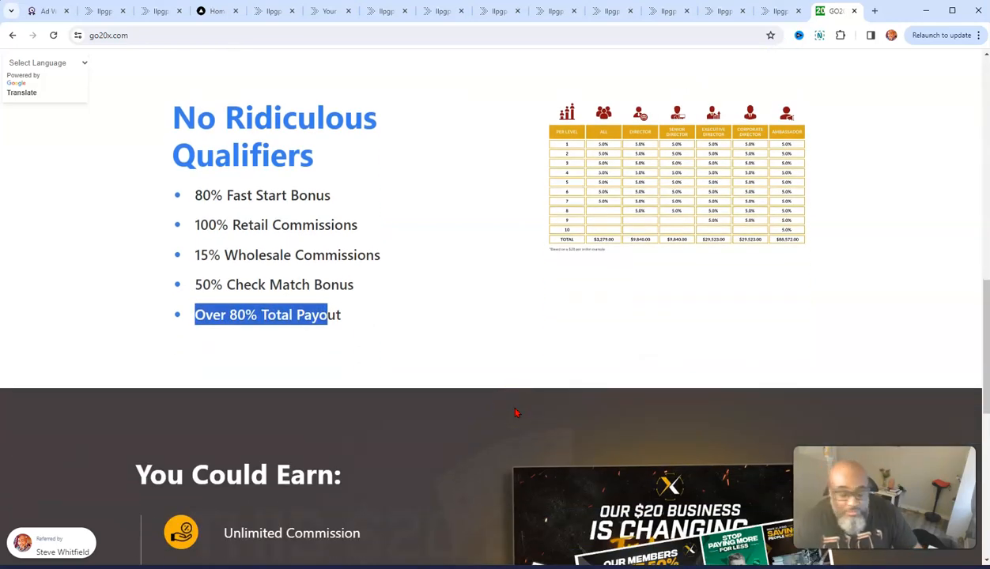
pyautogui.scroll(-3)
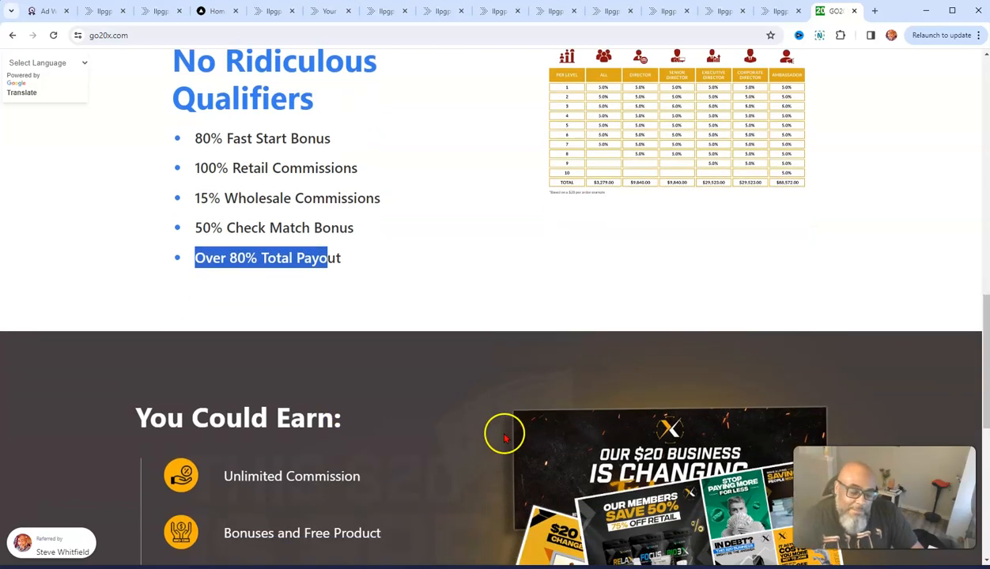
pyautogui.scroll(-3)
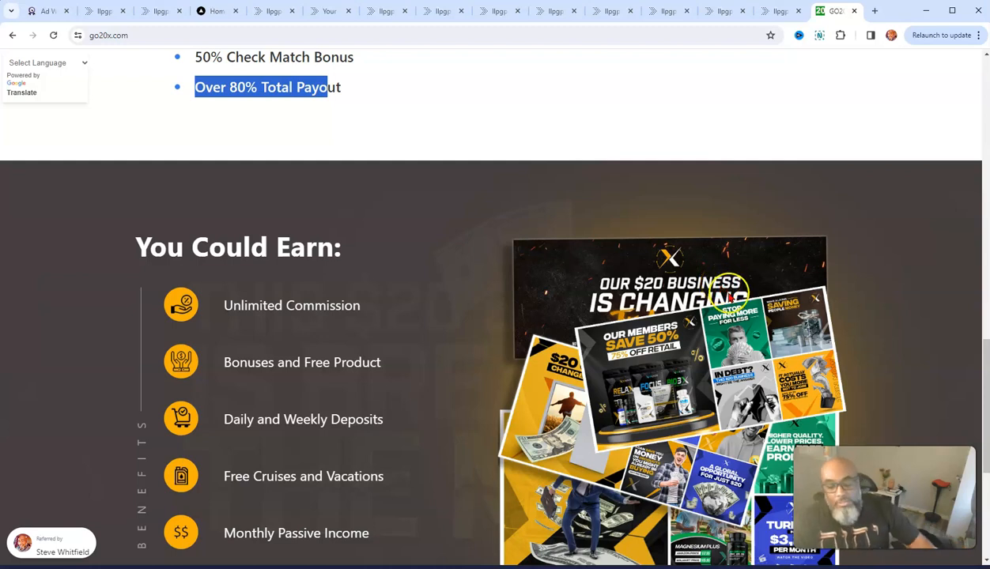
pyautogui.scroll(-3)
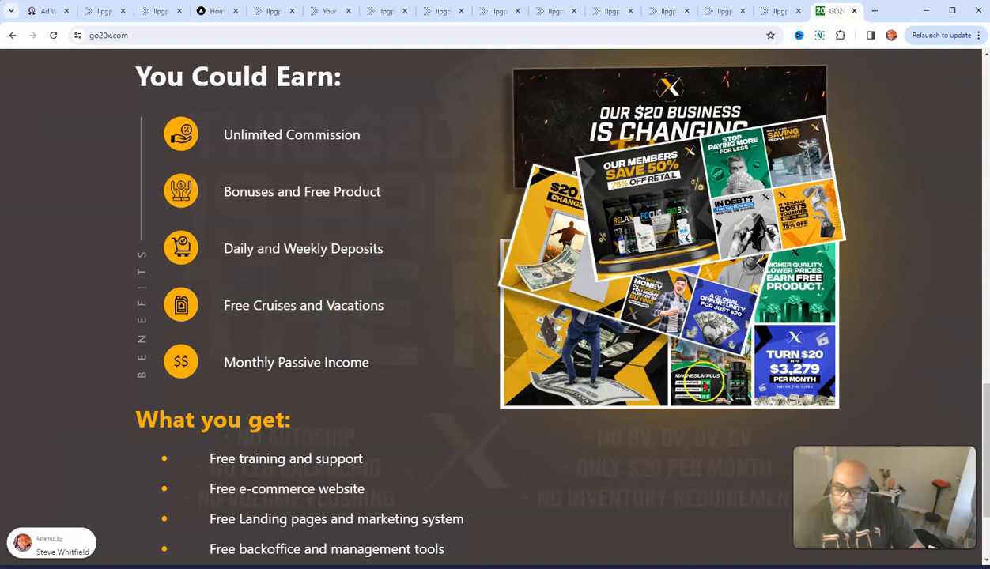
pyautogui.moveTo(560, 410)
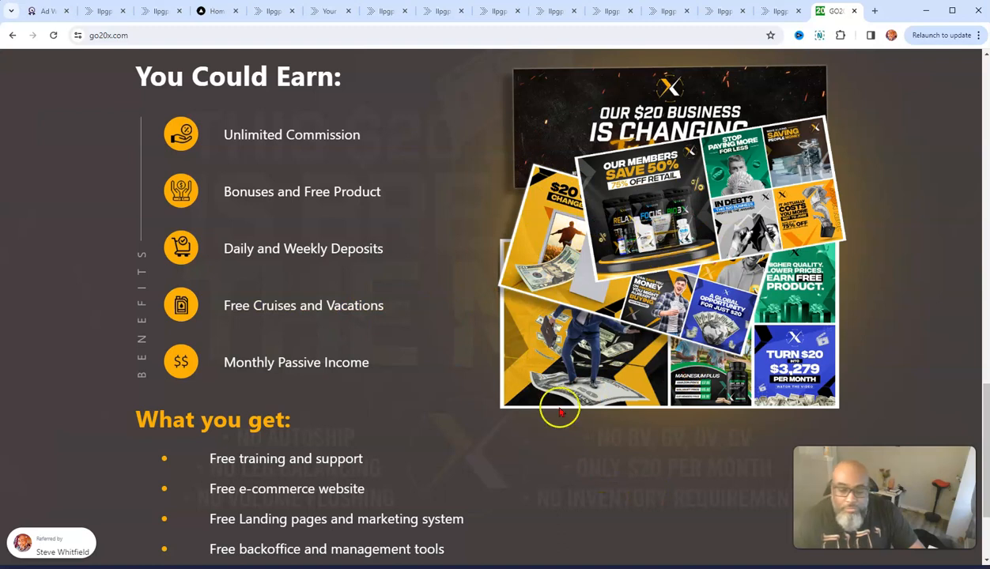
pyautogui.scroll(-3)
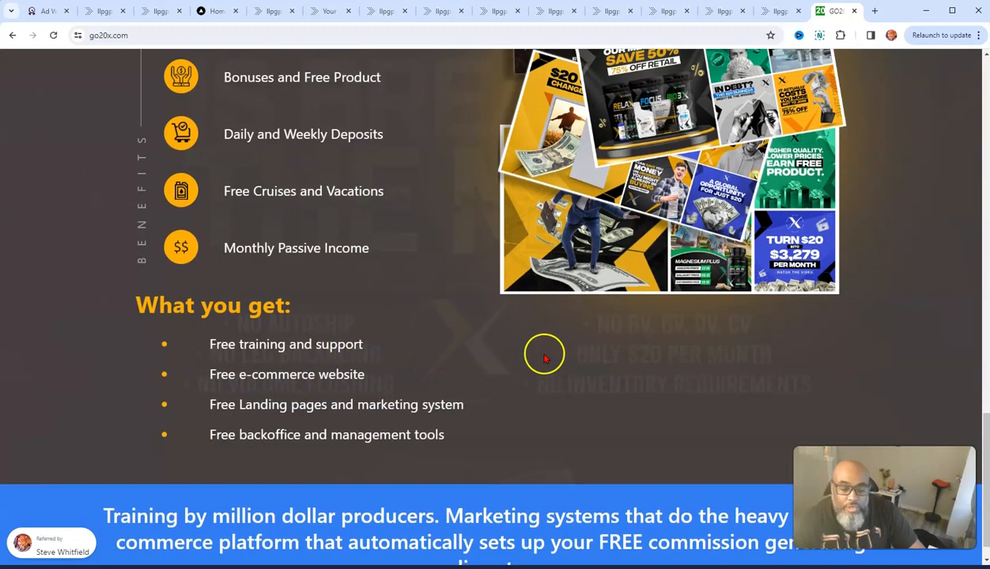
pyautogui.scroll(-3)
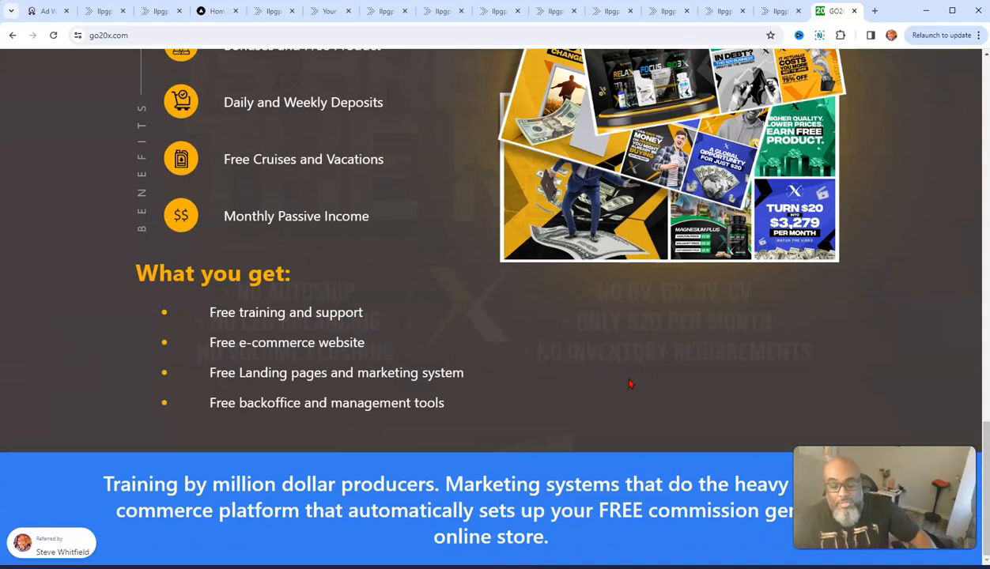
pyautogui.scroll(3)
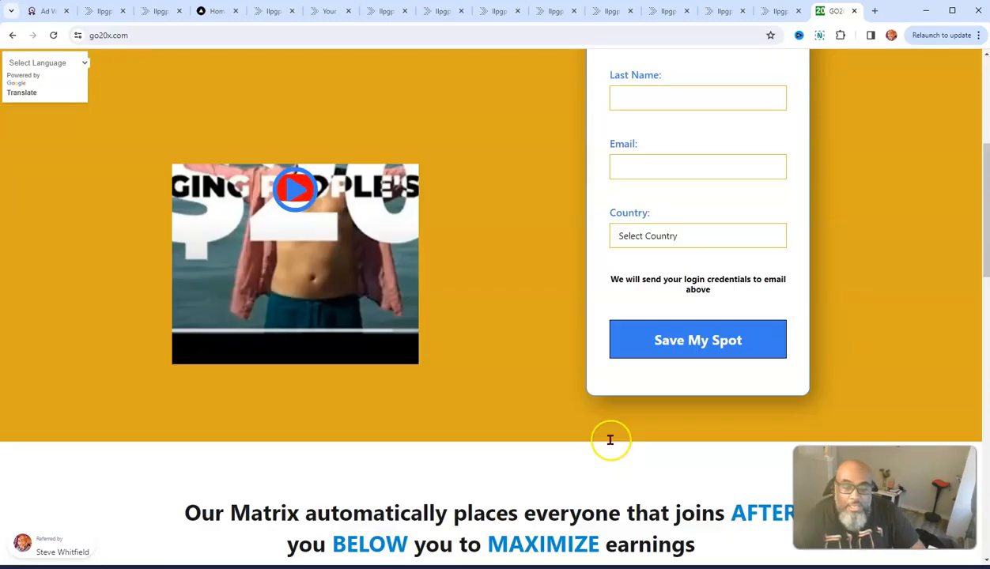
# Scroll back to the top of the go20x.com page with the referral banner and name fields
pyautogui.scroll(3)
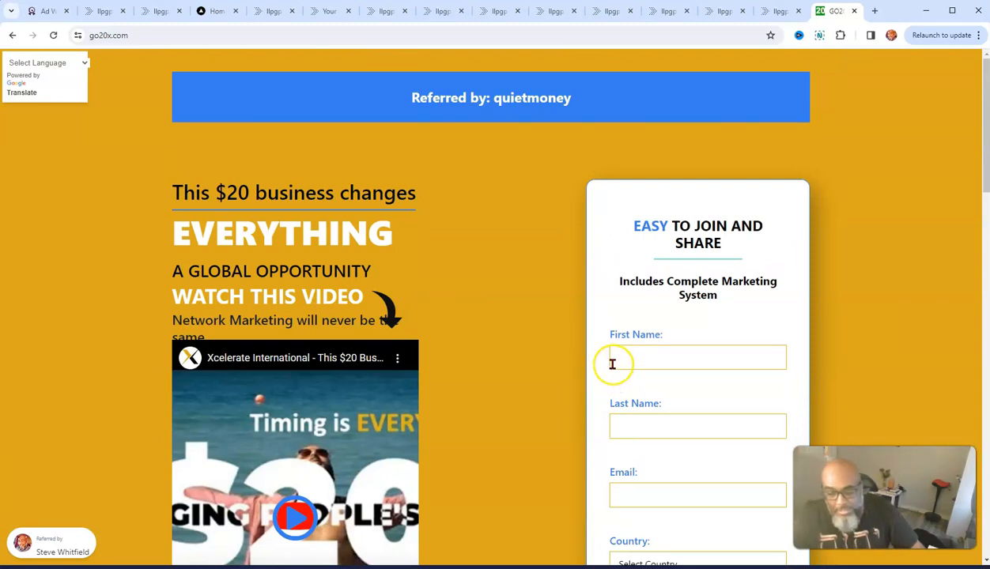
pyautogui.moveTo(786, 340)
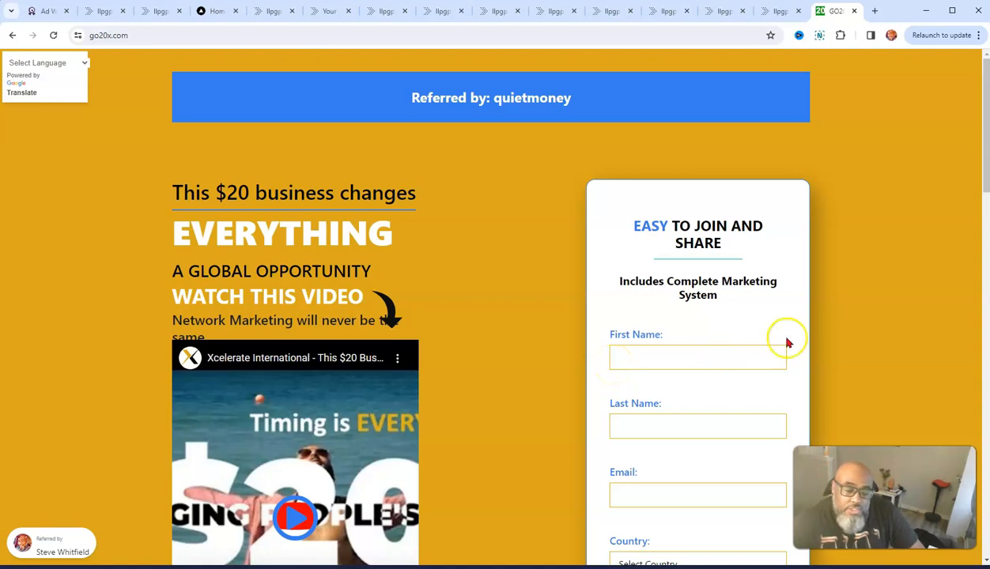
pyautogui.moveTo(672, 400)
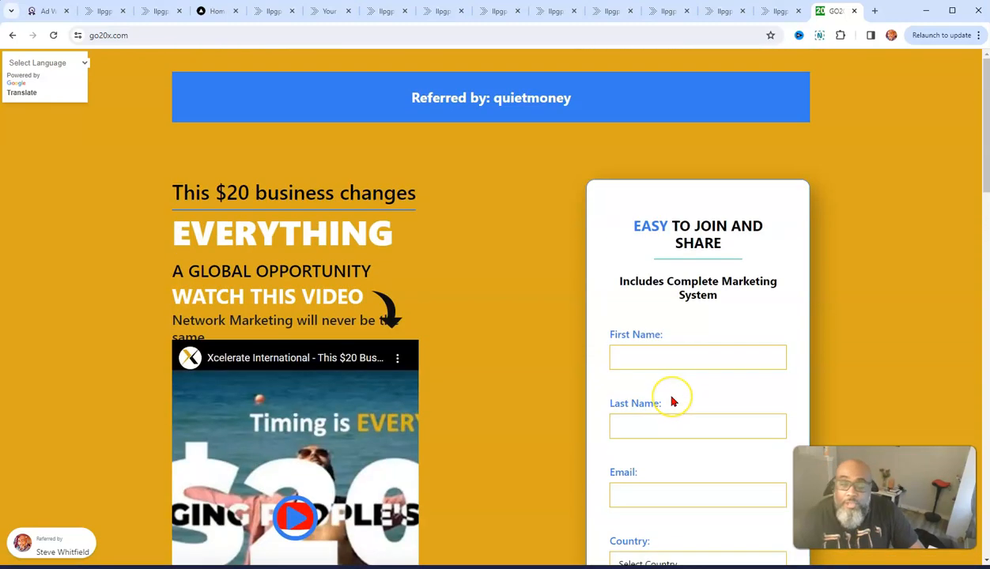
pyautogui.moveTo(662, 388)
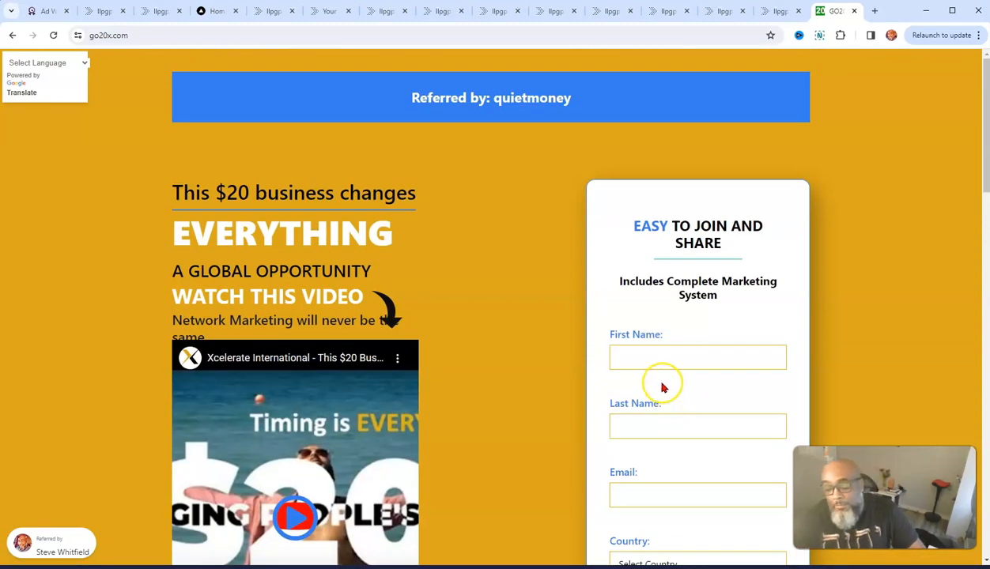
pyautogui.moveTo(354, 434)
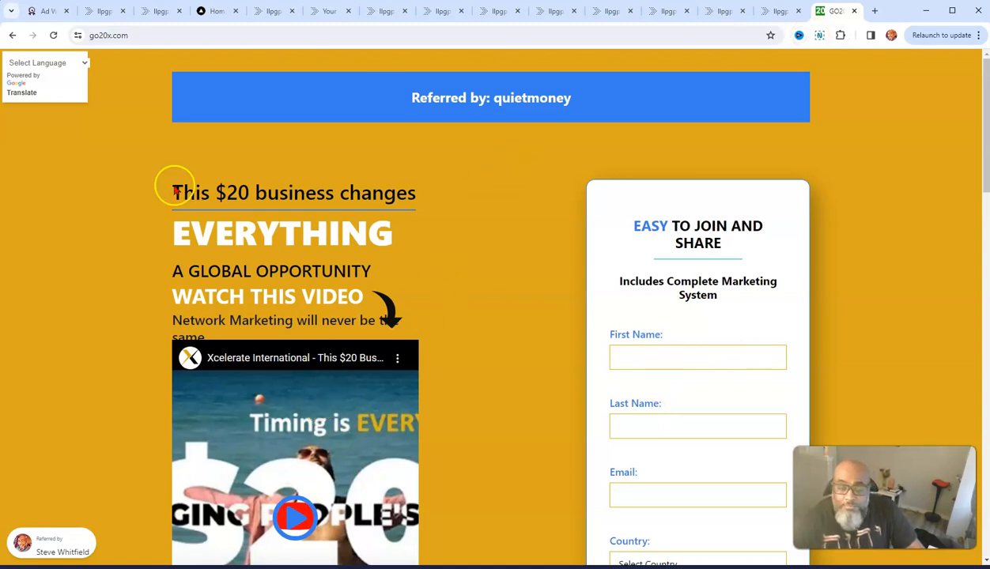
pyautogui.moveTo(668, 119)
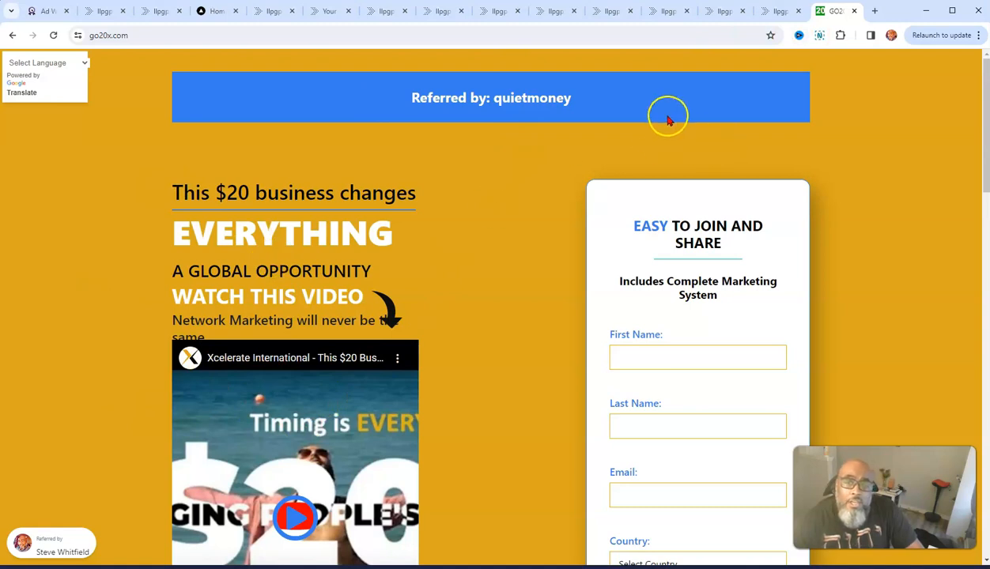
pyautogui.moveTo(200, 30)
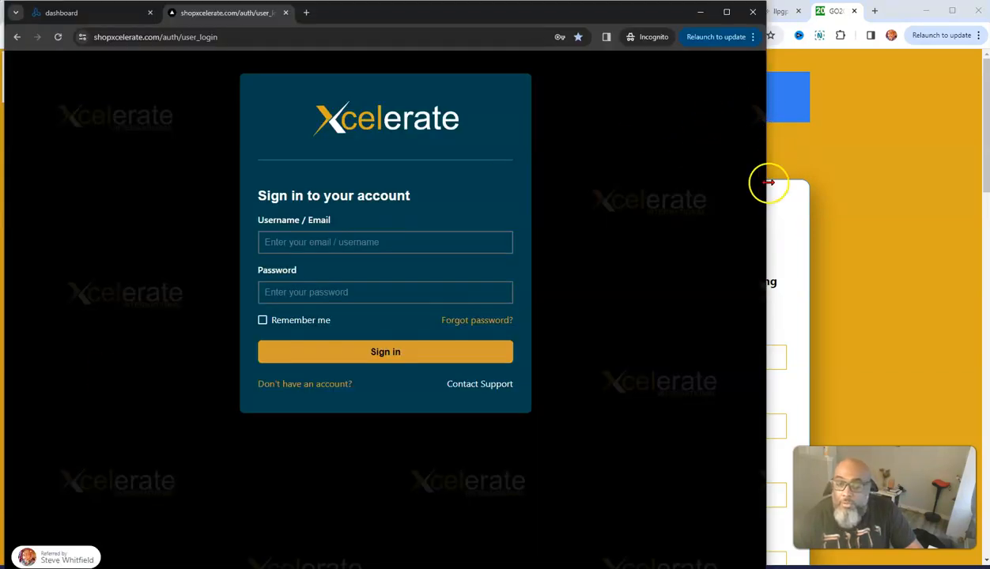
pyautogui.moveTo(946, 212)
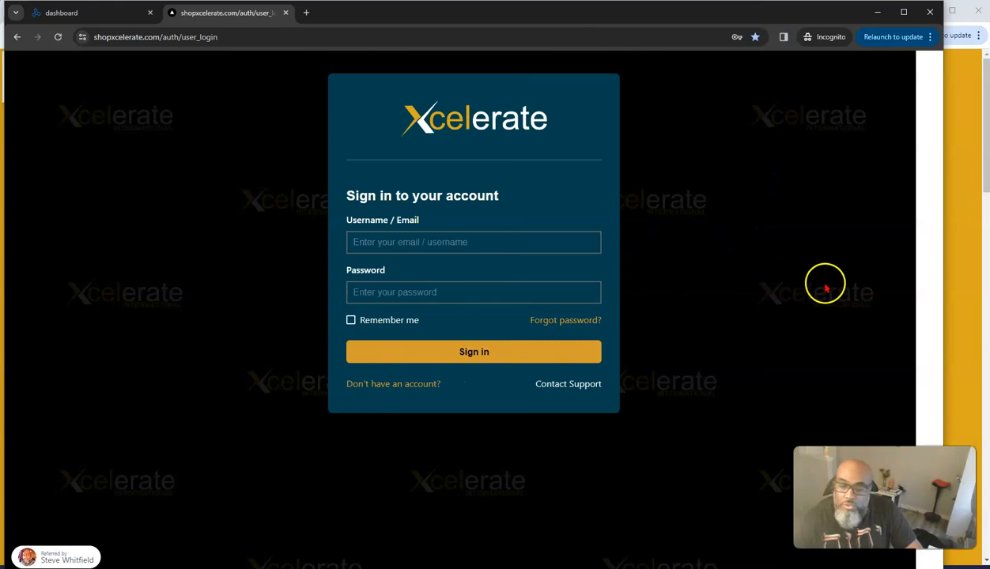
pyautogui.moveTo(947, 306)
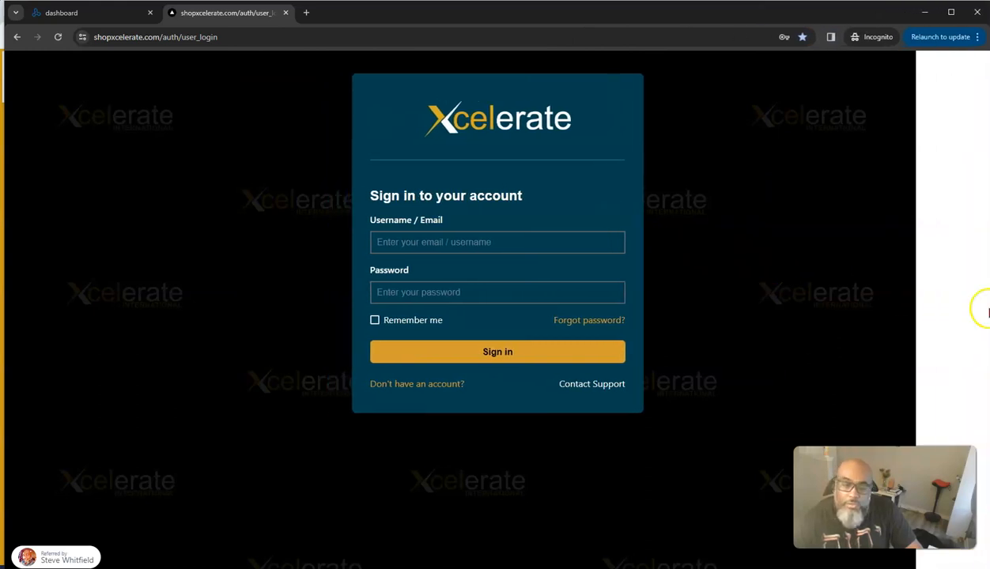
# Sign in to the Xcelerate back office using a saved username and password from autofill
pyautogui.click(498, 242)
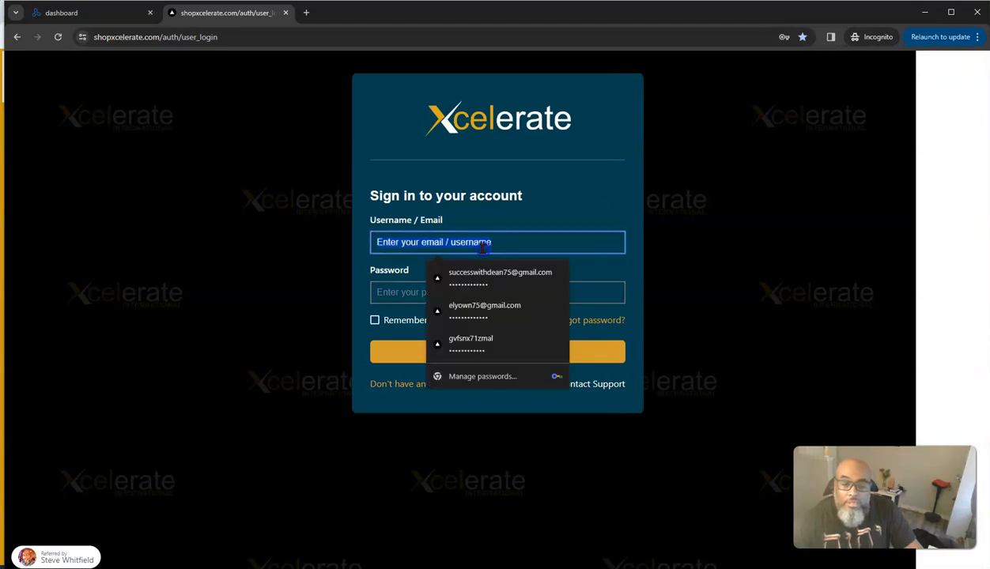
pyautogui.click(485, 310)
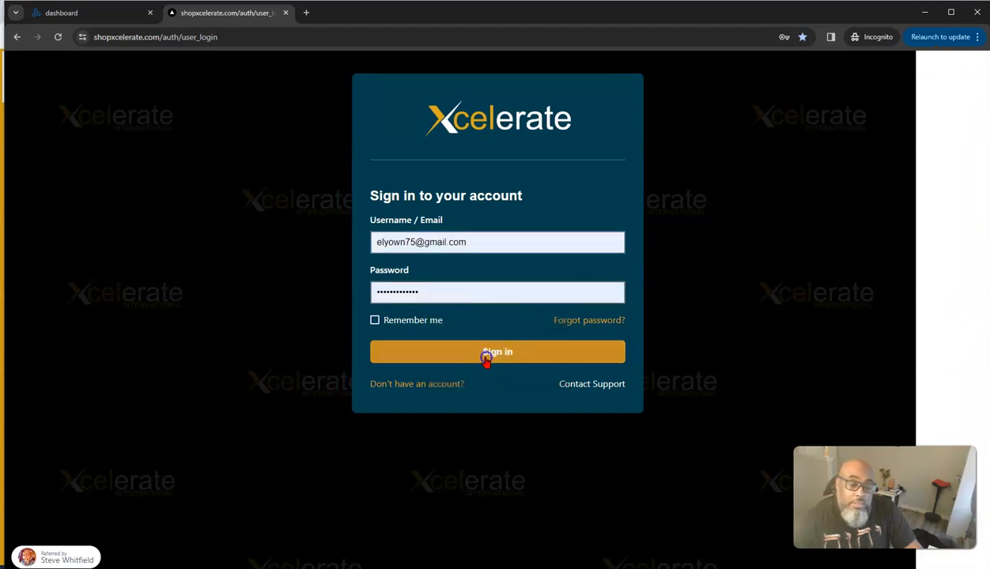
pyautogui.click(498, 352)
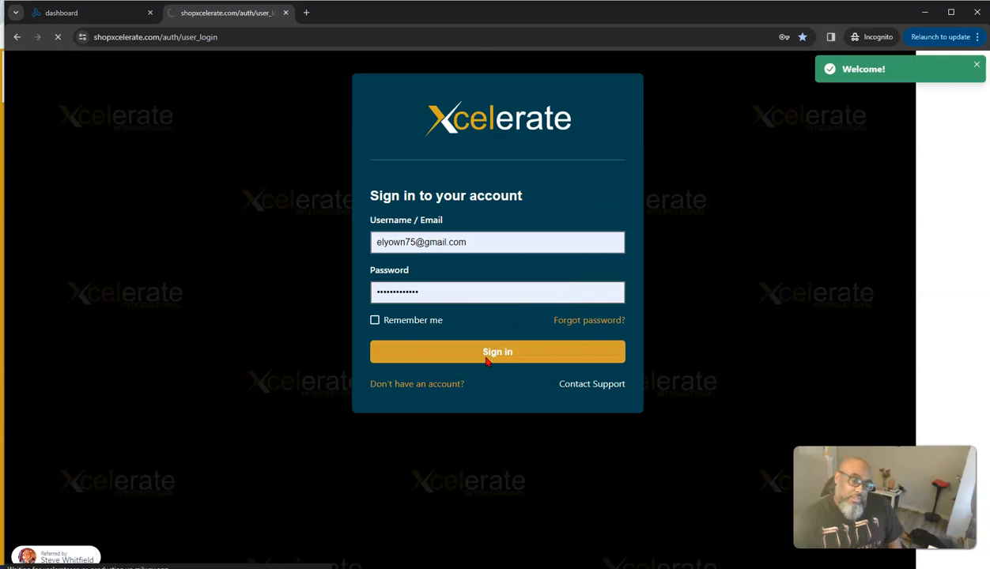
# Choose Upgrade account in the dashboard popup, reaching the $10 Membership and $20 Affiliate plans
pyautogui.click(497, 352)
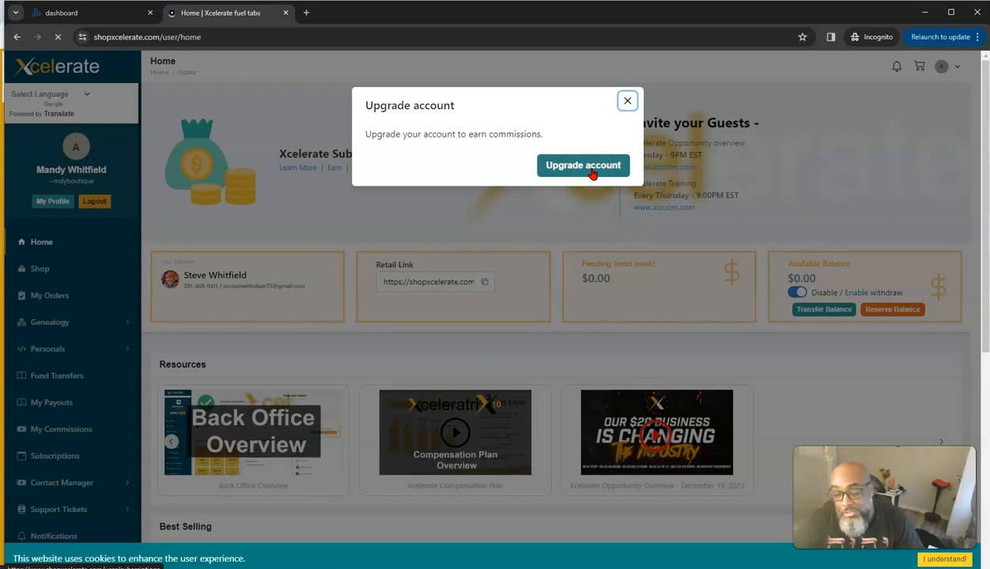
pyautogui.click(583, 165)
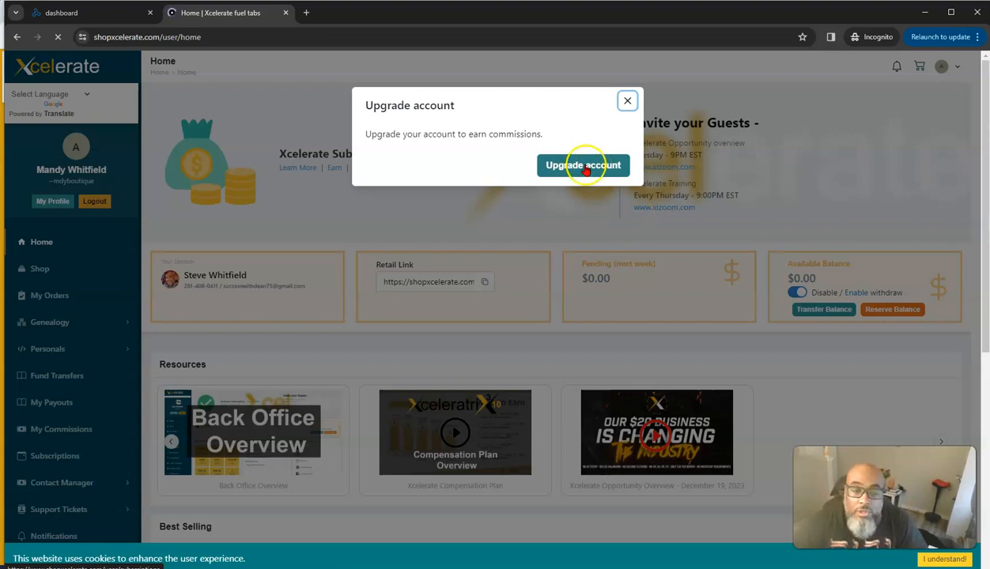
pyautogui.click(582, 165)
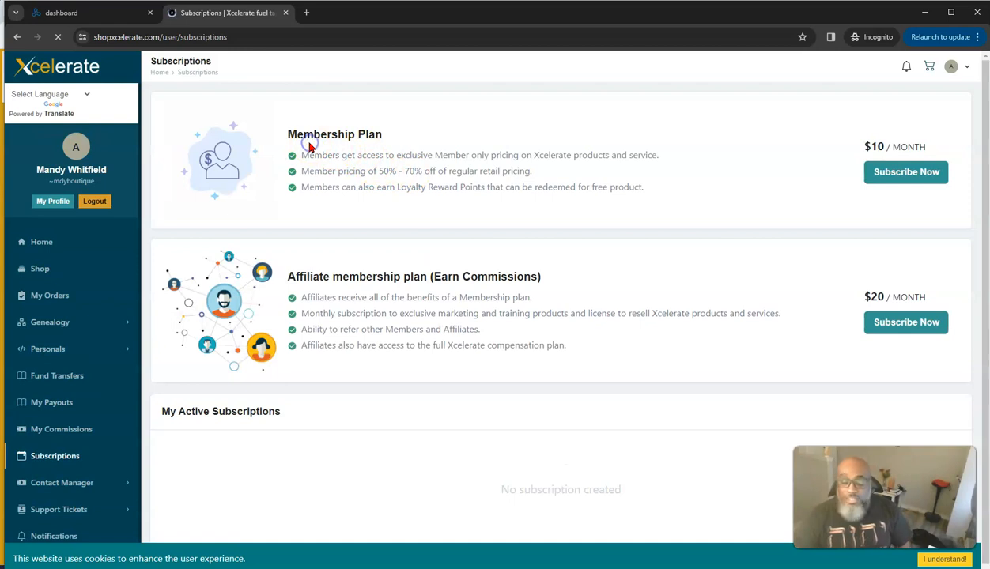
pyautogui.moveTo(299, 133); pyautogui.dragTo(427, 155)
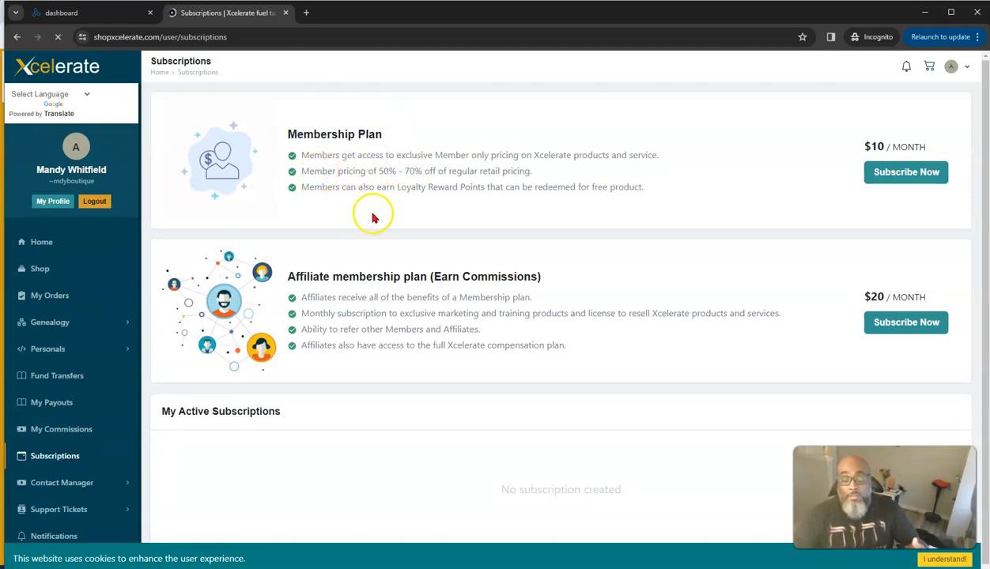
pyautogui.moveTo(377, 203)
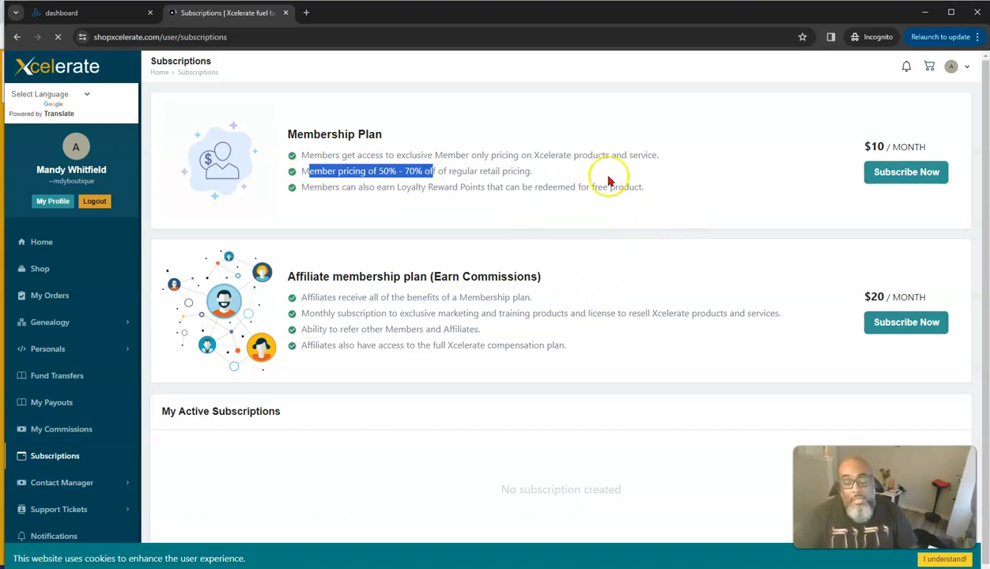
pyautogui.moveTo(734, 298)
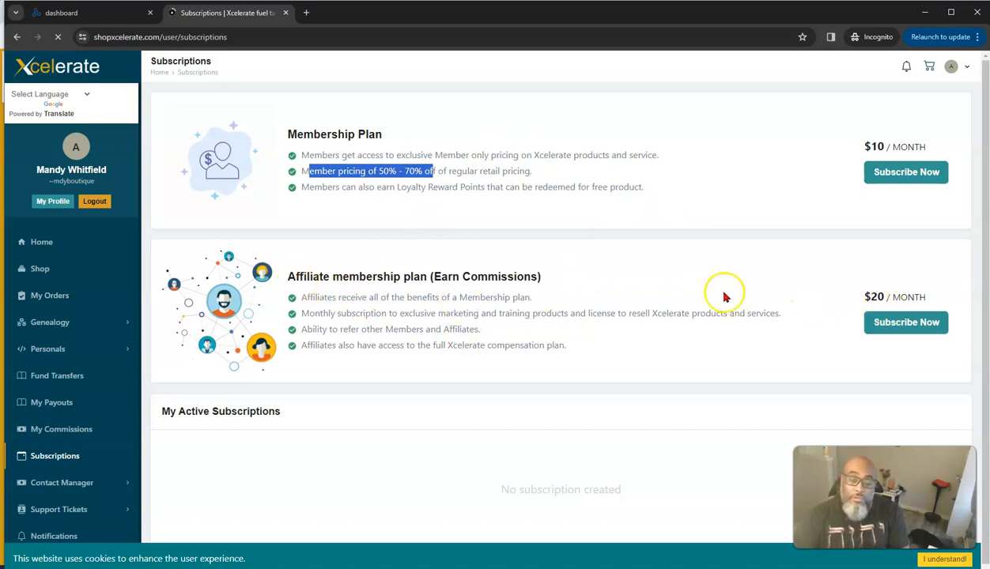
pyautogui.moveTo(666, 312)
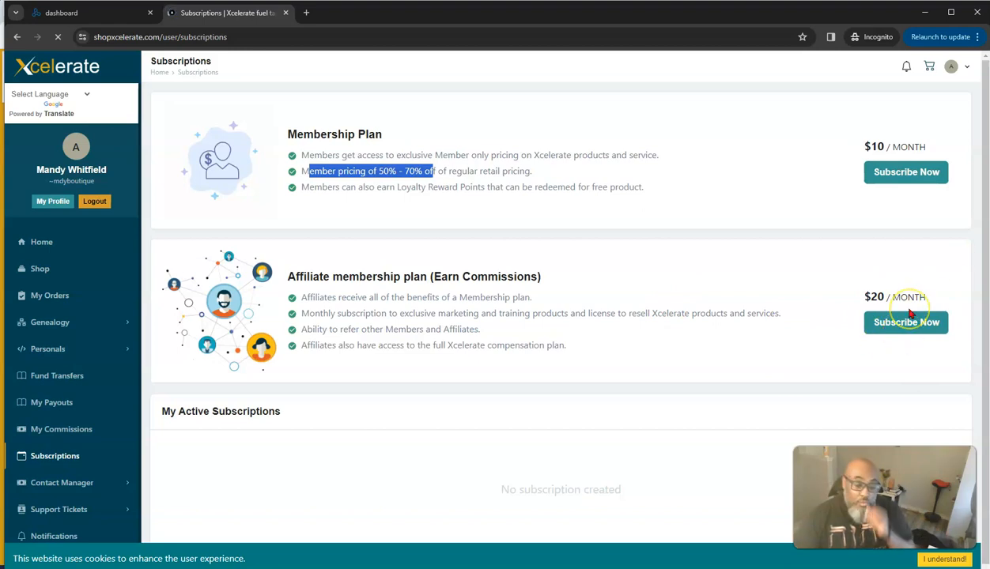
pyautogui.moveTo(912, 274)
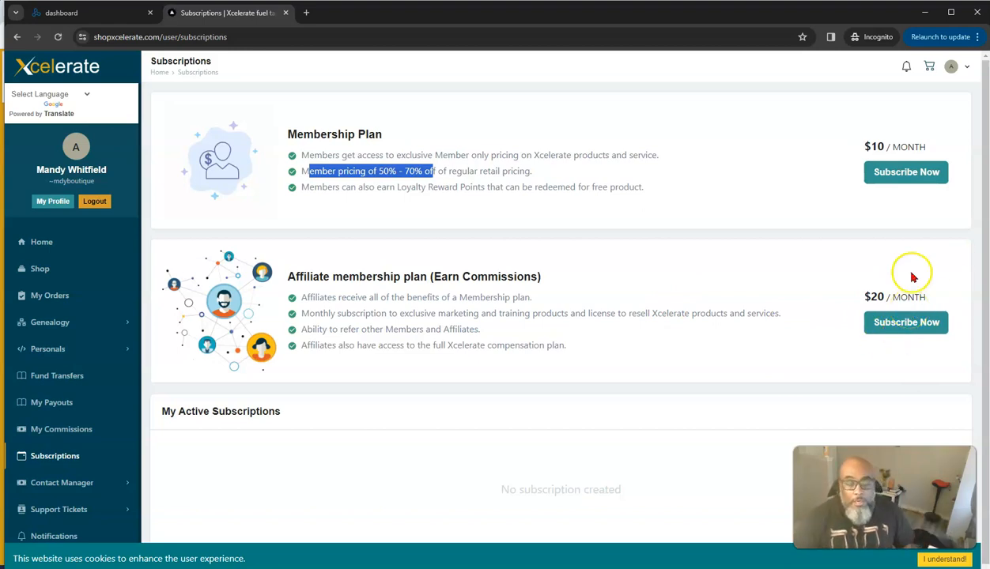
pyautogui.moveTo(512, 233)
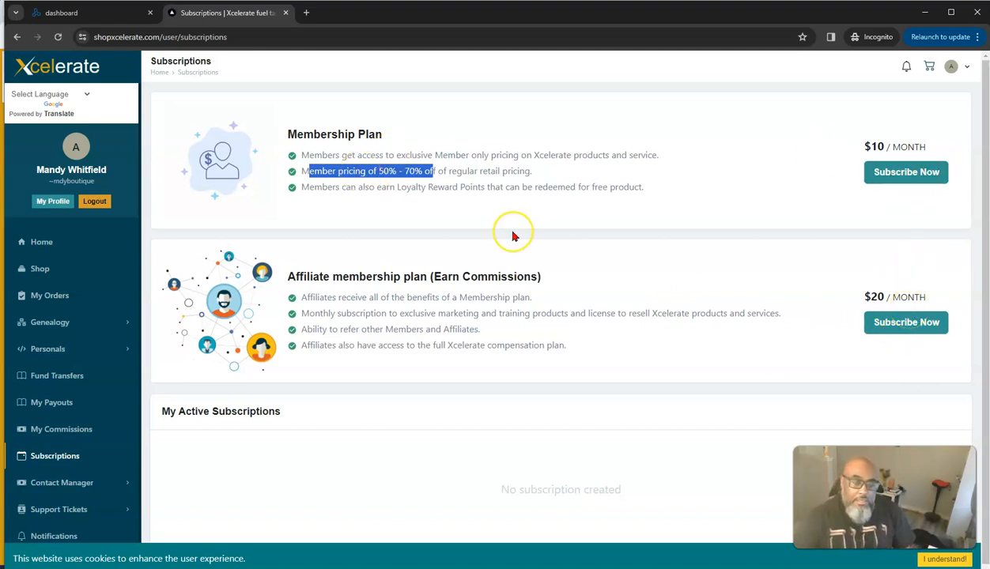
pyautogui.moveTo(512, 234)
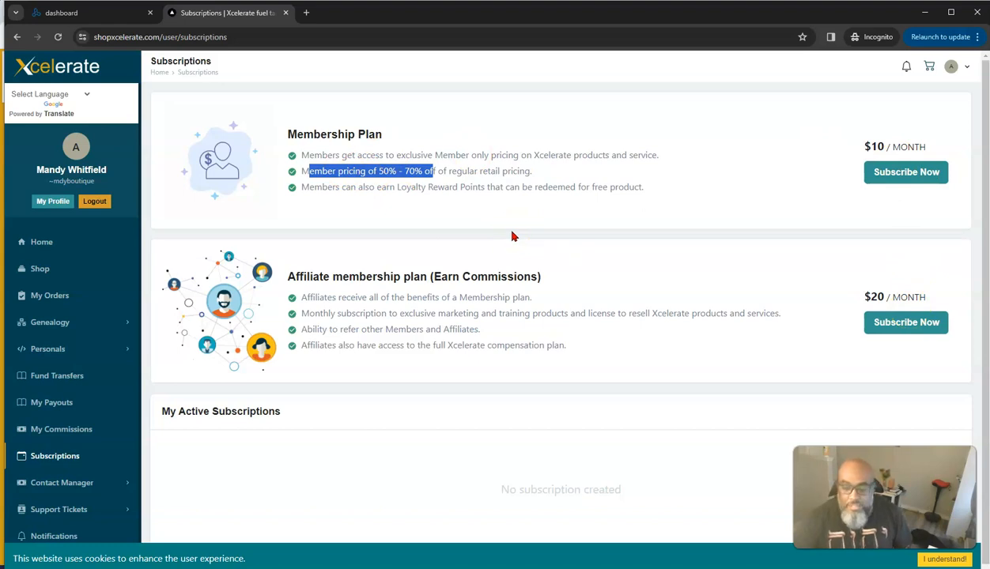
pyautogui.moveTo(374, 233)
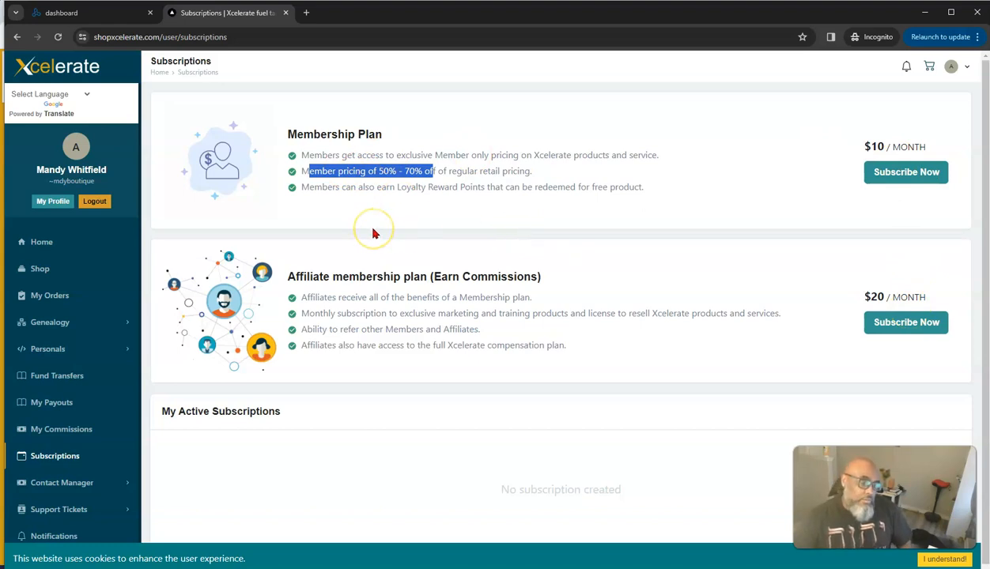
pyautogui.moveTo(377, 225)
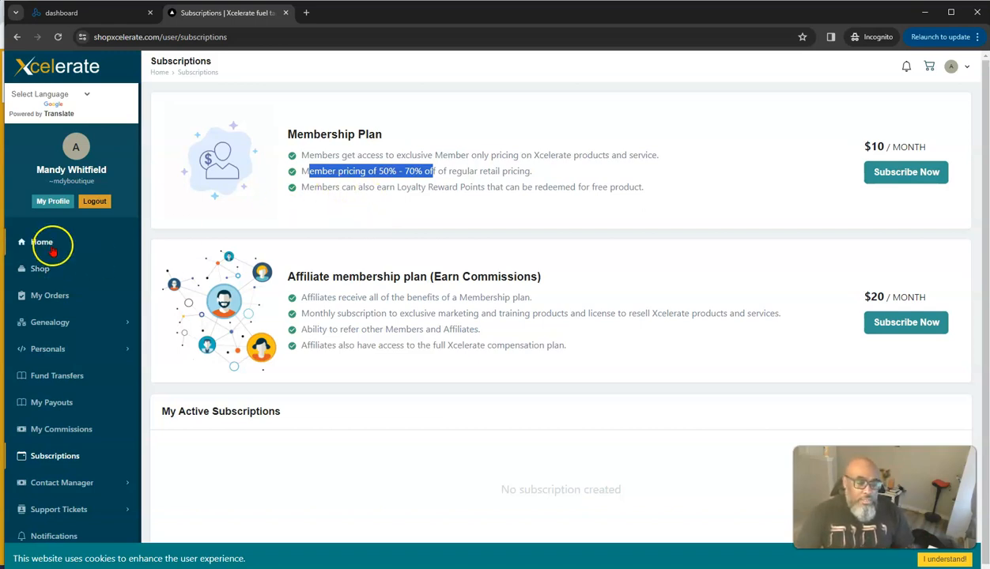
# Go to the Home dashboard, dismiss the upgrade popup and bring Resources into view
pyautogui.click(42, 242)
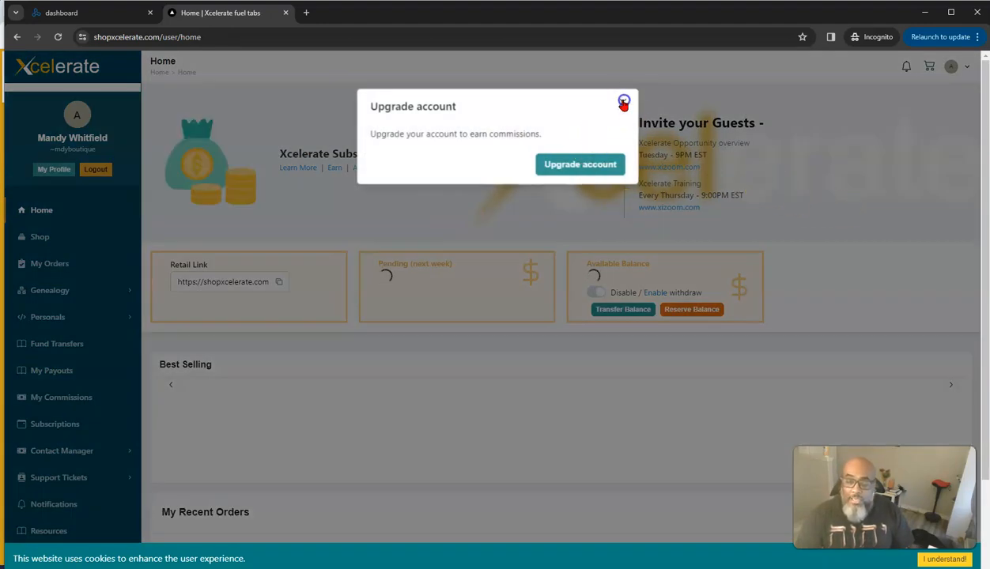
pyautogui.click(623, 103)
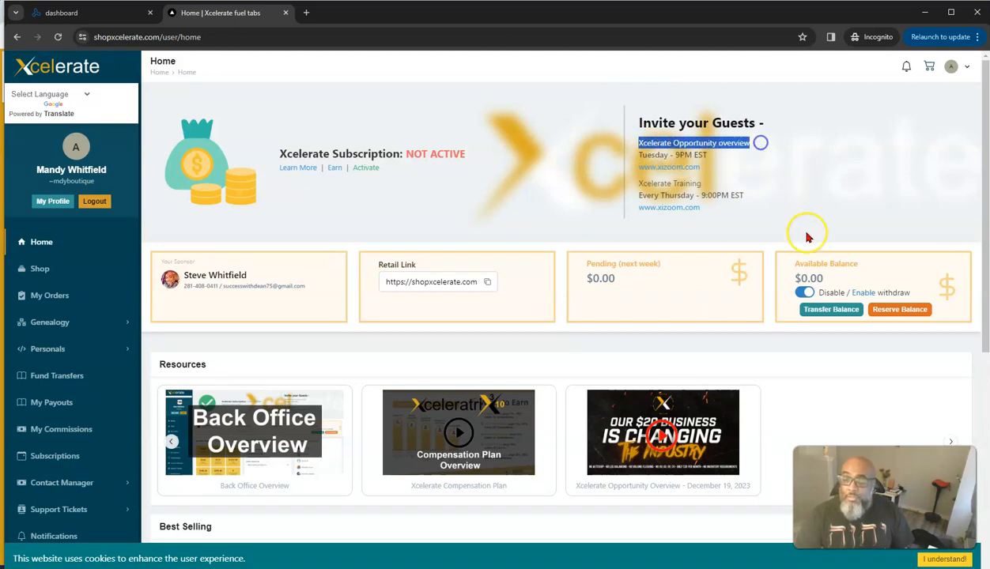
pyautogui.moveTo(599, 388)
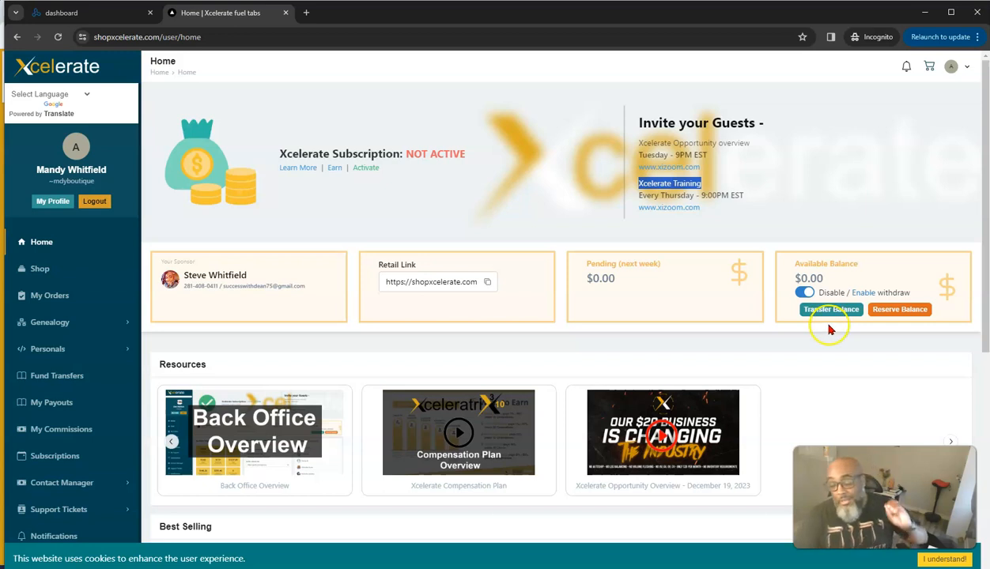
pyautogui.moveTo(765, 283)
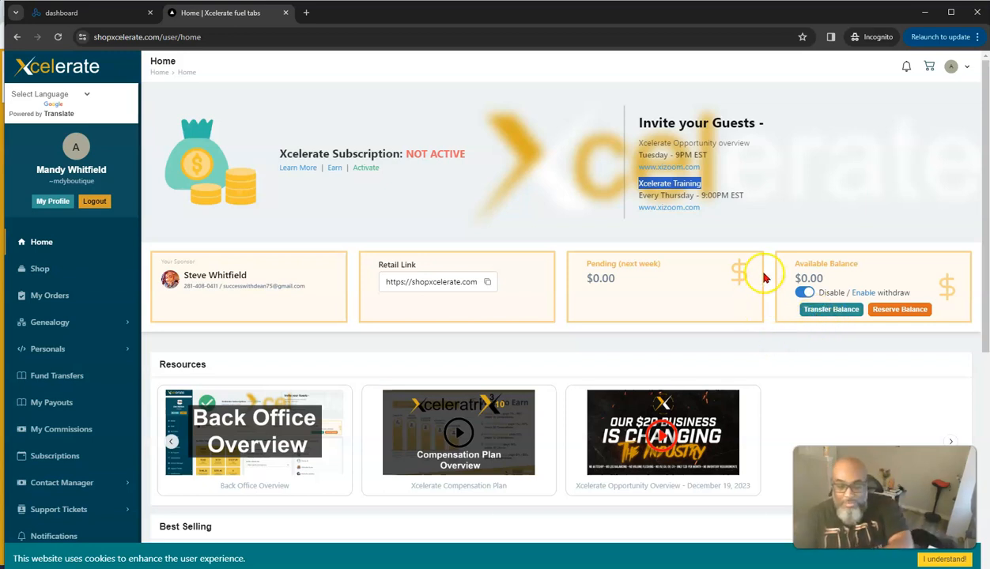
pyautogui.moveTo(765, 269)
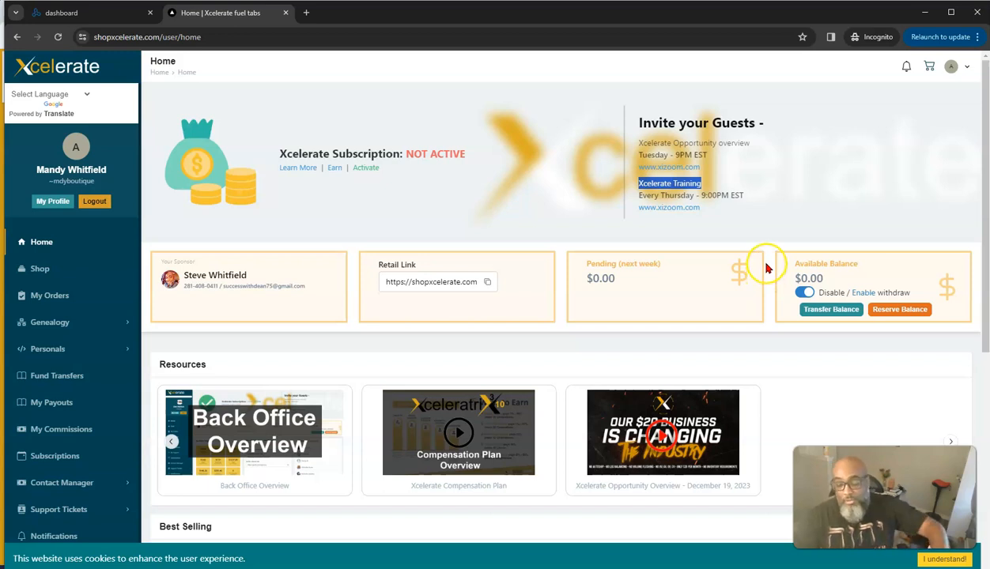
pyautogui.moveTo(640, 224)
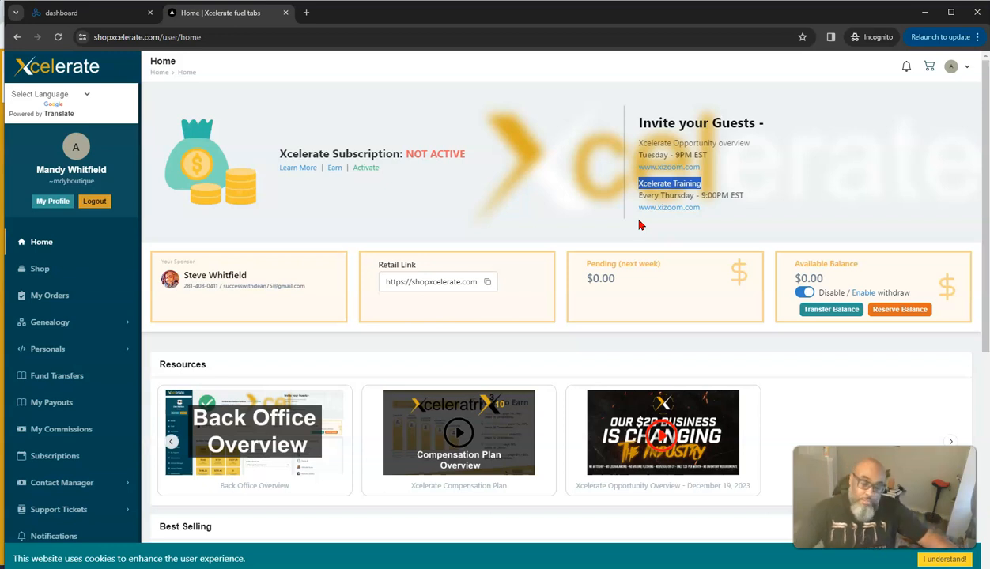
pyautogui.scroll(-3)
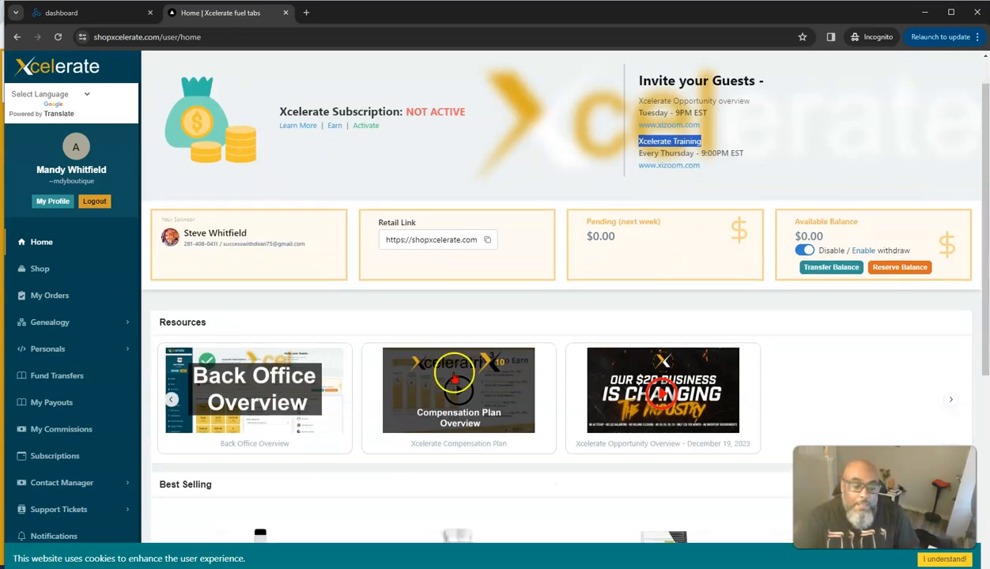
pyautogui.scroll(-3)
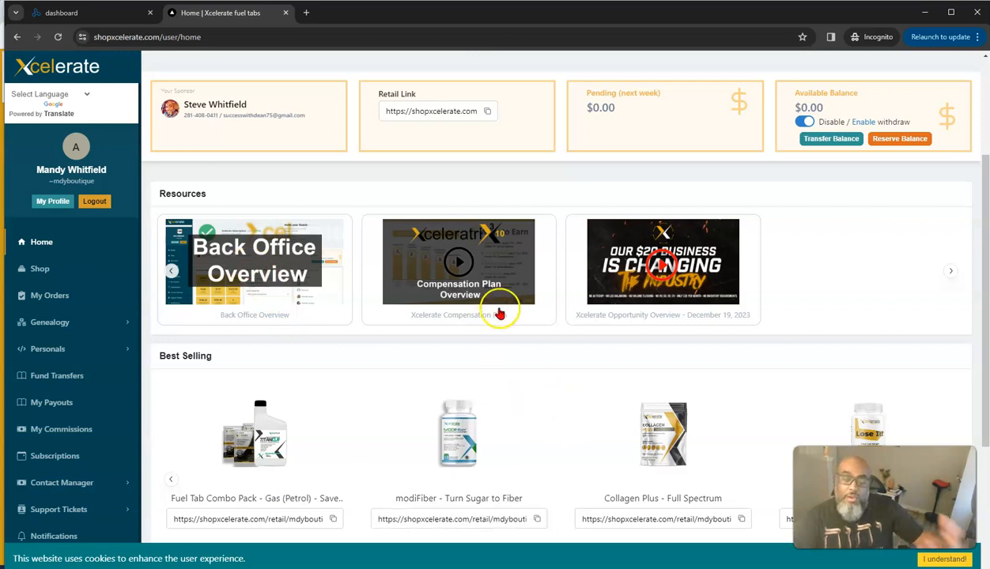
pyautogui.moveTo(459, 250)
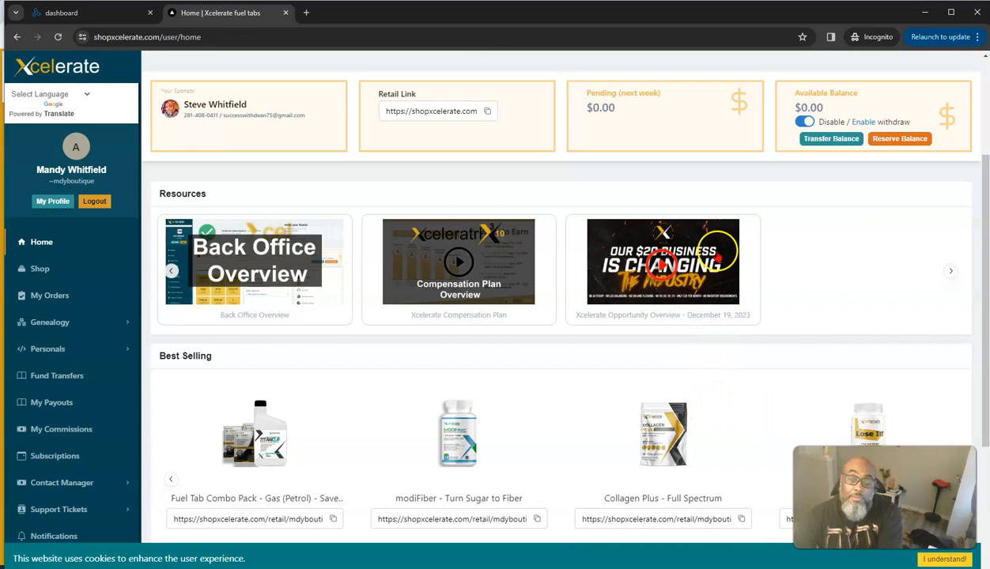
pyautogui.moveTo(641, 332)
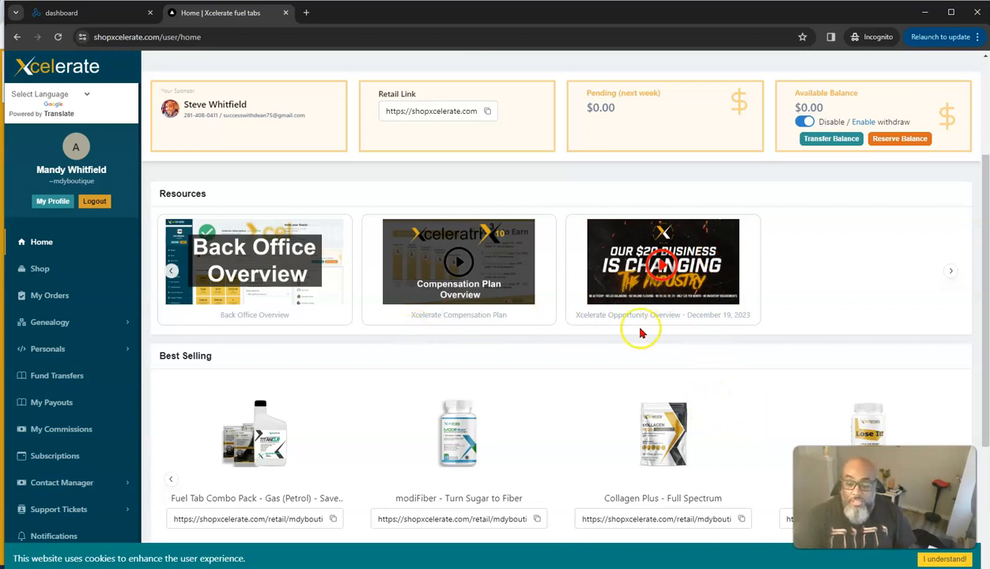
pyautogui.scroll(-3)
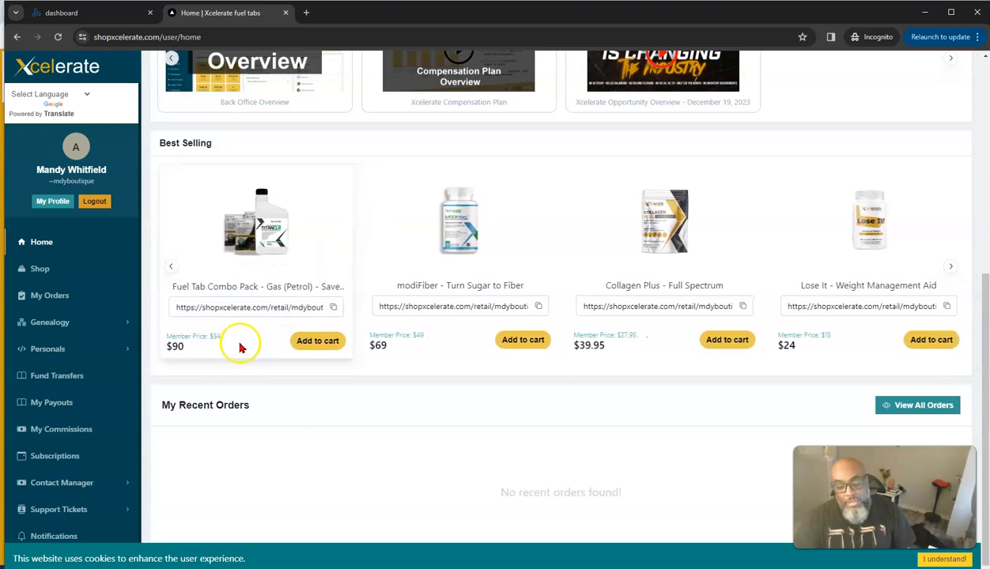
pyautogui.moveTo(230, 378)
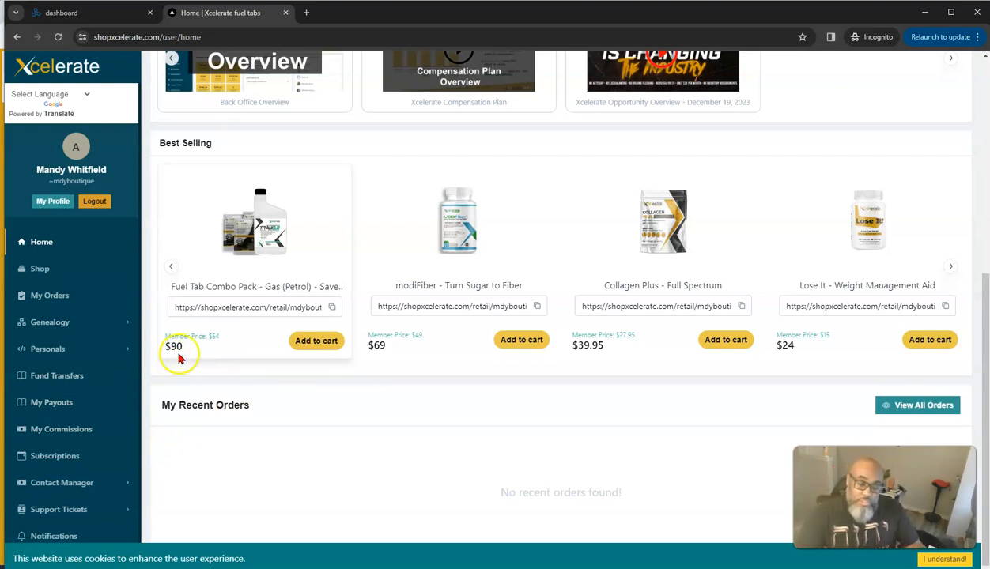
pyautogui.moveTo(183, 346)
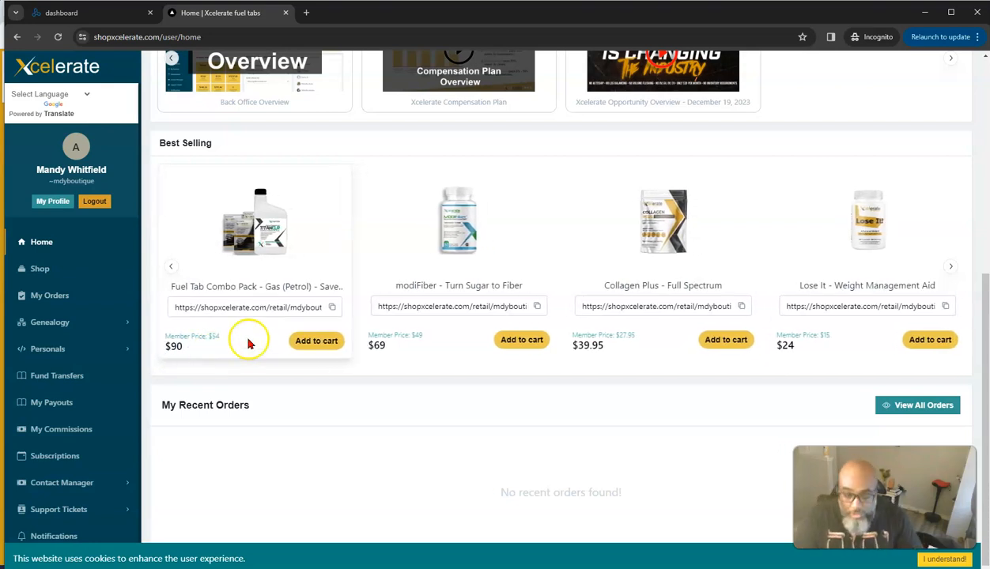
pyautogui.moveTo(708, 395)
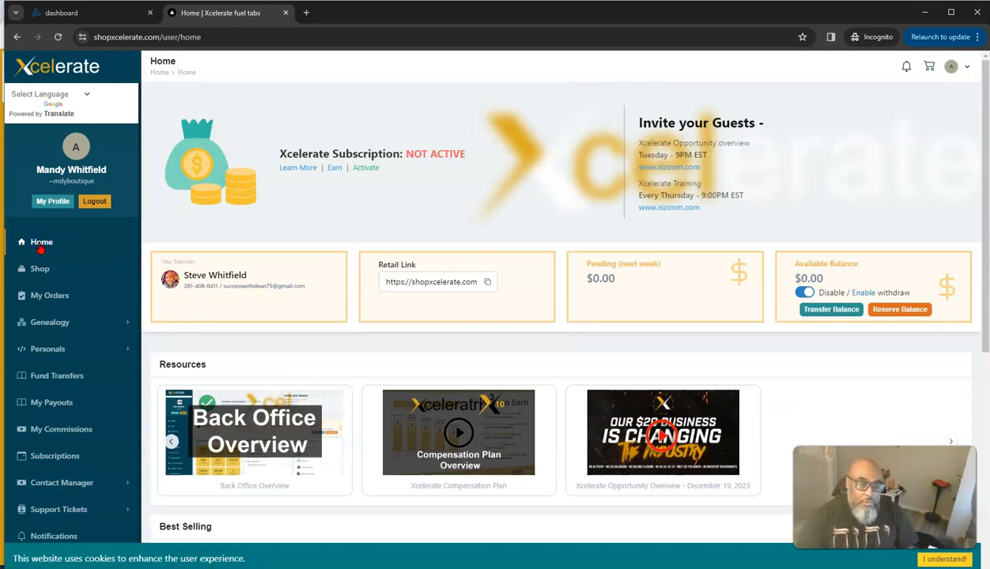
pyautogui.scroll(-3)
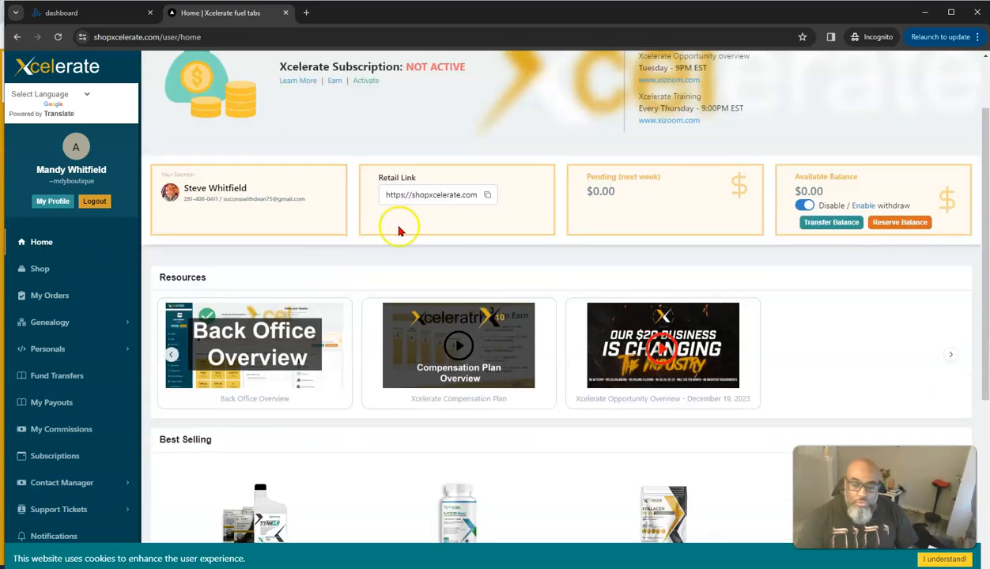
pyautogui.scroll(-3)
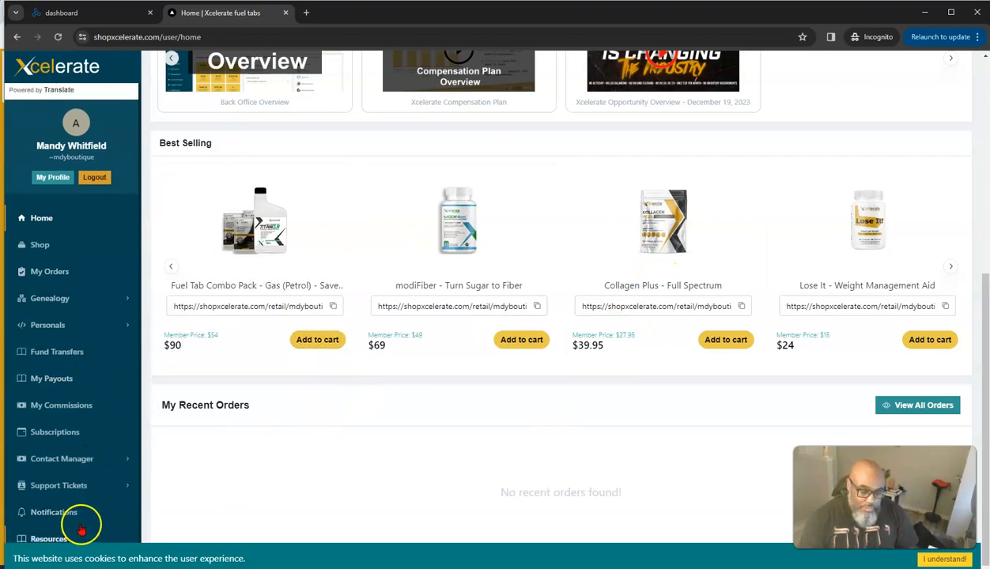
pyautogui.scroll(3)
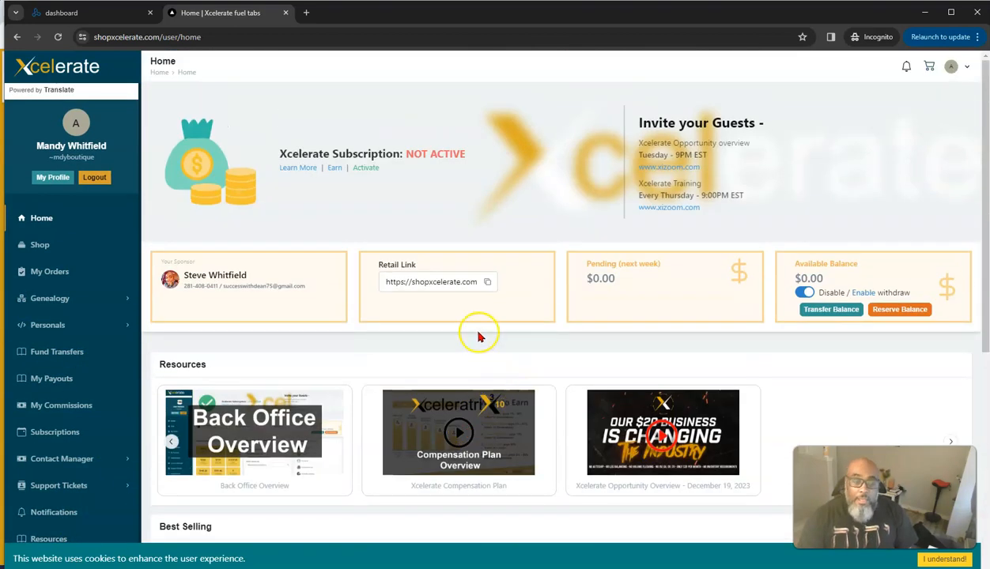
pyautogui.moveTo(192, 203)
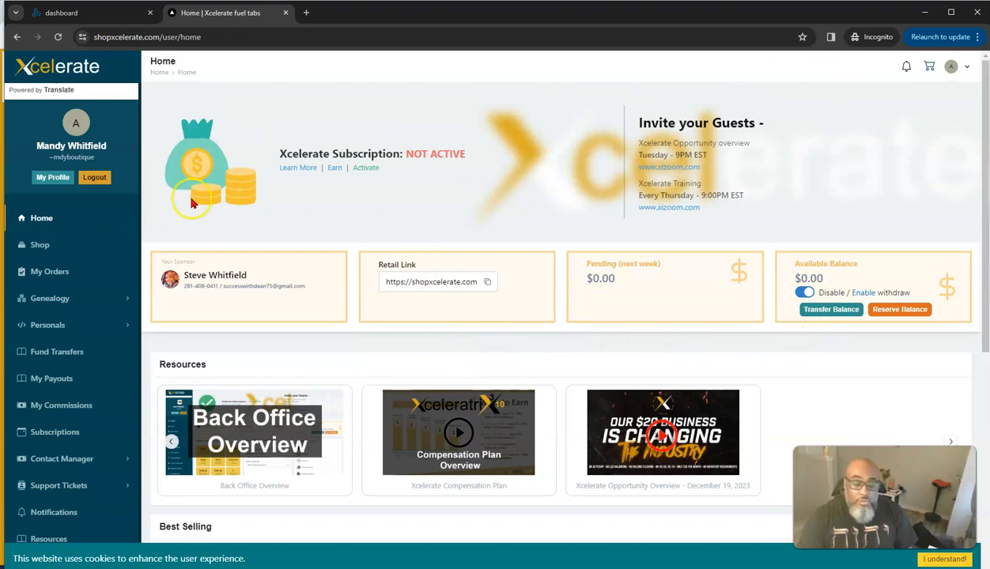
pyautogui.moveTo(775, 83)
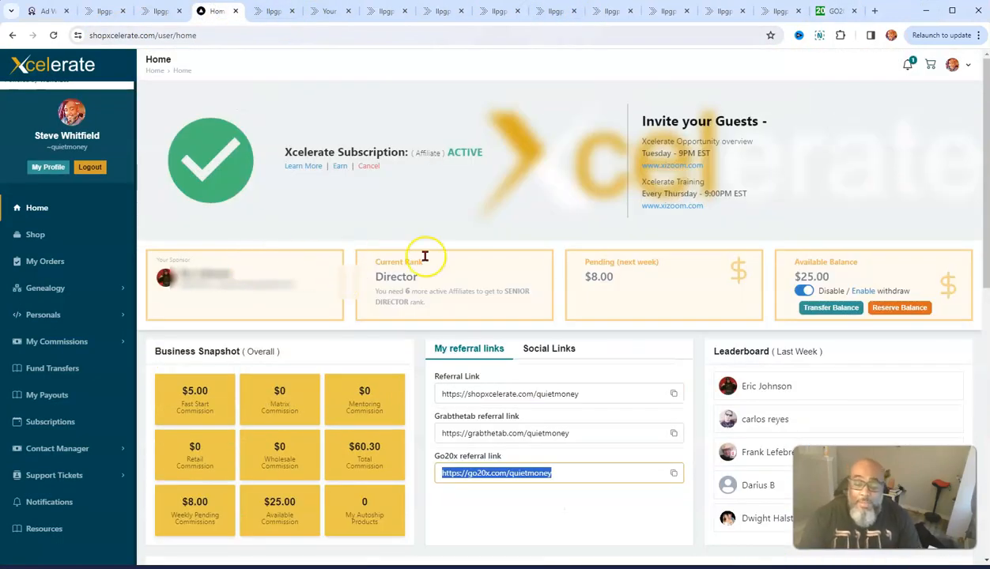
pyautogui.moveTo(248, 319)
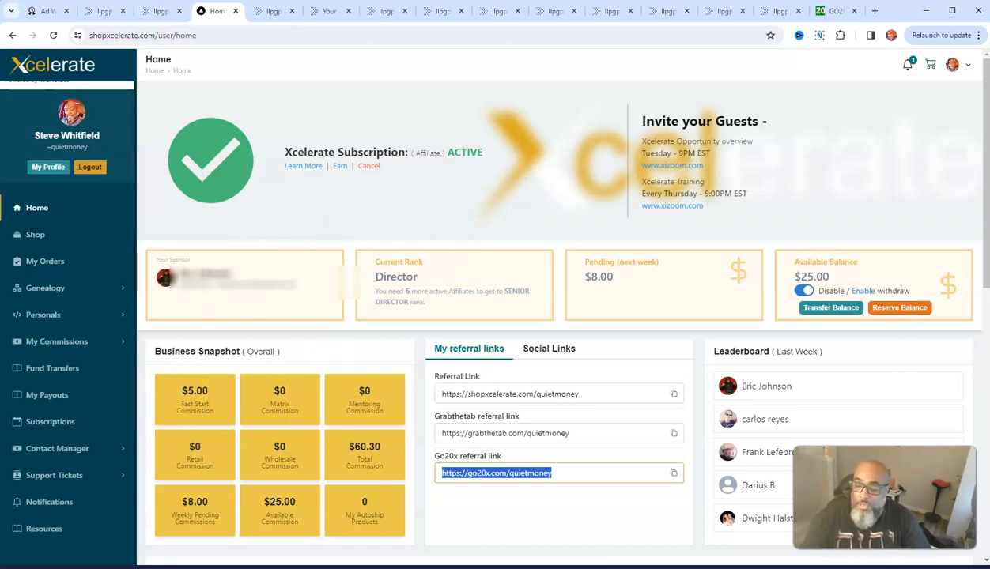
pyautogui.moveTo(841, 285)
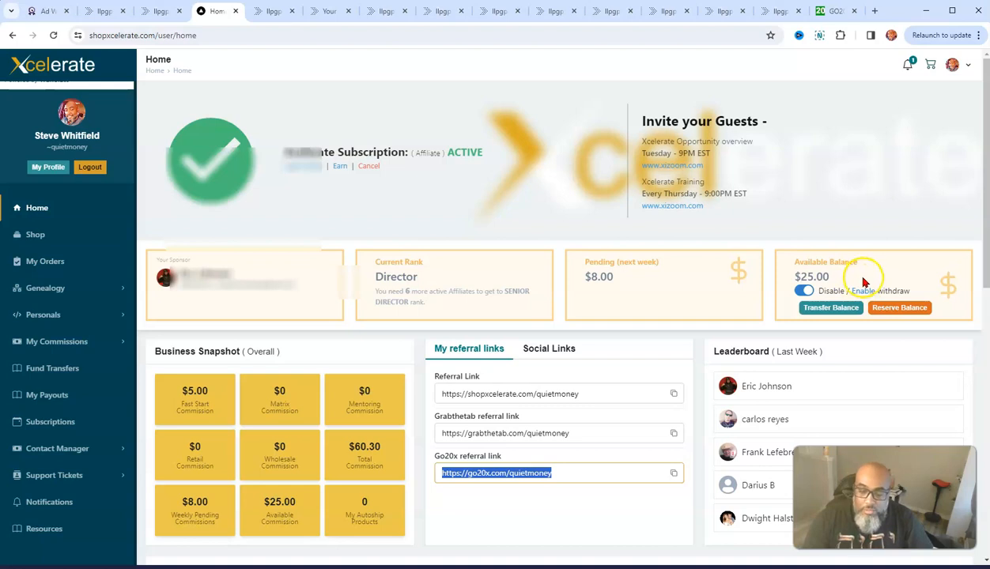
pyautogui.scroll(-3)
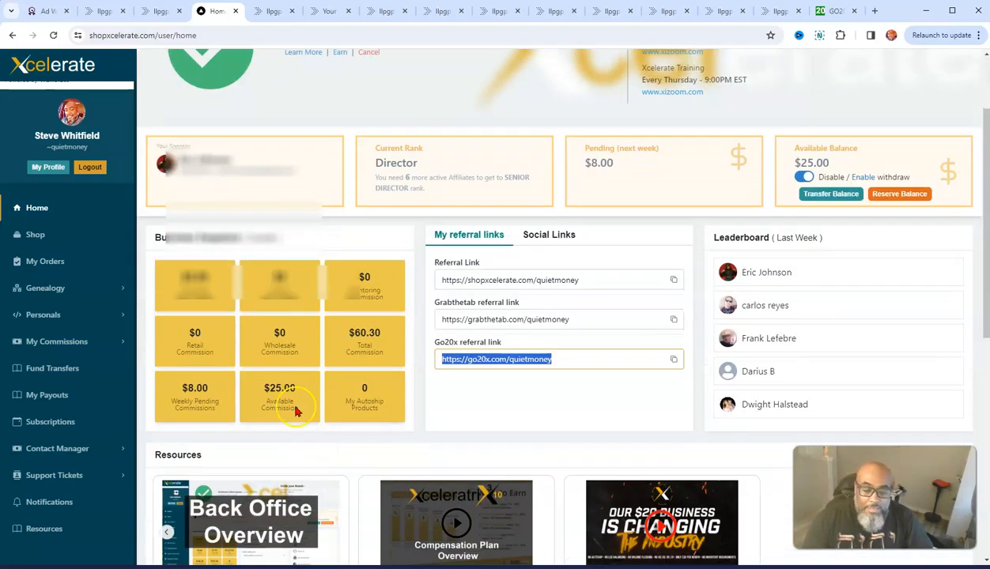
pyautogui.moveTo(321, 409)
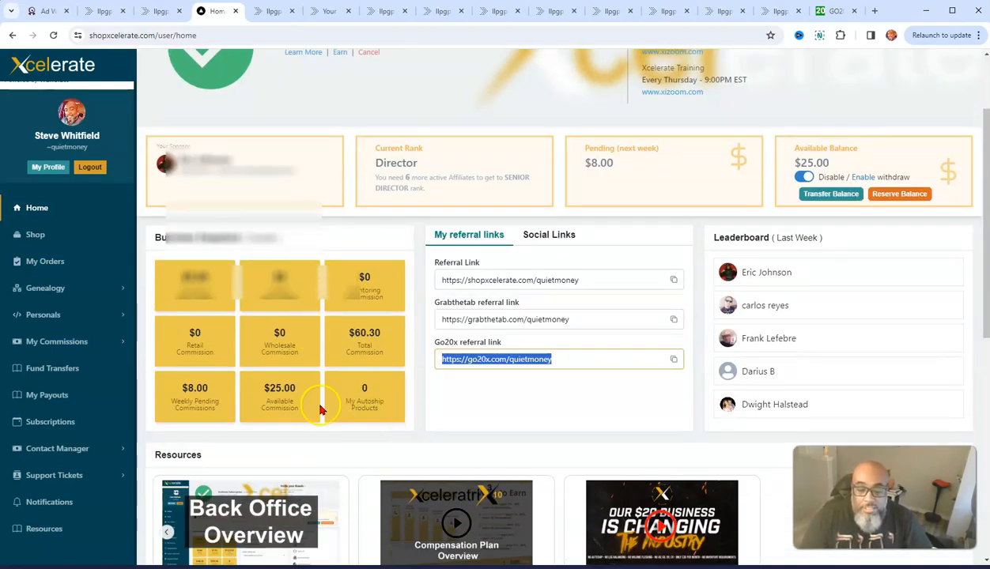
pyautogui.moveTo(178, 230)
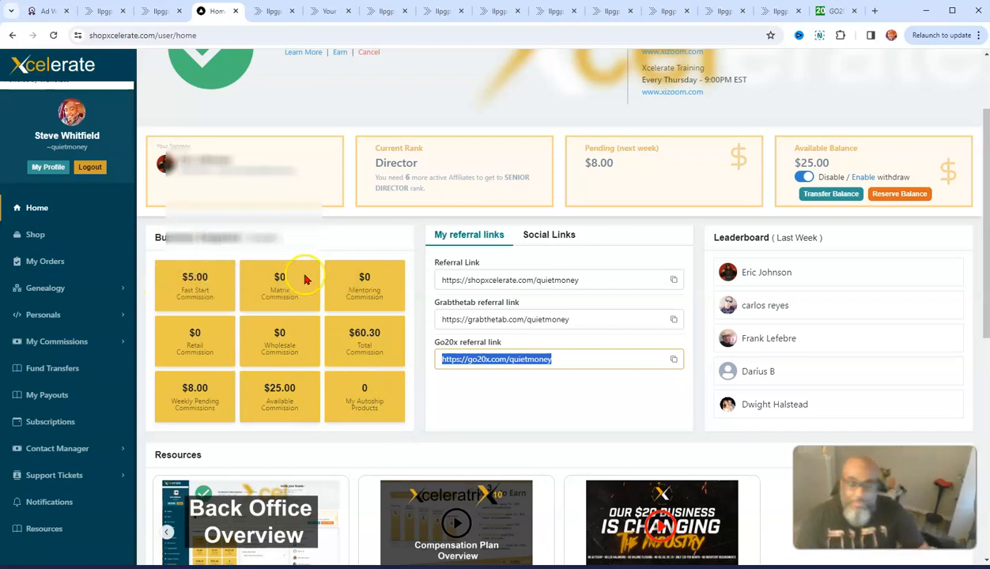
pyautogui.moveTo(308, 441)
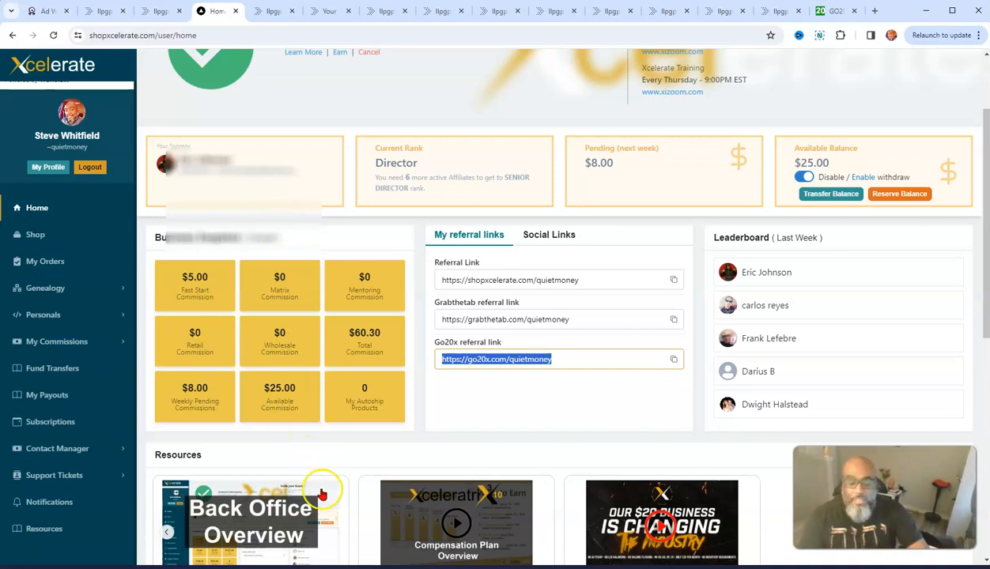
pyautogui.moveTo(351, 435)
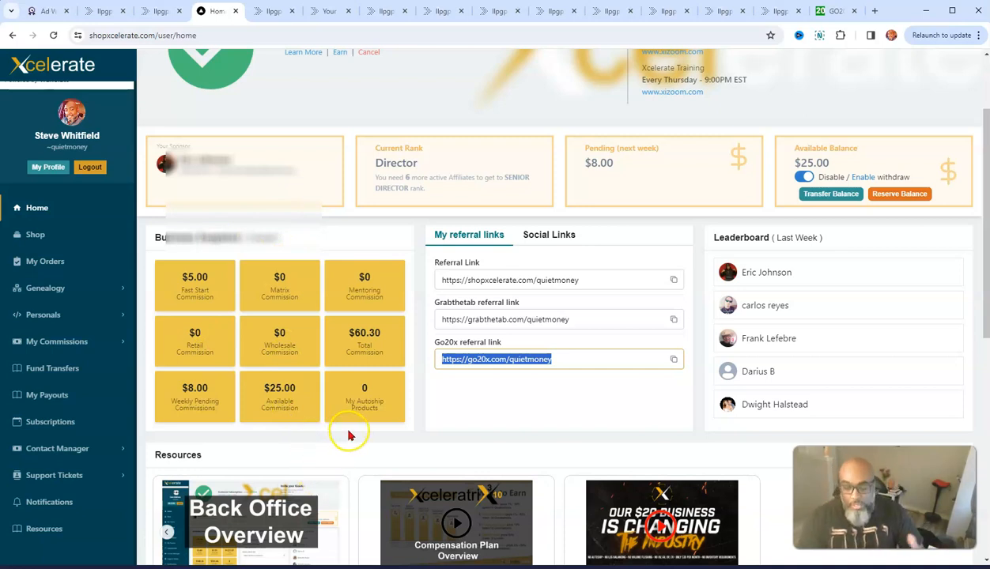
pyautogui.scroll(-3)
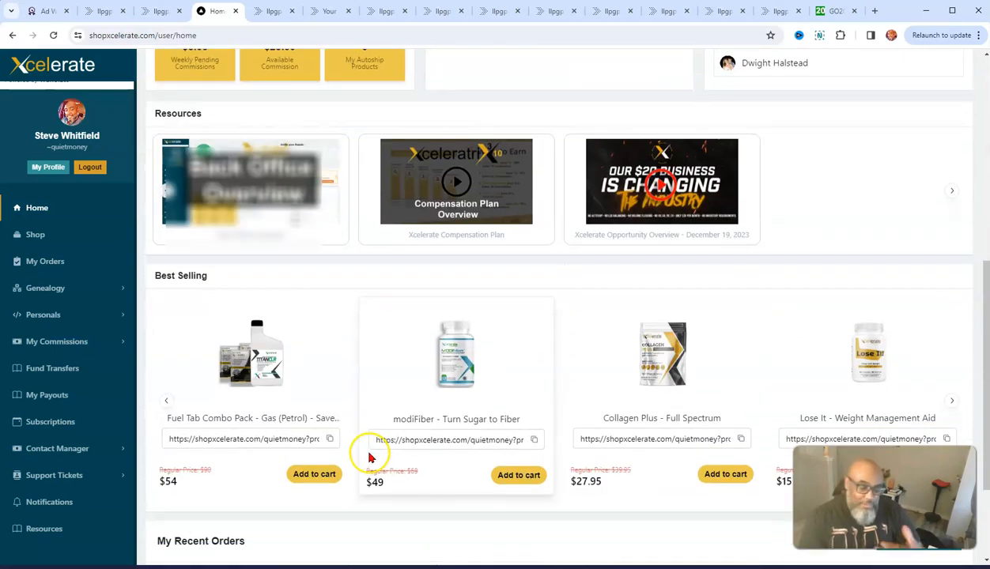
pyautogui.scroll(-3)
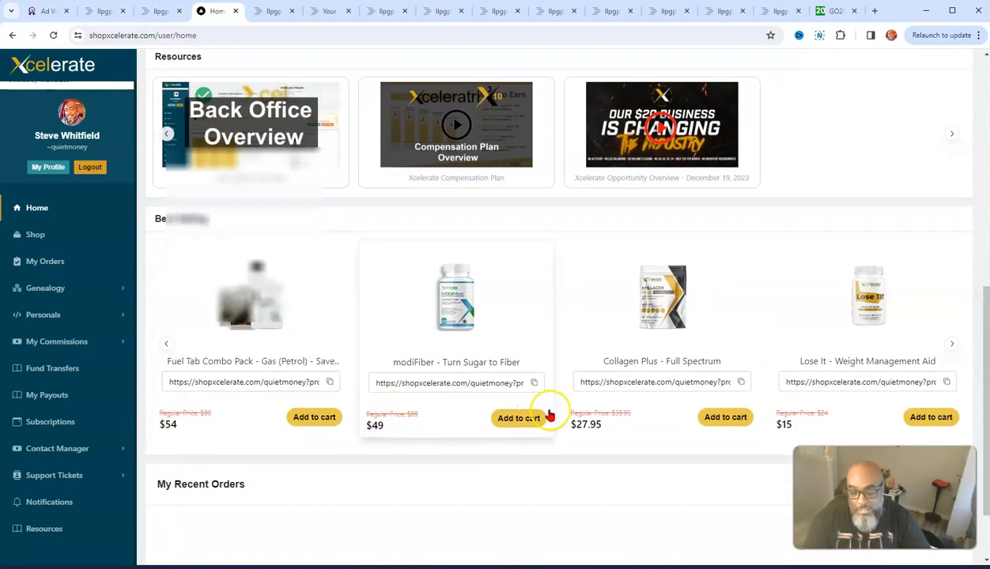
pyautogui.click(952, 343)
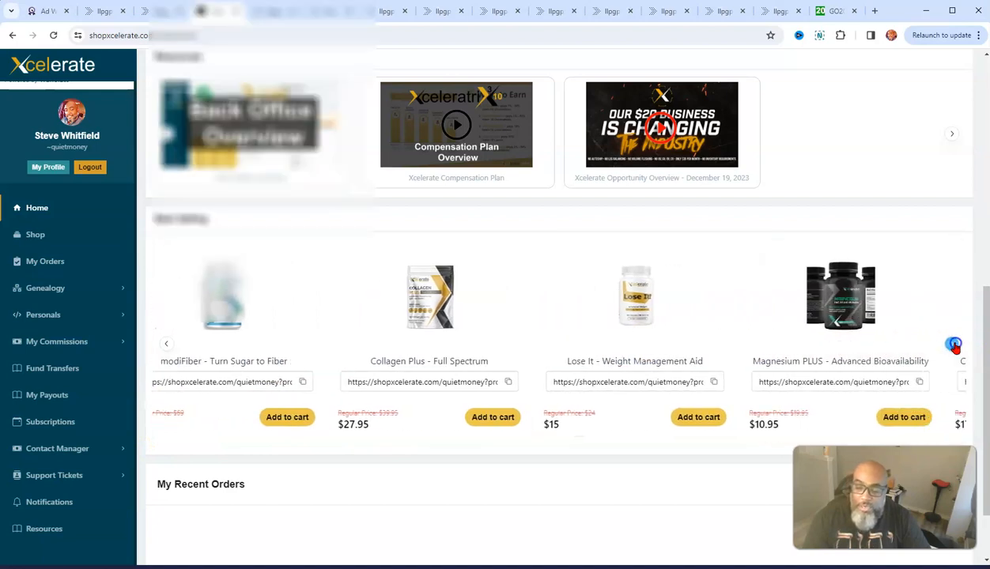
pyautogui.click(952, 342)
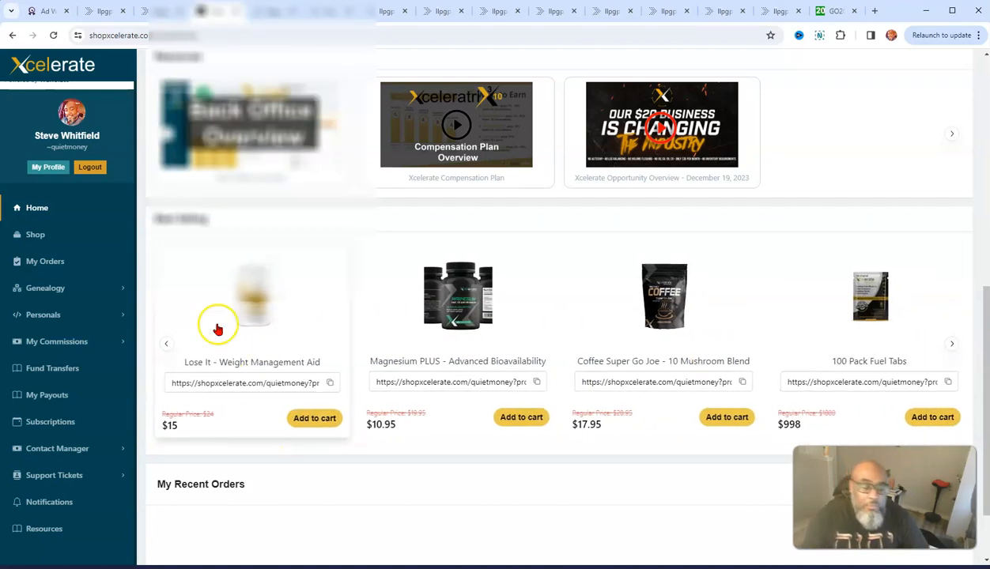
pyautogui.scroll(3)
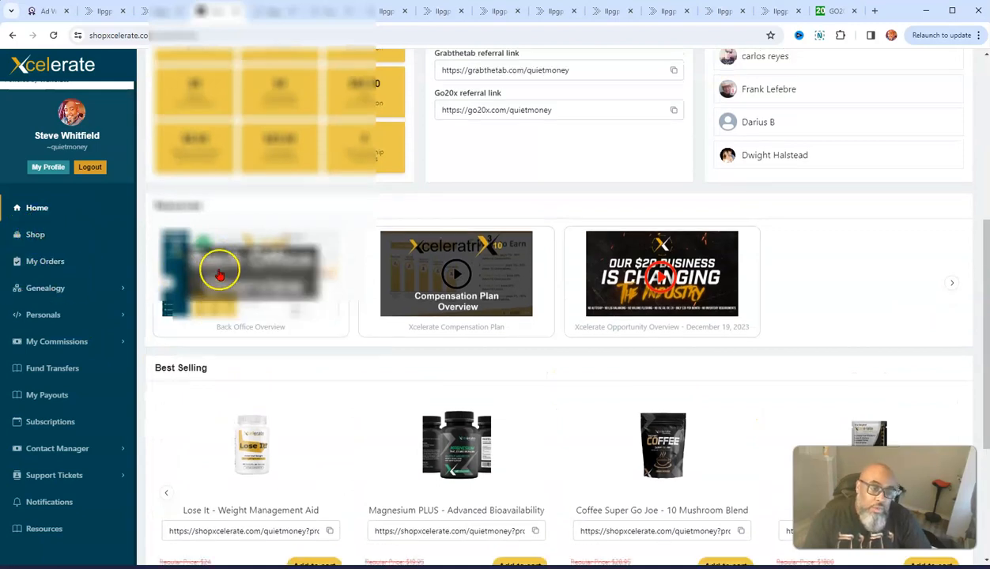
pyautogui.scroll(3)
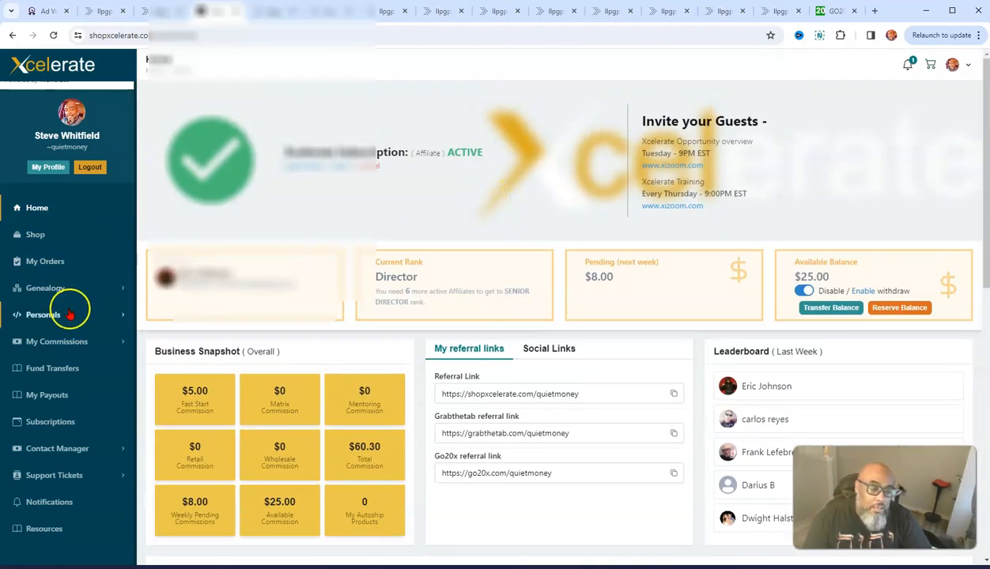
# Expand Genealogy and show My matrix tree with quietmoney above its three active legs
pyautogui.click(46, 288)
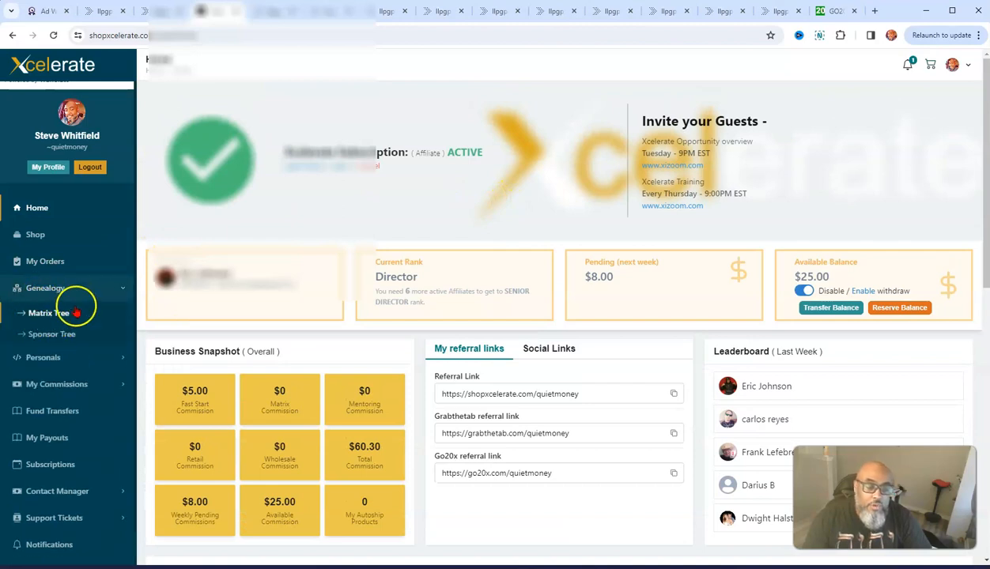
pyautogui.click(48, 313)
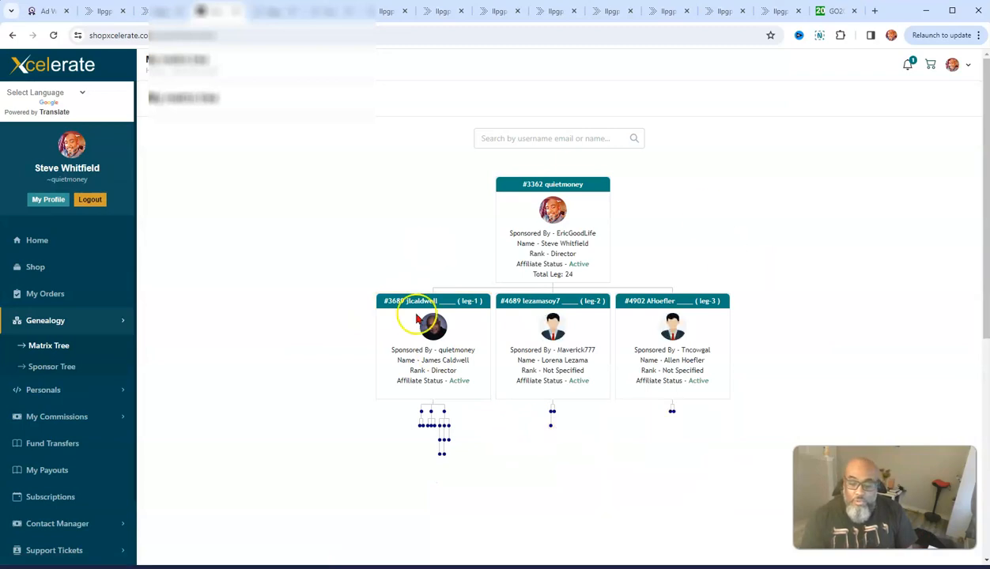
pyautogui.moveTo(582, 290)
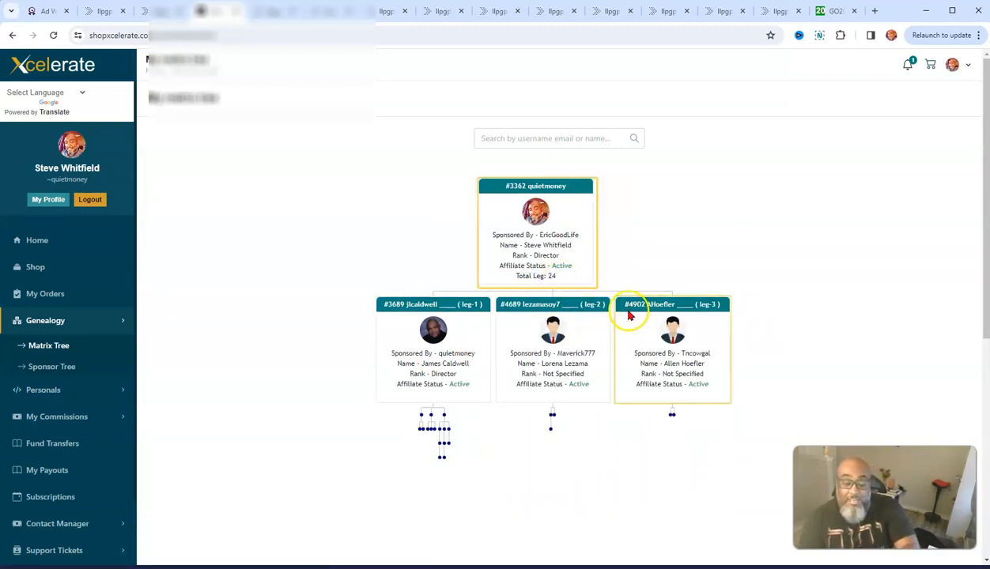
pyautogui.click(48, 344)
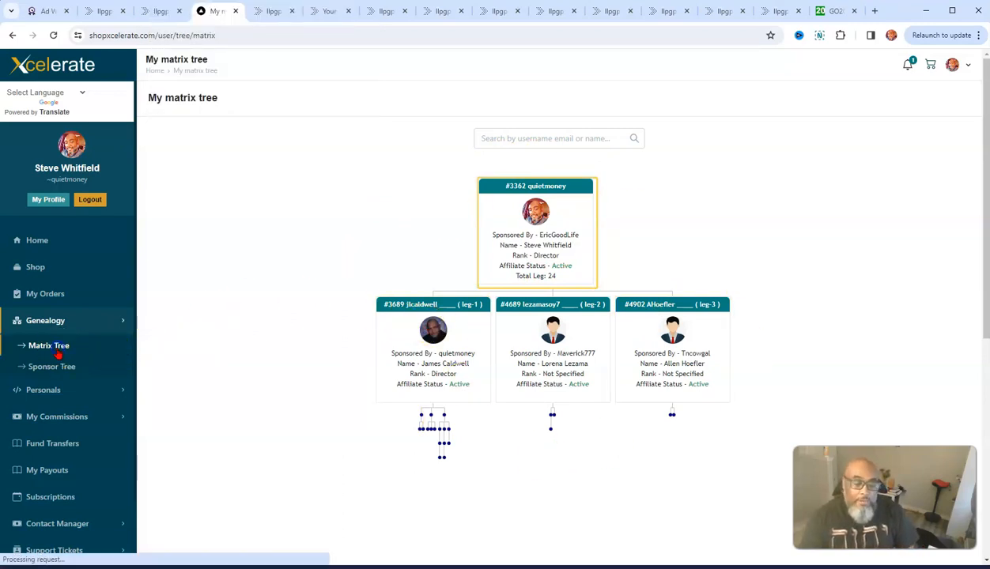
# Show My sponsor tree with quietmoney at the top and sponsored members spread beneath
pyautogui.click(51, 366)
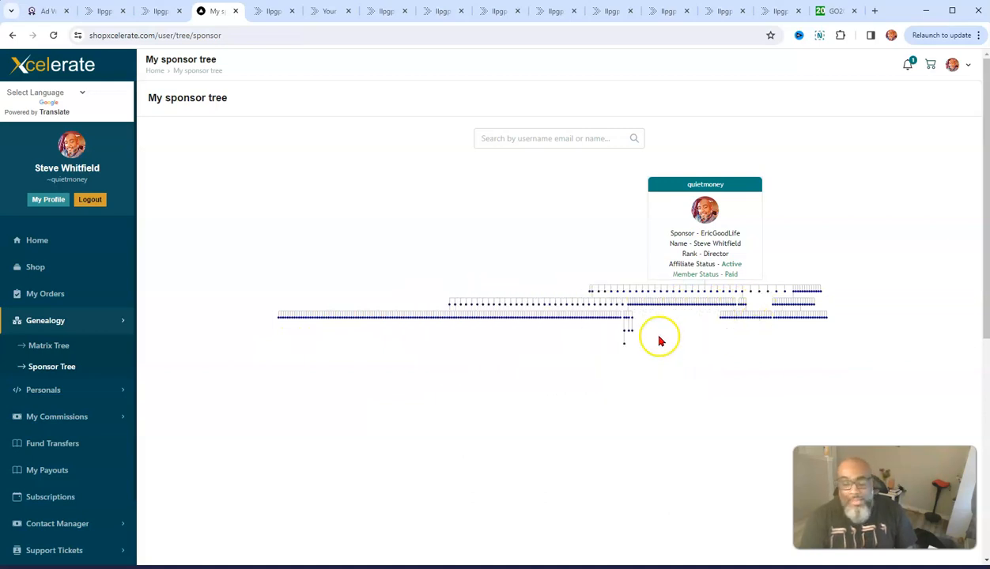
pyautogui.moveTo(558, 347)
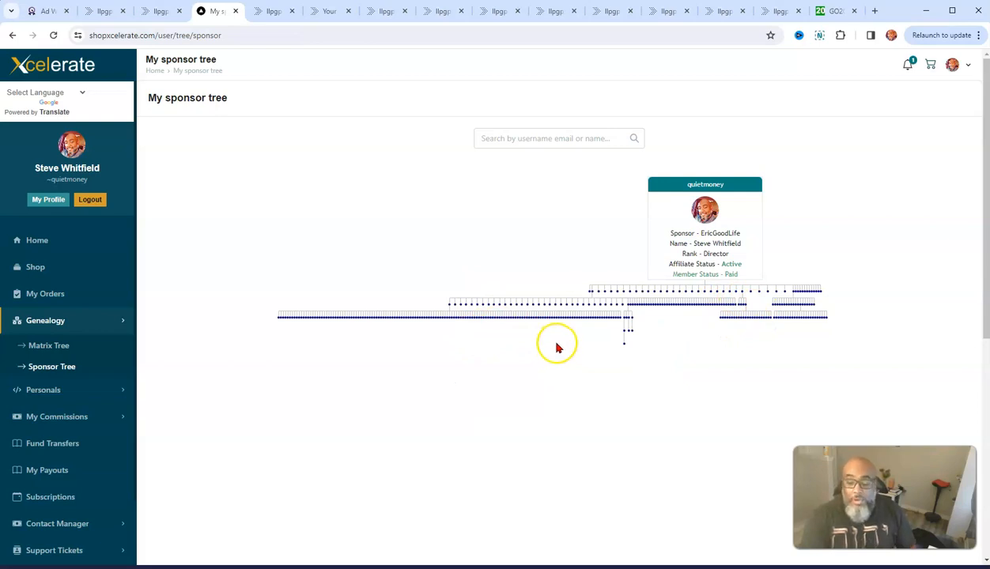
pyautogui.click(624, 322)
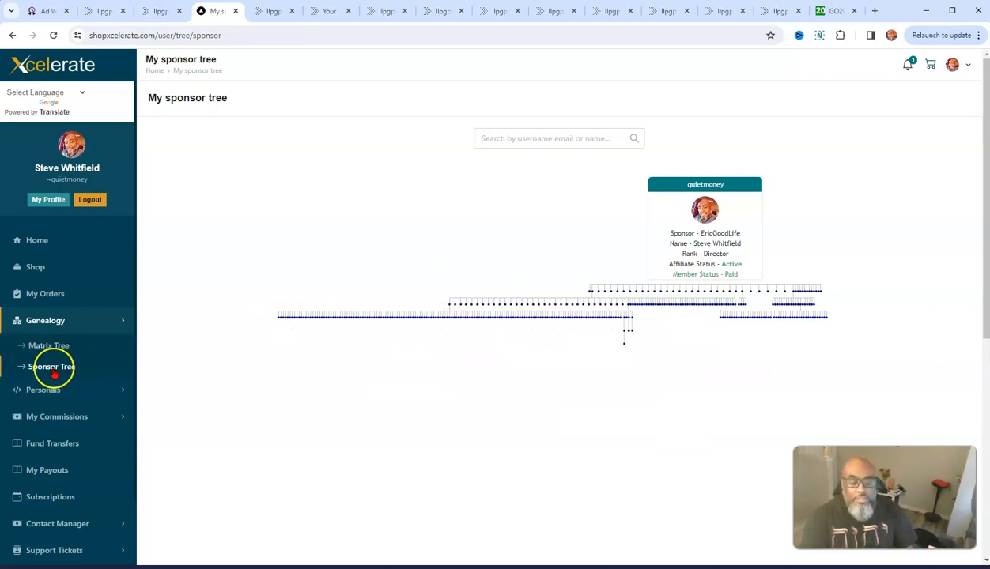
pyautogui.moveTo(662, 348)
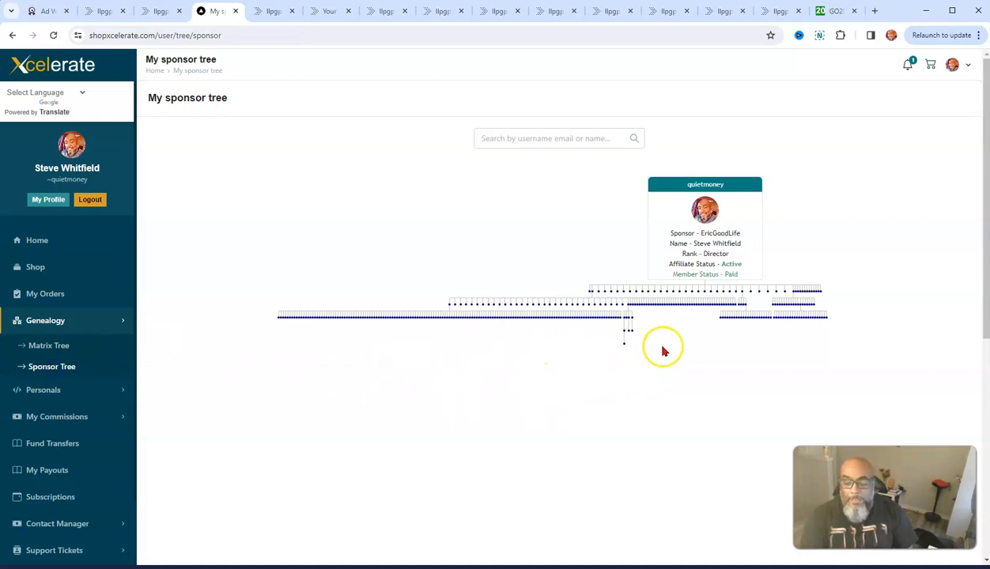
pyautogui.moveTo(409, 400)
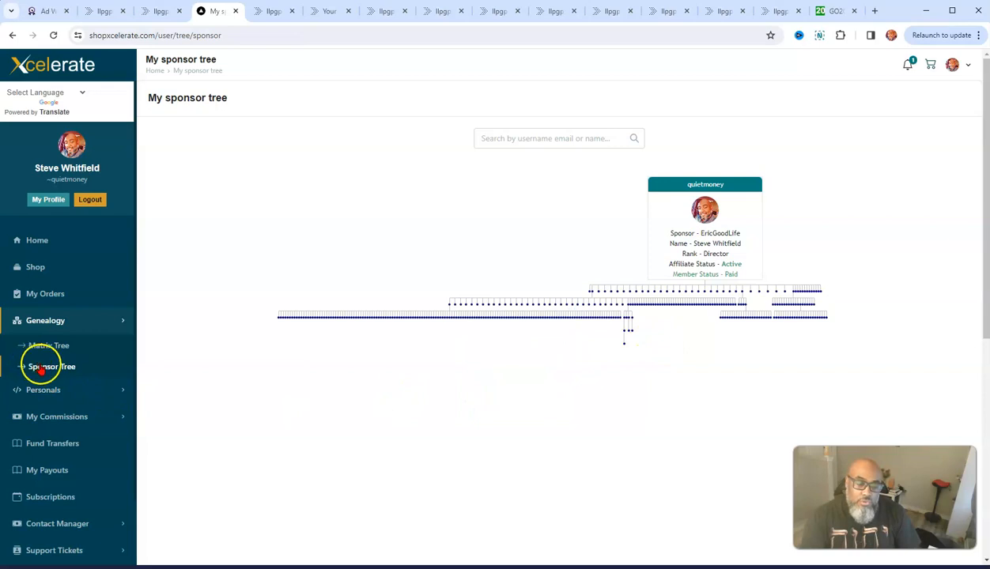
pyautogui.moveTo(842, 370)
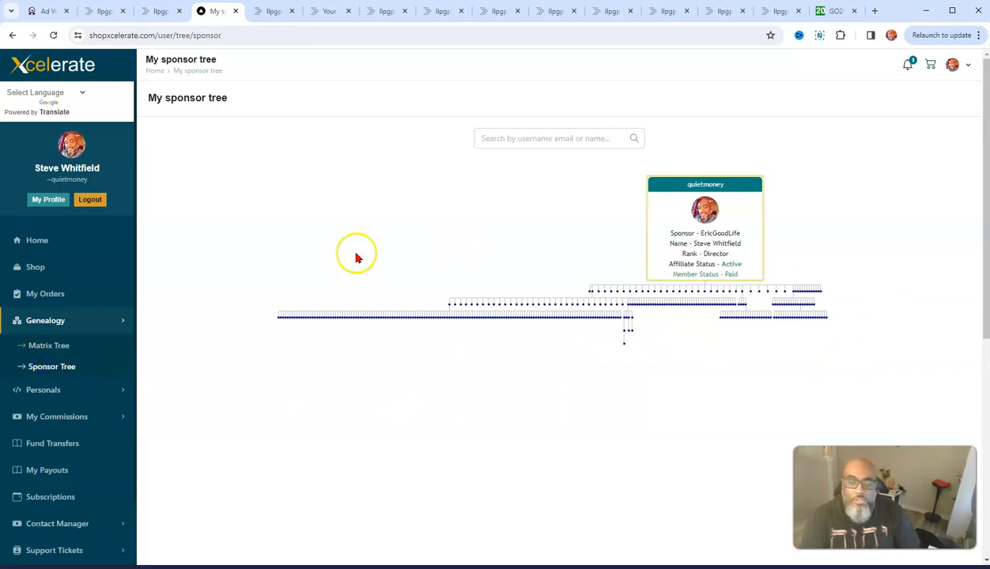
# Switch between sponsor and matrix trees, settling on the matrix tree's lower levels
pyautogui.click(48, 346)
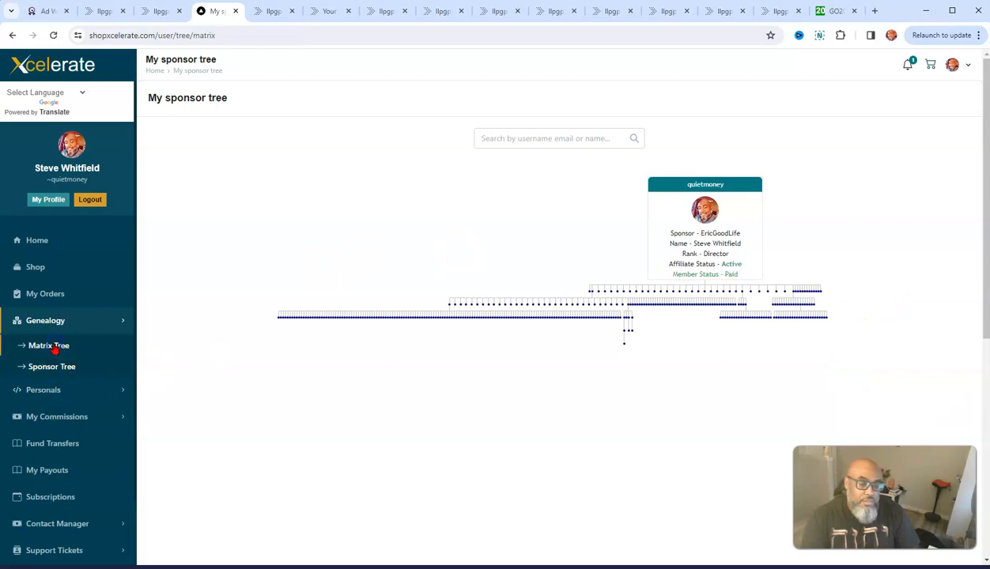
pyautogui.click(48, 346)
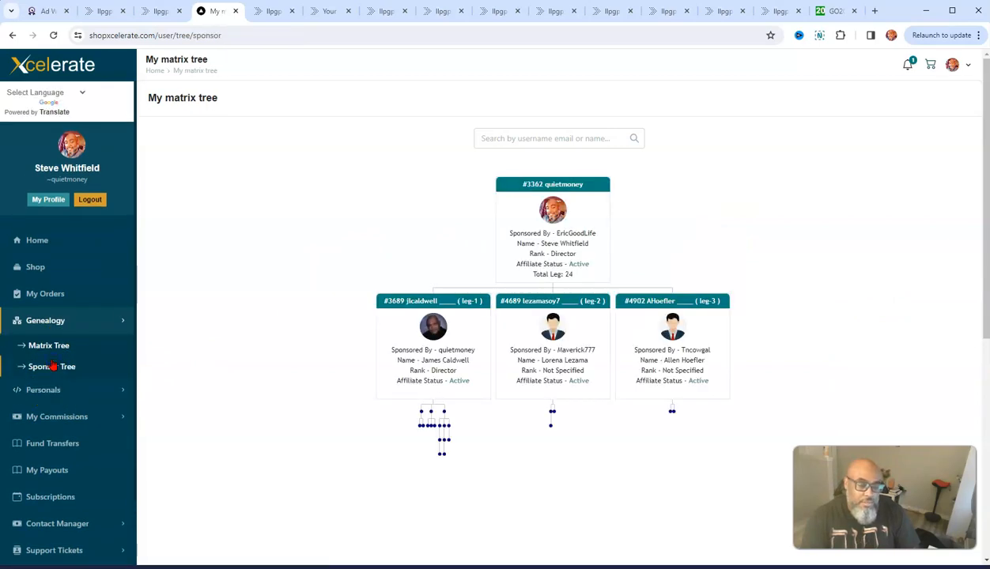
pyautogui.click(53, 366)
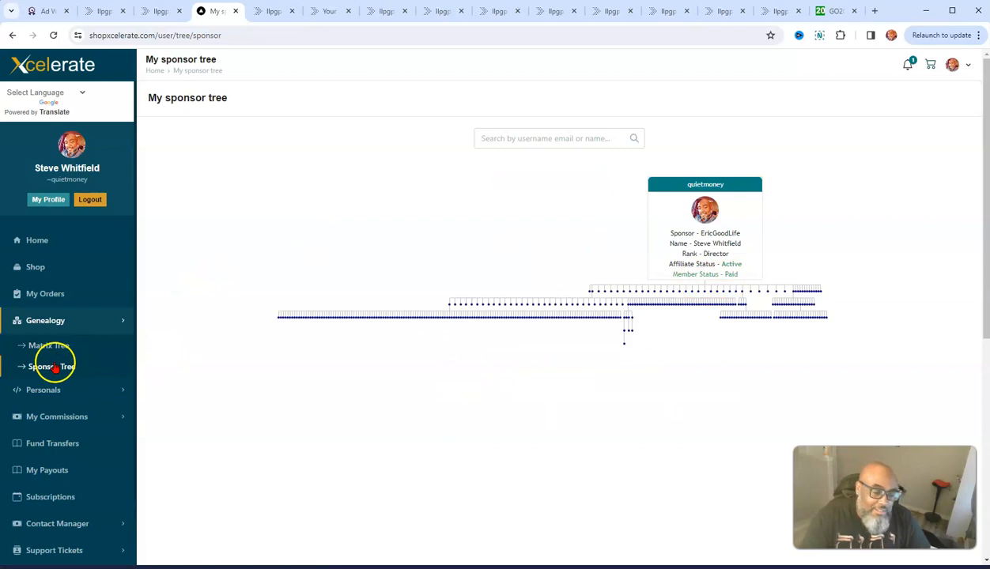
pyautogui.click(49, 346)
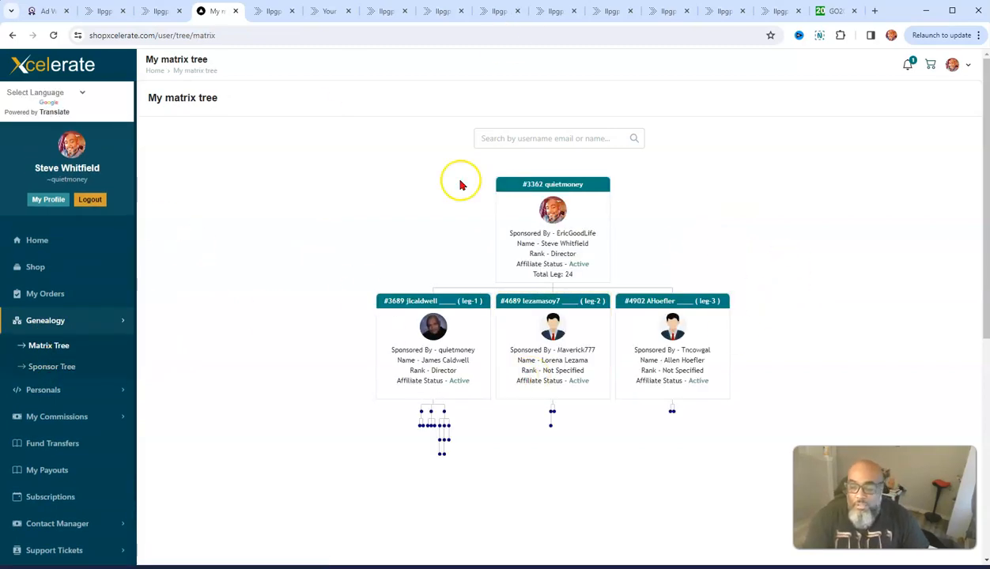
pyautogui.moveTo(765, 348)
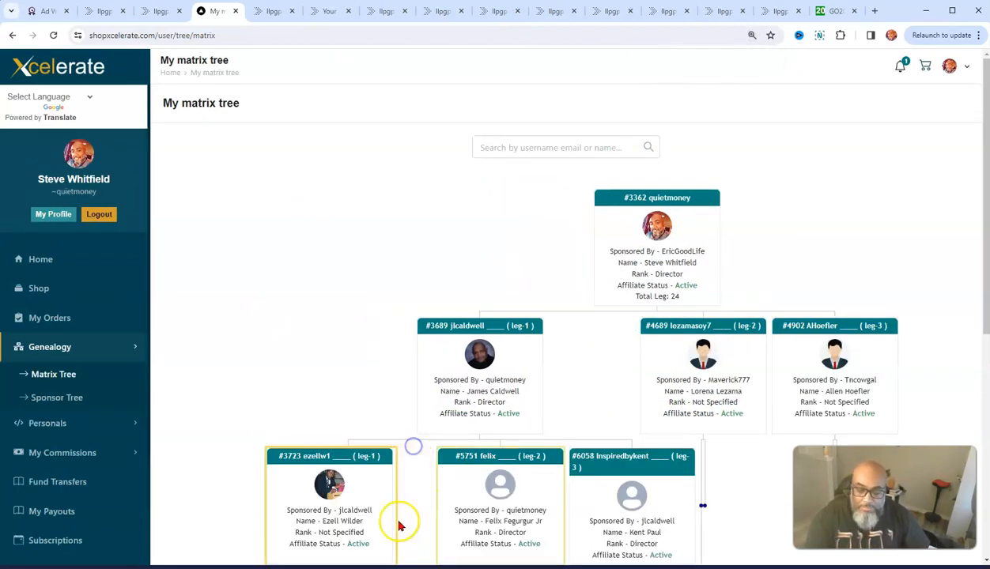
pyautogui.scroll(-3)
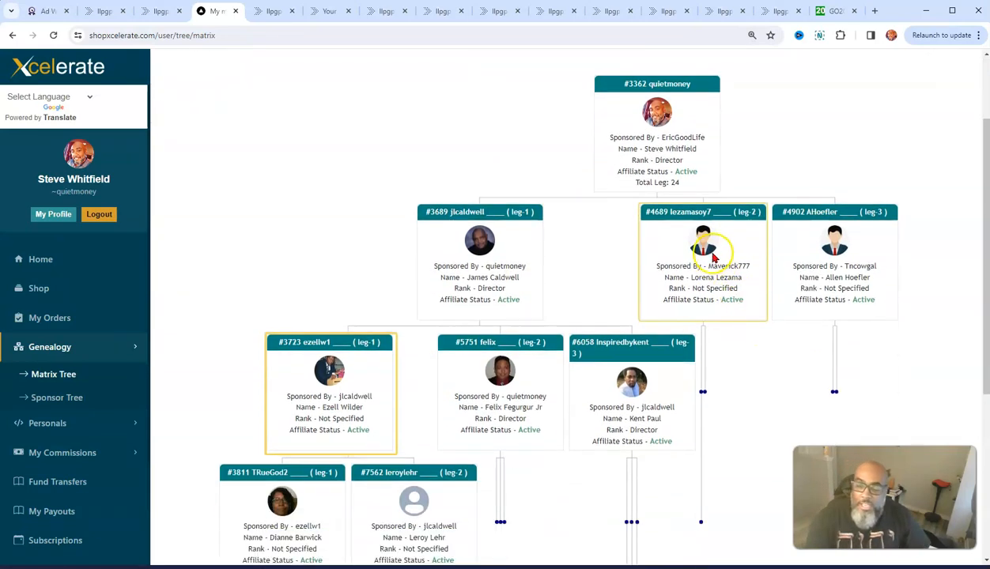
pyautogui.scroll(-3)
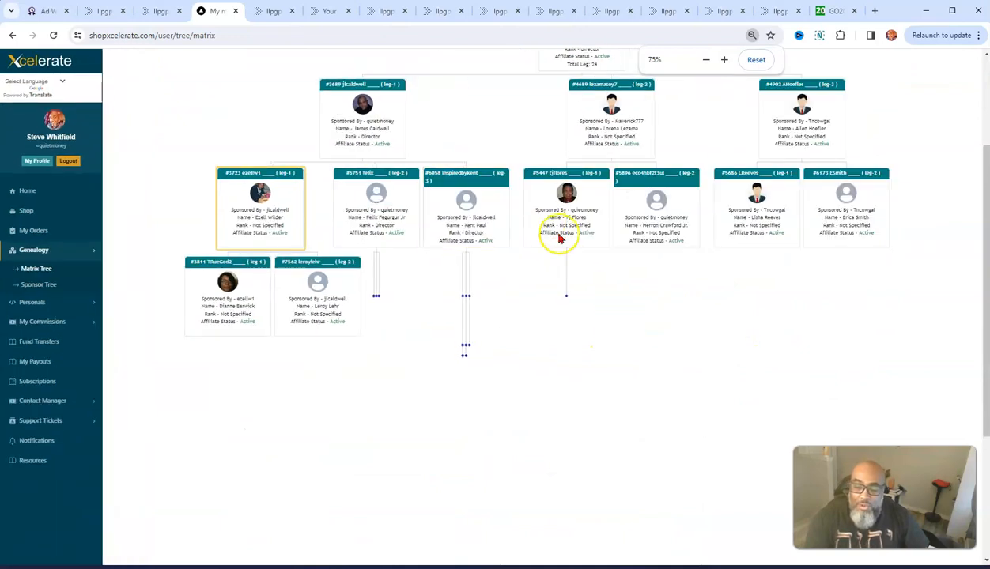
# Use Chrome zoom out, in, out and Reset to fit the expanded matrix tree on screen
pyautogui.click(706, 60)
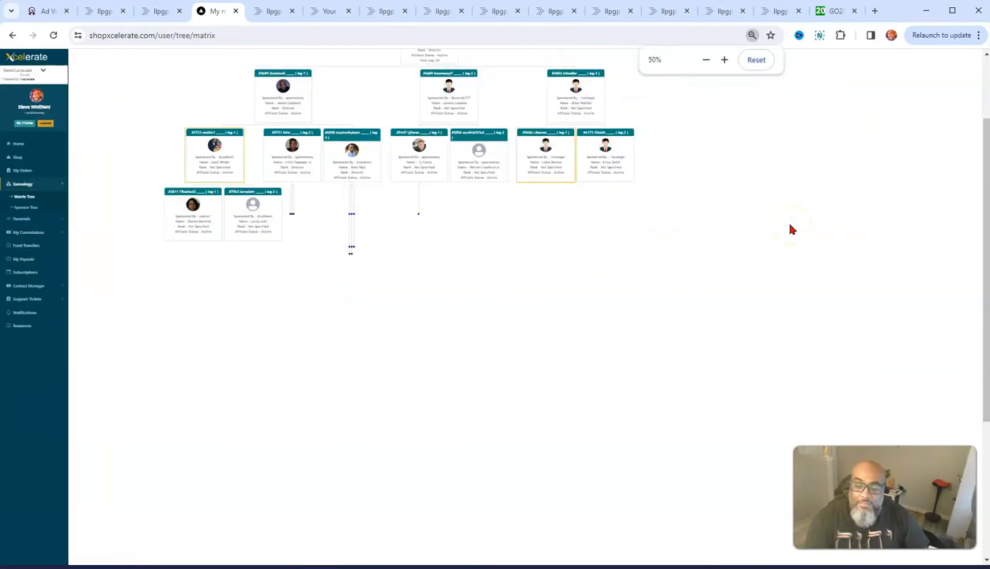
pyautogui.click(724, 59)
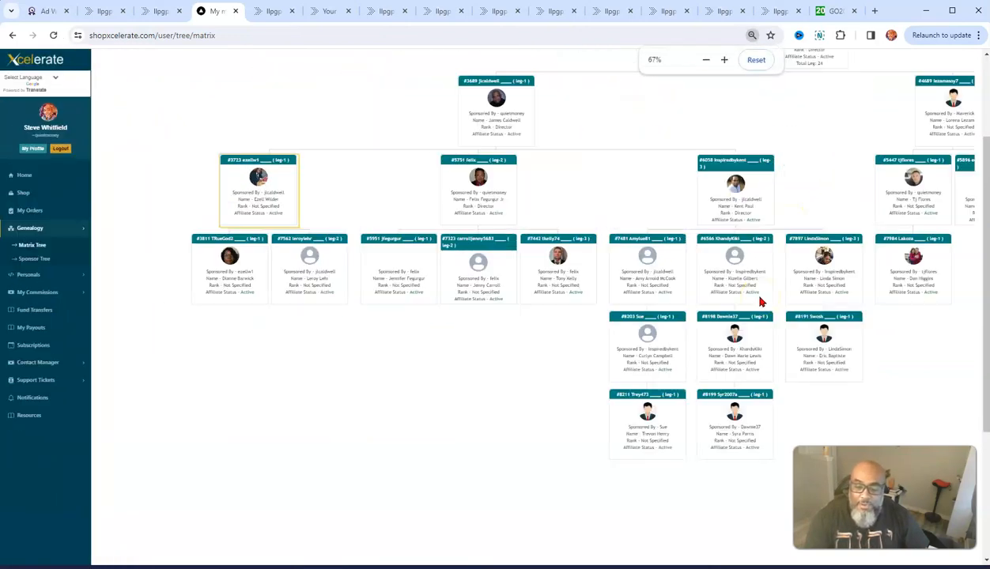
pyautogui.click(705, 60)
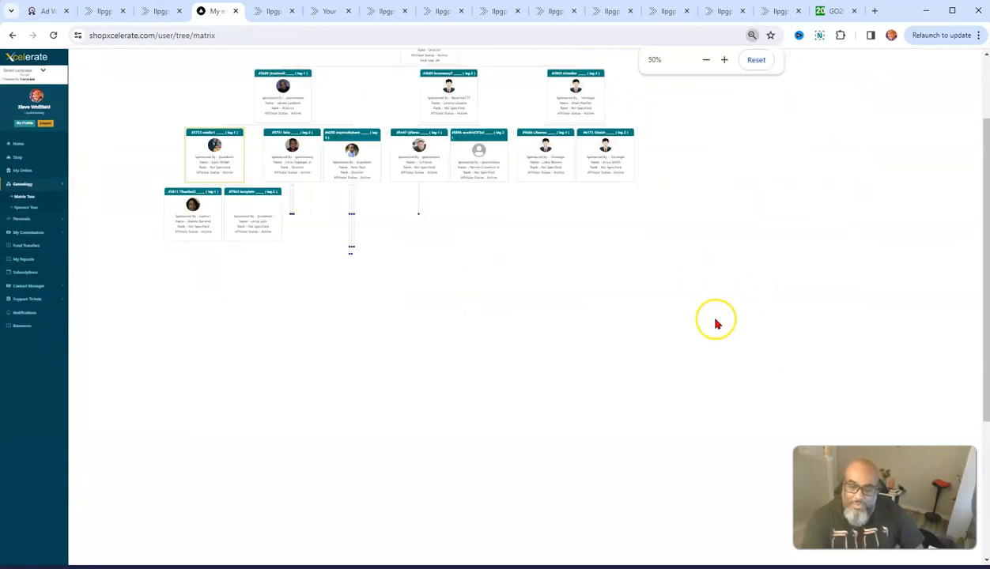
pyautogui.click(214, 146)
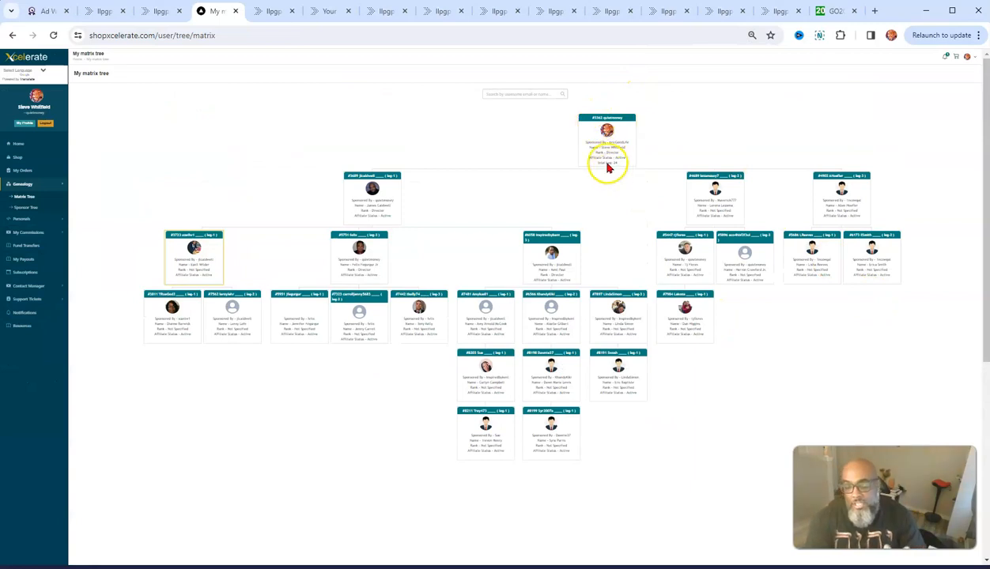
pyautogui.moveTo(324, 216)
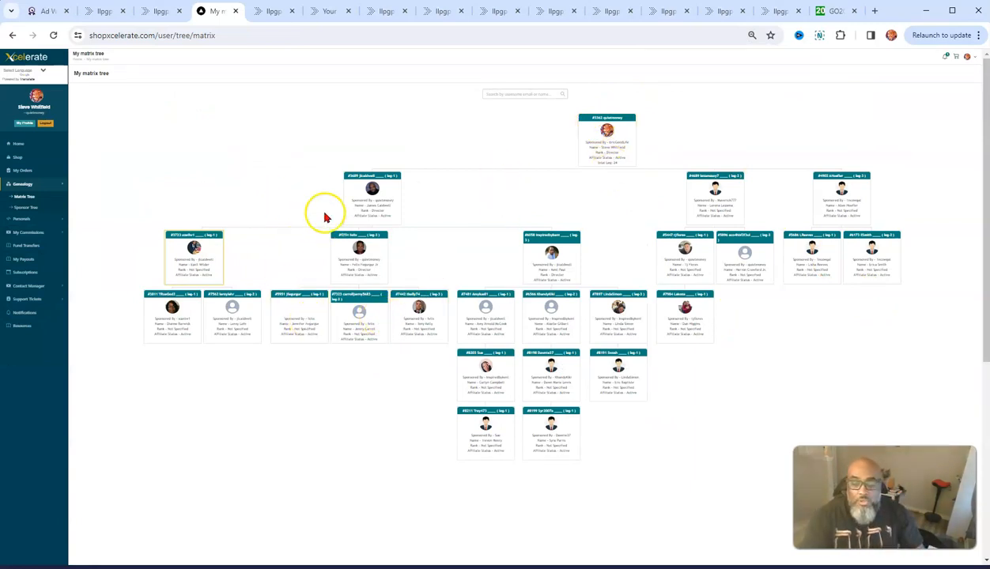
pyautogui.moveTo(128, 396)
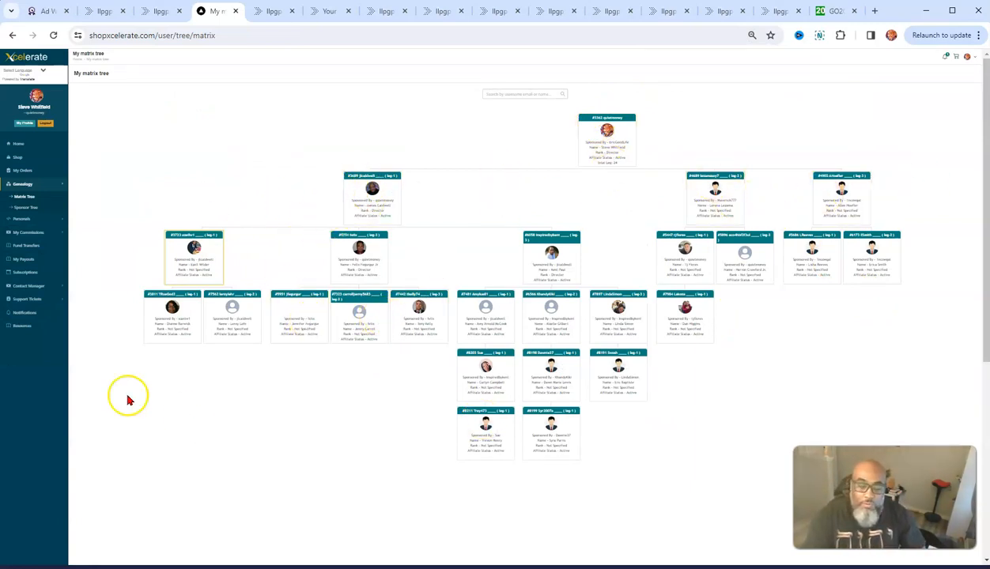
pyautogui.moveTo(521, 186)
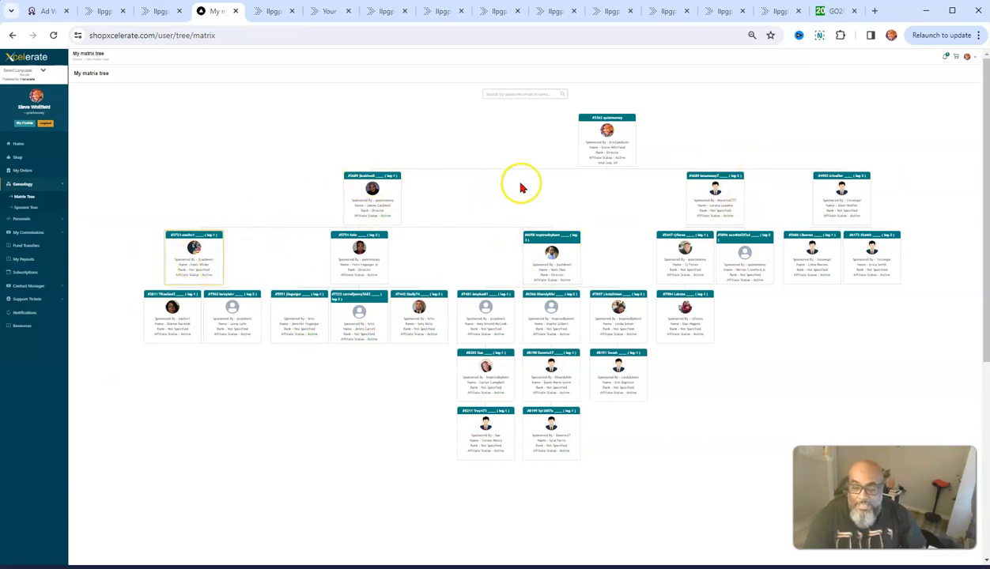
pyautogui.moveTo(314, 214)
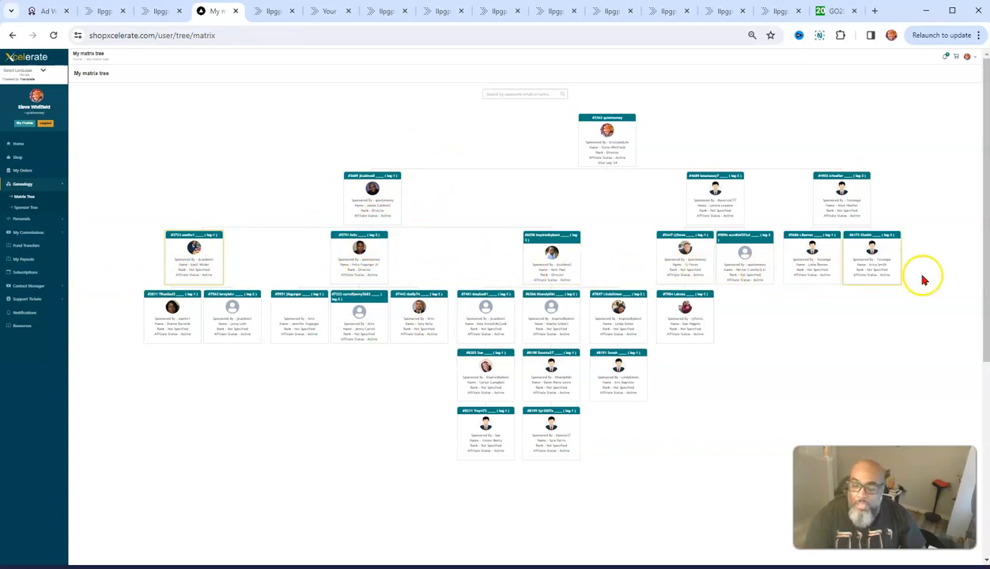
pyautogui.moveTo(123, 304)
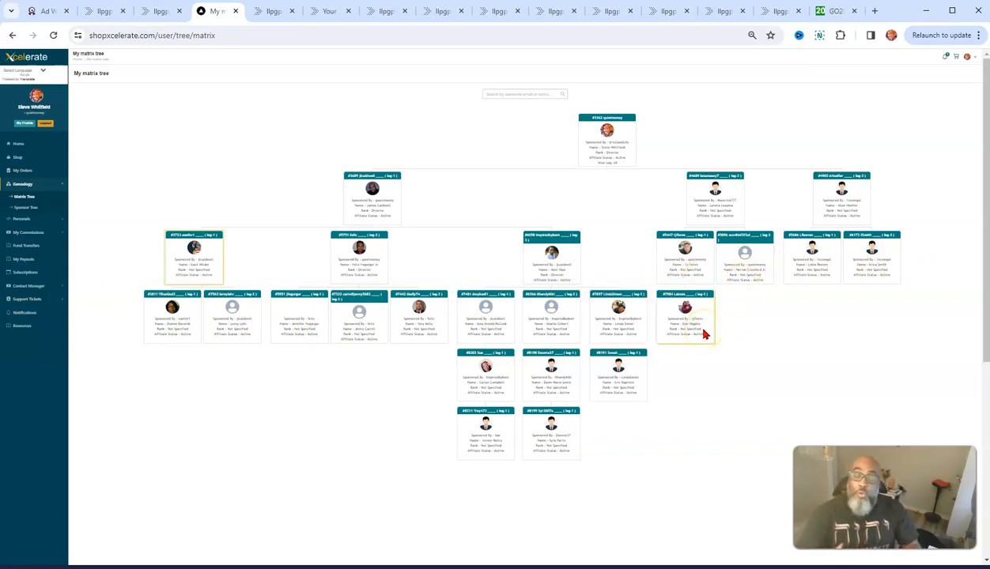
pyautogui.moveTo(704, 486)
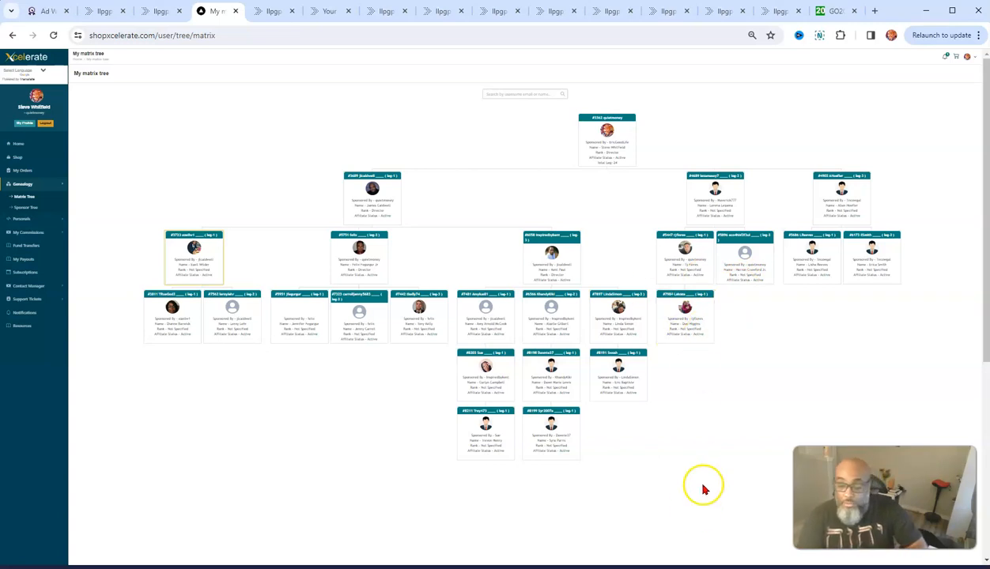
pyautogui.moveTo(659, 473)
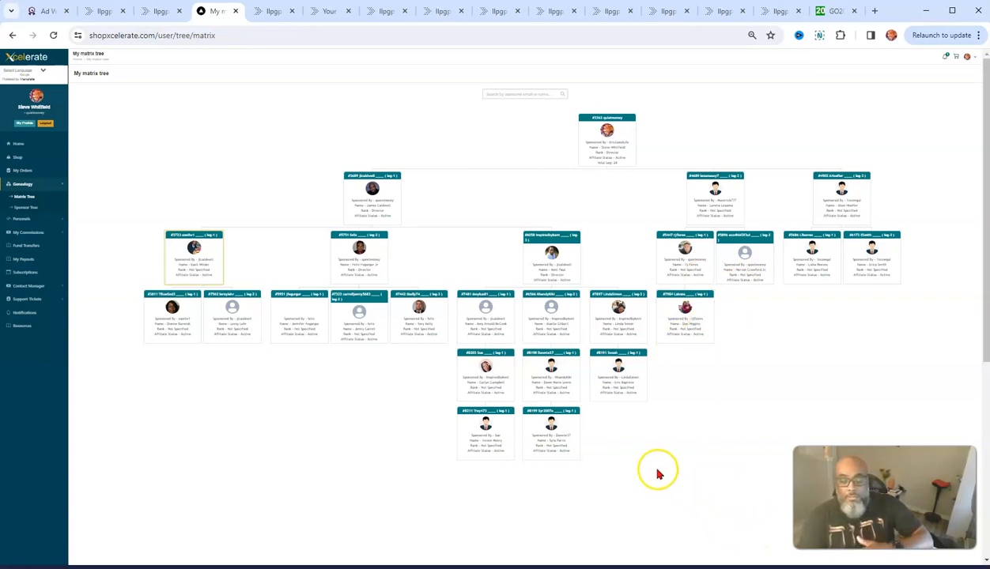
pyautogui.moveTo(678, 500)
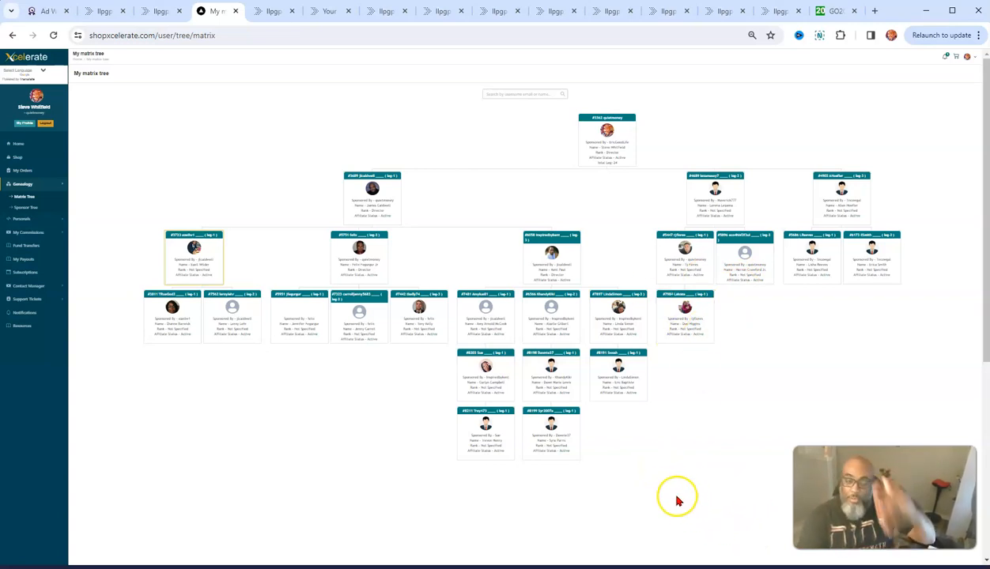
pyautogui.moveTo(552, 485)
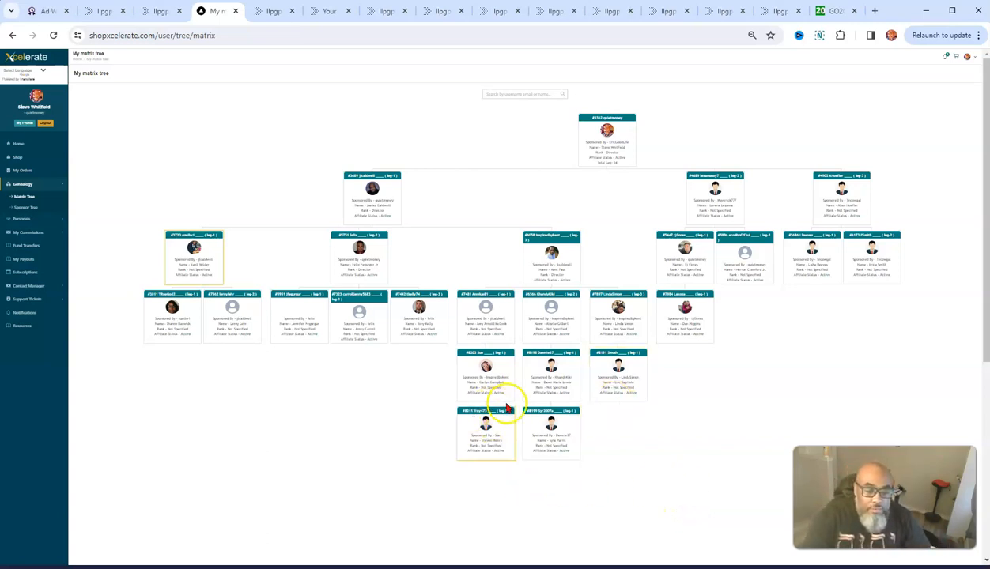
pyautogui.moveTo(639, 149)
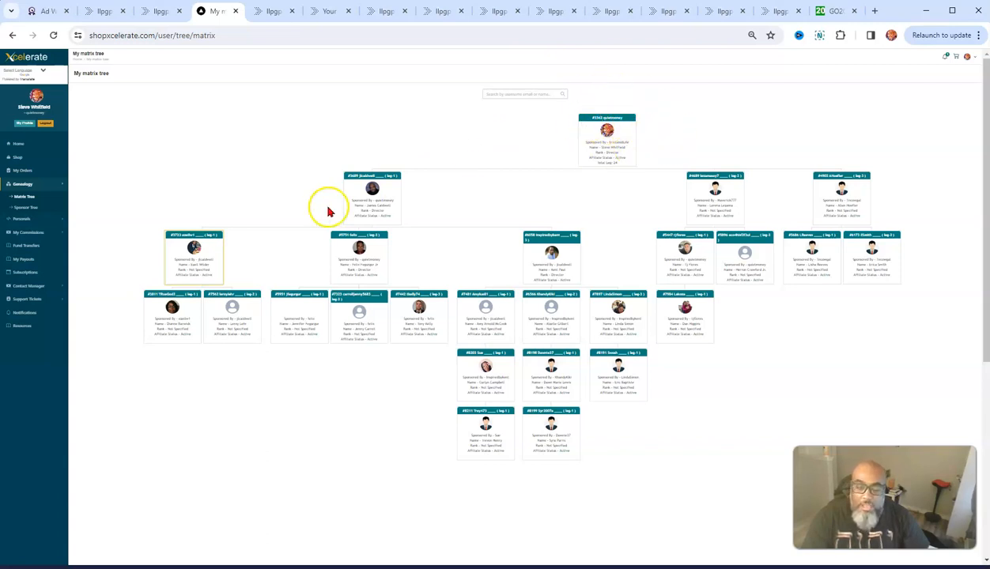
pyautogui.moveTo(197, 332)
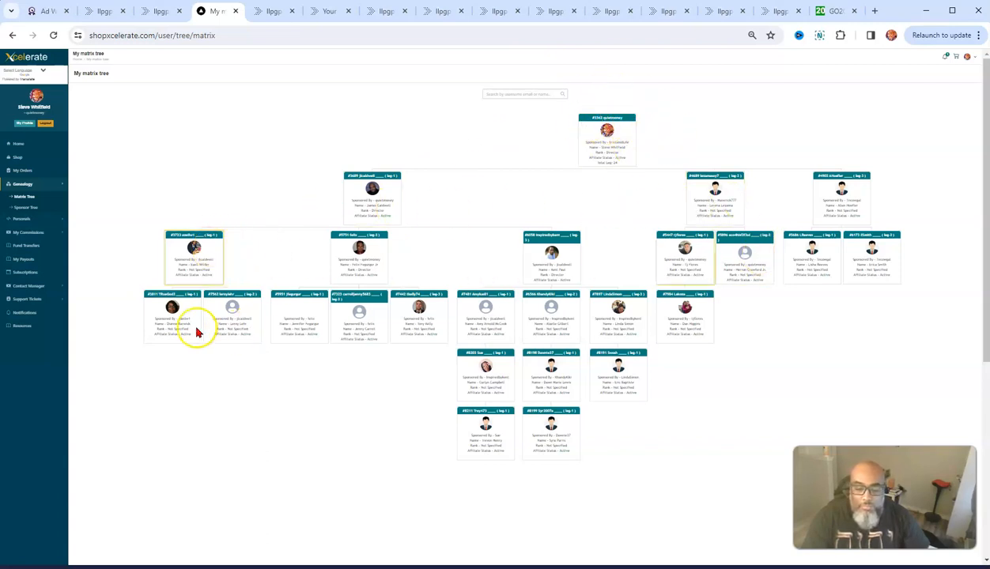
pyautogui.moveTo(409, 469)
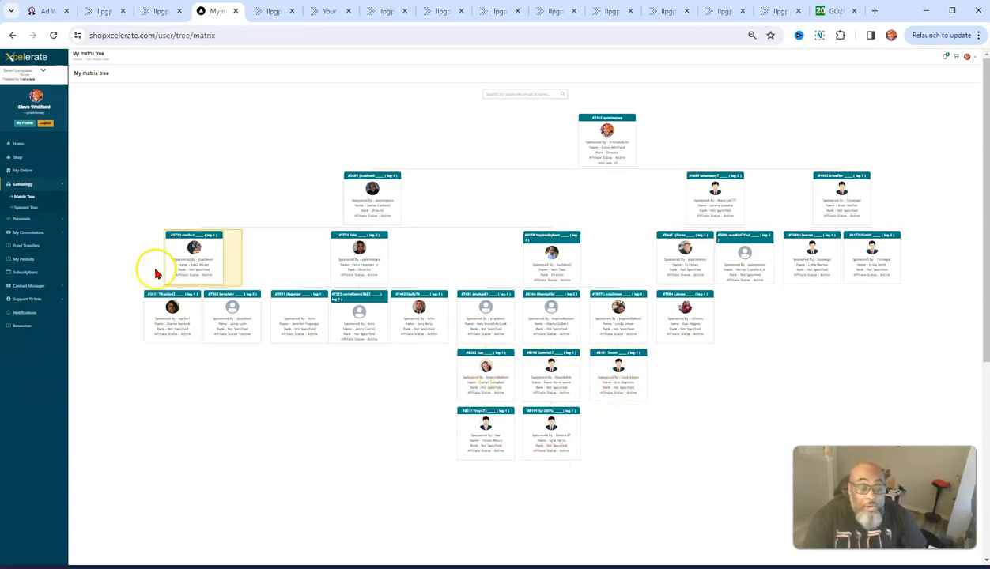
# Restore the matrix tree to its default view with deeper downline branches collapsed
pyautogui.click(752, 35)
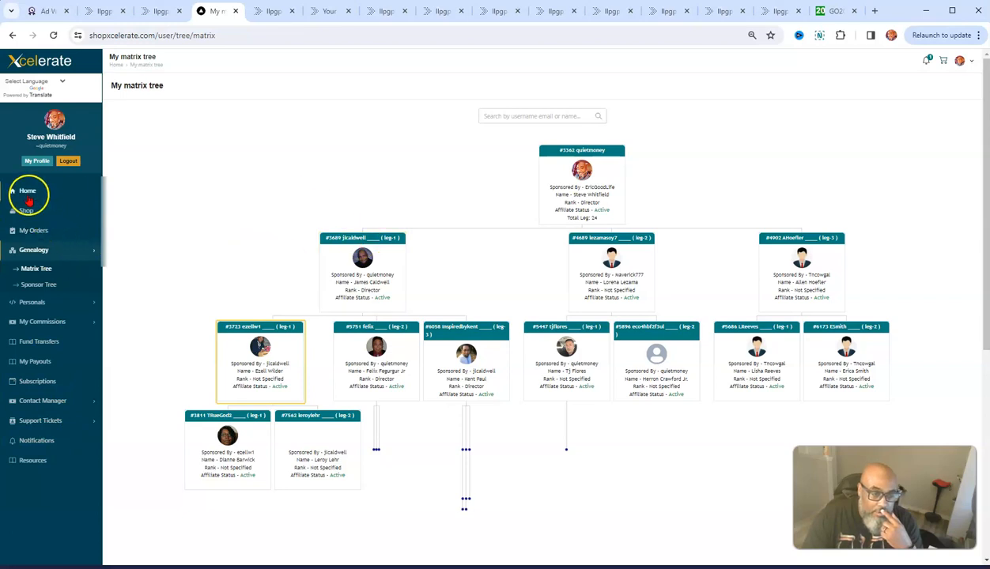
# Return to the back-office Home and open the Xceleratrix compensation plan PDF
pyautogui.click(27, 194)
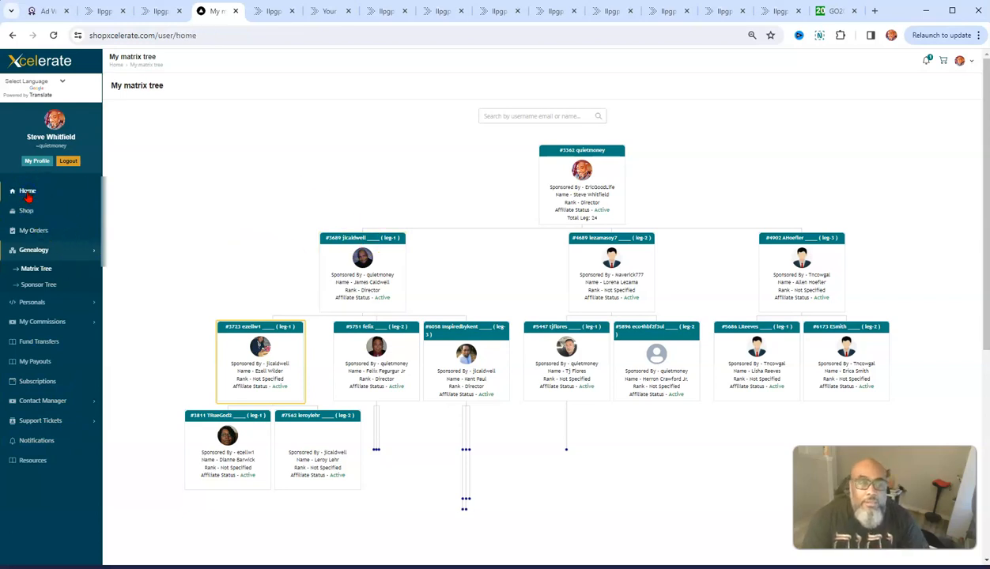
pyautogui.click(27, 191)
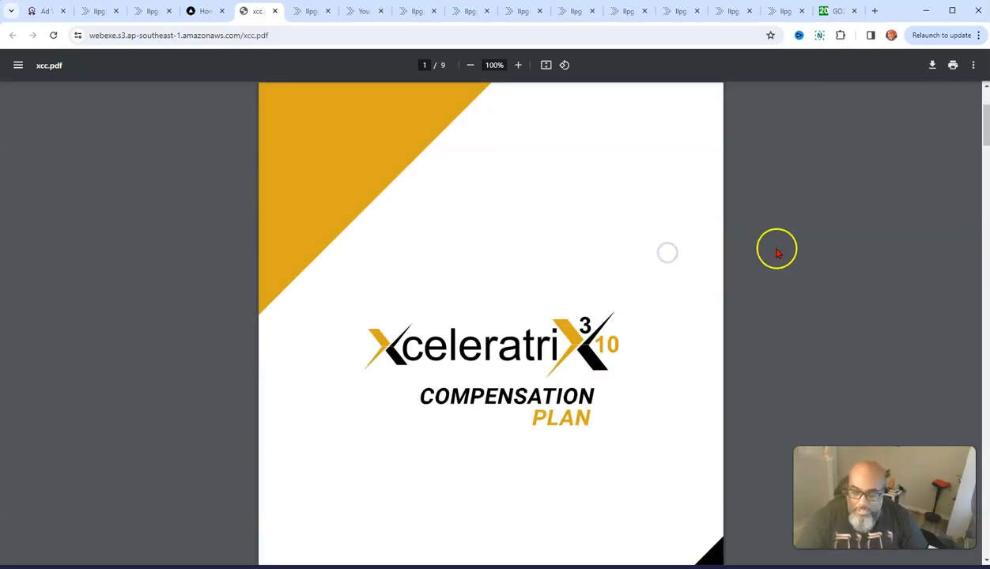
pyautogui.moveTo(692, 376)
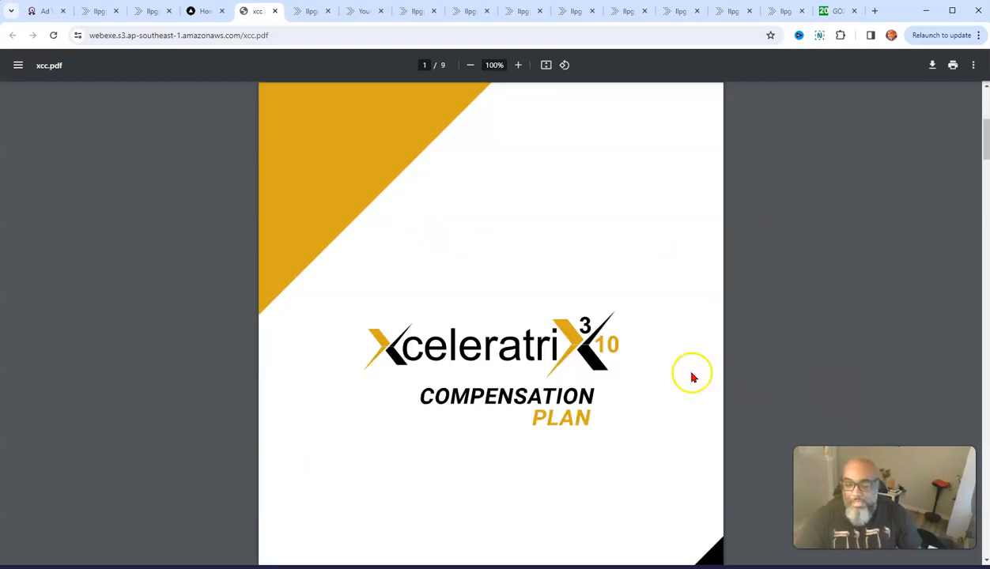
pyautogui.moveTo(148, 77)
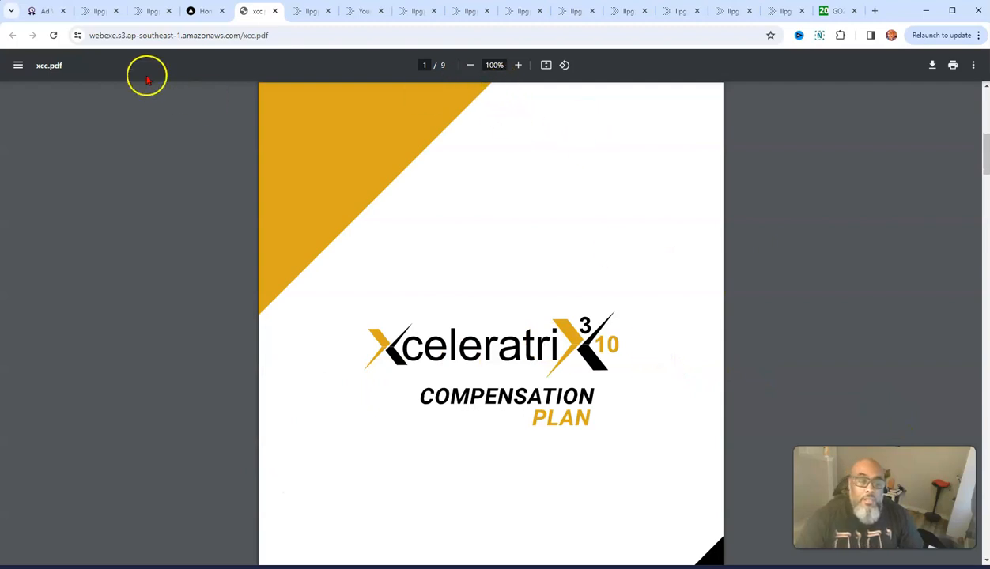
# Scroll from the cover page through the customers, retailers and affiliates overview to the Terms page
pyautogui.scroll(-3)
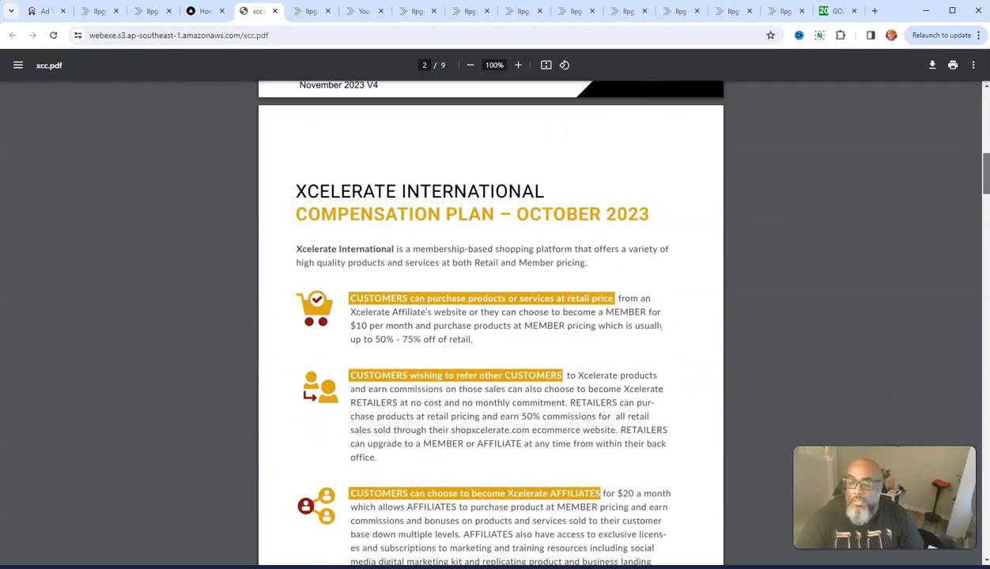
pyautogui.scroll(-3)
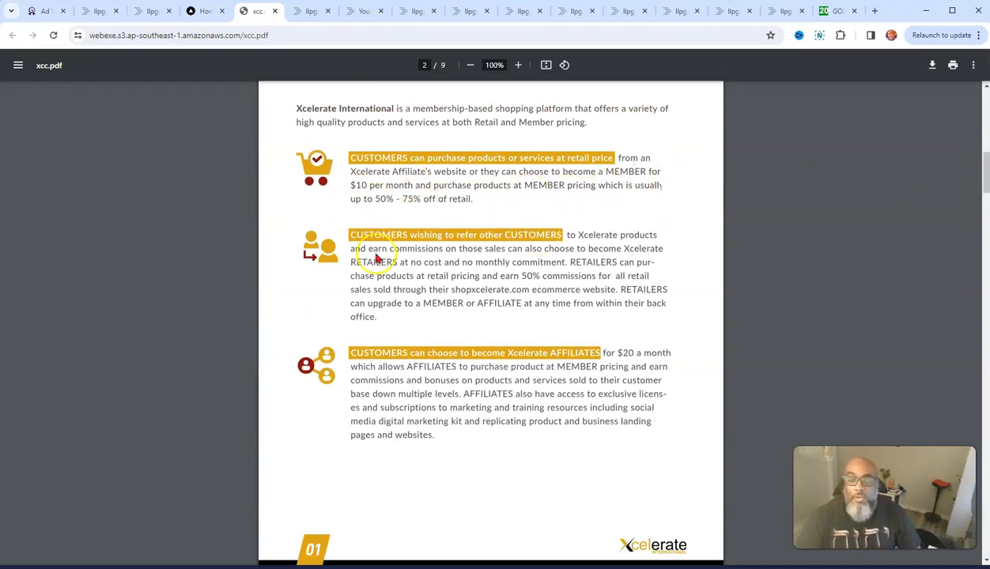
pyautogui.moveTo(617, 172)
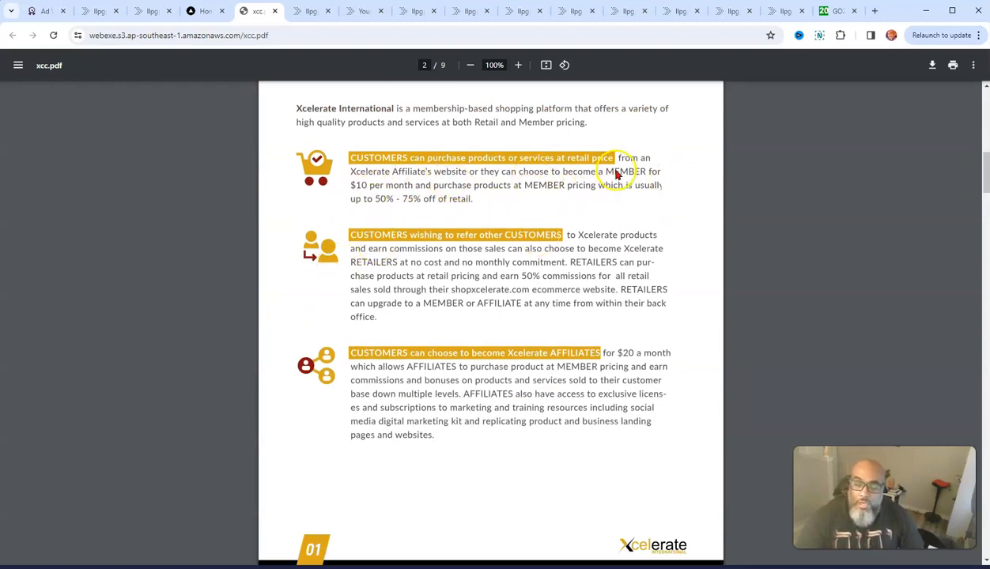
pyautogui.moveTo(602, 169)
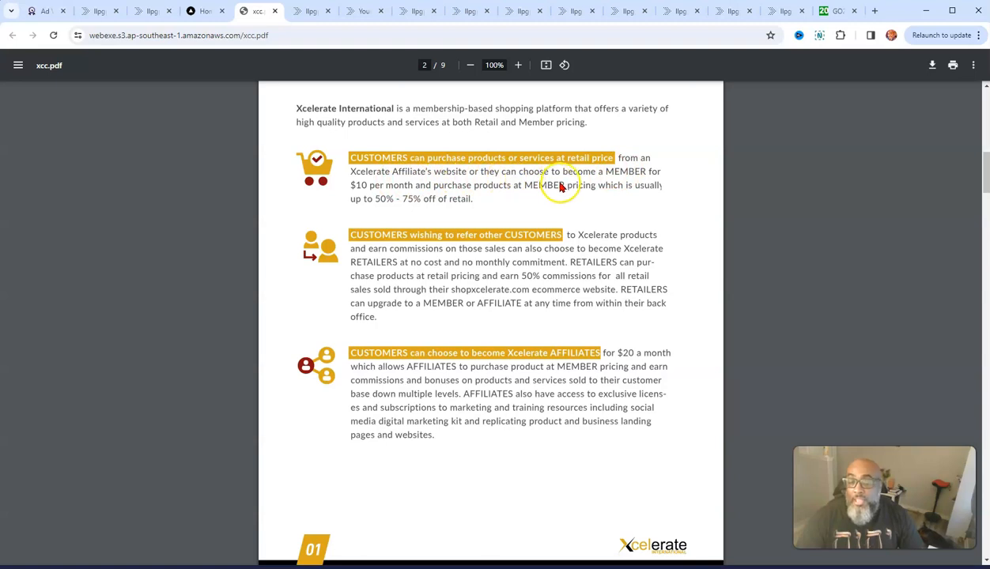
pyautogui.moveTo(573, 190)
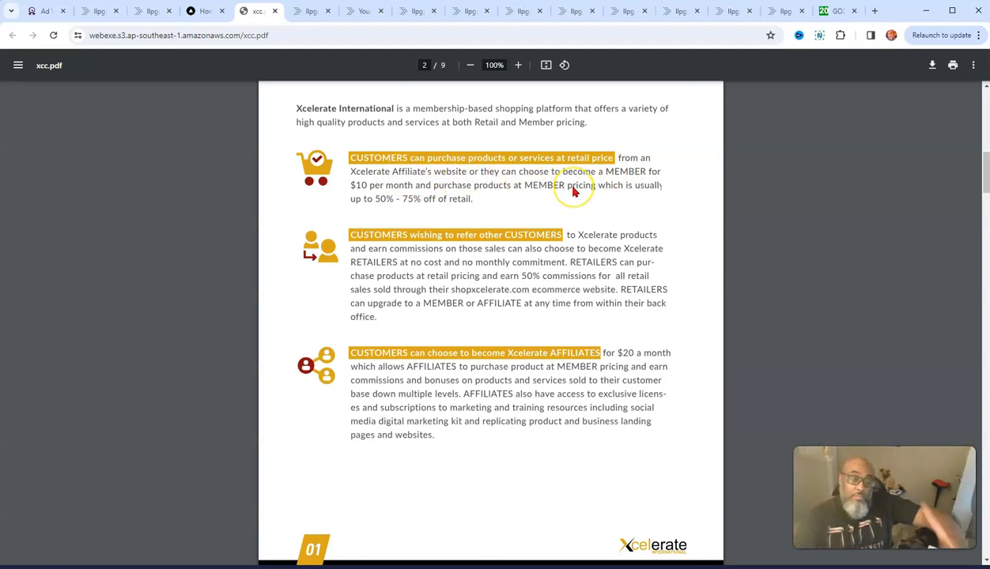
pyautogui.moveTo(575, 190)
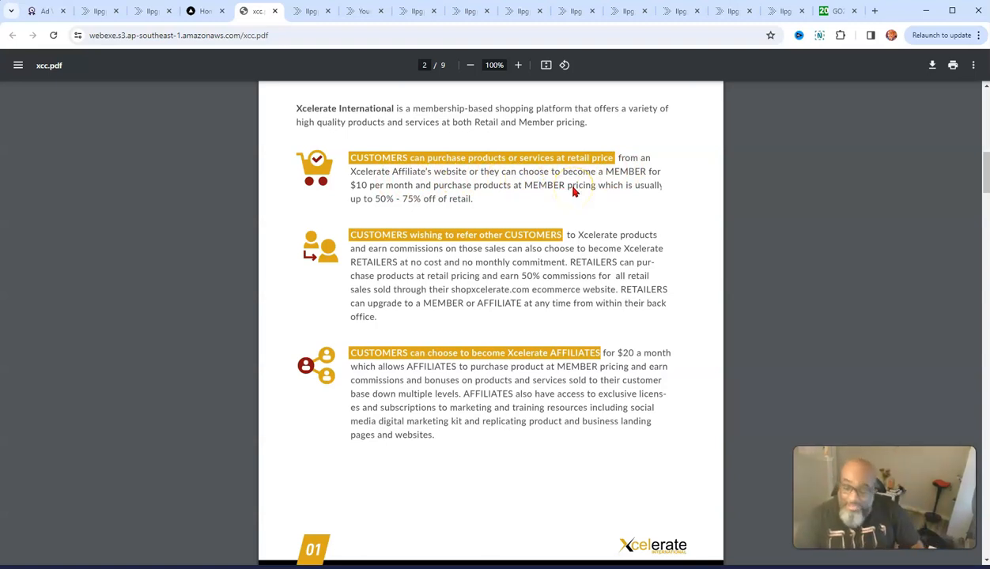
pyautogui.moveTo(393, 199)
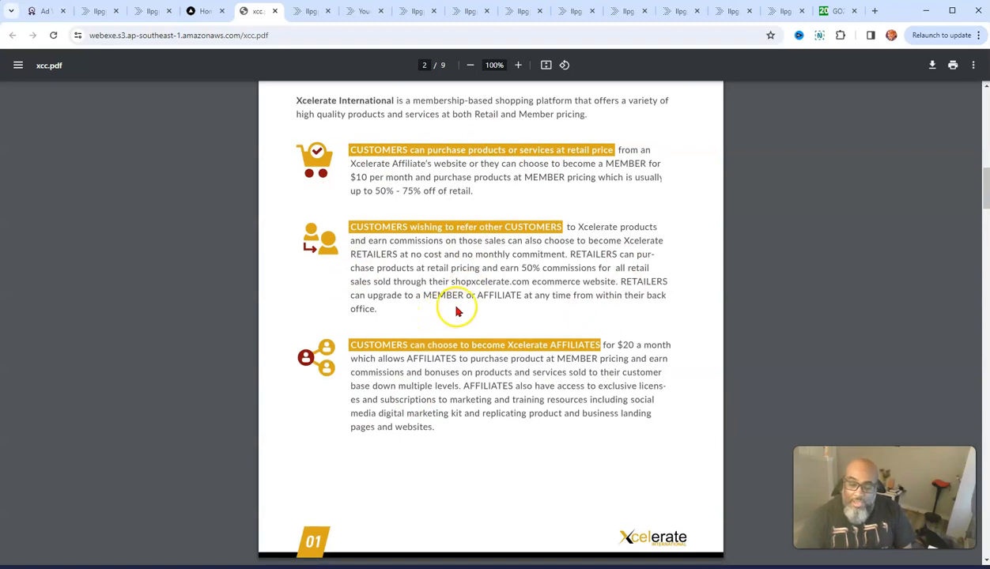
pyautogui.scroll(-3)
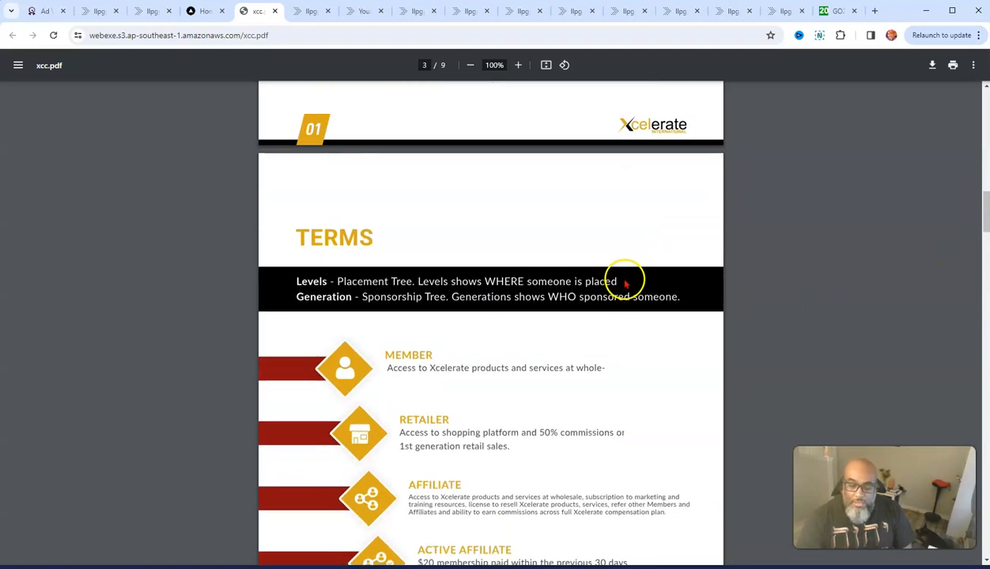
# Scroll the Terms page so the membership types from Member to Active Member and the page 02 footer show
pyautogui.scroll(-3)
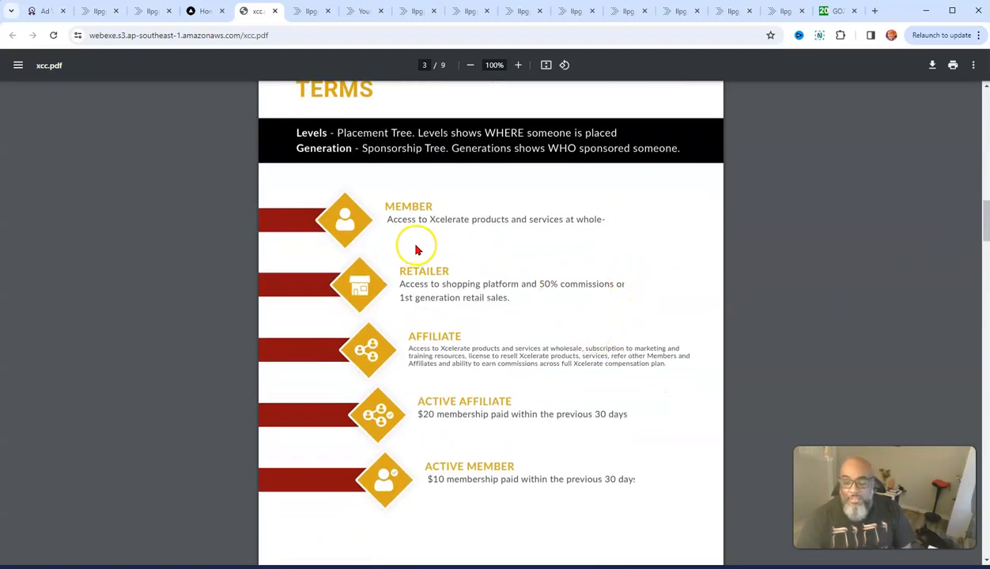
pyautogui.moveTo(576, 229)
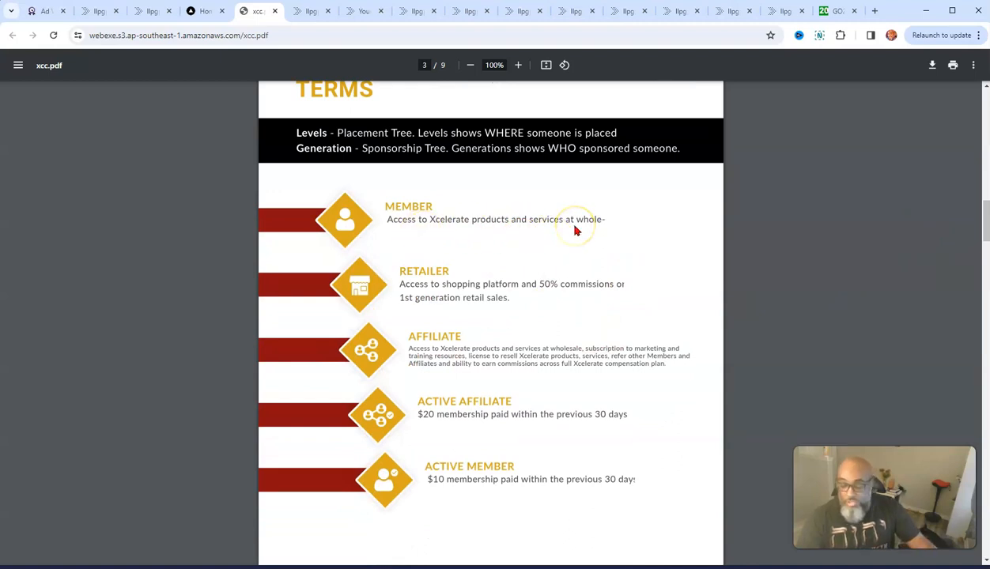
pyautogui.moveTo(467, 313)
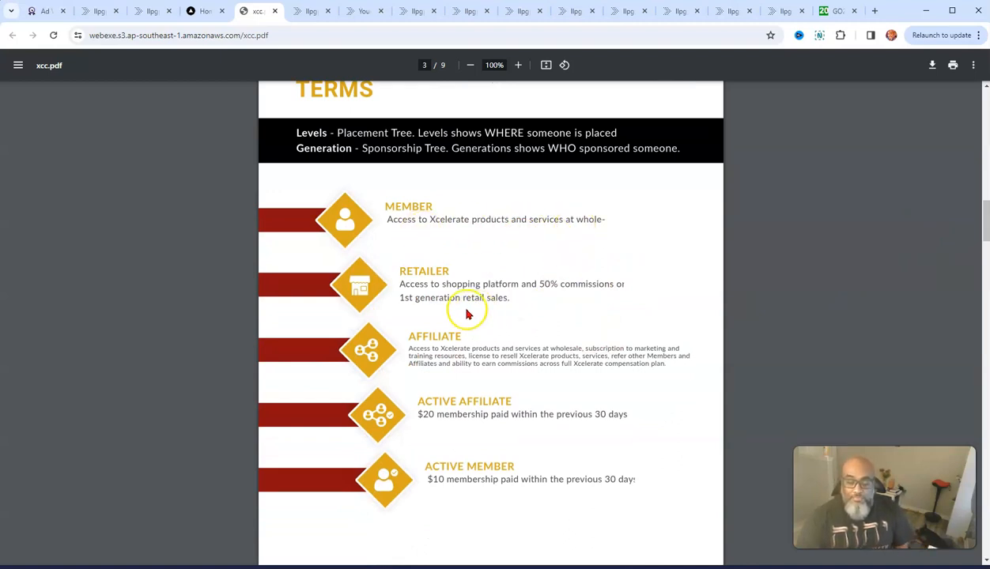
pyautogui.moveTo(475, 287)
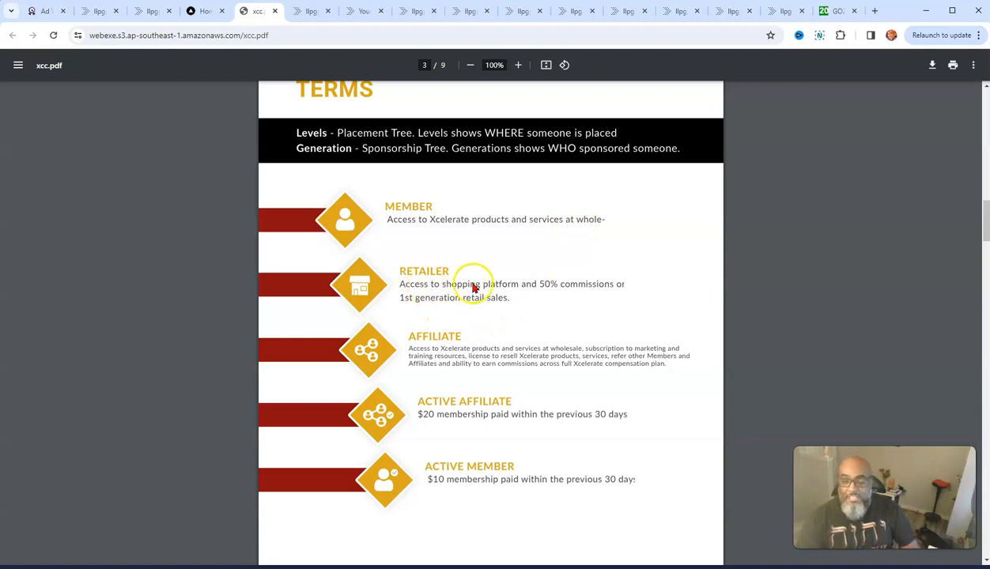
pyautogui.moveTo(596, 310)
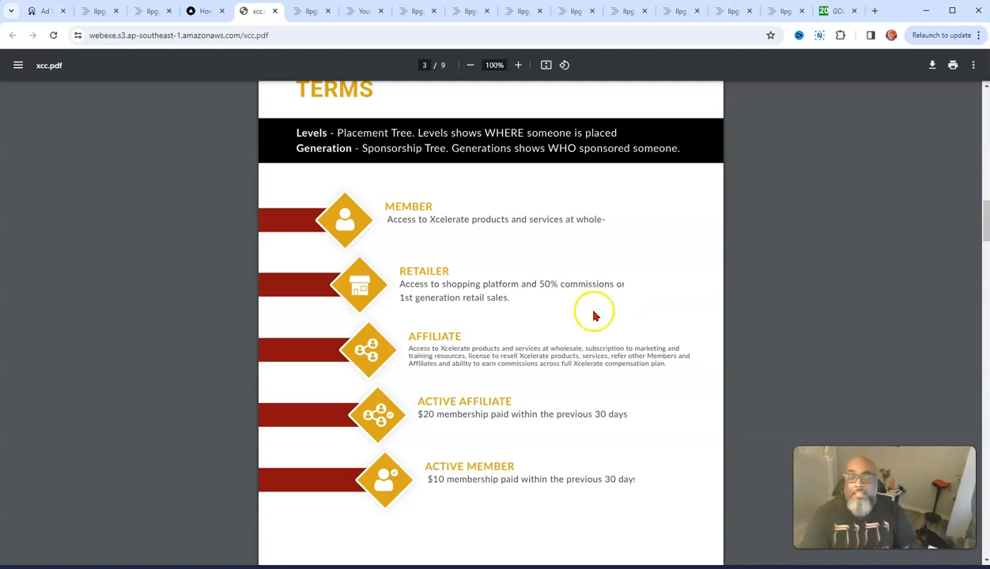
pyautogui.scroll(-3)
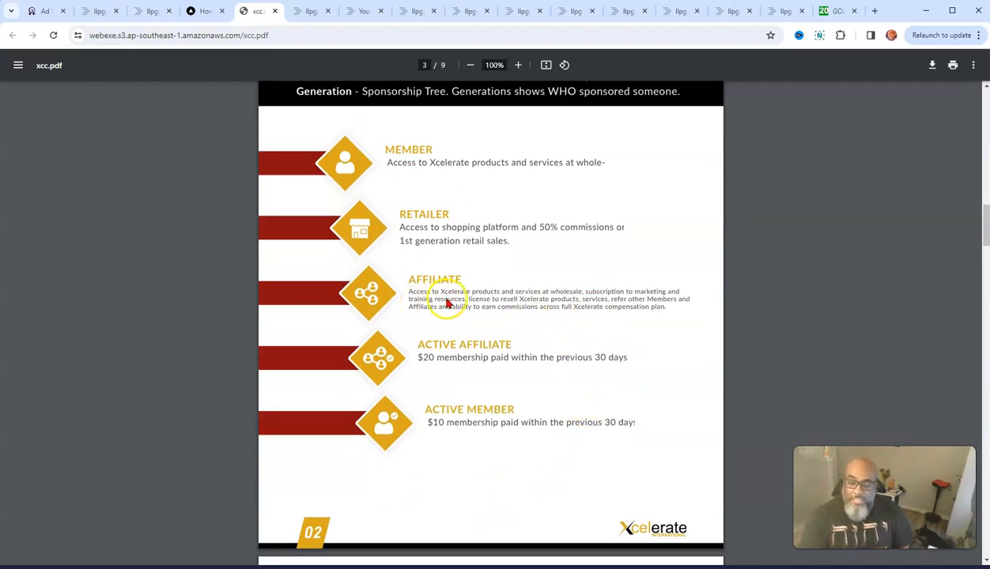
pyautogui.moveTo(566, 300)
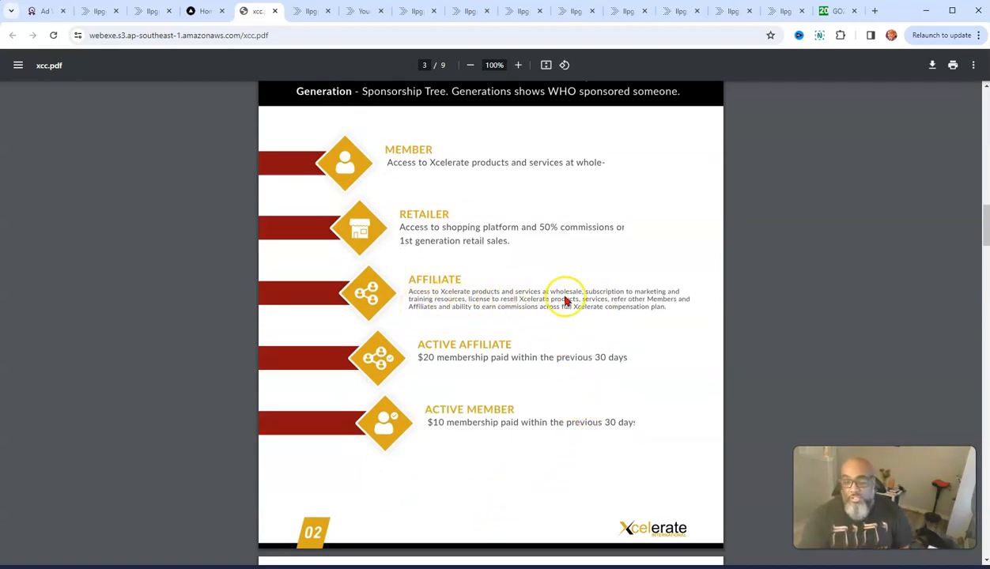
pyautogui.moveTo(676, 300)
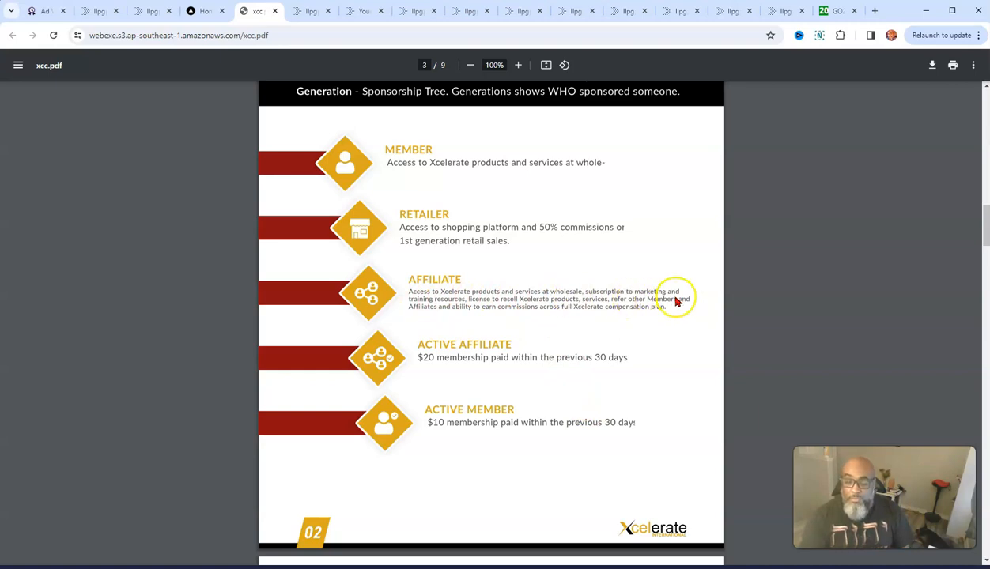
pyautogui.moveTo(506, 315)
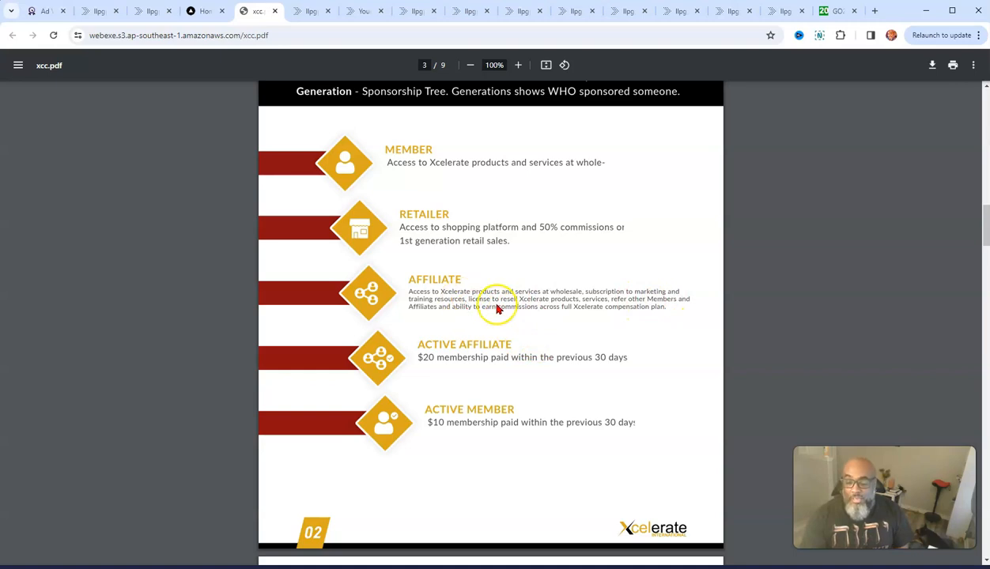
pyautogui.moveTo(457, 362)
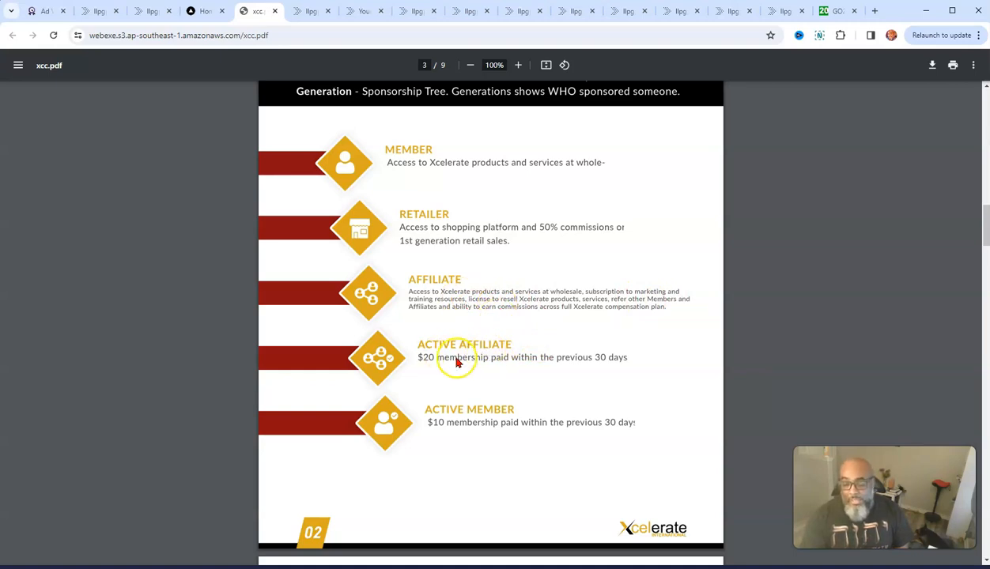
pyautogui.moveTo(650, 374)
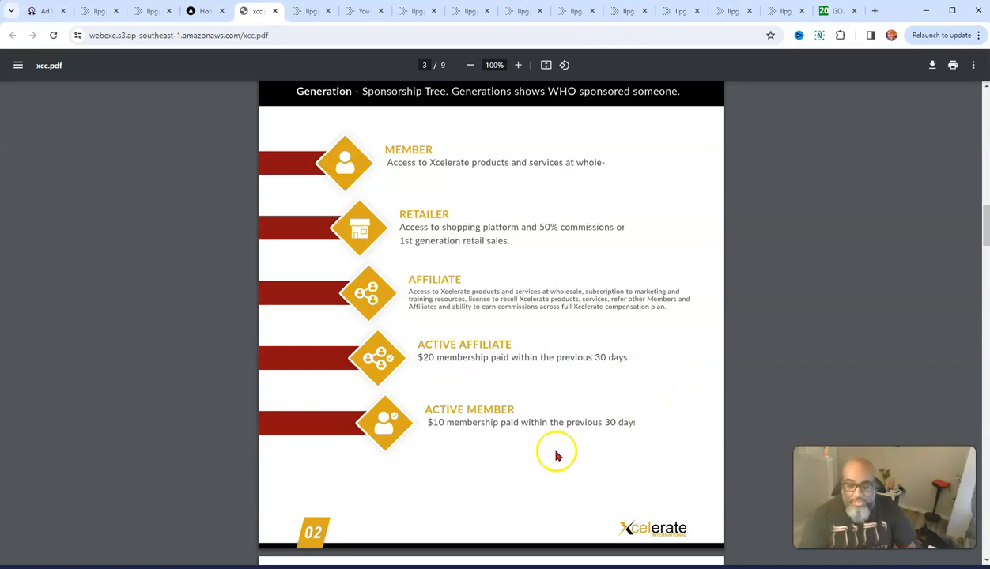
pyautogui.moveTo(474, 409)
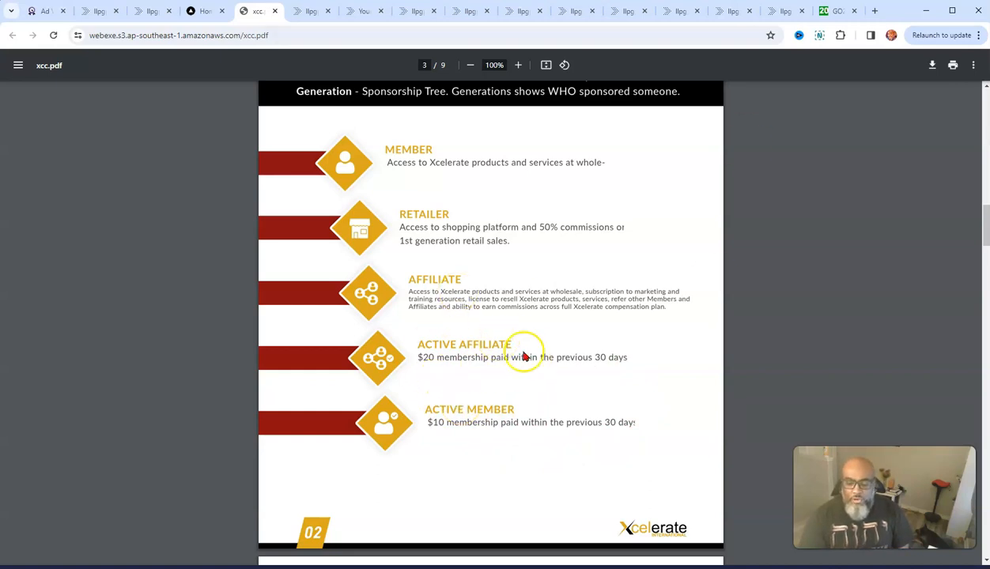
pyautogui.moveTo(493, 350)
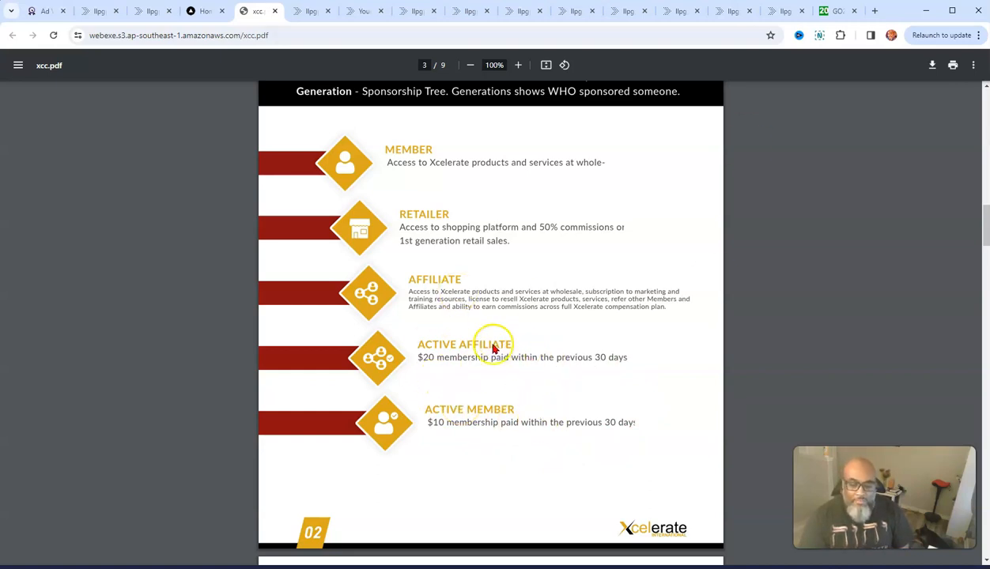
pyautogui.moveTo(510, 414)
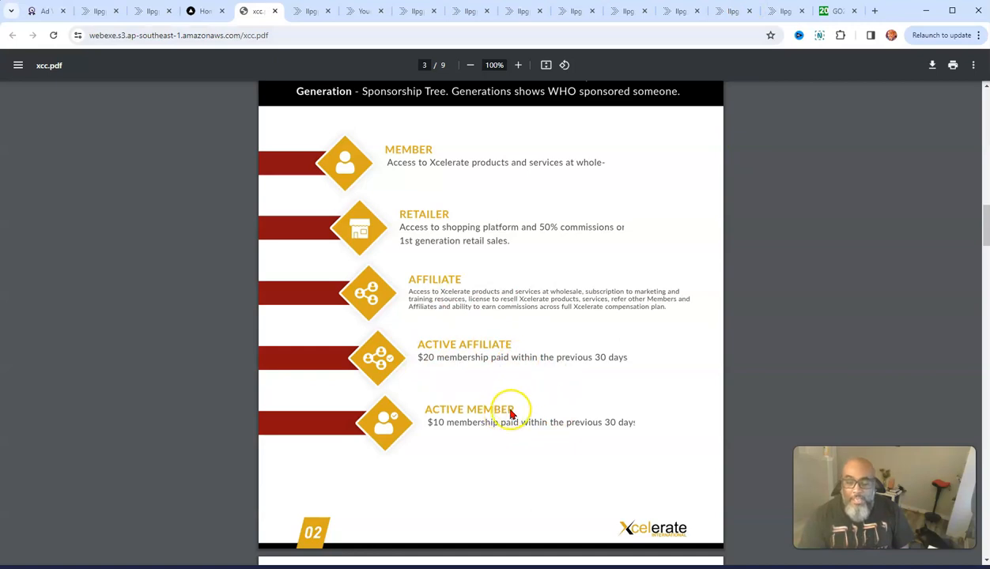
pyautogui.moveTo(427, 159)
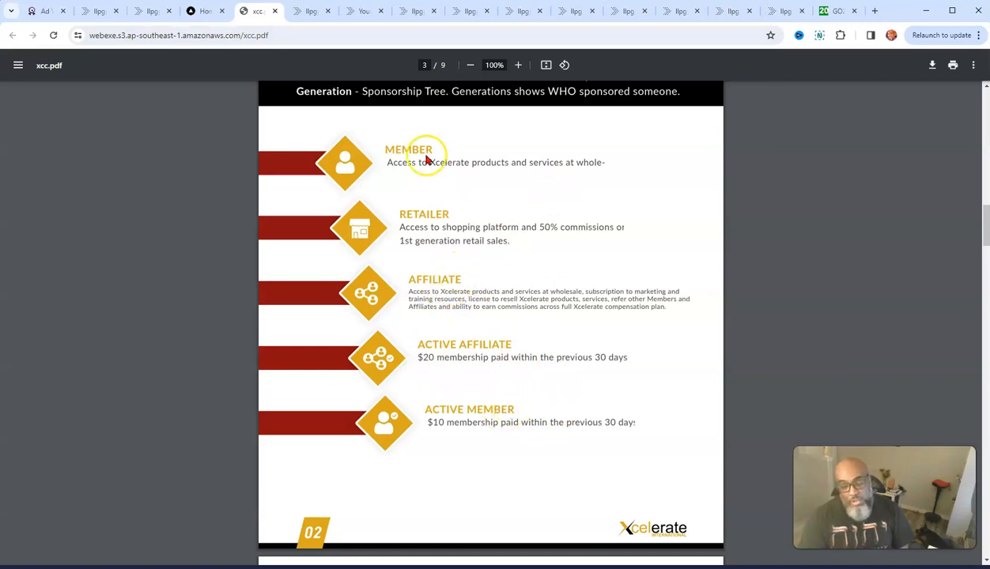
pyautogui.moveTo(520, 286)
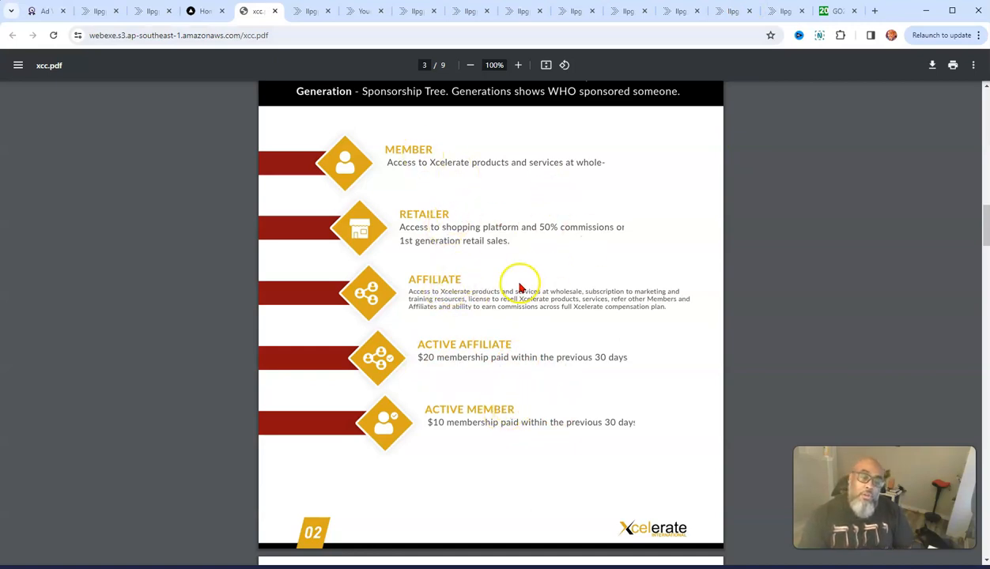
# Scroll past the end of the Terms page so the Retail Bonus - 100% page begins
pyautogui.scroll(-3)
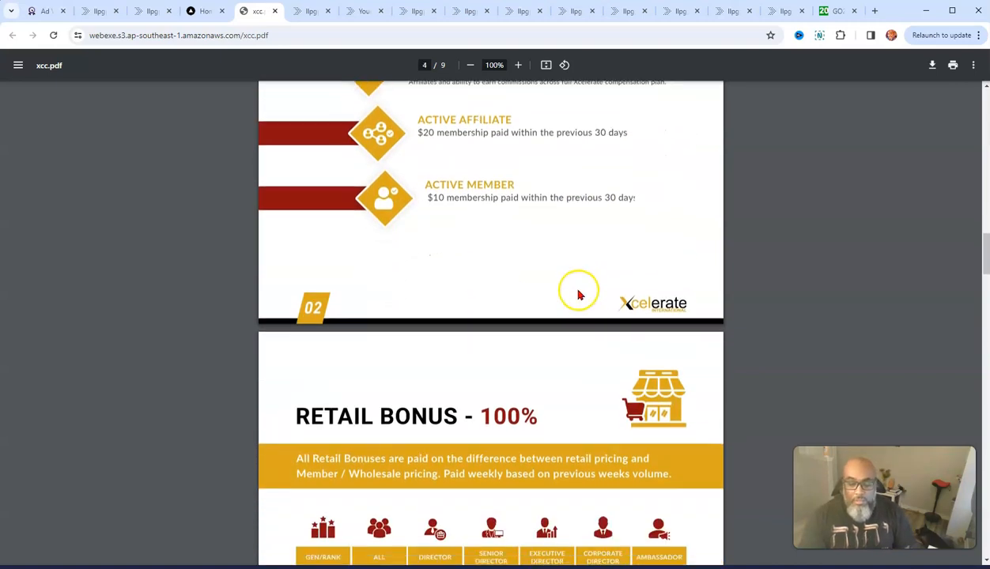
# Scroll so the full Retail Bonus percentage table and the $40 retail vs $20 wholesale example show
pyautogui.scroll(-3)
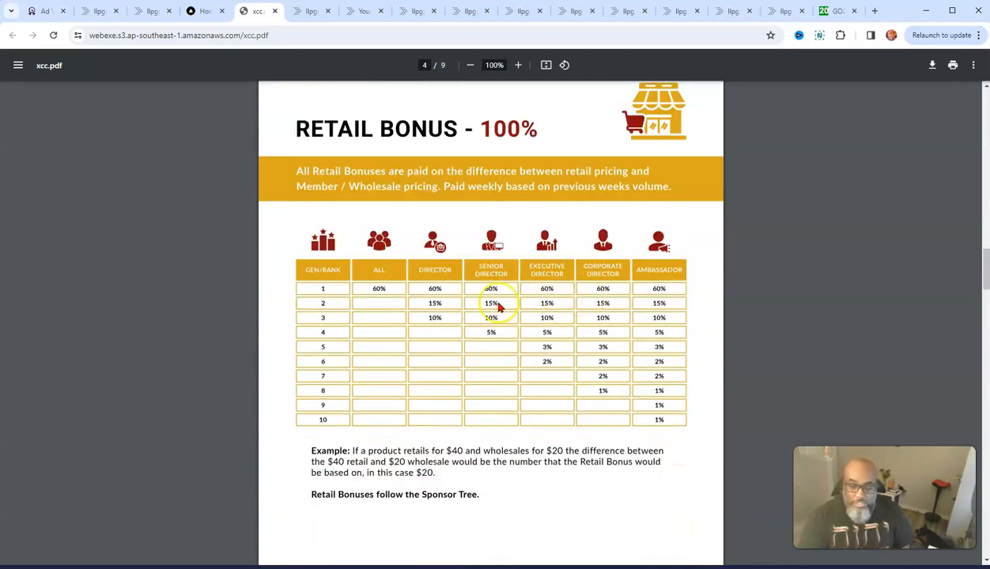
pyautogui.moveTo(622, 271)
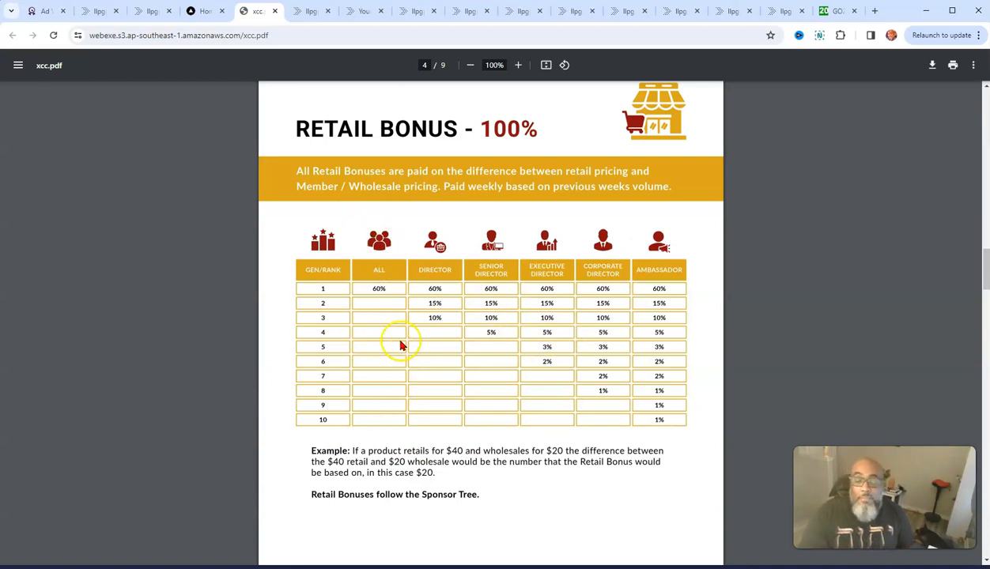
pyautogui.moveTo(464, 372)
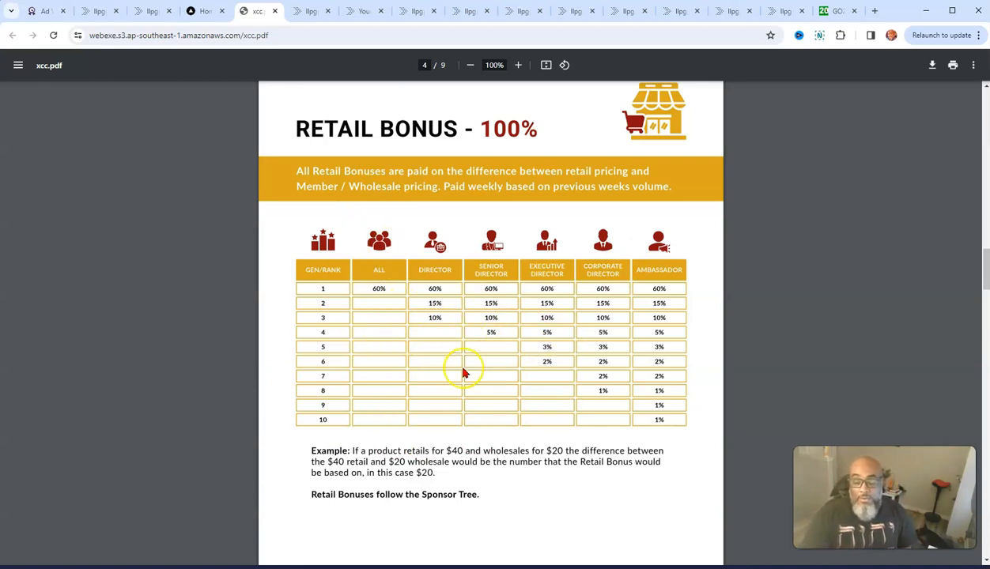
pyautogui.moveTo(563, 431)
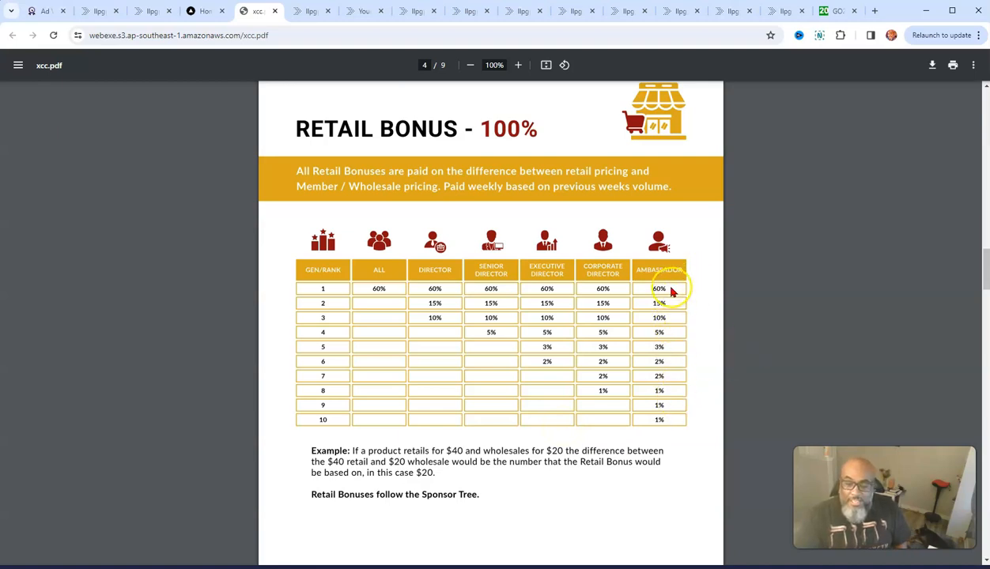
pyautogui.moveTo(676, 315)
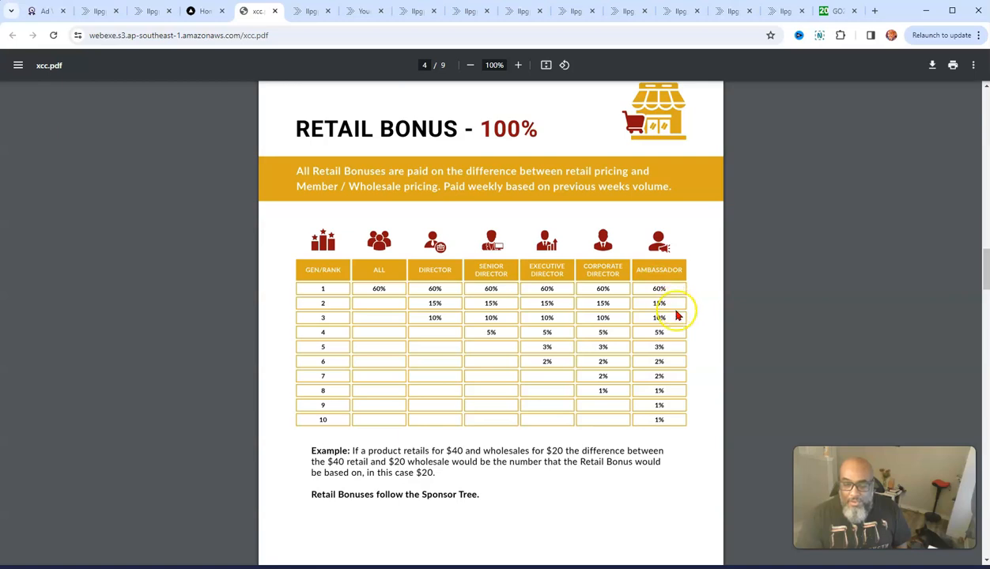
pyautogui.moveTo(678, 334)
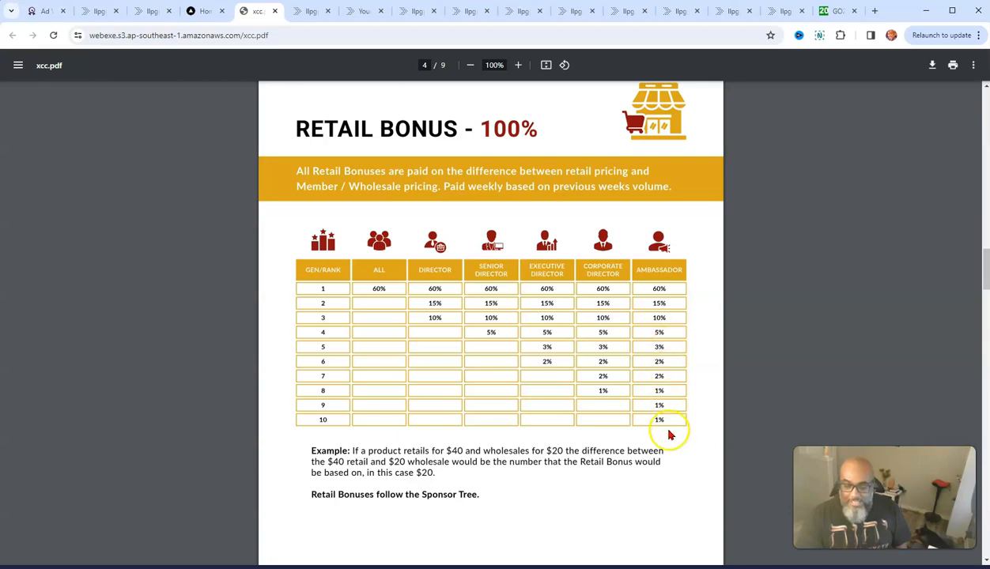
pyautogui.moveTo(691, 323)
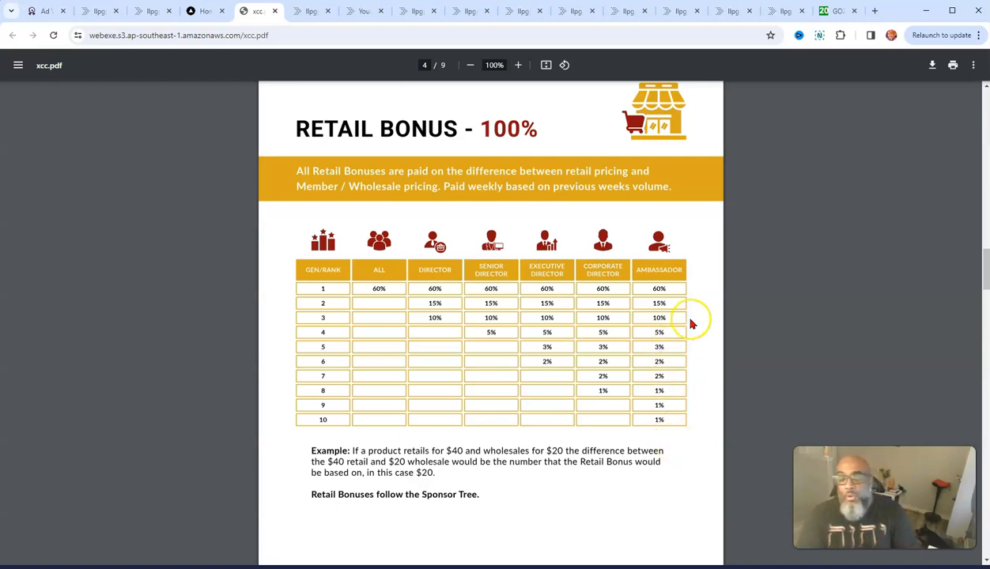
pyautogui.moveTo(653, 425)
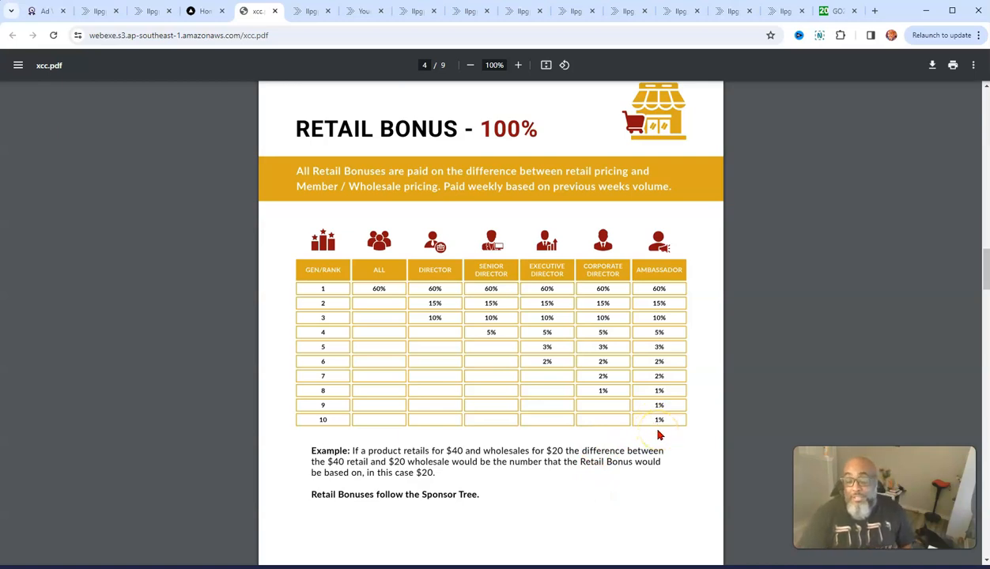
pyautogui.moveTo(552, 463)
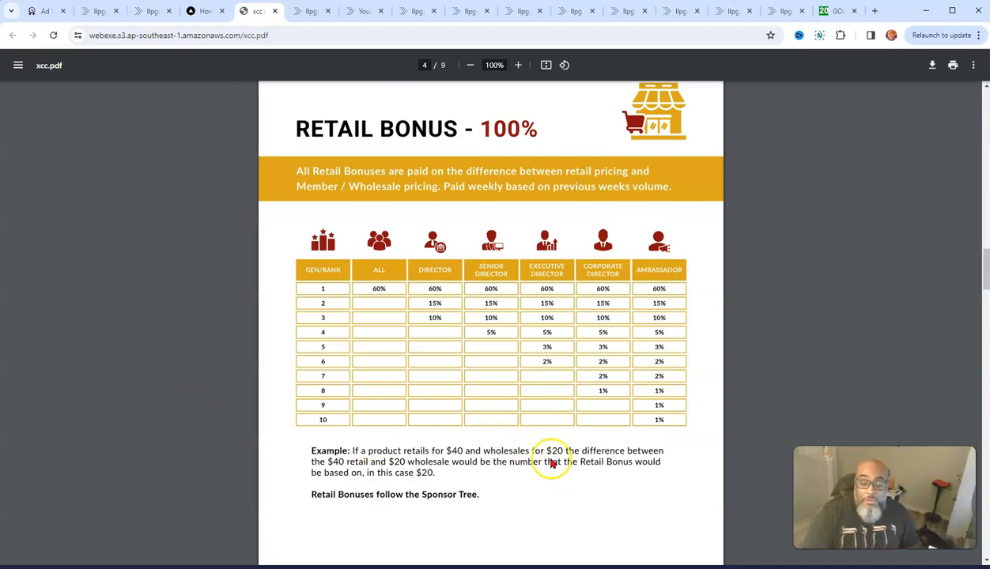
# Scroll past the Wholesale Bonus page, back up briefly, then settle on the Fast Start percentage table
pyautogui.scroll(-3)
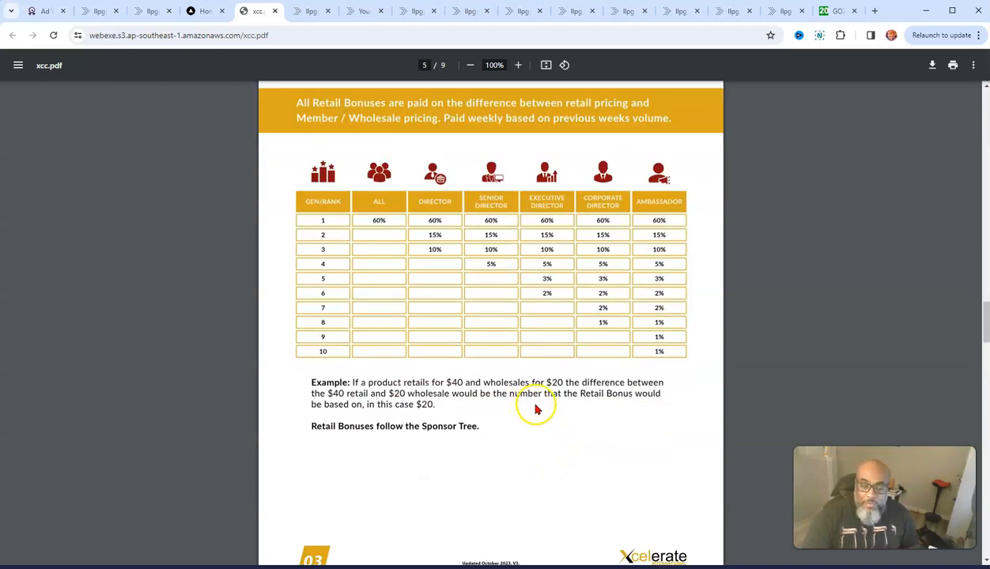
pyautogui.scroll(-3)
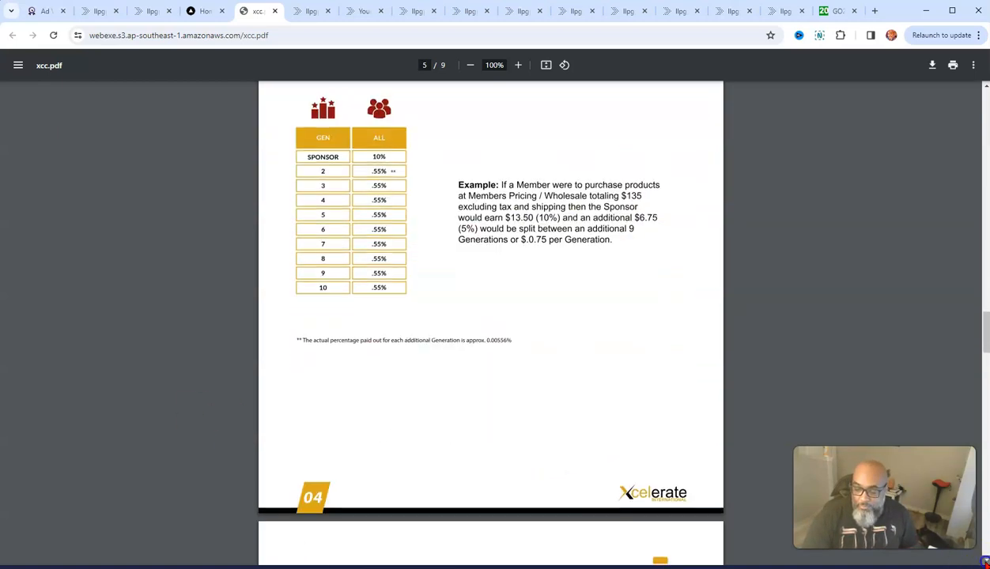
pyautogui.scroll(3)
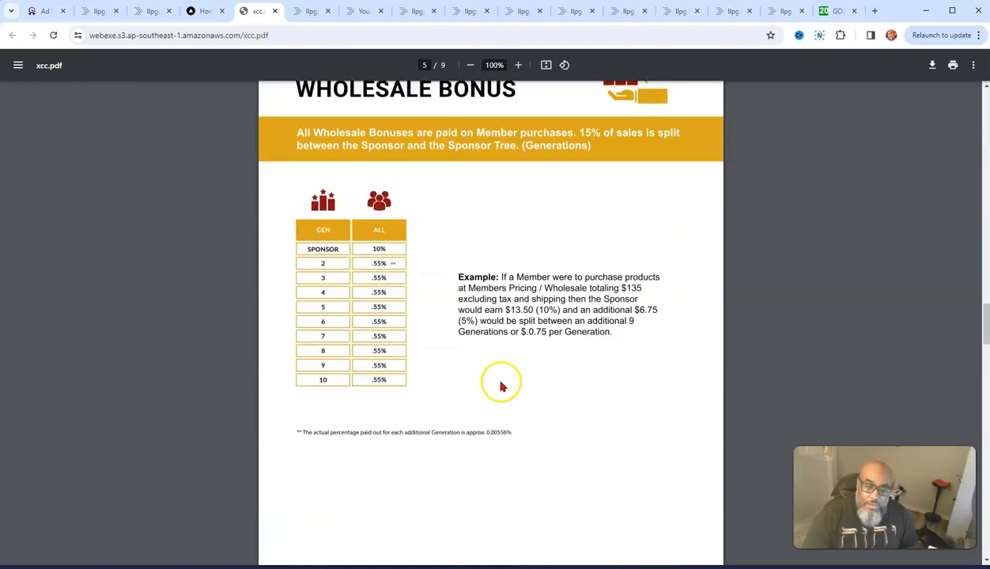
pyautogui.scroll(3)
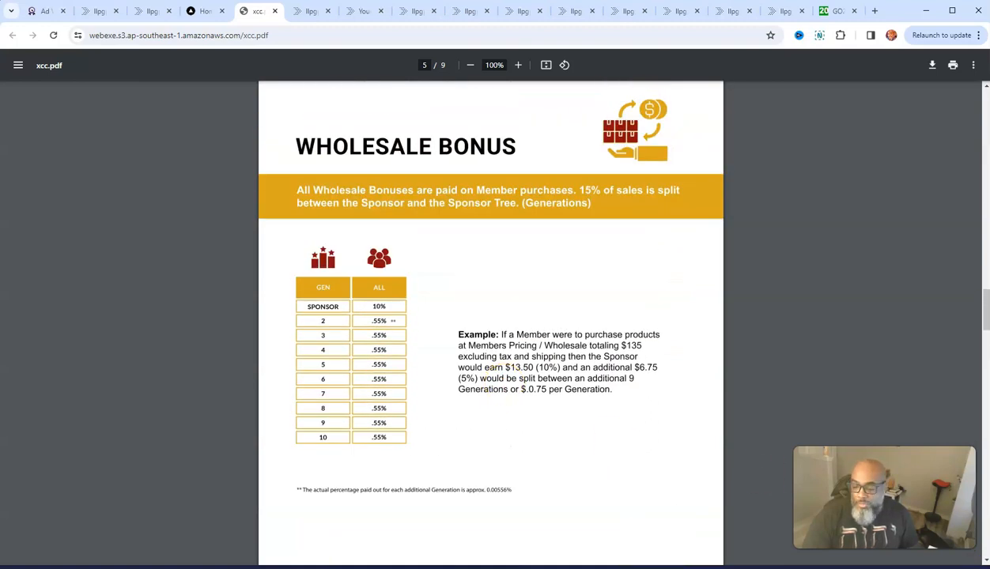
pyautogui.scroll(3)
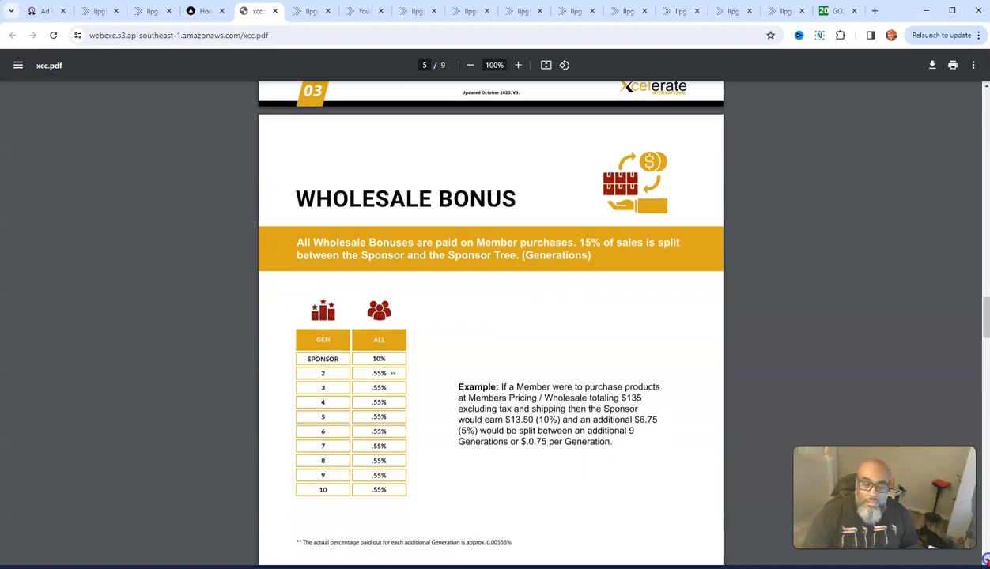
pyautogui.scroll(-3)
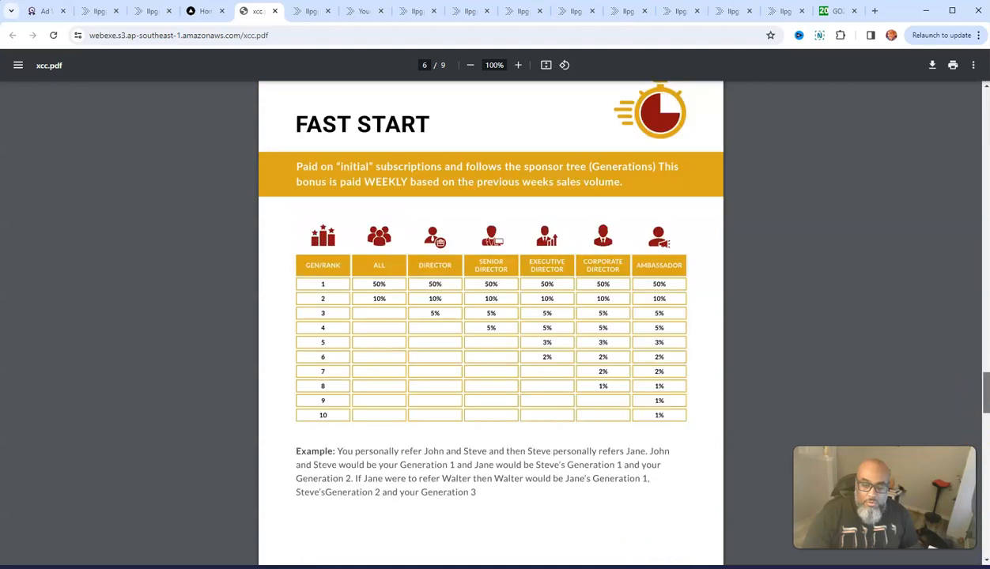
pyautogui.scroll(-3)
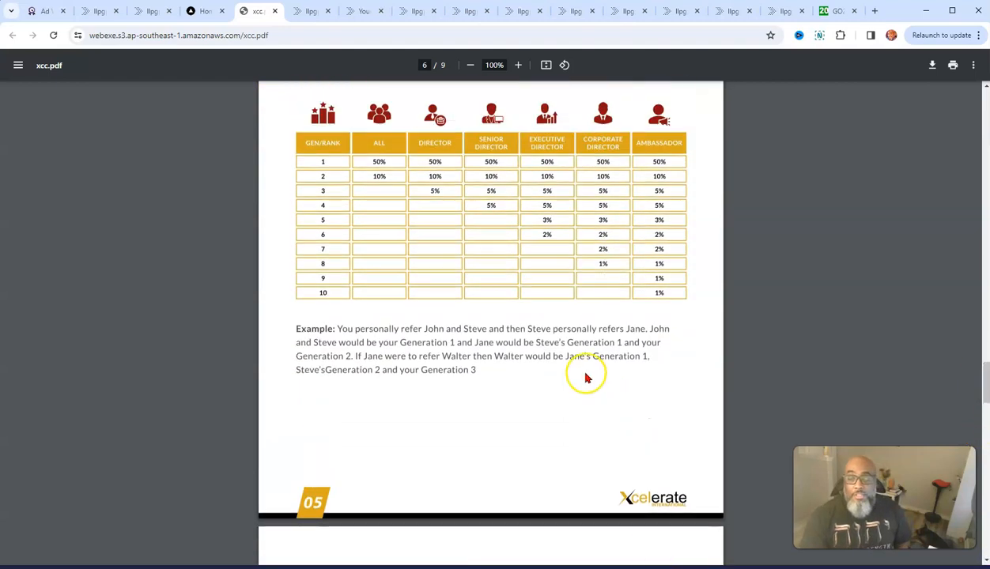
pyautogui.scroll(3)
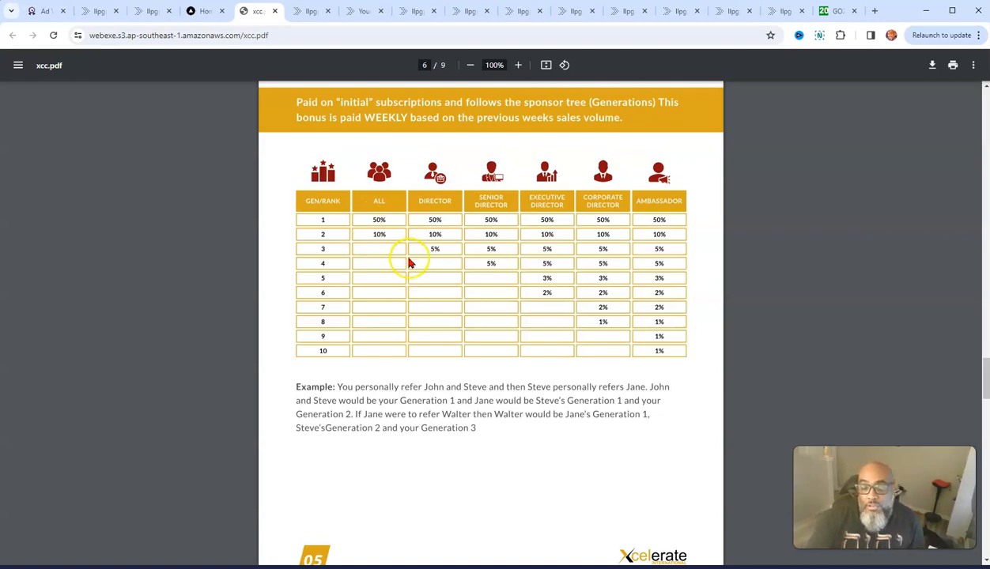
pyautogui.moveTo(419, 264)
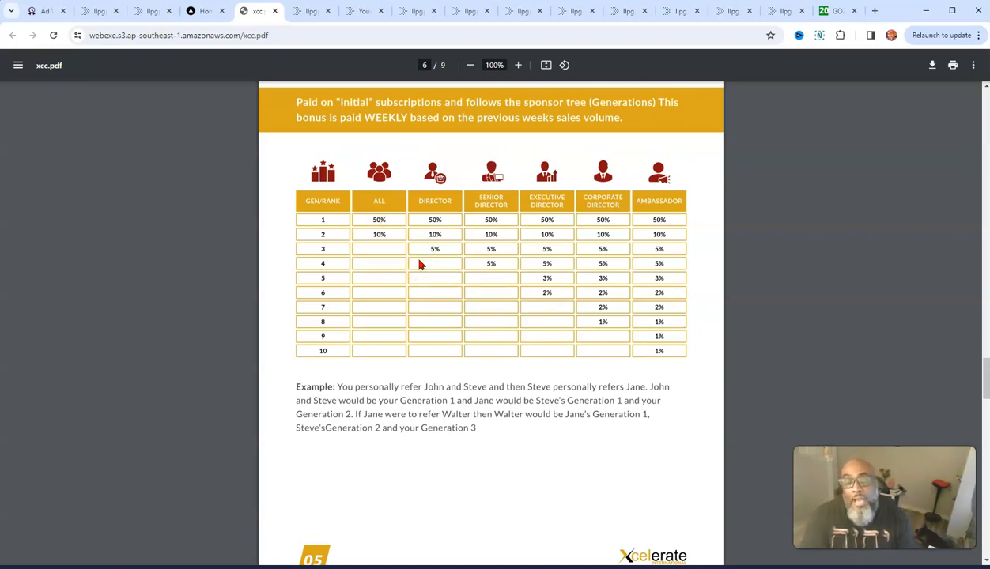
pyautogui.moveTo(514, 214)
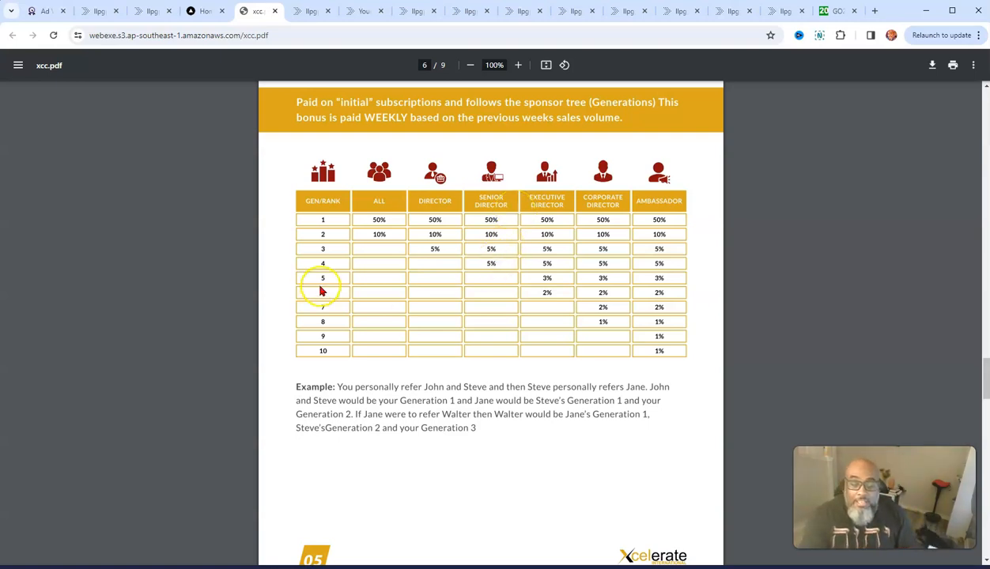
pyautogui.moveTo(564, 310)
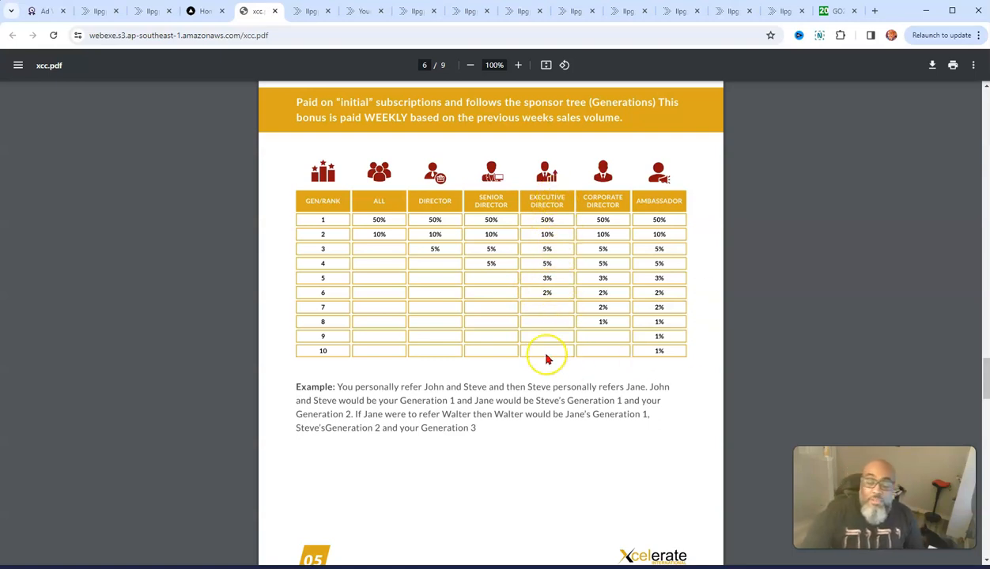
pyautogui.moveTo(547, 358)
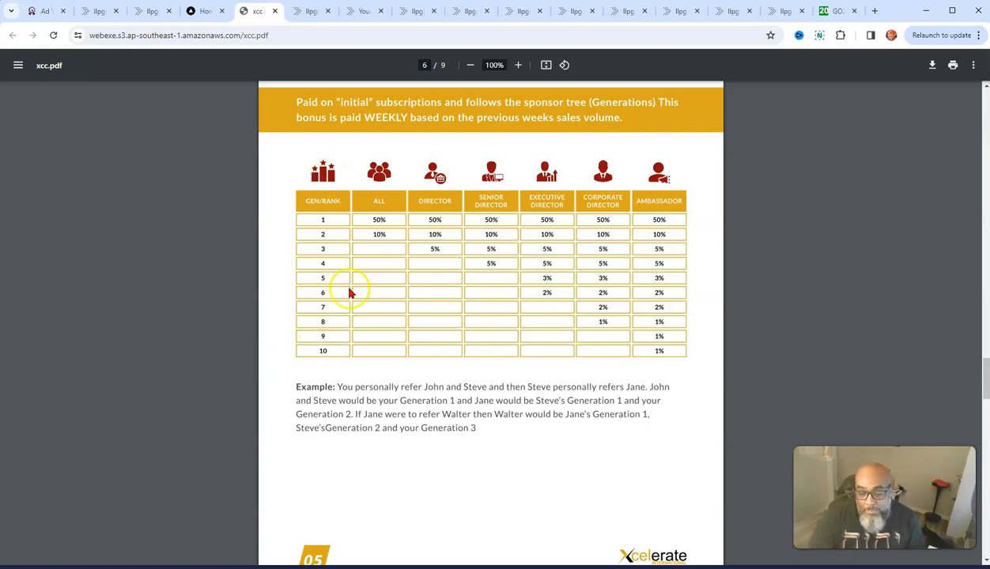
pyautogui.scroll(-3)
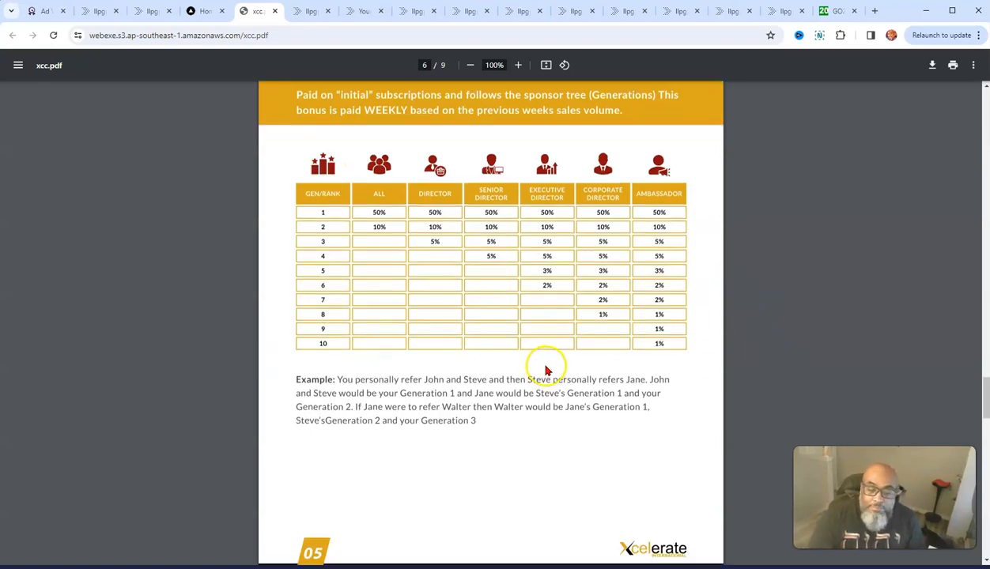
# Scroll to page 7 showing the Matrix Bonus 5% level table with the John, Mike and Sarah example
pyautogui.scroll(-3)
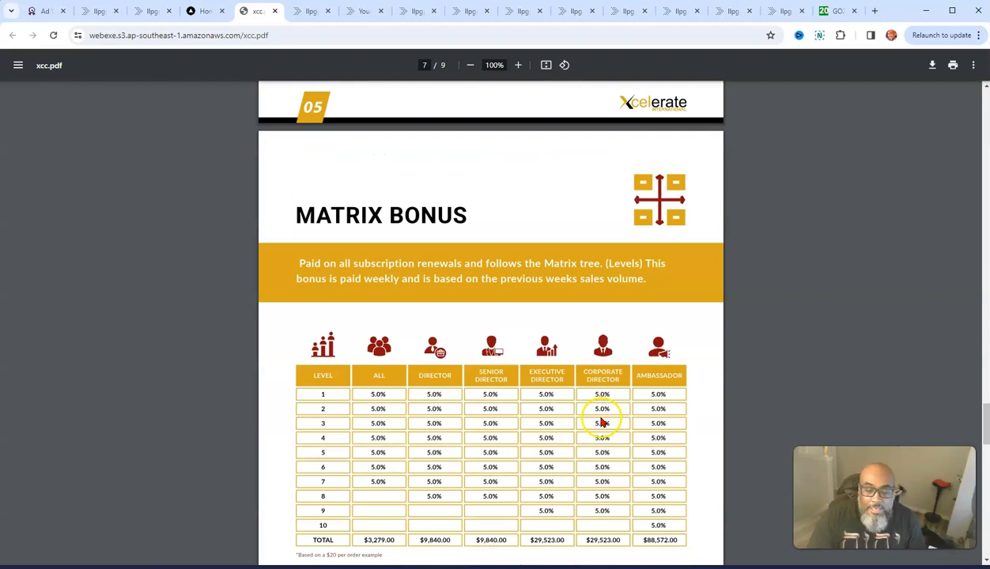
pyautogui.scroll(-3)
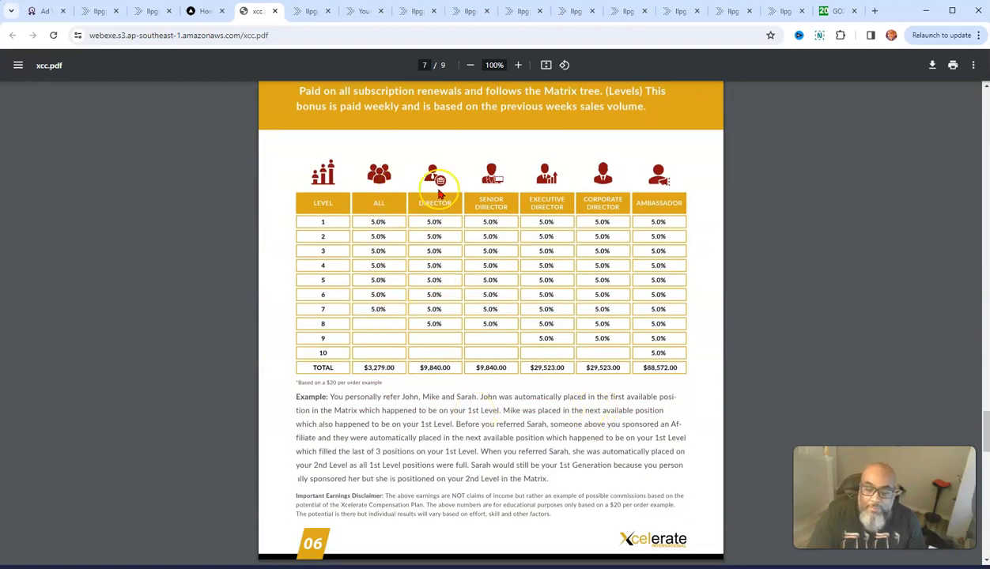
pyautogui.moveTo(376, 190)
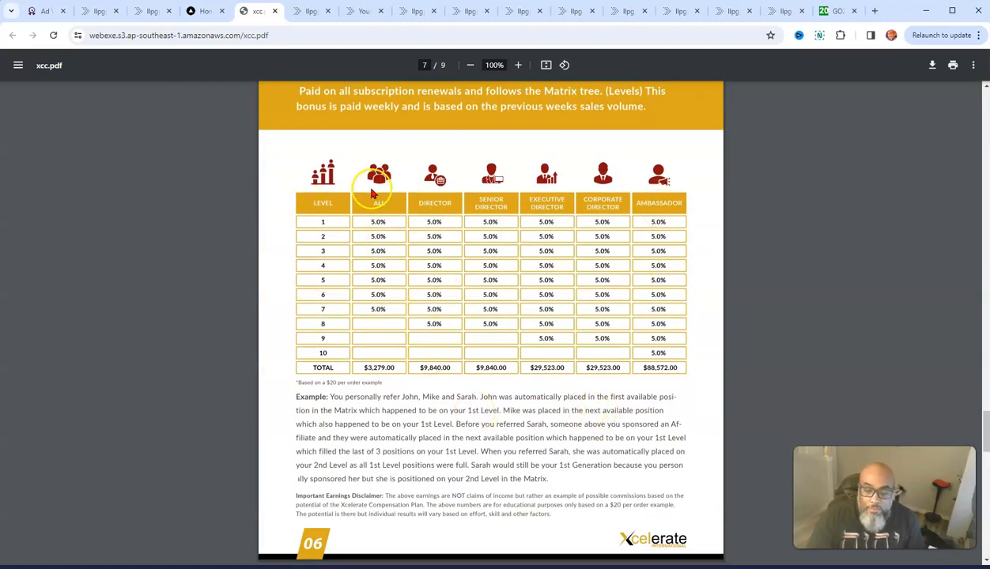
pyautogui.moveTo(392, 311)
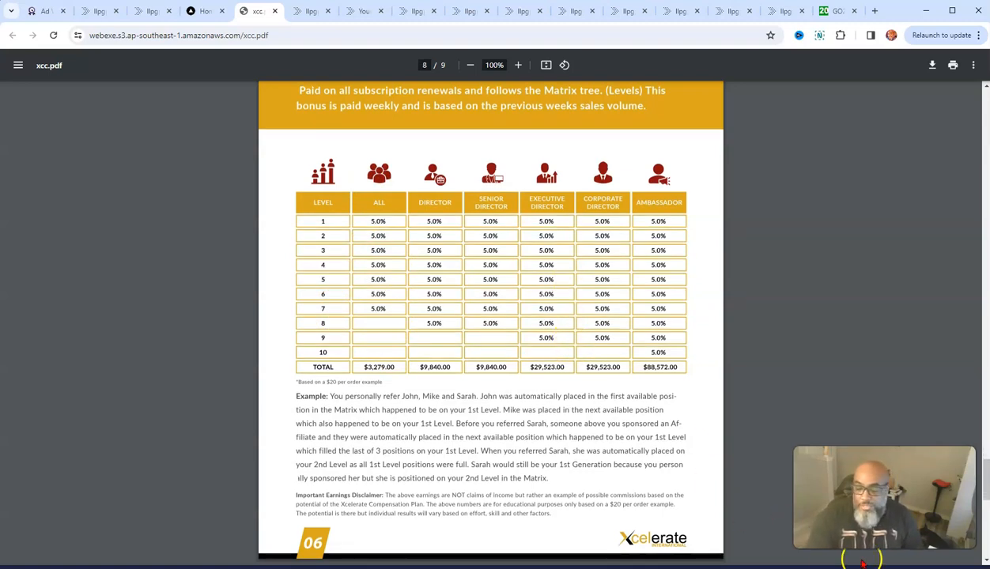
# Scroll to the page 8 Matching Bonus generation-by-rank table, briefly past it, then back
pyautogui.scroll(-3)
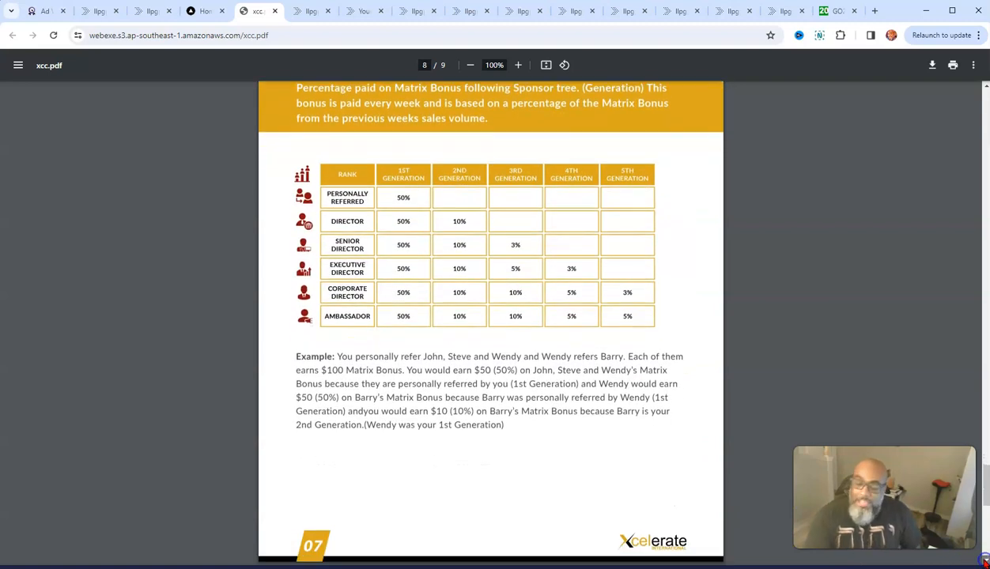
pyautogui.scroll(-3)
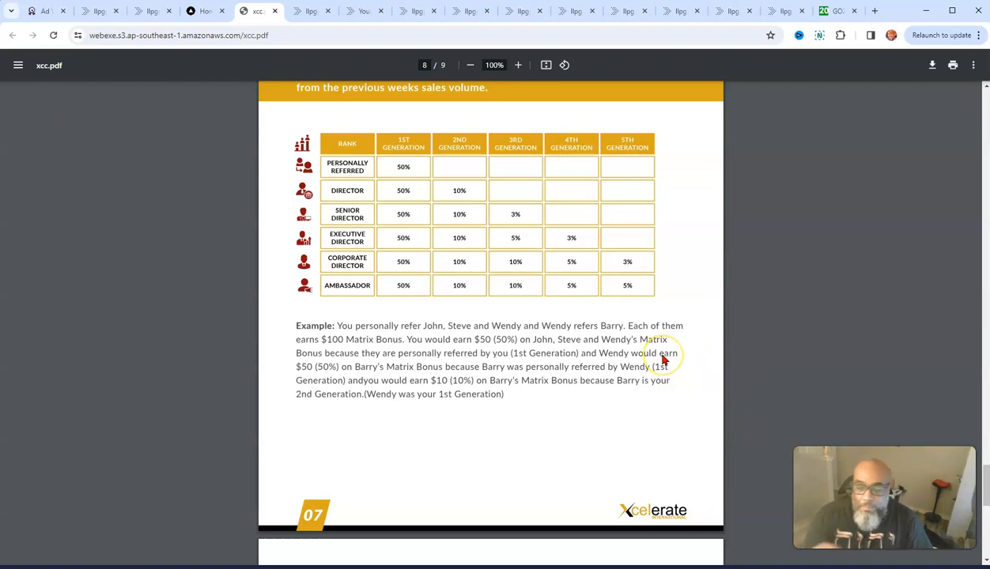
pyautogui.moveTo(619, 267)
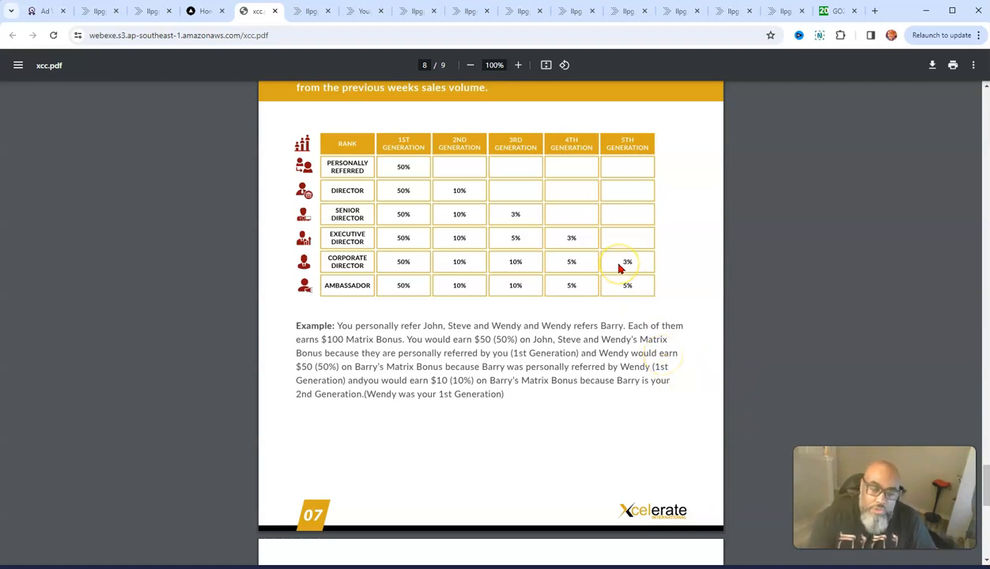
pyautogui.moveTo(356, 245)
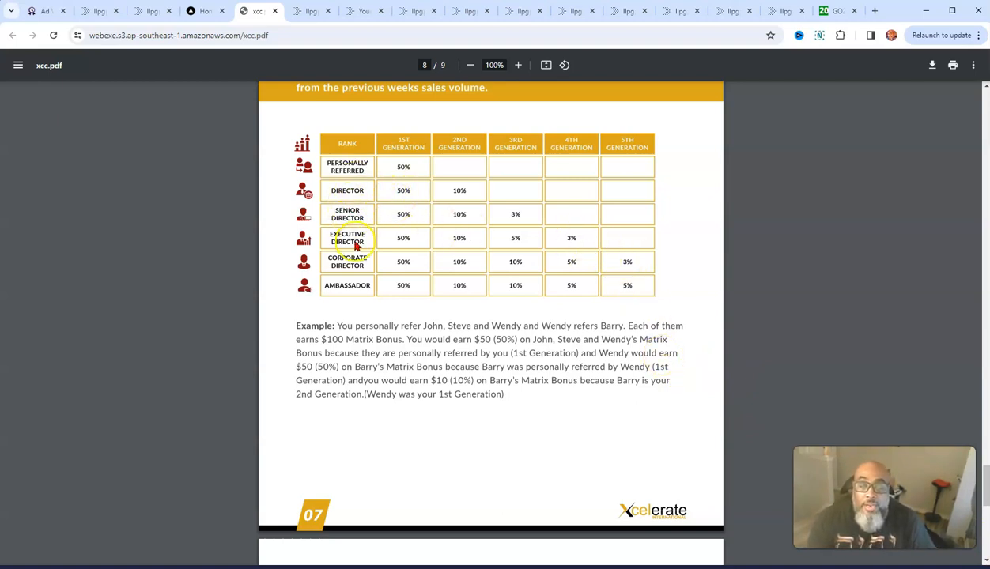
pyautogui.moveTo(540, 404)
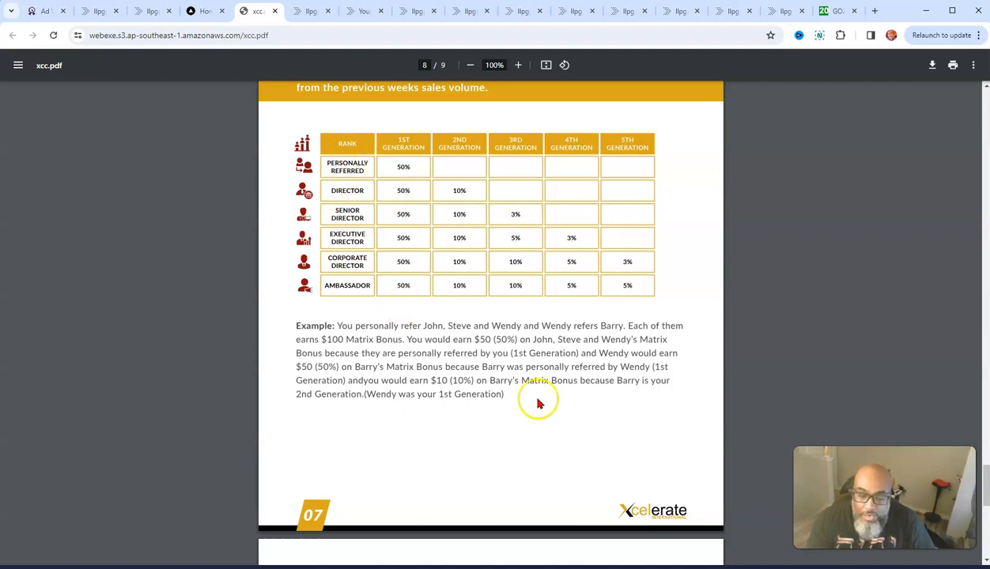
pyautogui.scroll(-3)
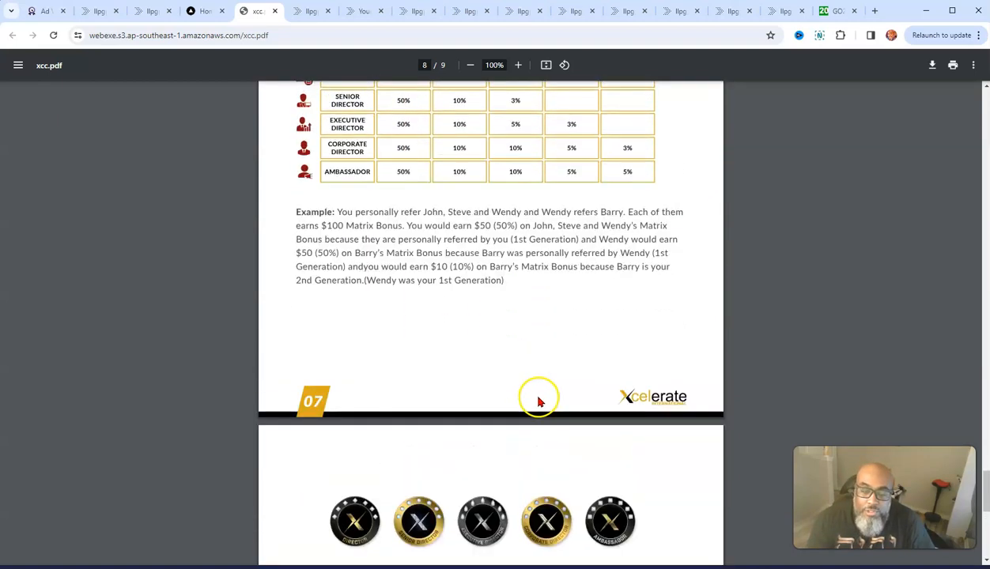
pyautogui.scroll(3)
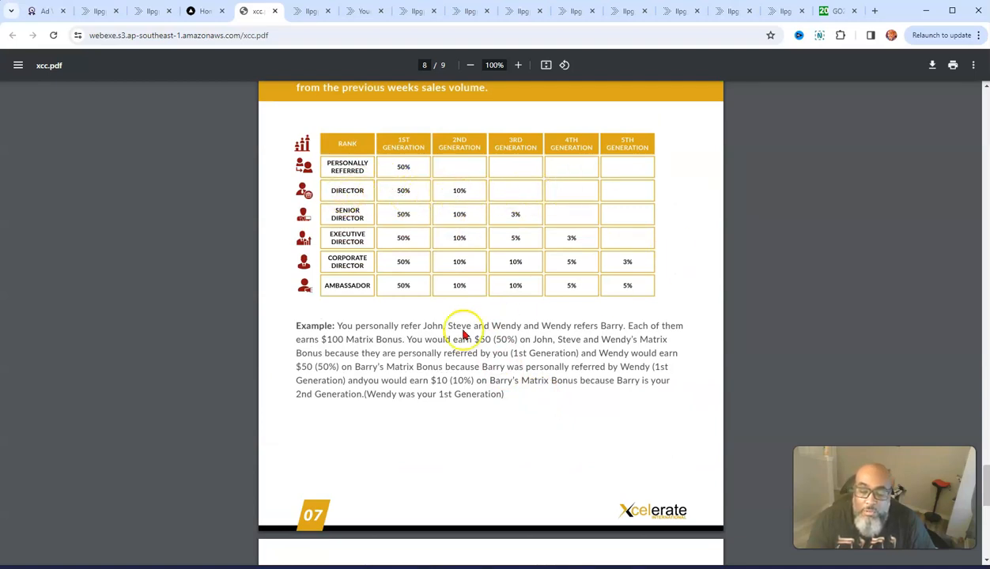
pyautogui.moveTo(672, 431)
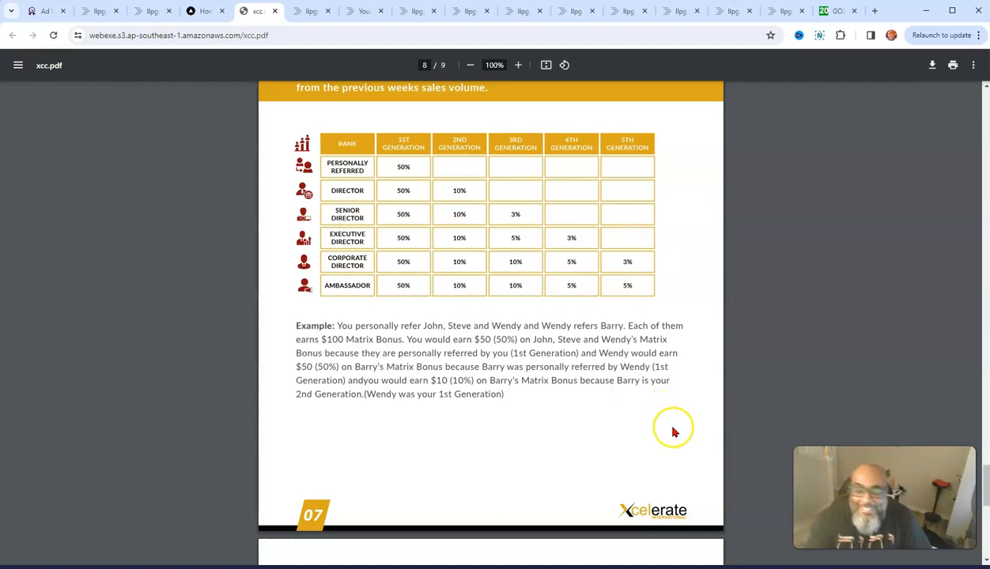
# Scroll to the Rank Requirements page and enlarge it for easier reading
pyautogui.scroll(-3)
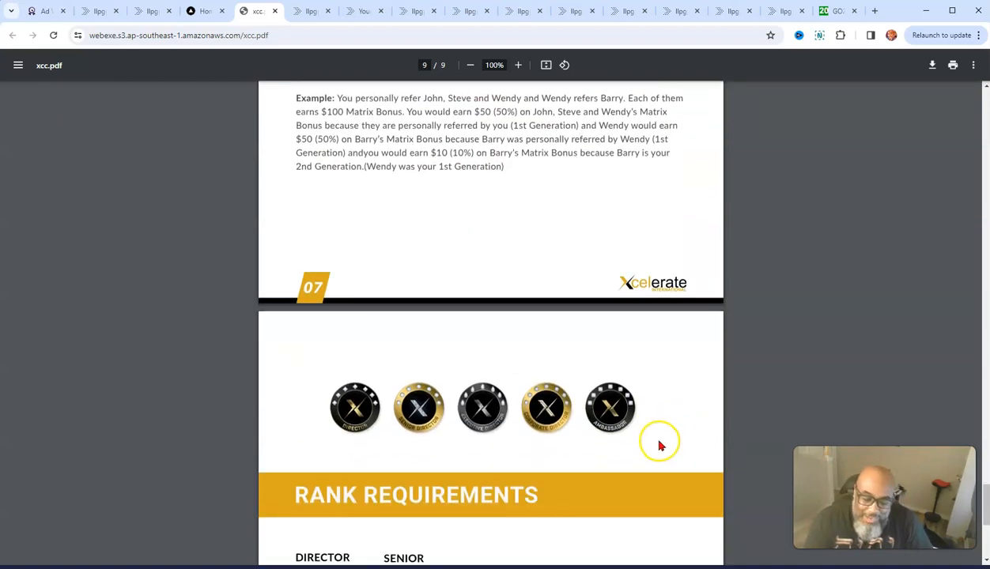
pyautogui.scroll(-3)
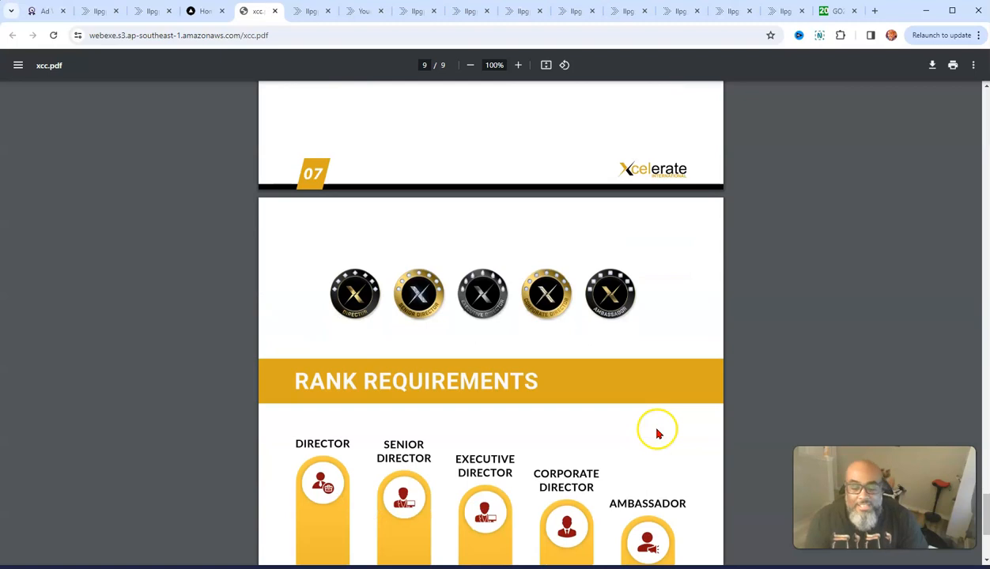
pyautogui.scroll(-3)
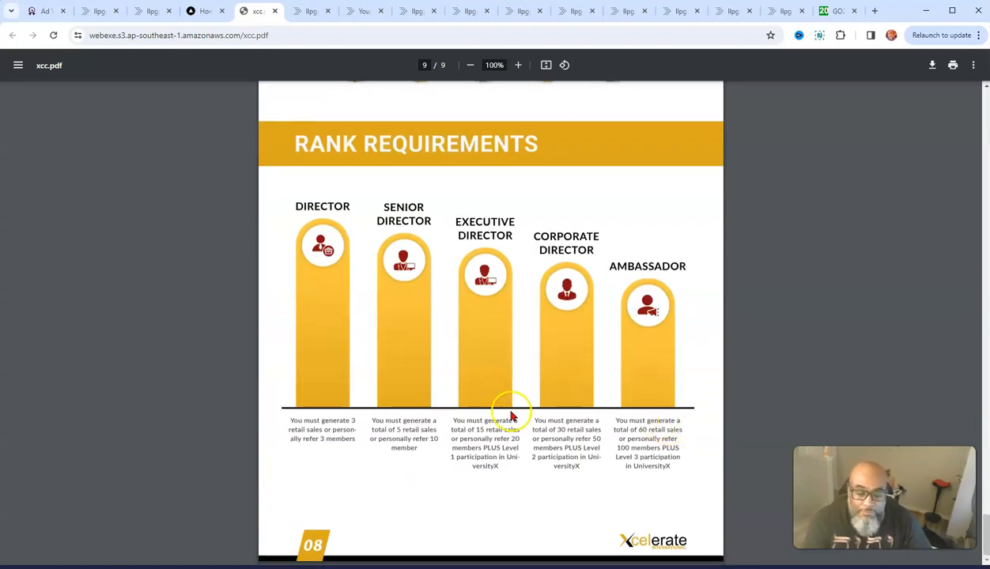
pyautogui.click(518, 65)
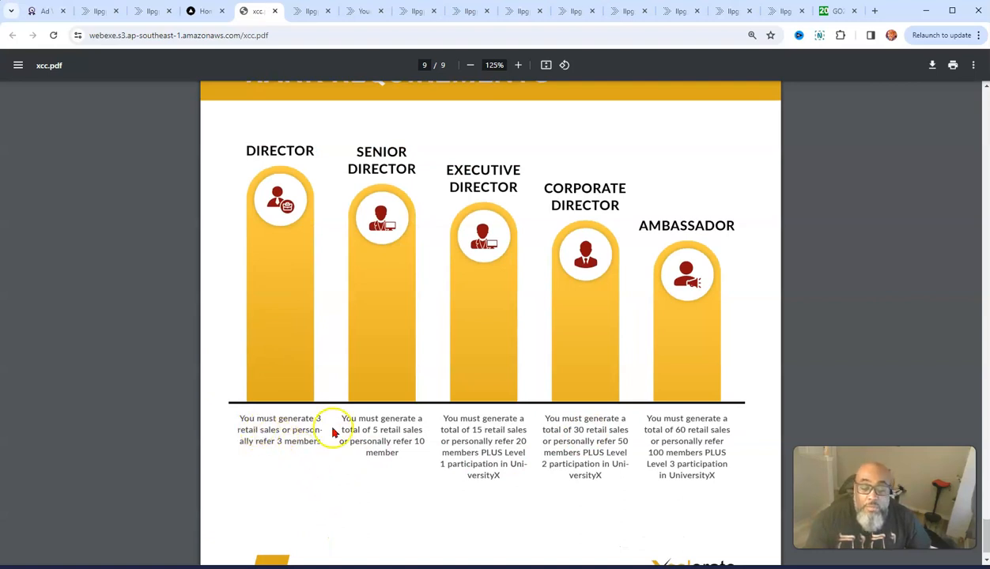
pyautogui.moveTo(567, 542)
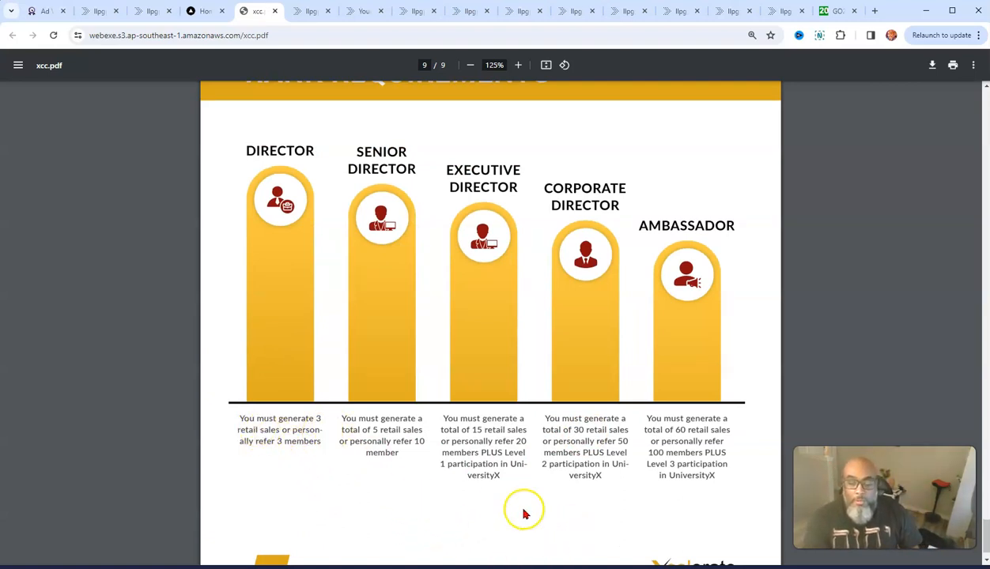
pyautogui.moveTo(524, 518)
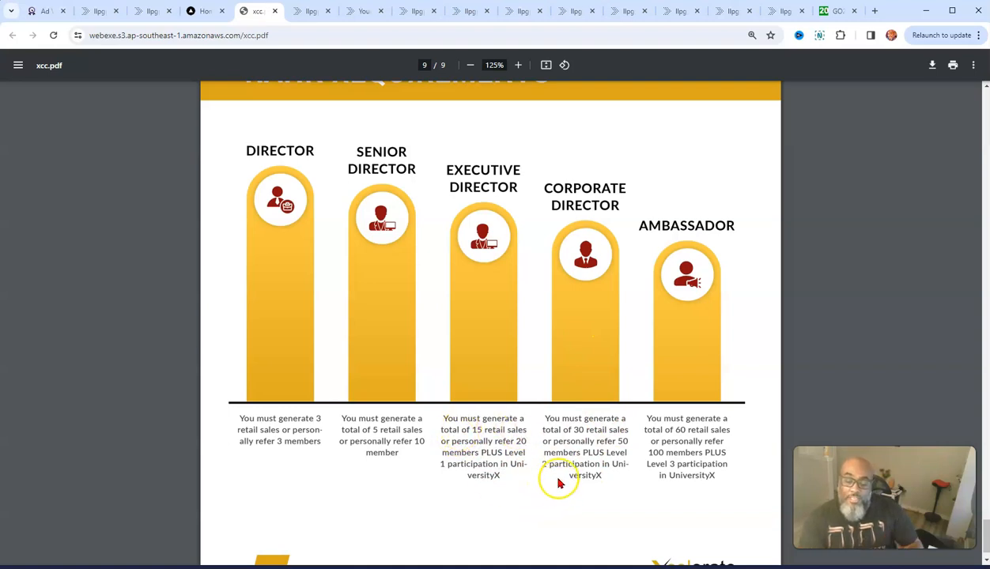
pyautogui.moveTo(531, 523)
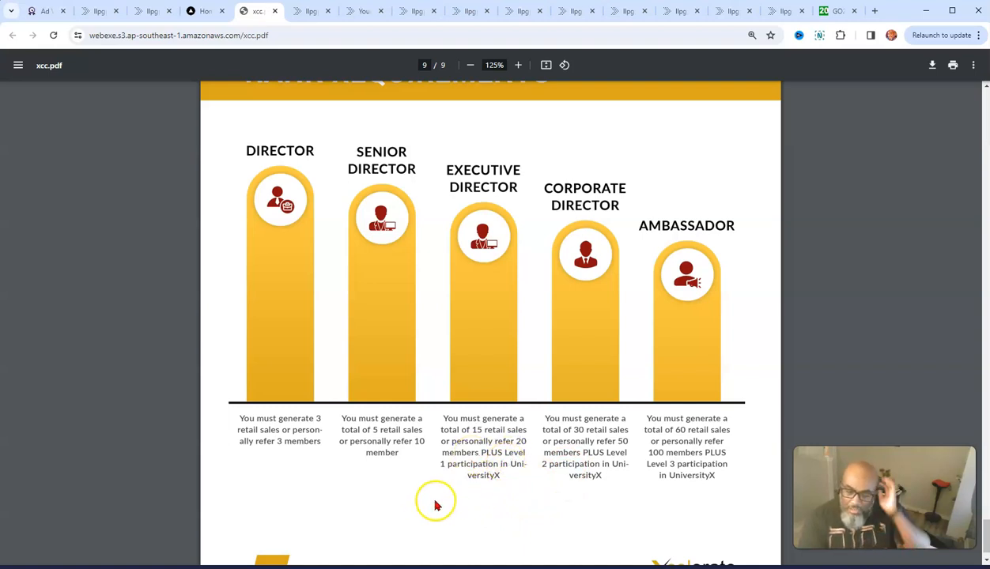
pyautogui.moveTo(522, 486)
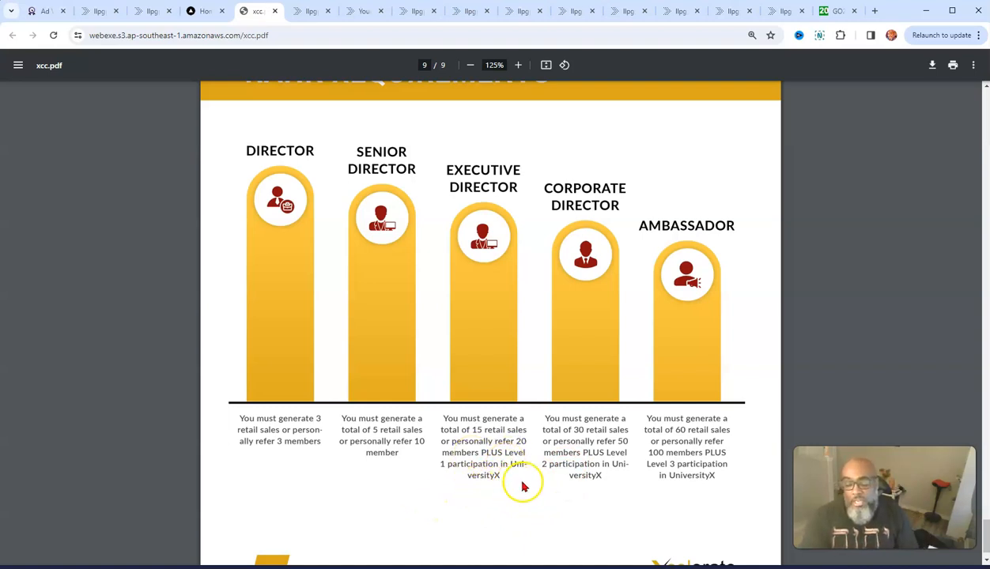
pyautogui.moveTo(684, 415)
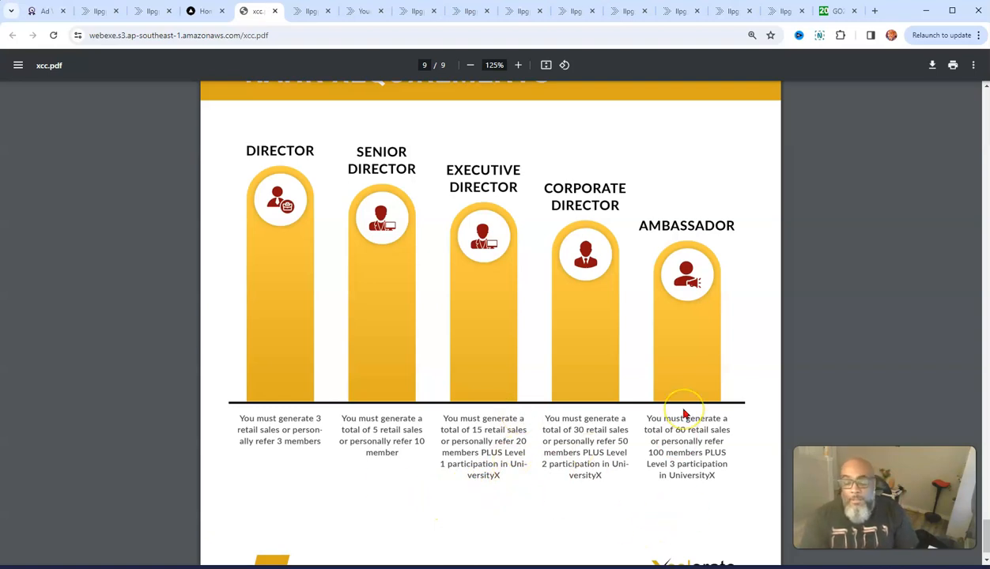
pyautogui.moveTo(634, 461)
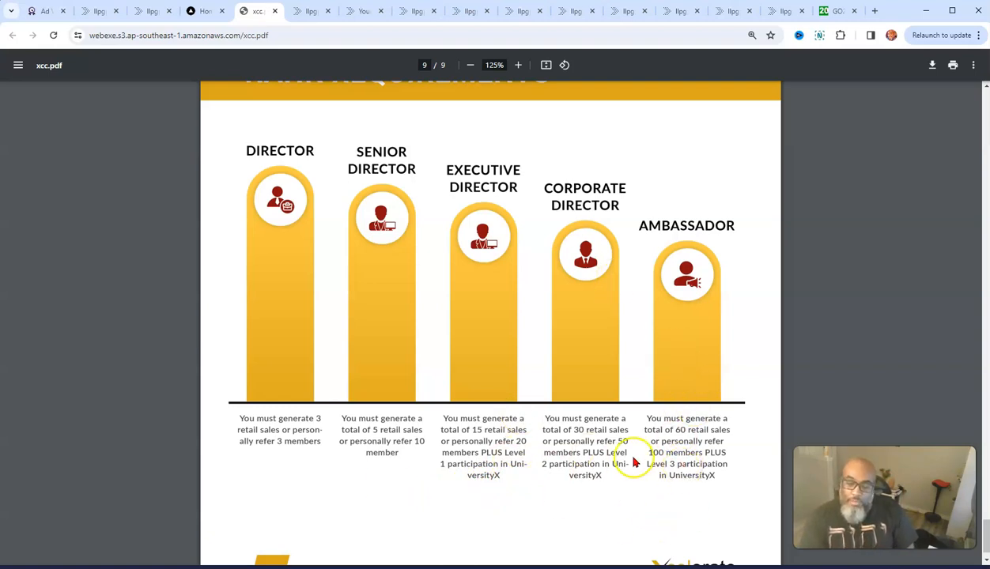
pyautogui.moveTo(629, 453)
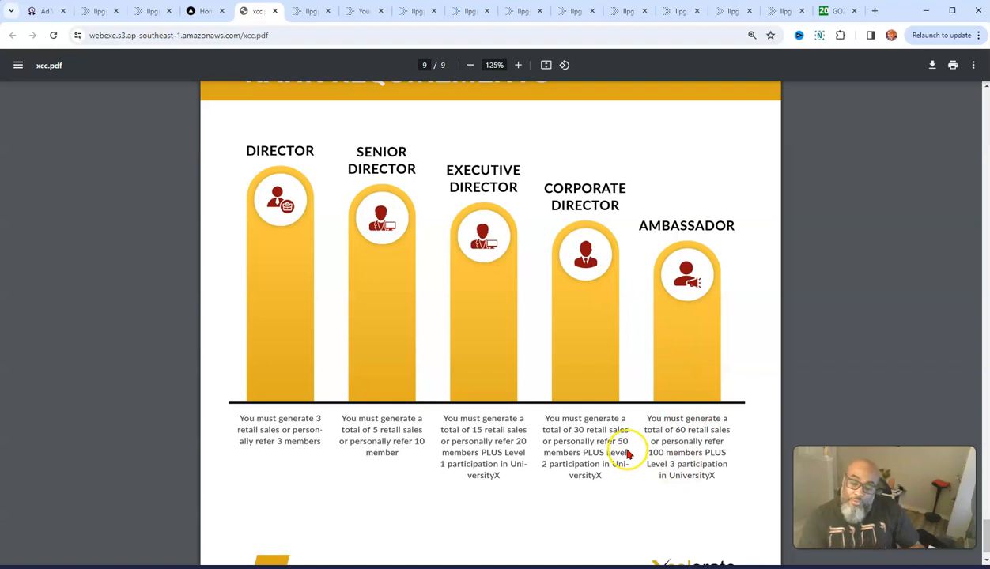
pyautogui.moveTo(731, 460)
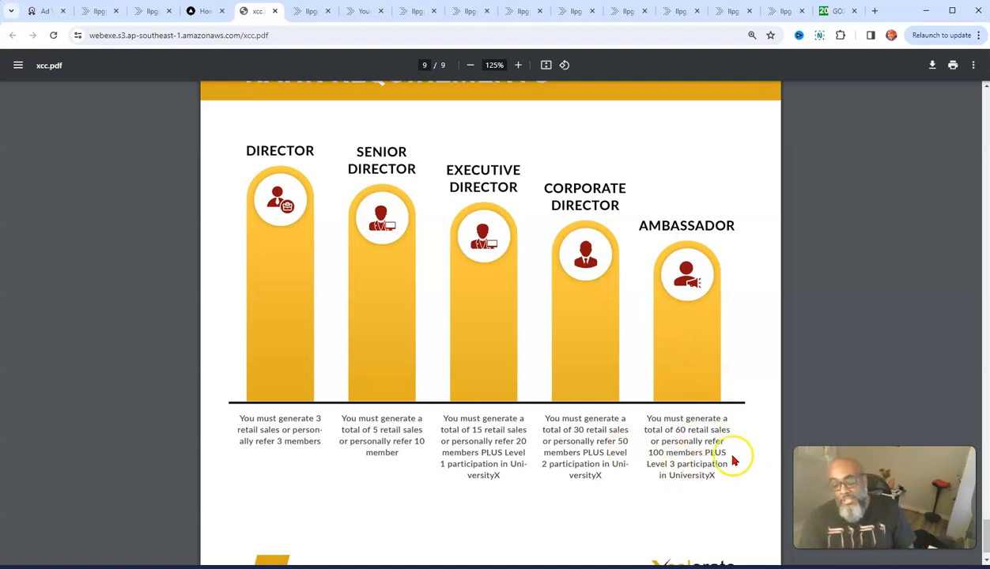
pyautogui.moveTo(730, 458)
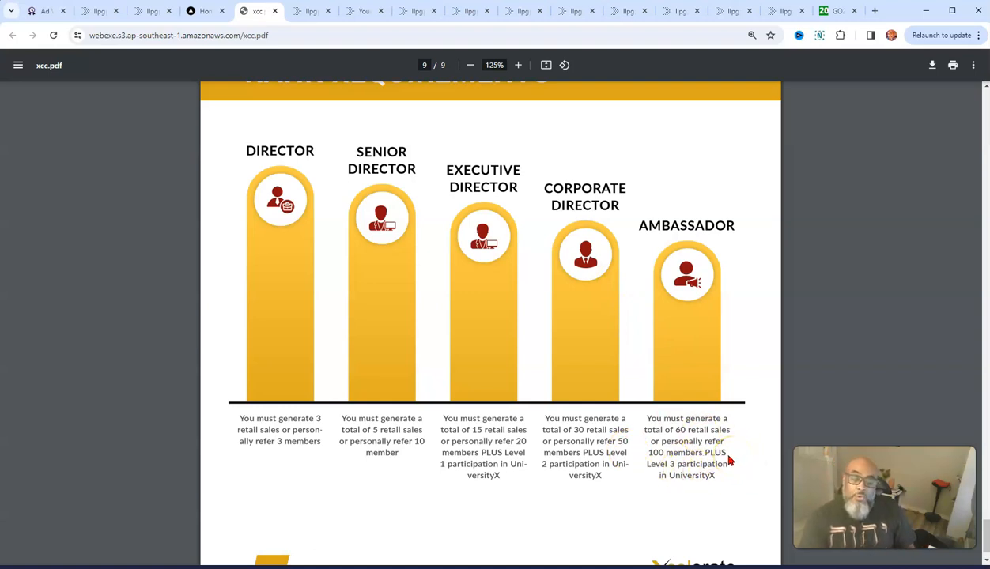
pyautogui.moveTo(665, 519)
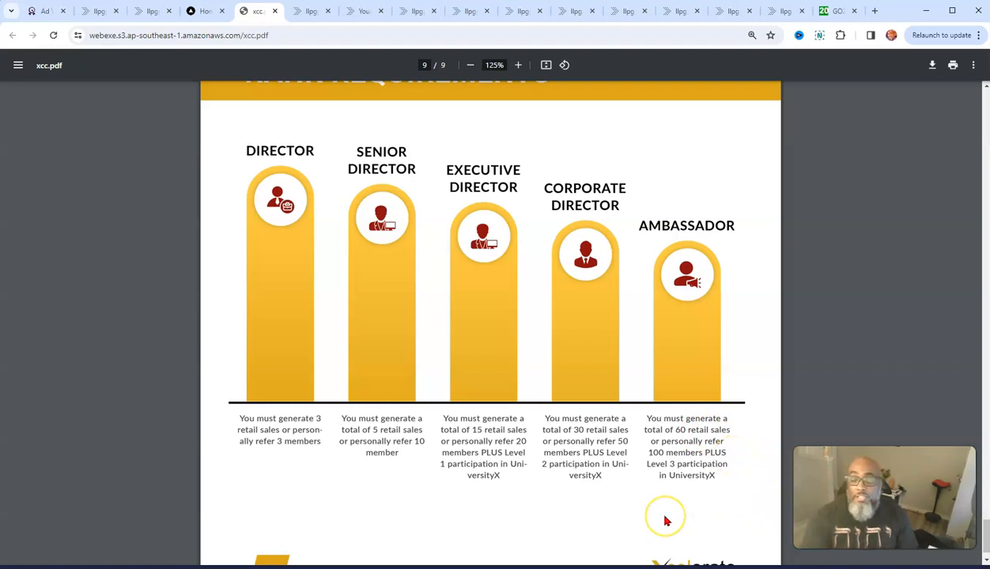
pyautogui.moveTo(735, 466)
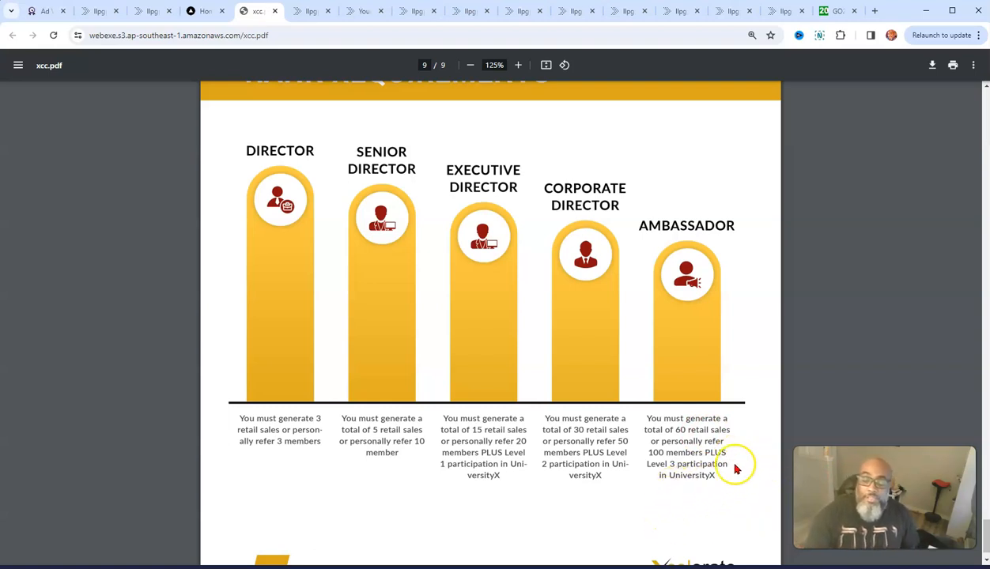
# Review the ranks from Director to Ambassador, then switch to the Xcelerate back office home tab
pyautogui.scroll(-3)
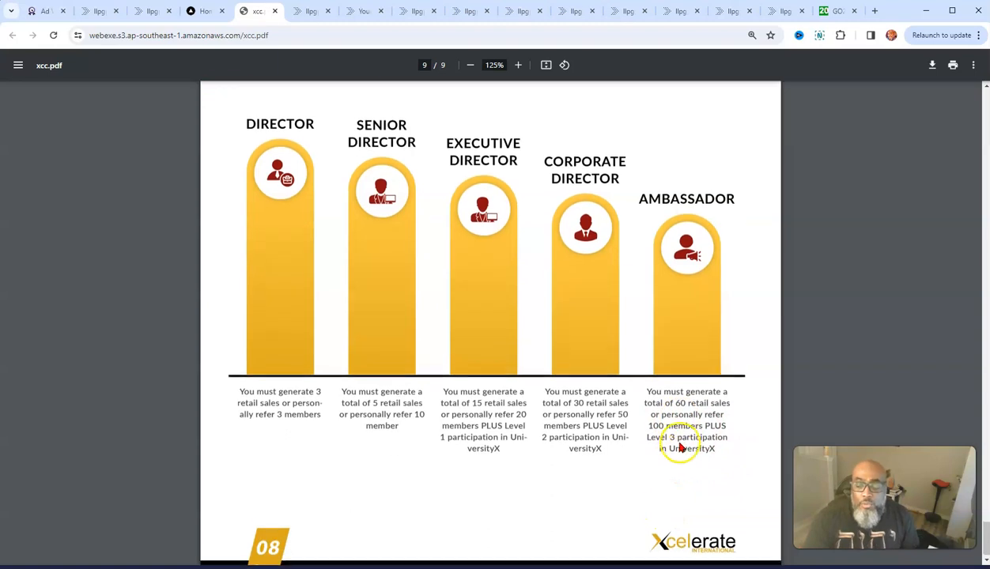
pyautogui.scroll(3)
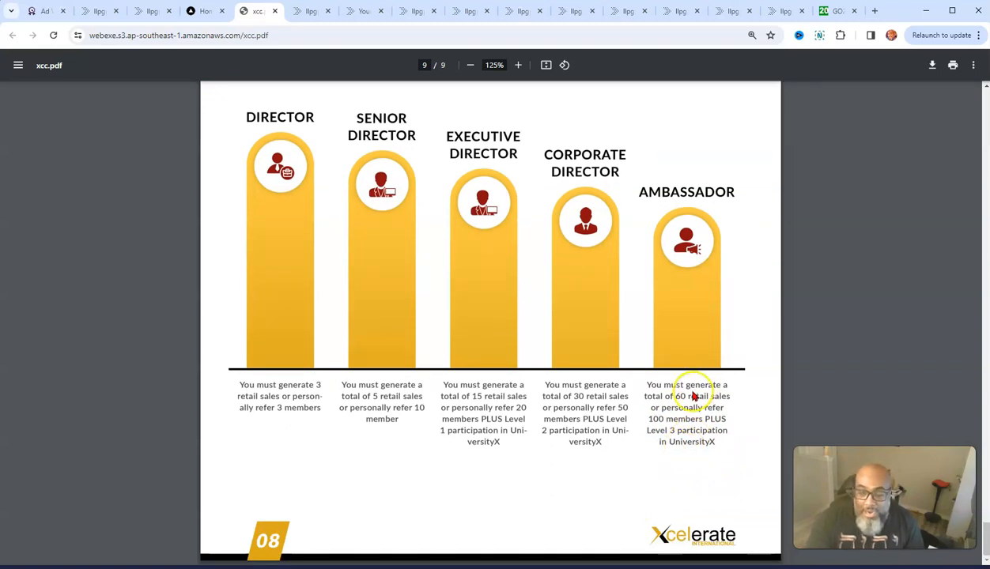
pyautogui.scroll(3)
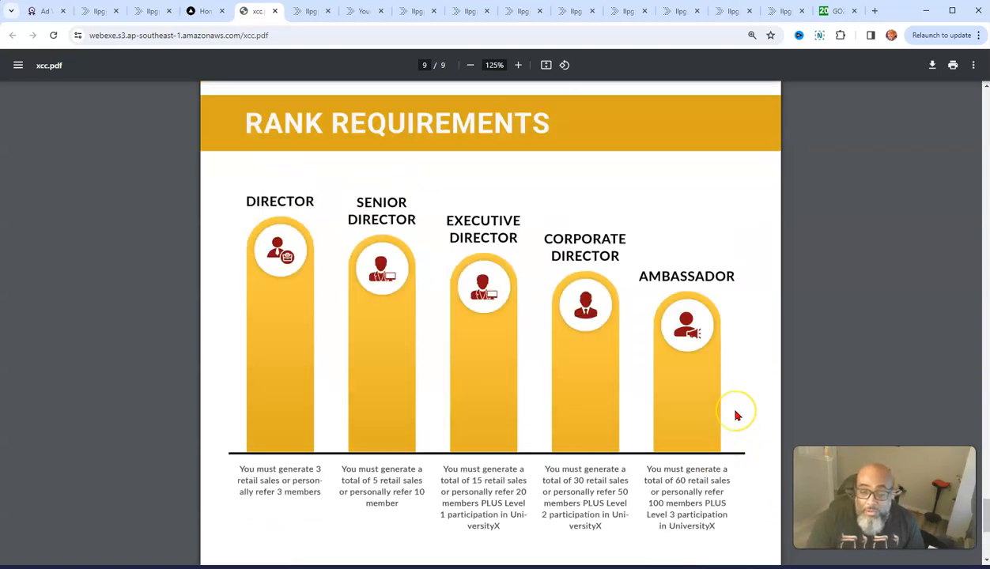
pyautogui.click(202, 10)
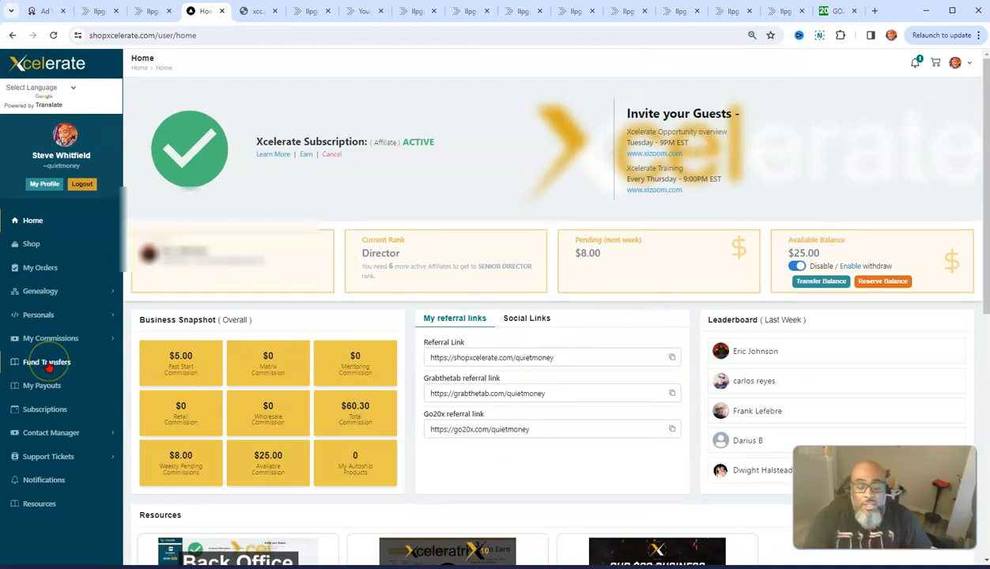
pyautogui.moveTo(40, 291)
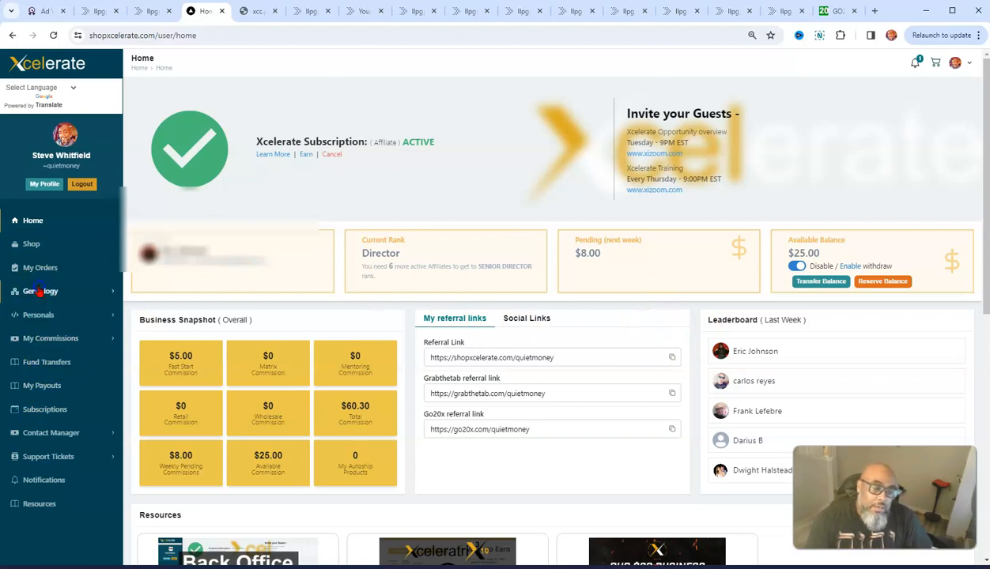
# Expand Genealogy in the sidebar and open the Matrix Tree of the team
pyautogui.click(40, 291)
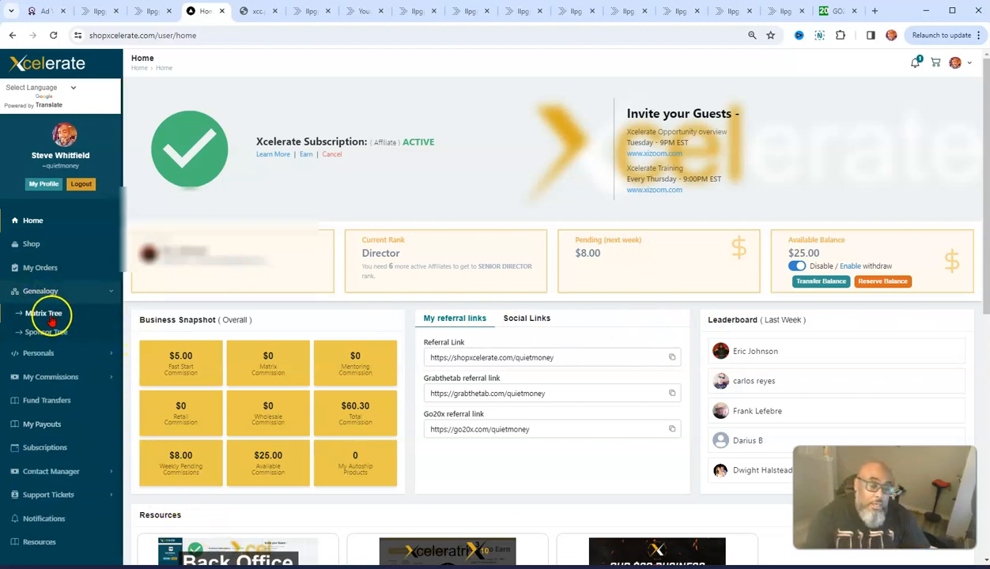
pyautogui.click(45, 314)
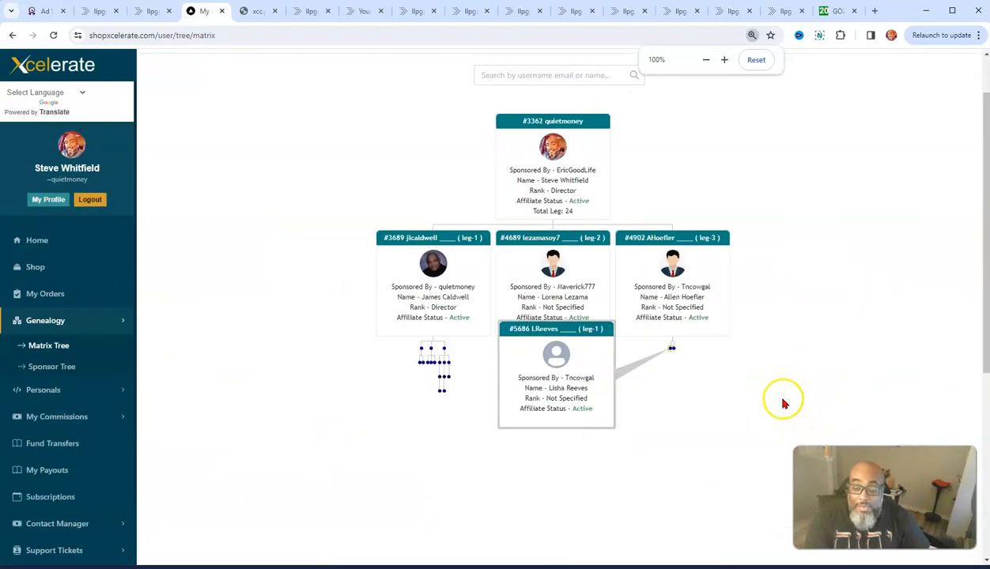
pyautogui.click(724, 59)
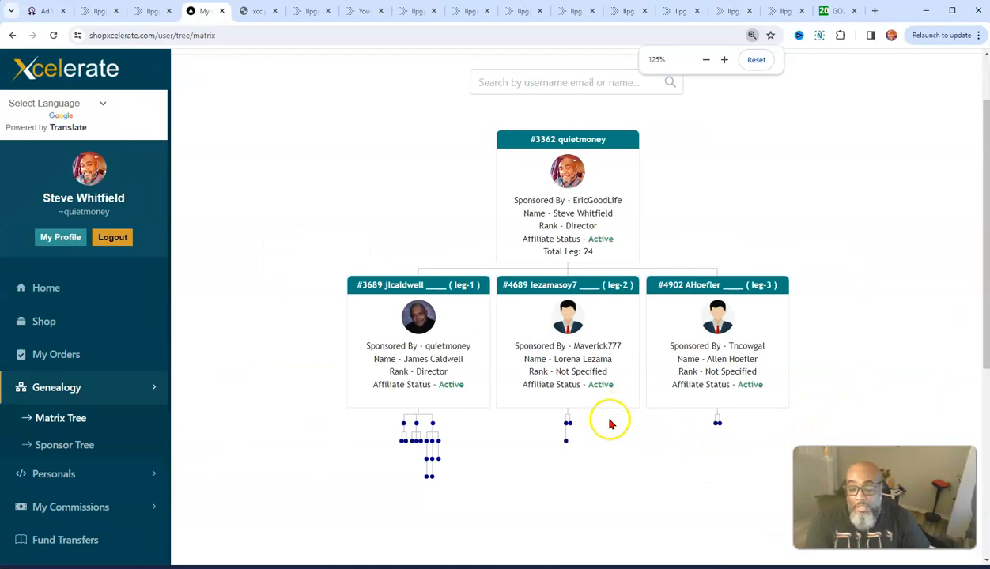
pyautogui.click(724, 60)
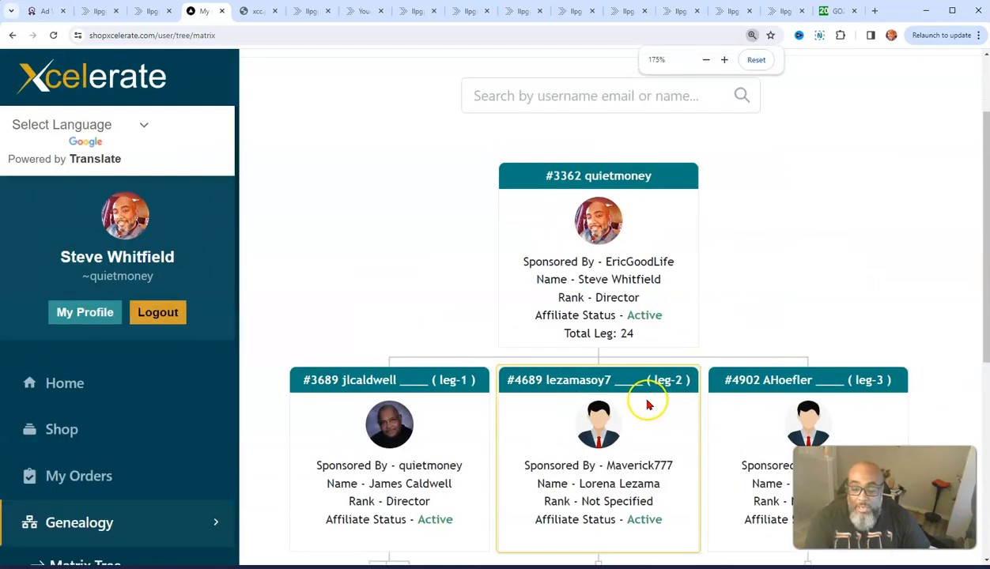
pyautogui.click(705, 59)
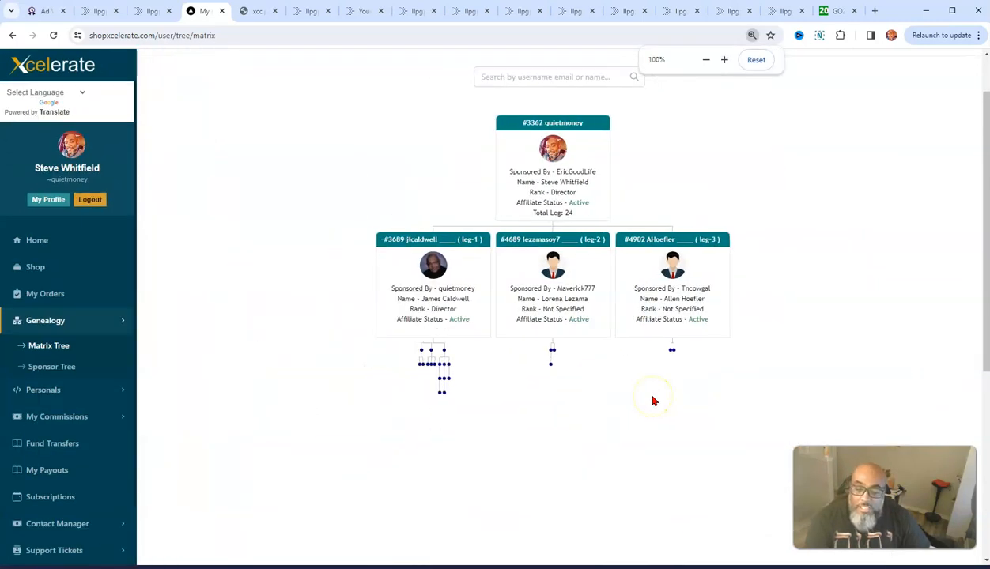
pyautogui.click(705, 60)
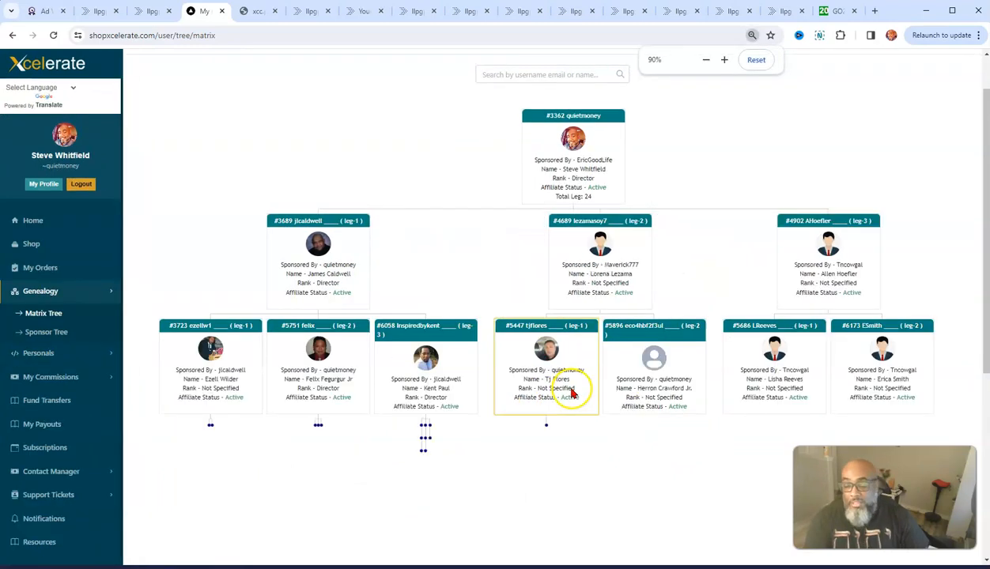
pyautogui.click(705, 59)
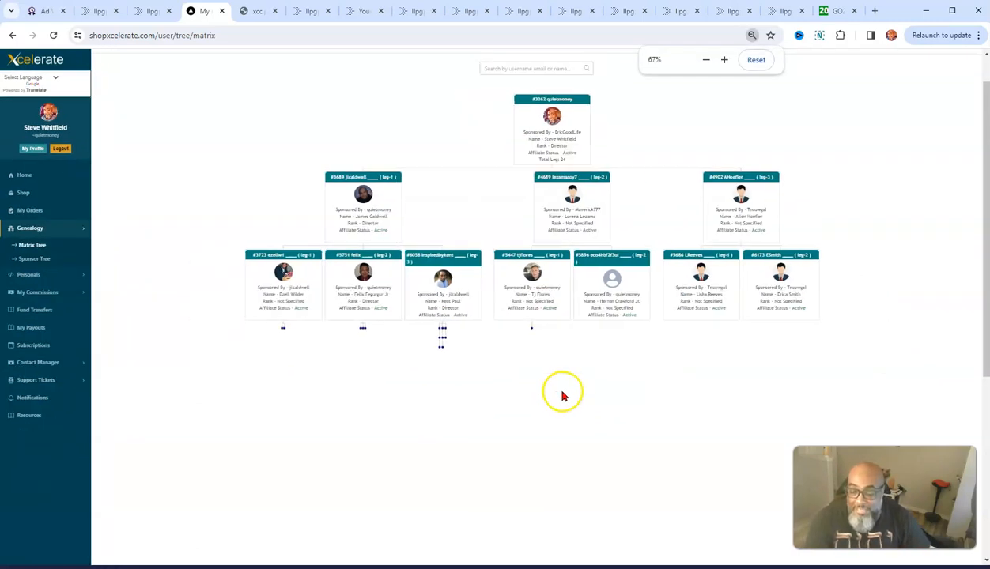
pyautogui.click(724, 59)
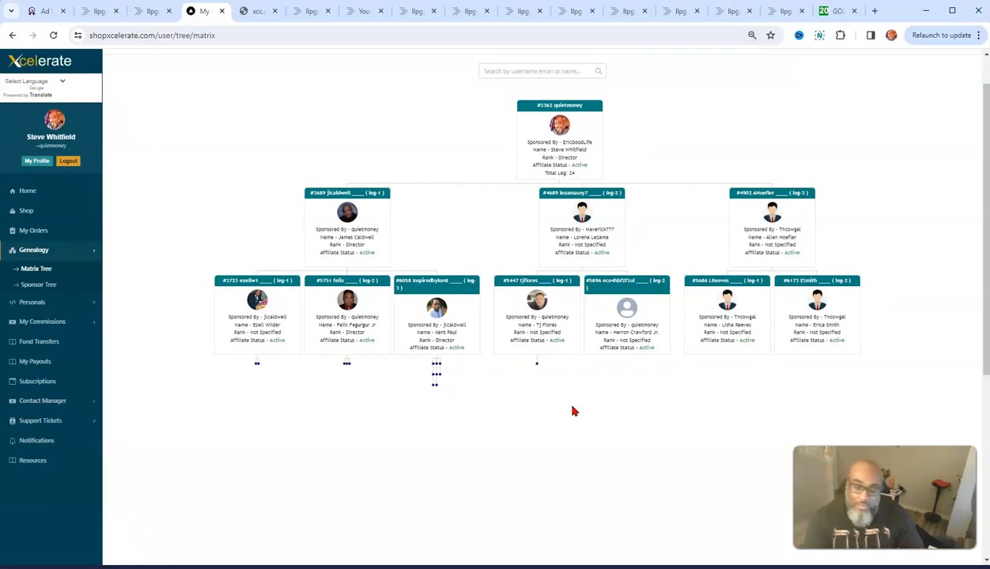
pyautogui.moveTo(574, 412)
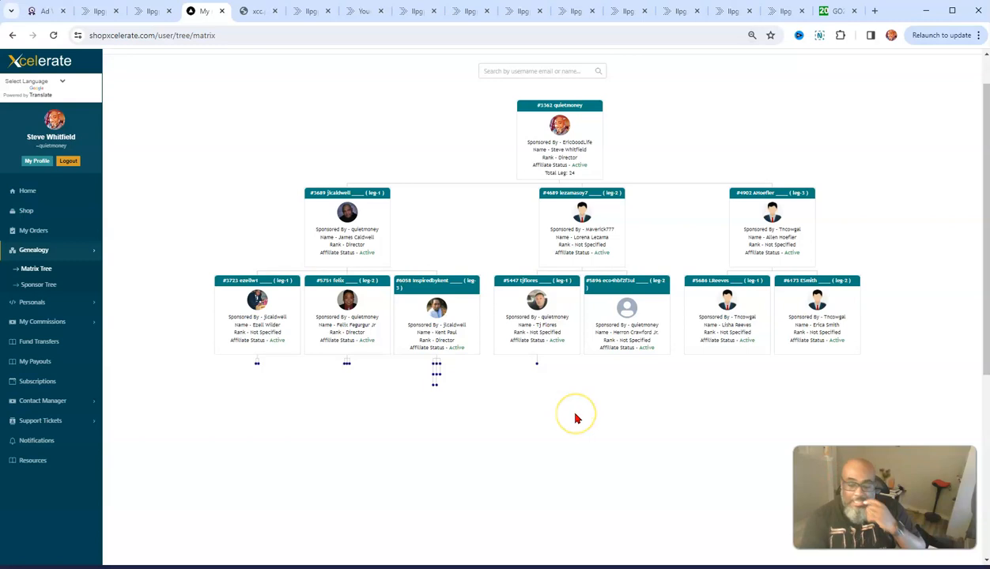
pyautogui.moveTo(571, 412)
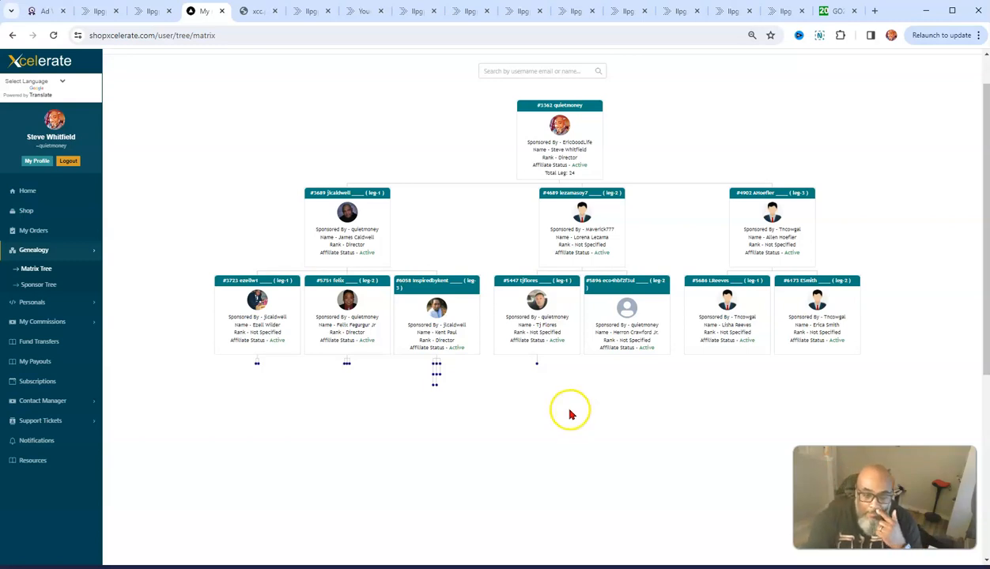
pyautogui.moveTo(517, 406)
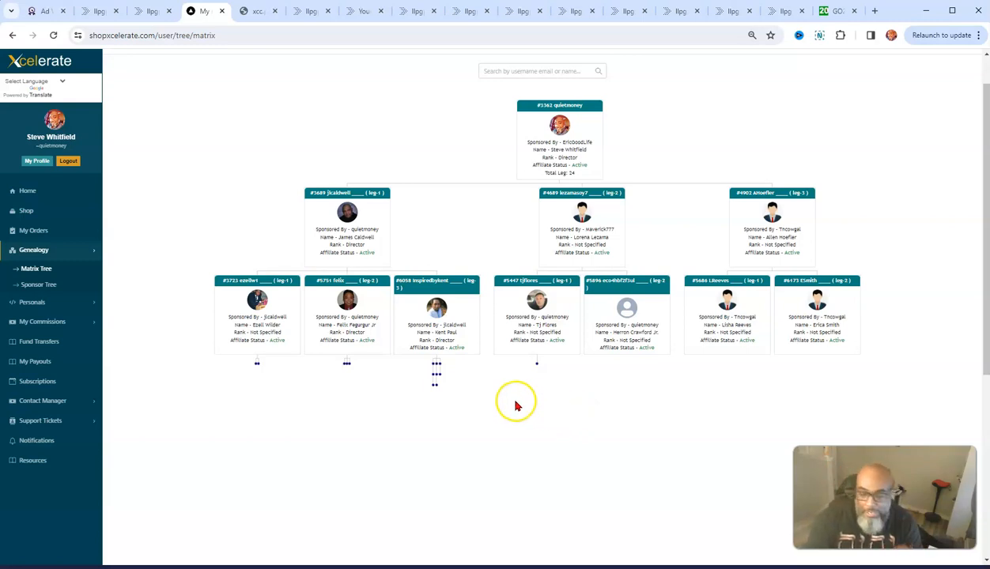
pyautogui.moveTo(491, 438)
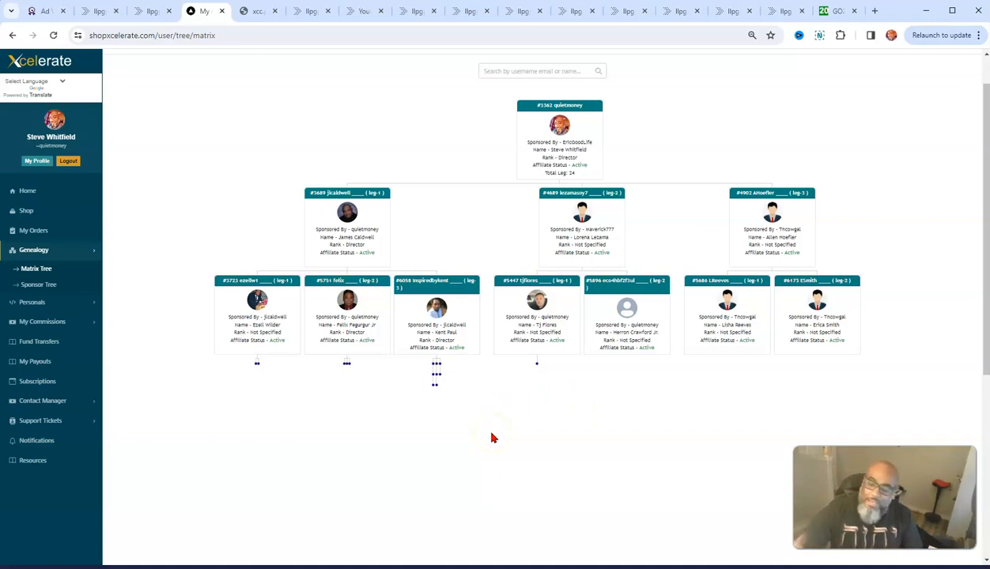
pyautogui.moveTo(476, 387)
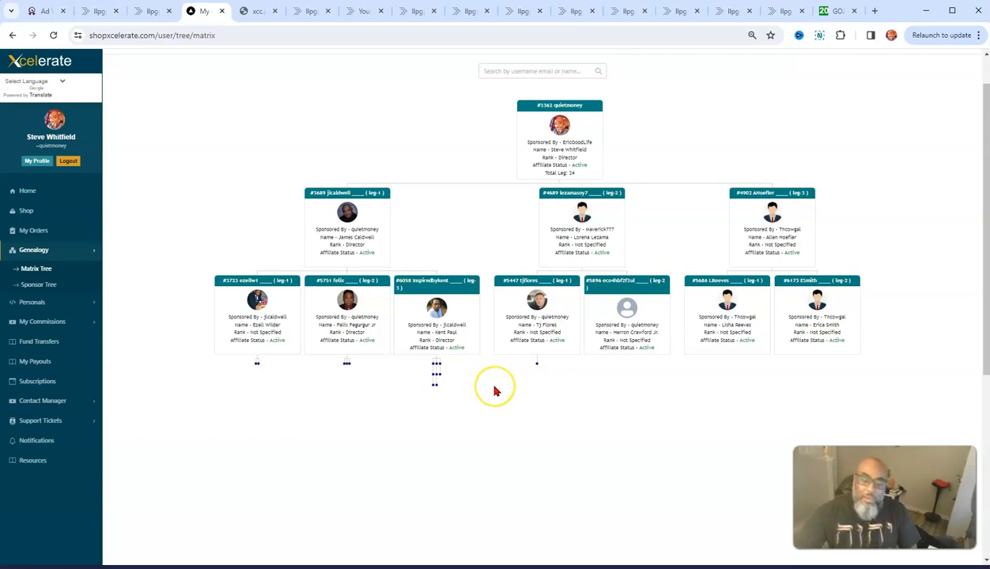
pyautogui.moveTo(495, 390)
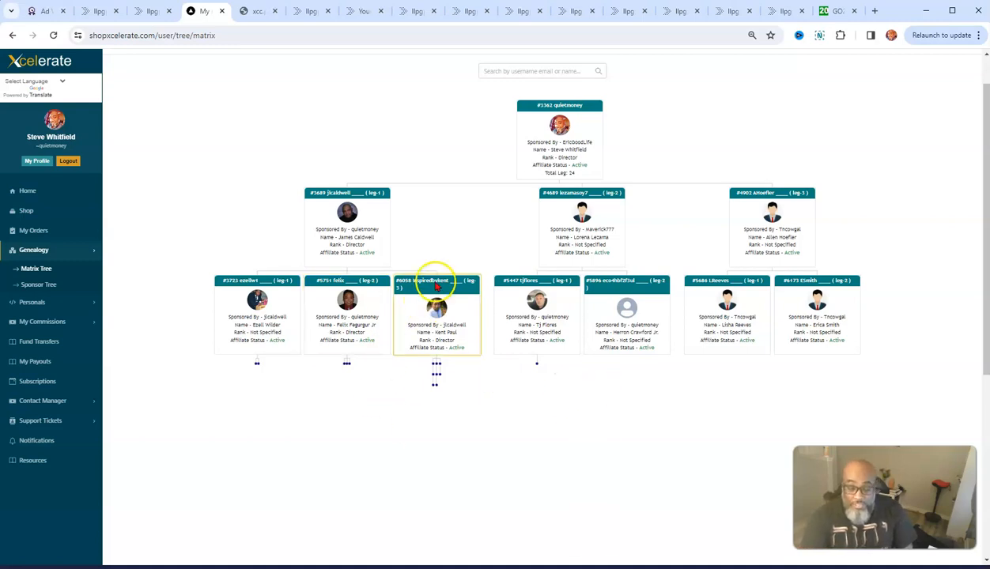
pyautogui.moveTo(436, 402)
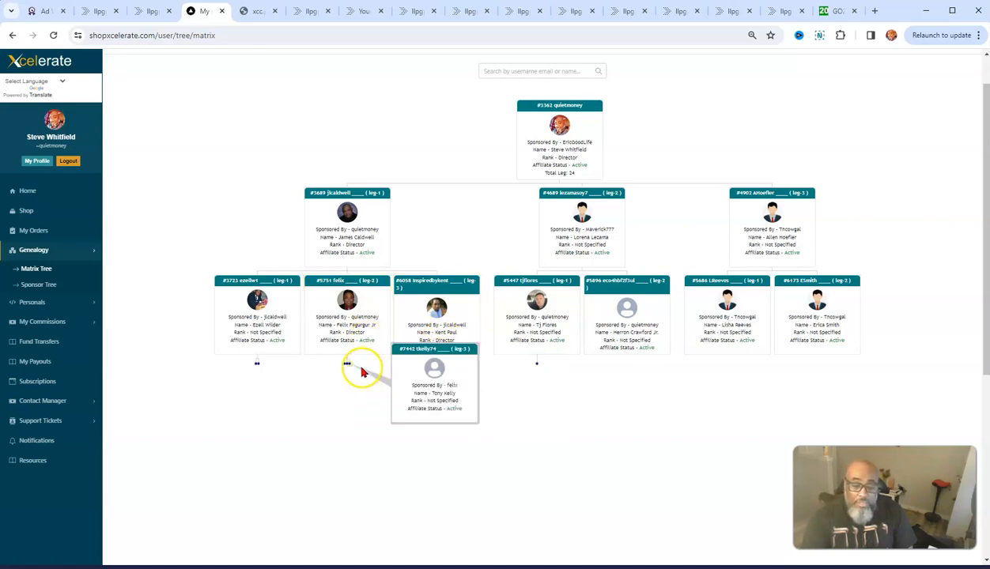
pyautogui.moveTo(349, 372)
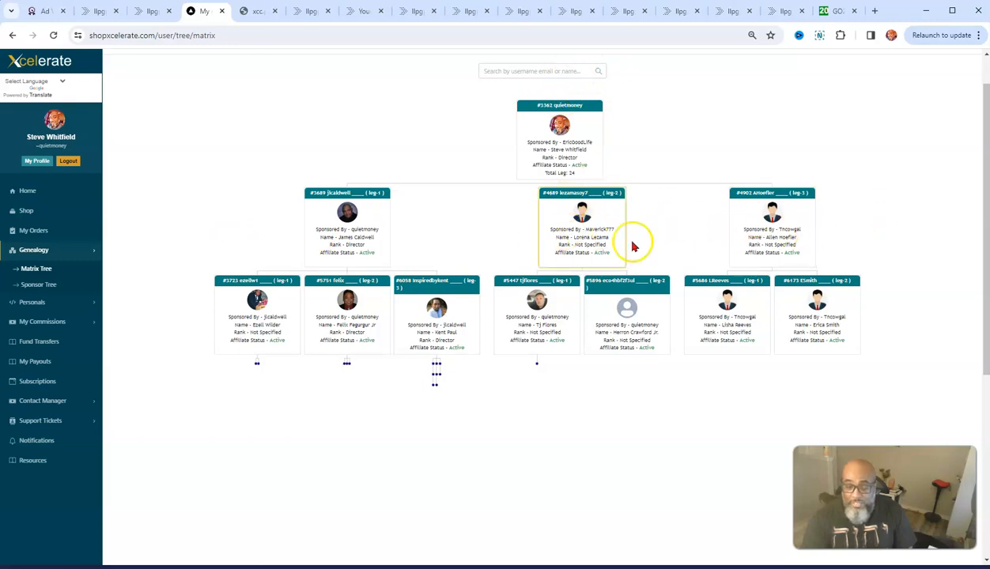
pyautogui.moveTo(700, 378)
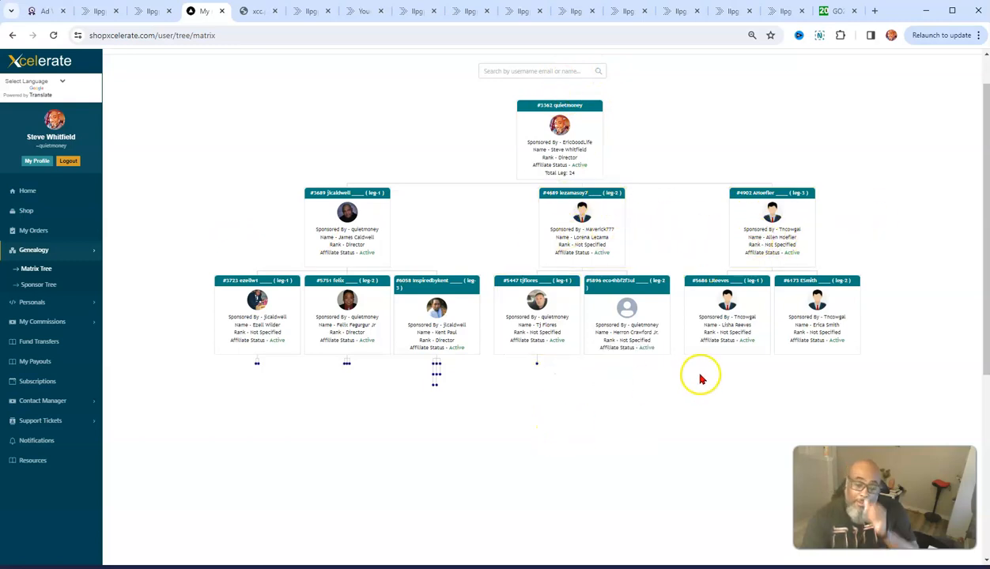
pyautogui.moveTo(691, 378)
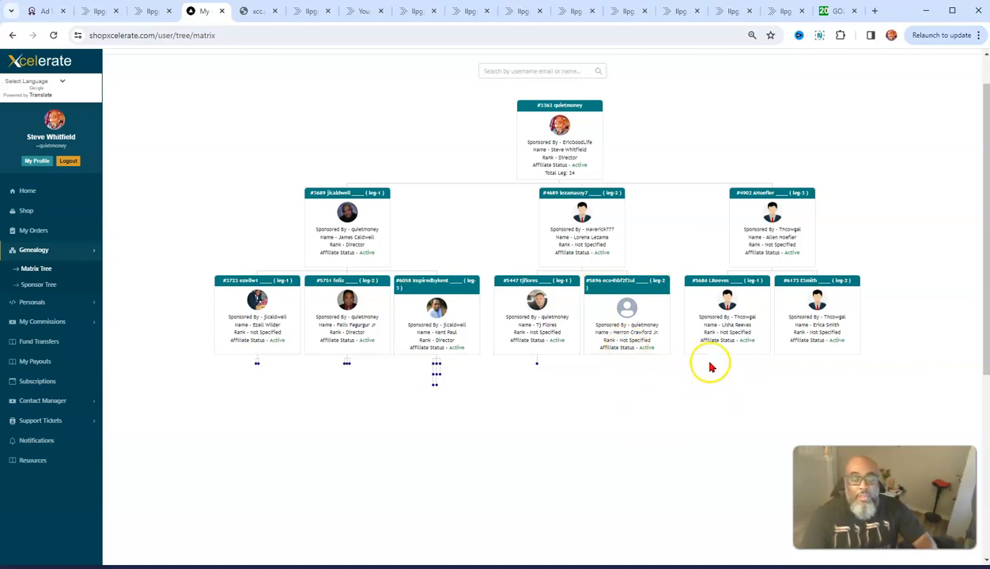
pyautogui.moveTo(85, 409)
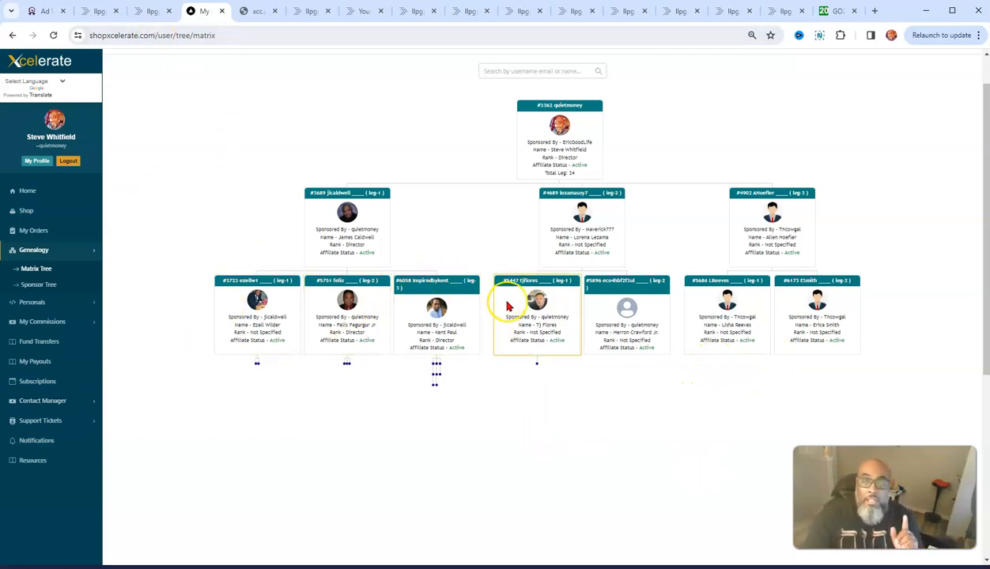
pyautogui.moveTo(205, 11)
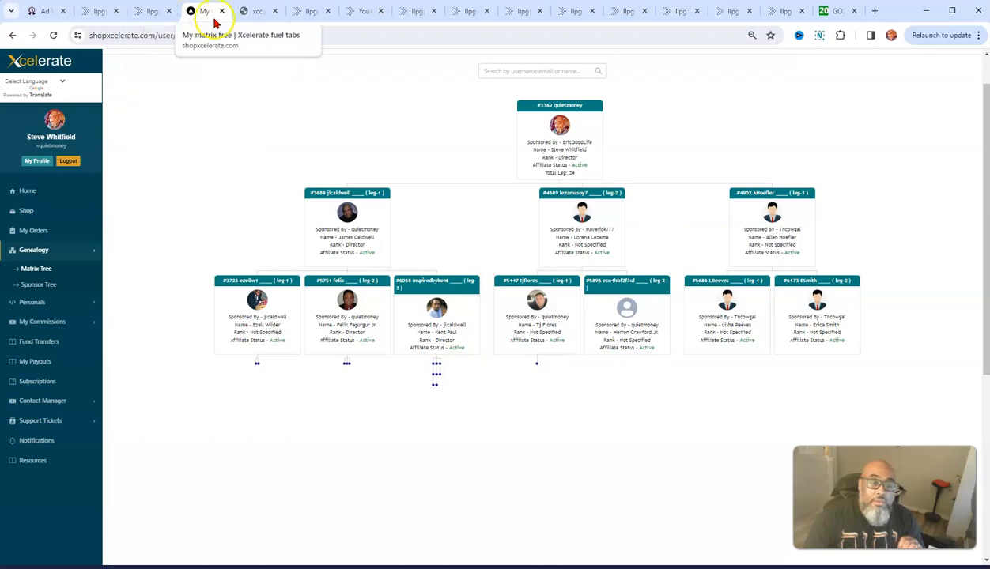
pyautogui.moveTo(152, 11)
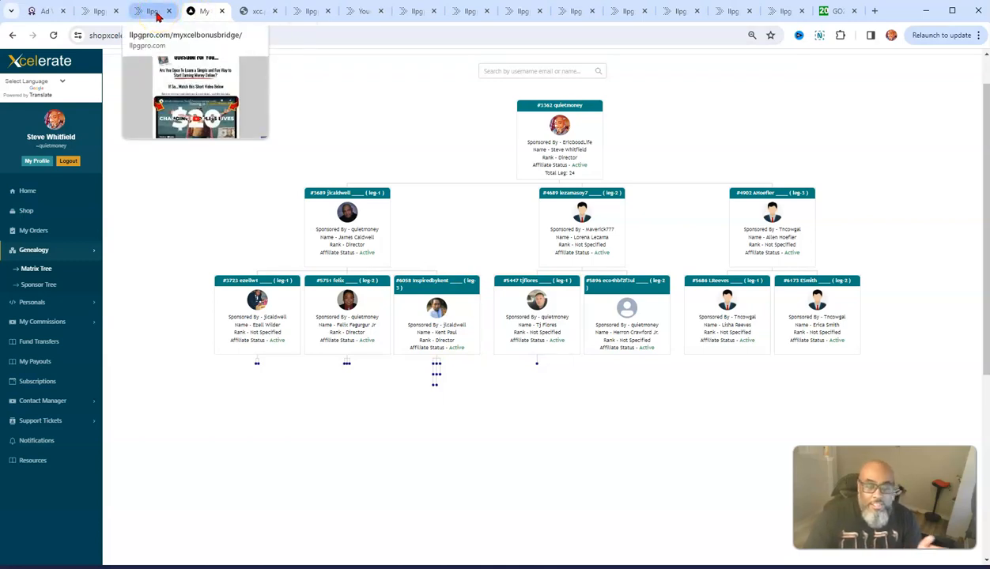
# Bring up the llpgpro Xcelerate bonus bridge page and scroll through its earnings claims
pyautogui.click(98, 11)
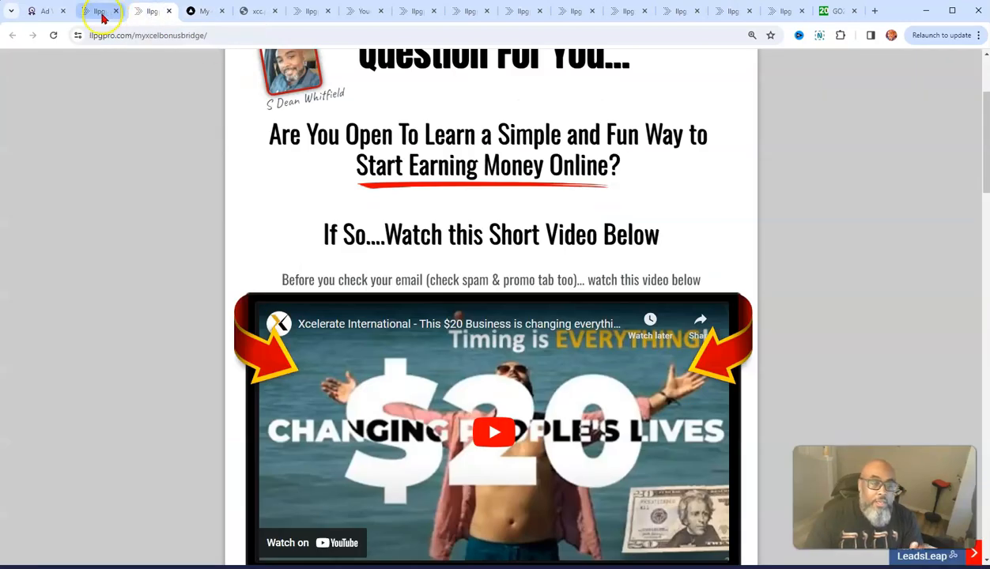
pyautogui.click(204, 10)
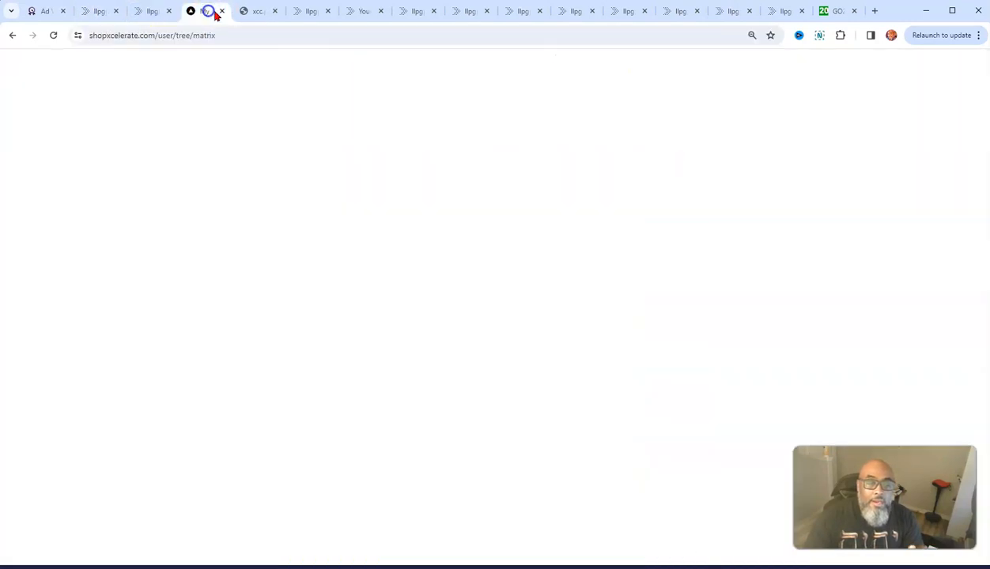
pyautogui.click(257, 10)
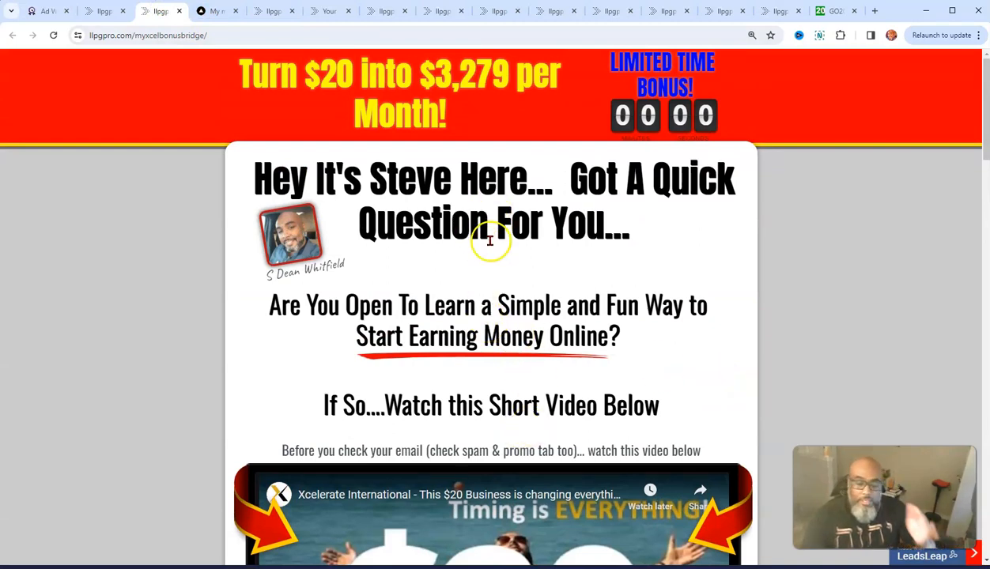
pyautogui.scroll(-3)
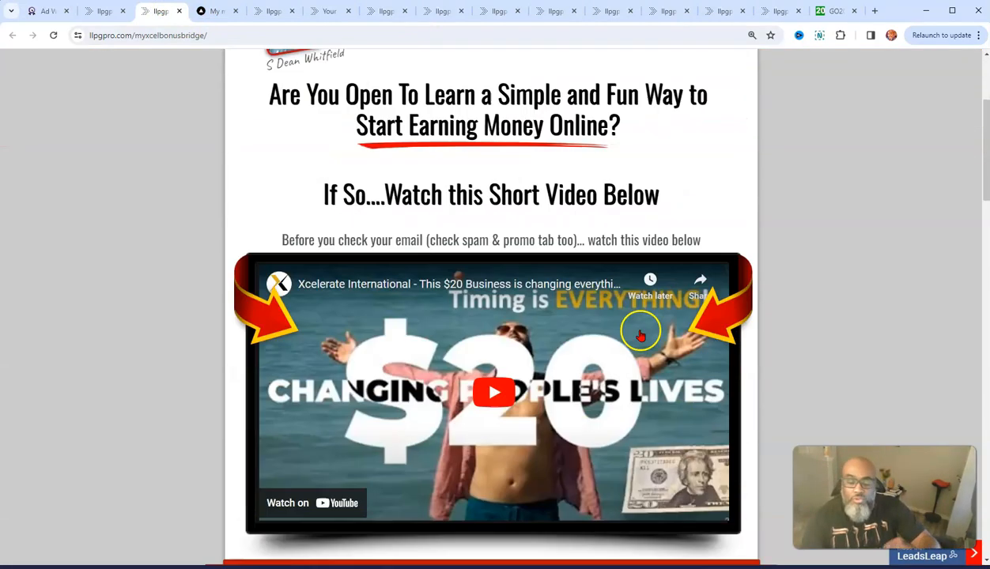
pyautogui.scroll(-3)
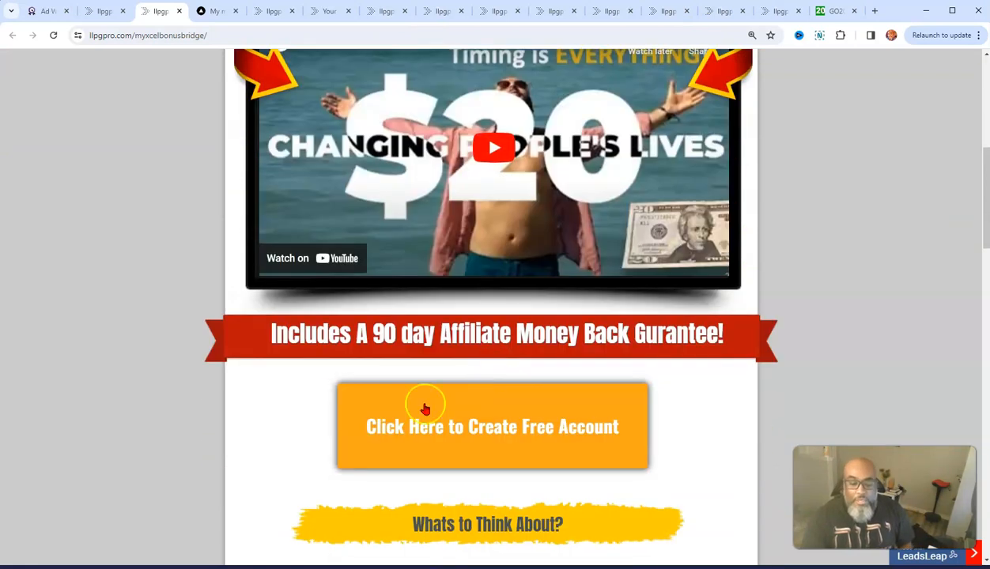
pyautogui.moveTo(433, 382)
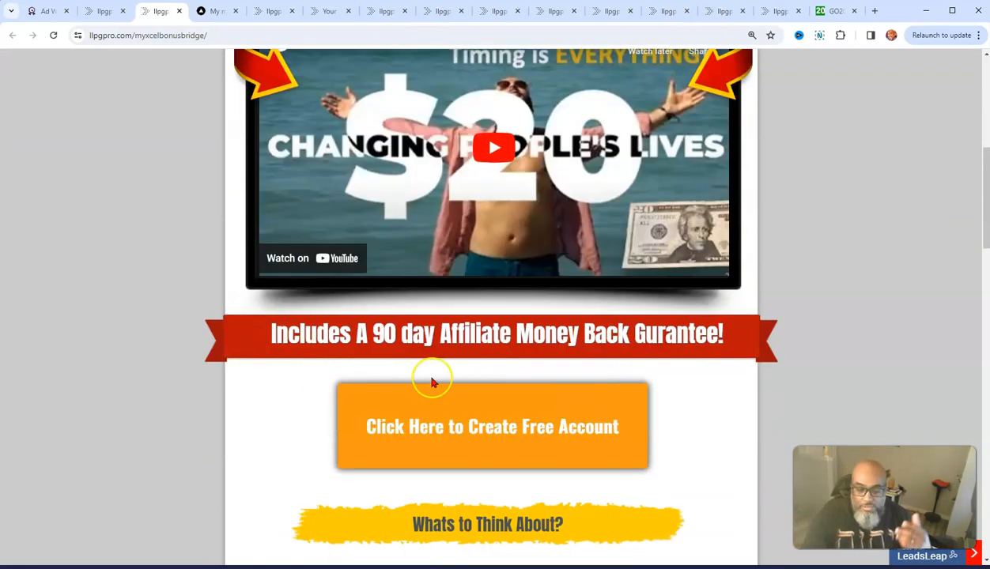
pyautogui.scroll(-3)
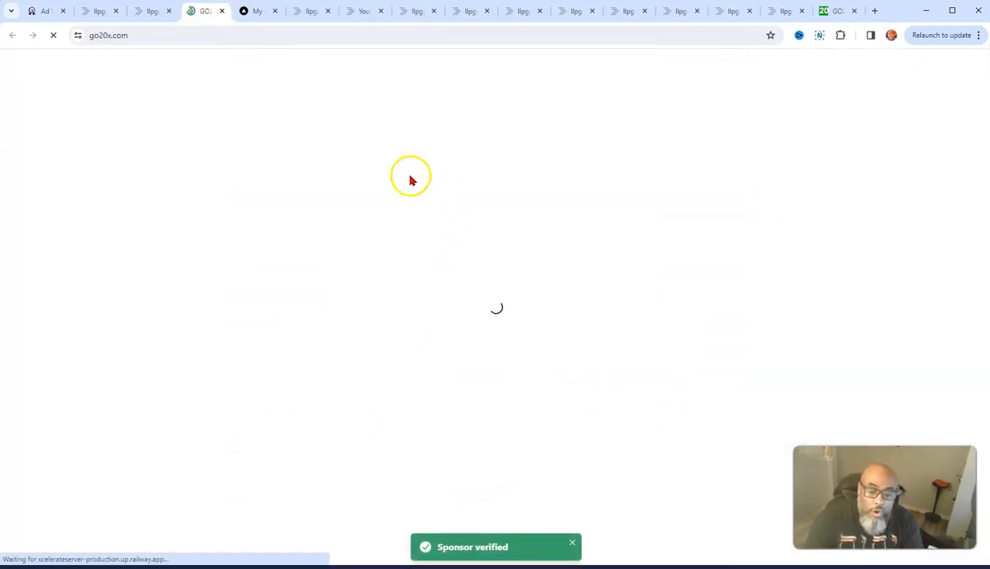
pyautogui.moveTo(318, 215)
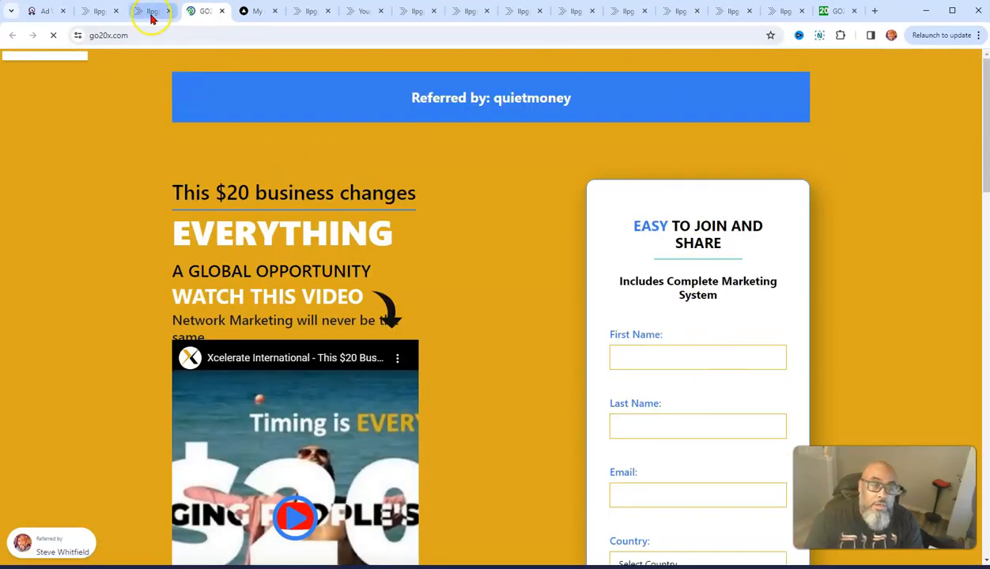
# Return to the bridge page from the free-account sign-up tab and browse it down to the offer and back up
pyautogui.click(152, 11)
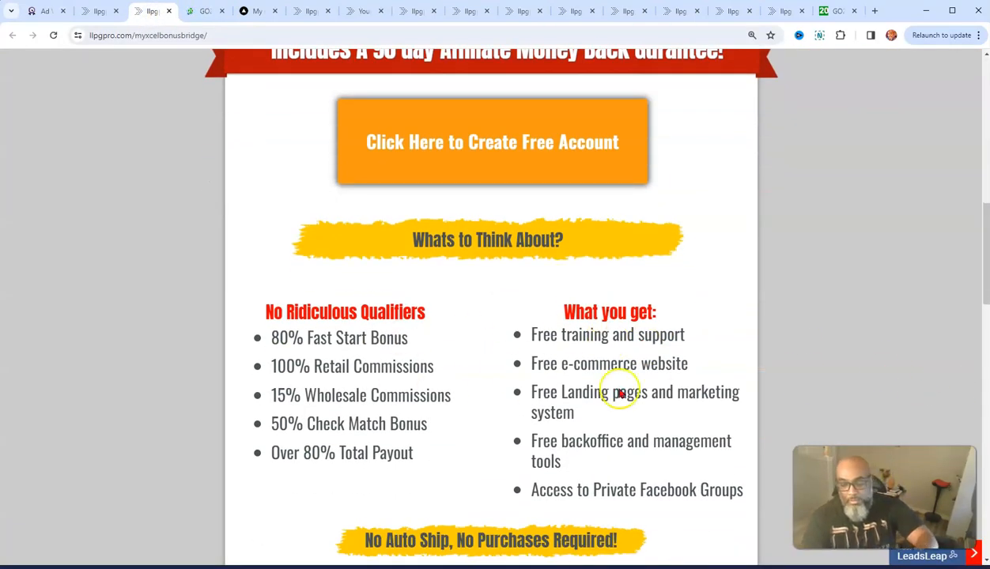
pyautogui.scroll(-3)
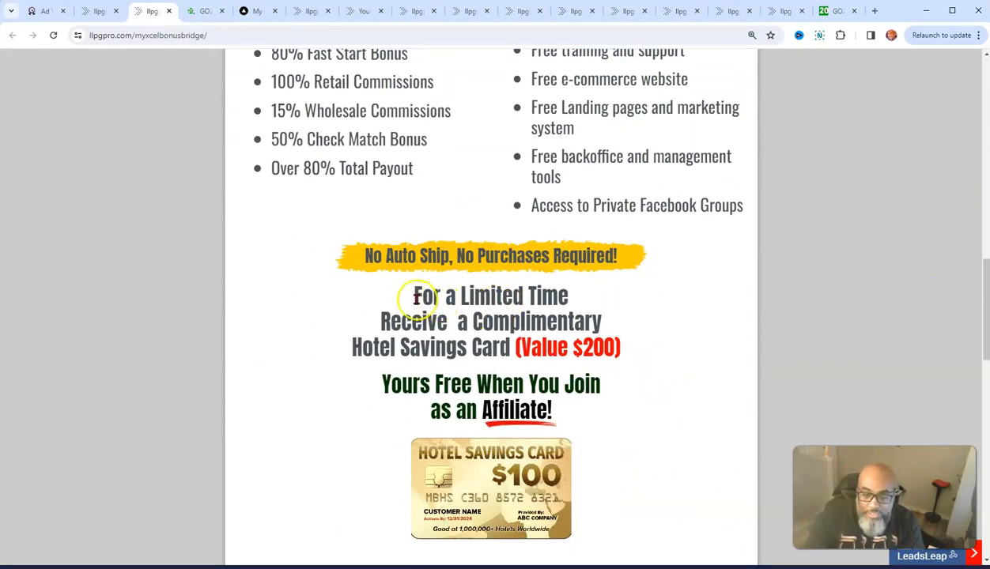
pyautogui.moveTo(415, 296); pyautogui.dragTo(645, 455)
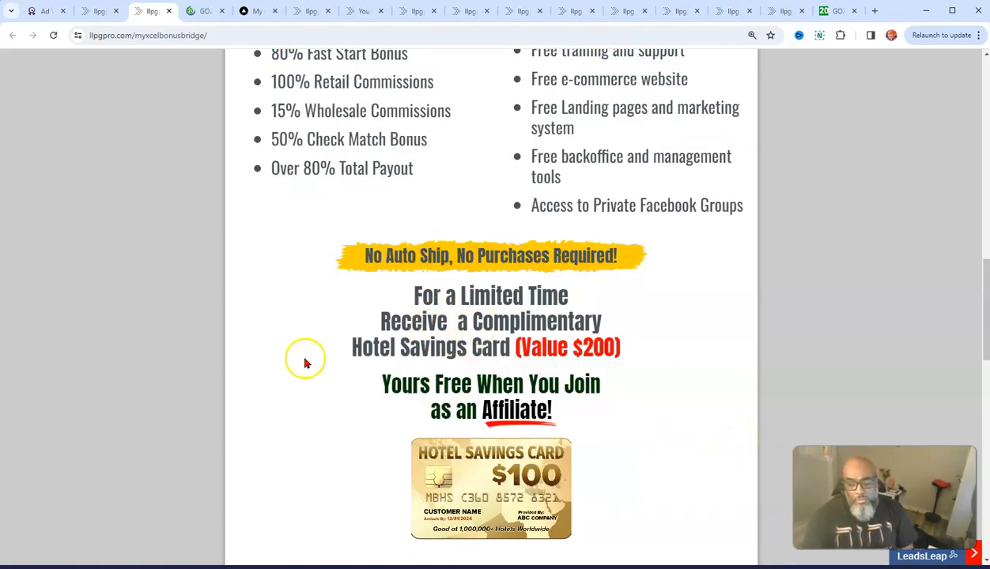
pyautogui.scroll(-3)
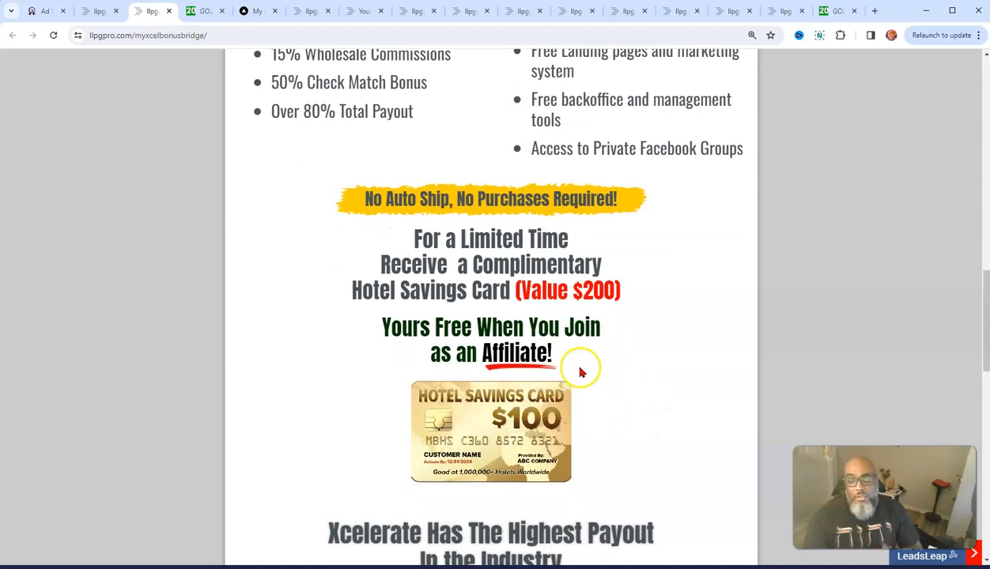
pyautogui.scroll(-3)
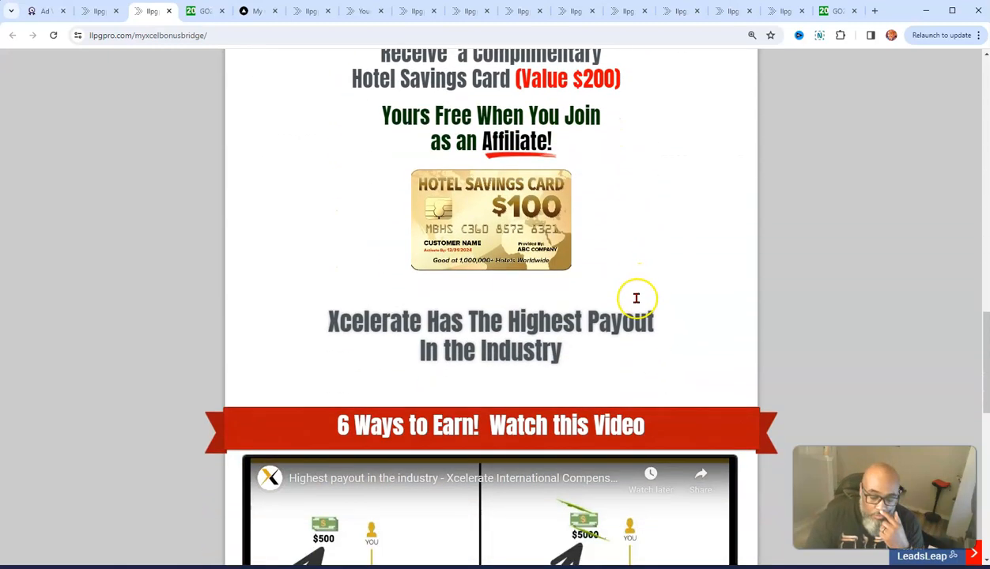
pyautogui.scroll(-3)
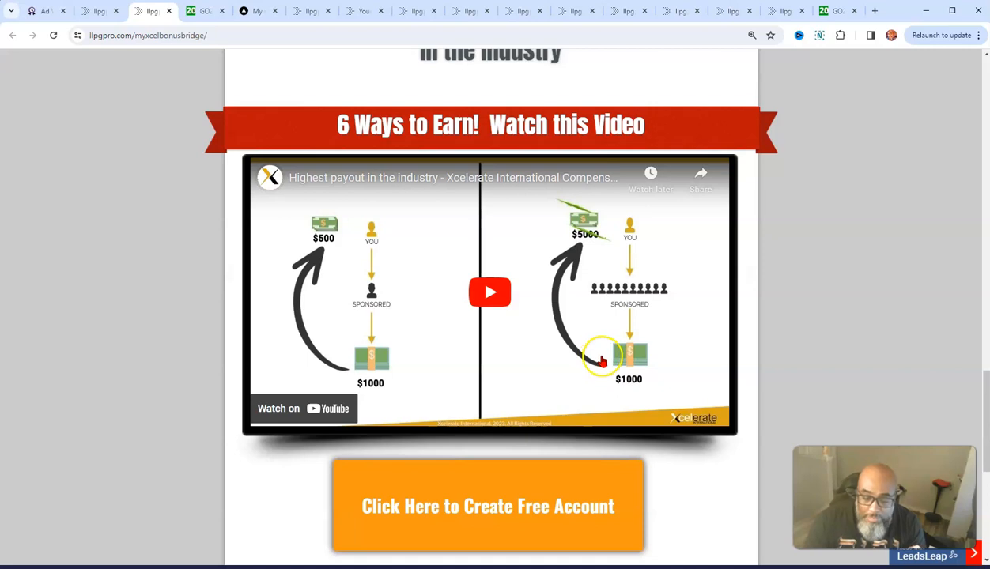
pyautogui.scroll(-3)
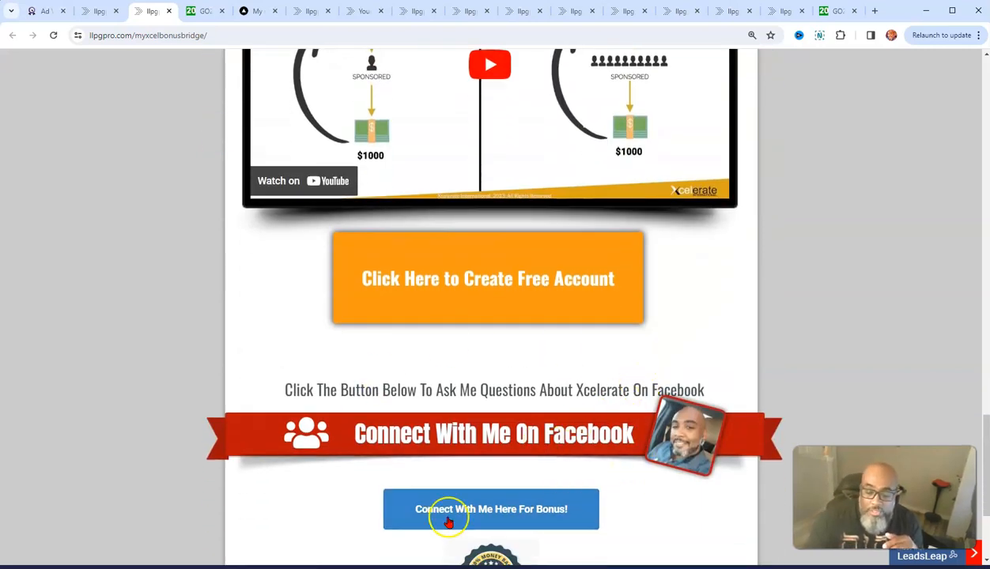
pyautogui.scroll(-3)
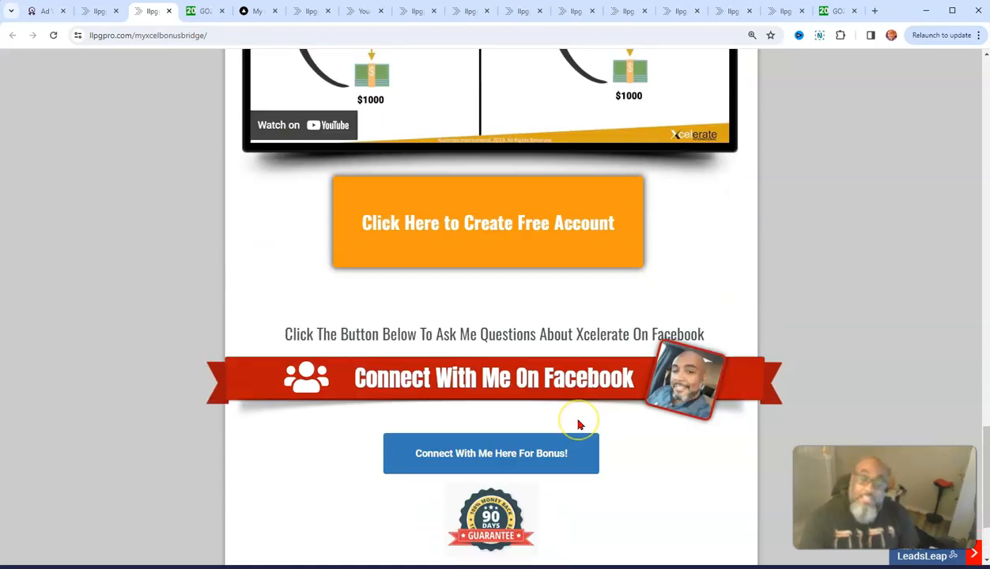
pyautogui.scroll(3)
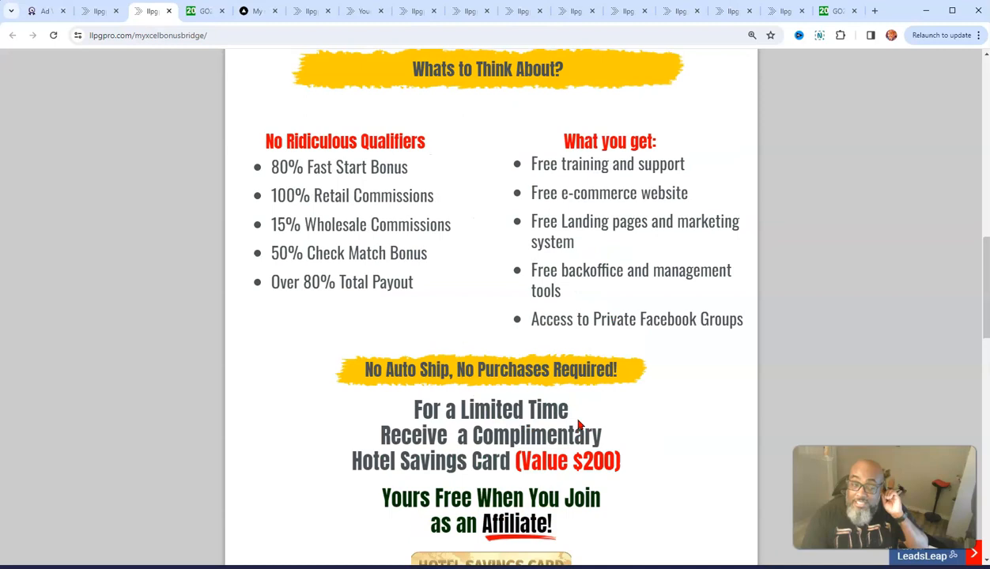
pyautogui.scroll(3)
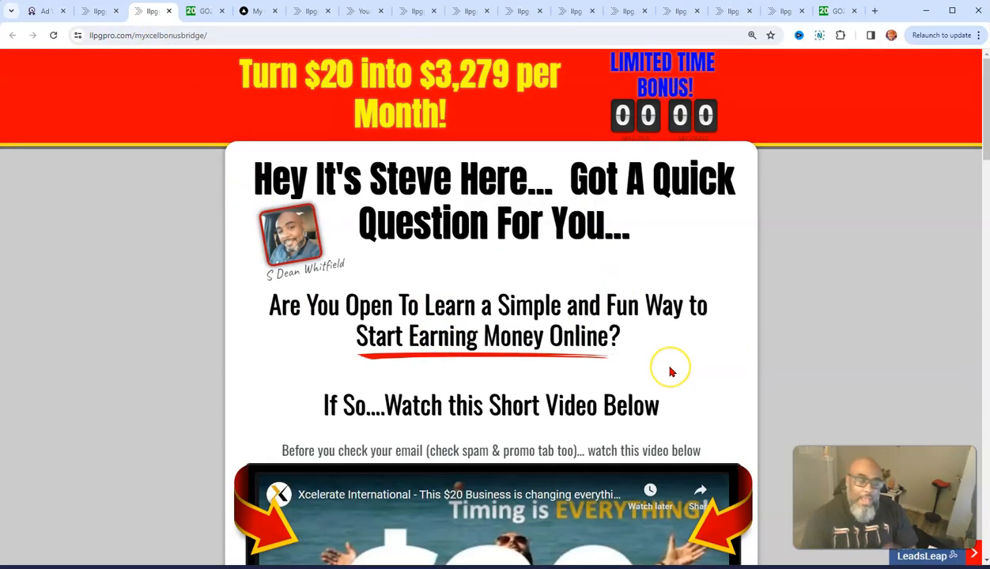
pyautogui.moveTo(613, 384)
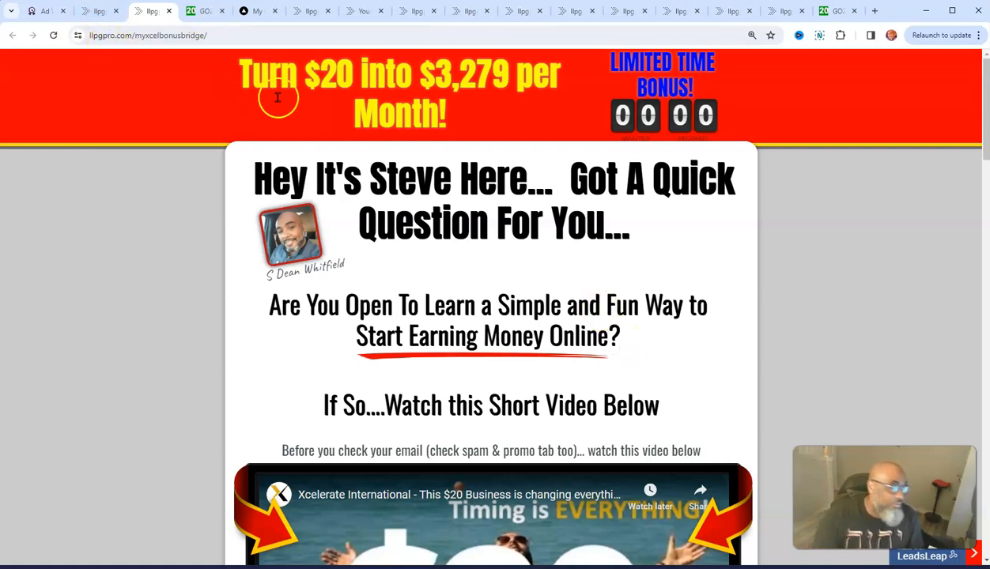
pyautogui.moveTo(95, 11)
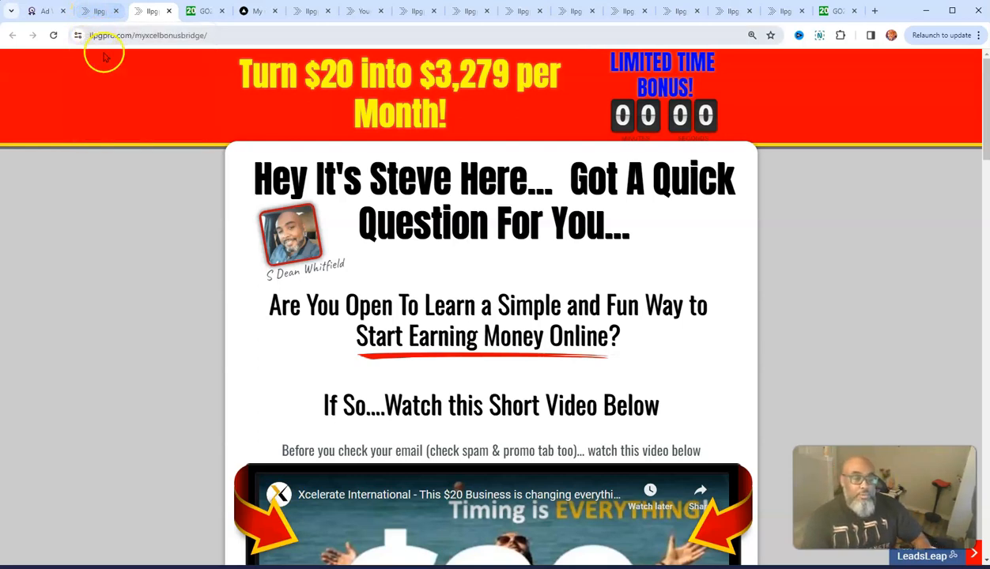
pyautogui.moveTo(184, 117)
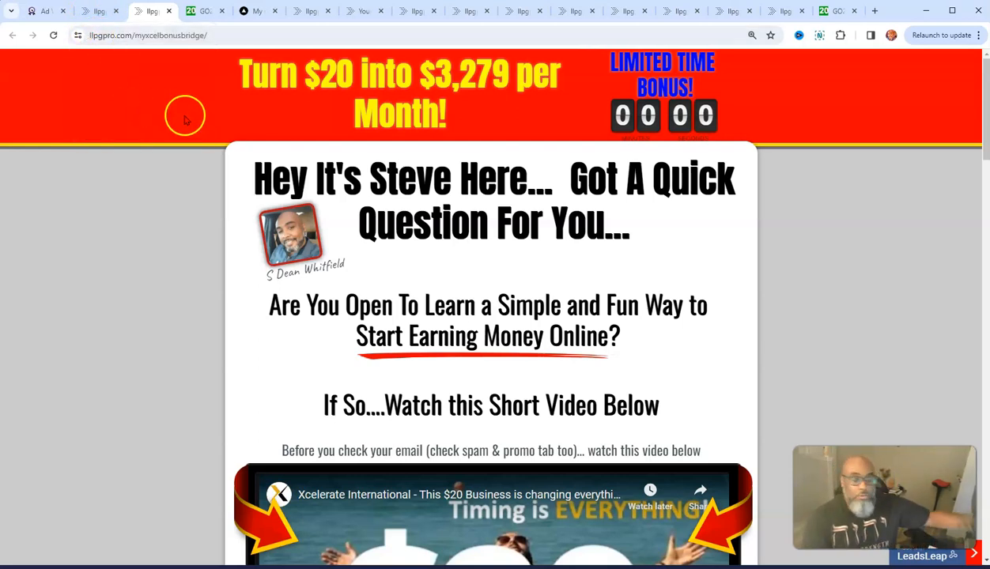
pyautogui.moveTo(190, 125)
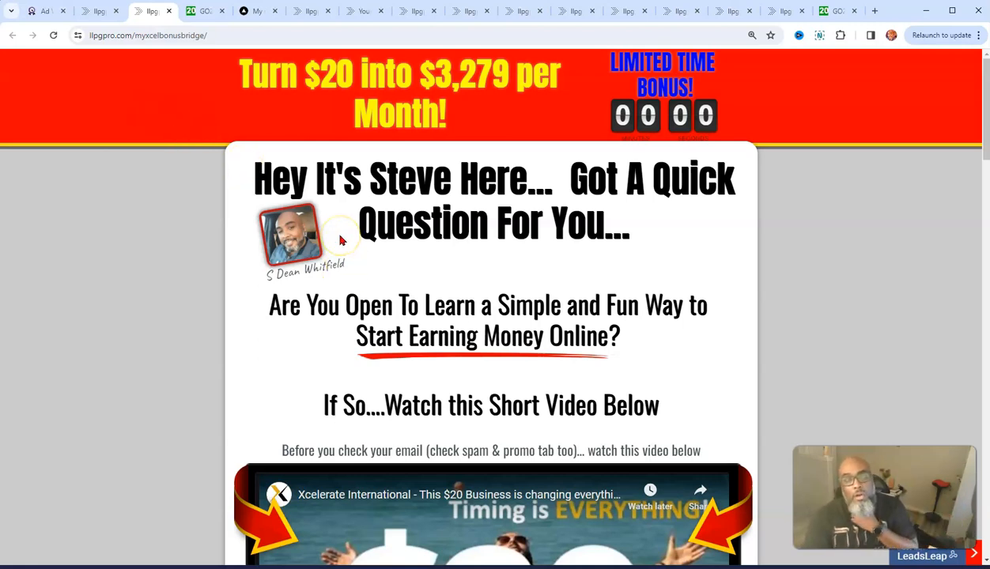
pyautogui.moveTo(132, 7)
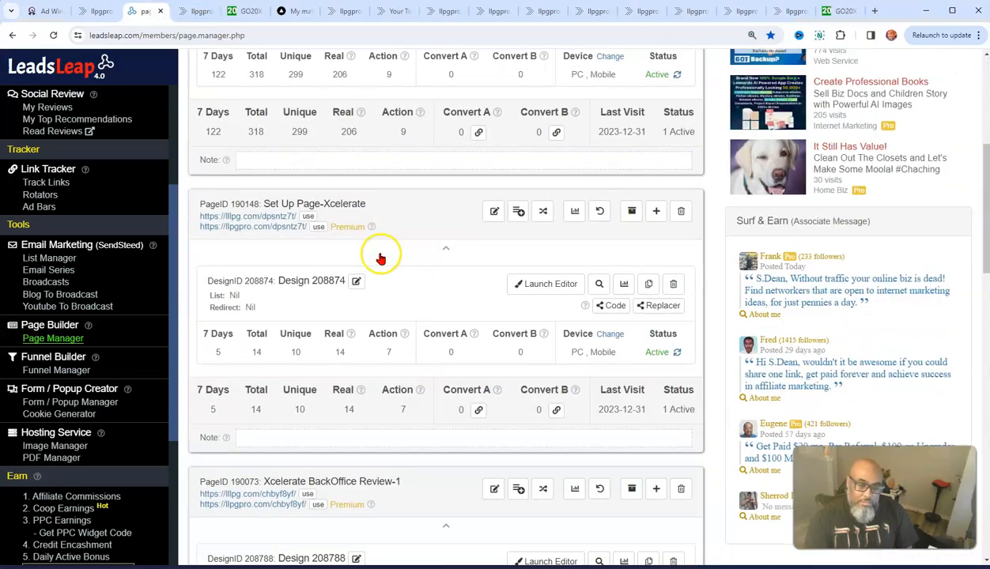
# Scroll through the page design's 7-day clicks chart, surfing duration, and stats by source and country
pyautogui.scroll(3)
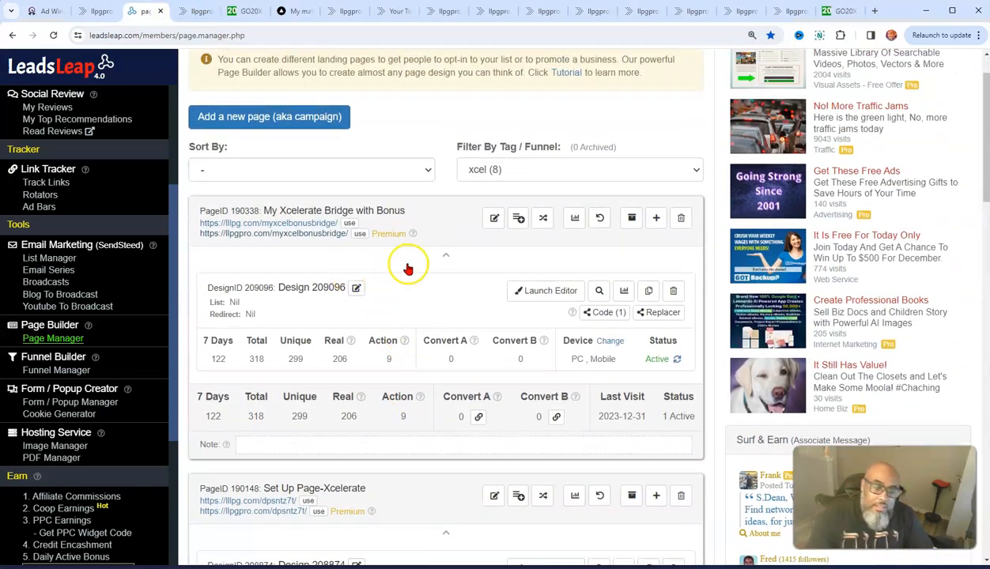
pyautogui.scroll(-3)
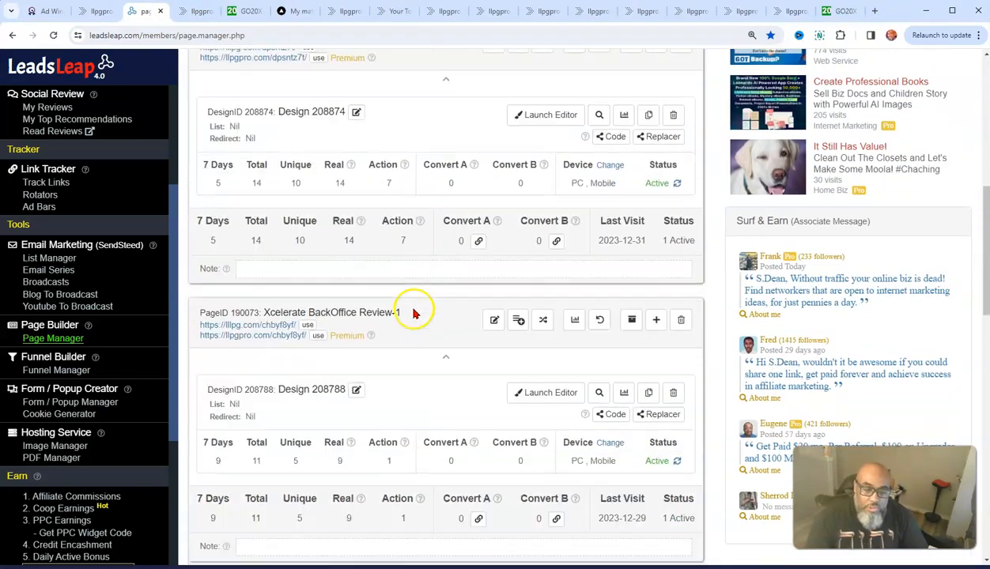
pyautogui.scroll(-3)
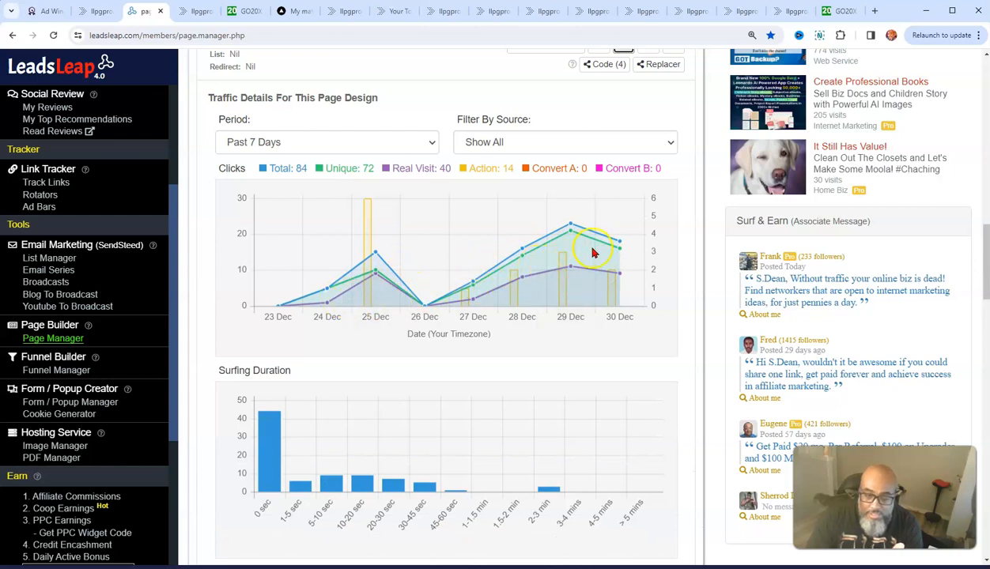
pyautogui.scroll(-3)
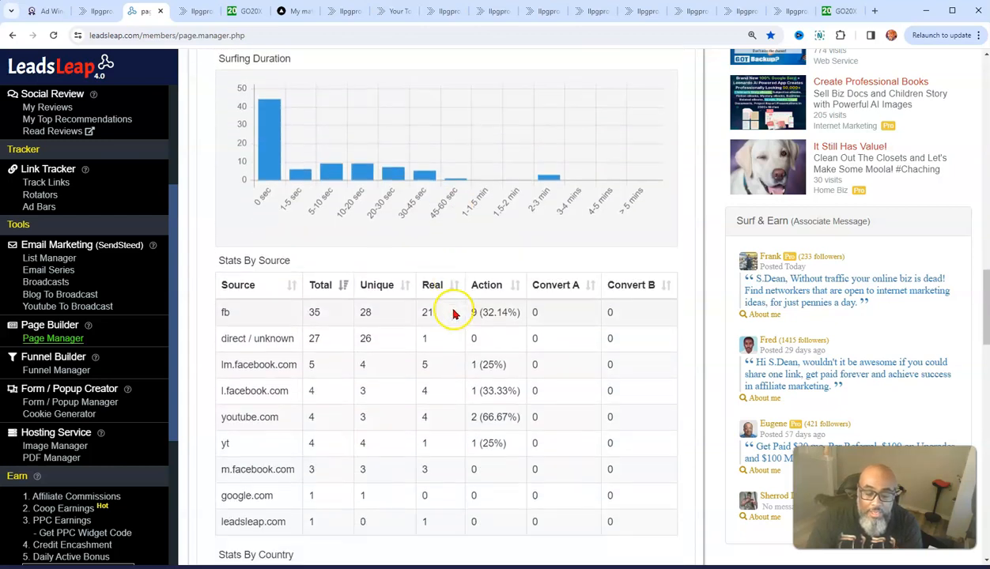
pyautogui.scroll(-3)
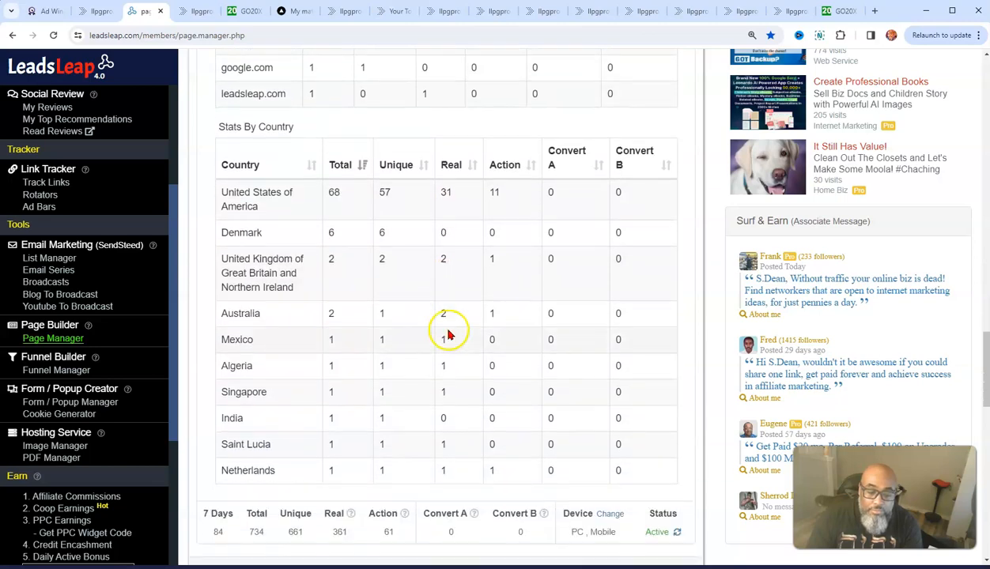
pyautogui.scroll(-3)
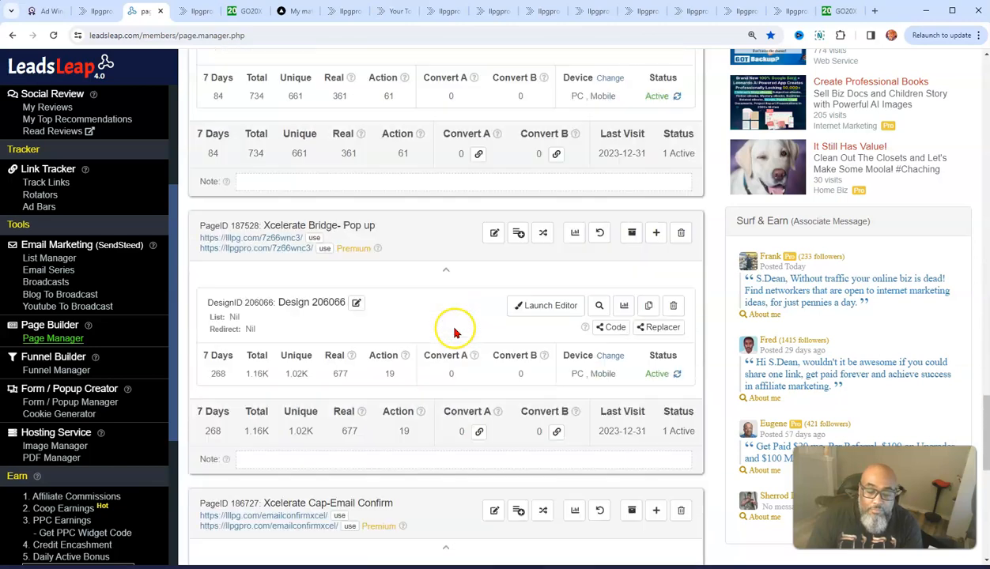
pyautogui.scroll(-3)
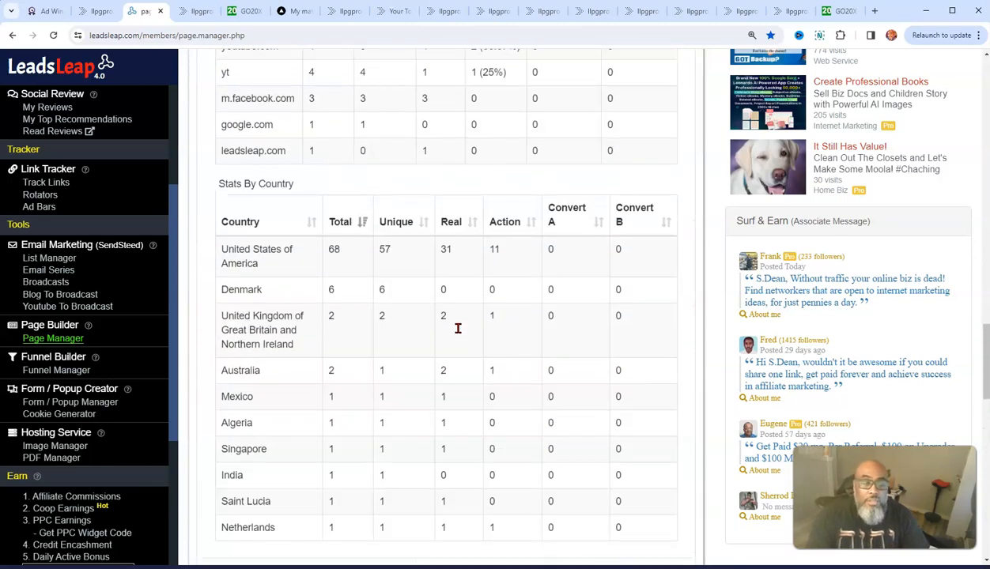
pyautogui.scroll(3)
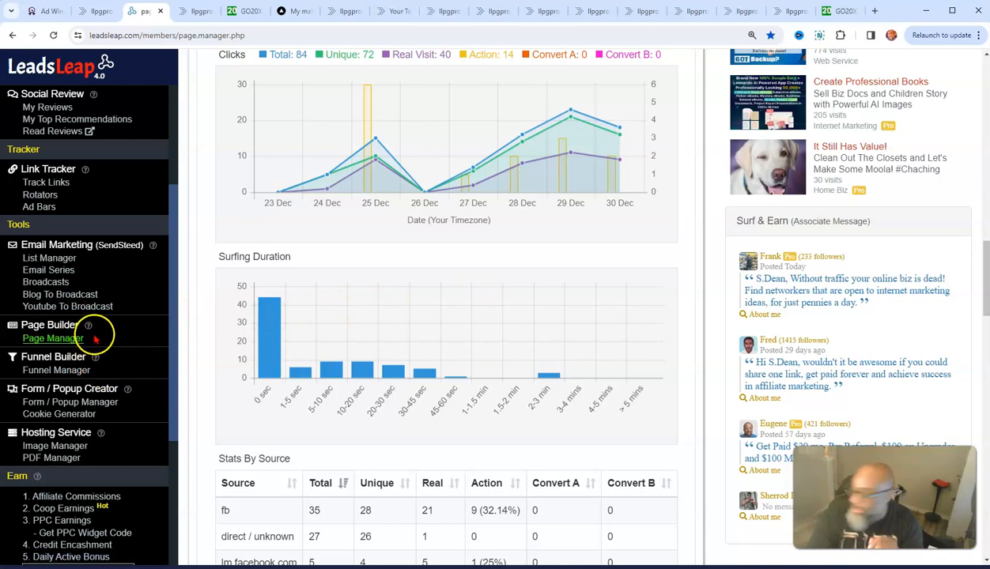
pyautogui.moveTo(51, 357)
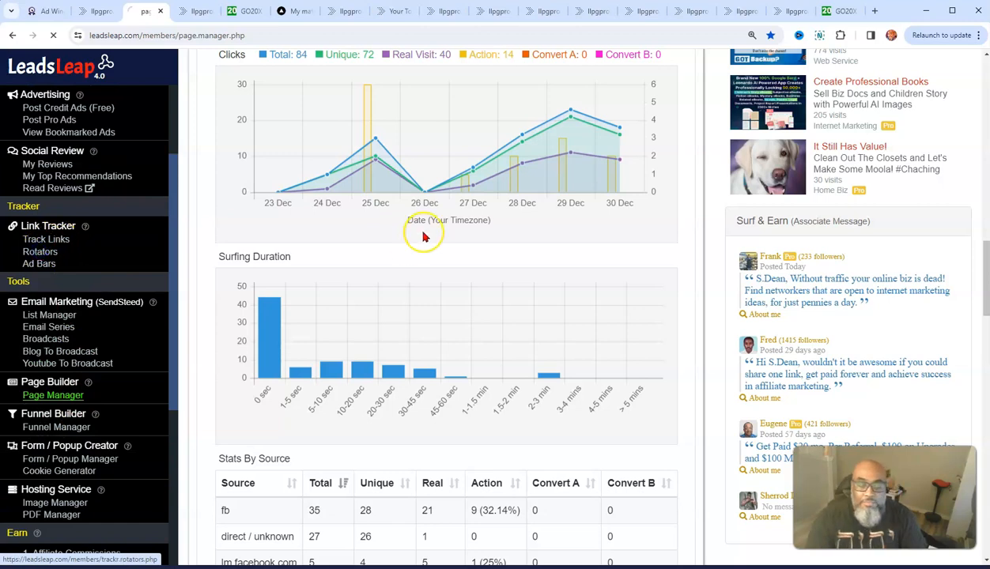
# Bring up the Rotators list and show traffic details for the Xcelerate Team Rotator
pyautogui.click(41, 252)
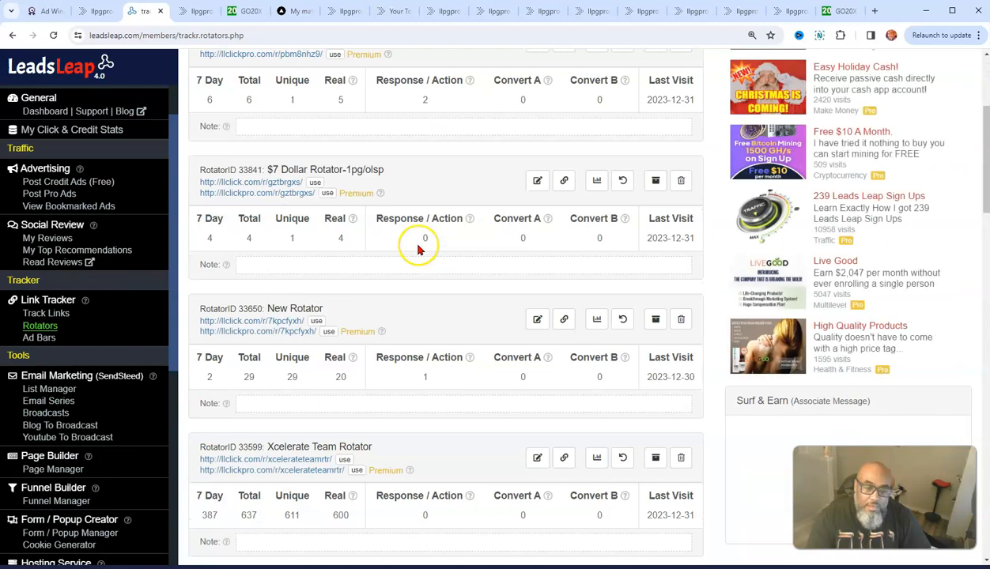
pyautogui.scroll(-3)
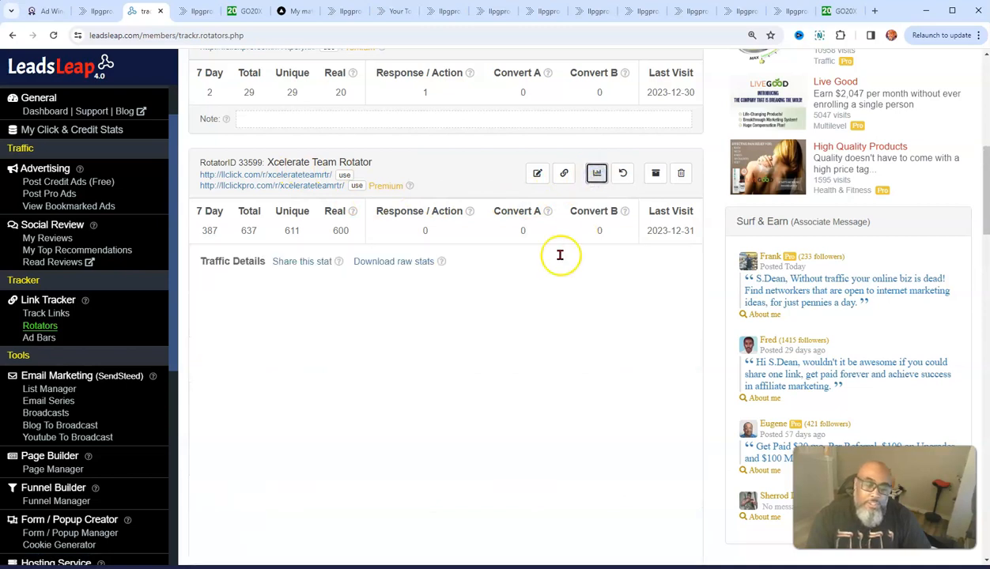
pyautogui.click(233, 261)
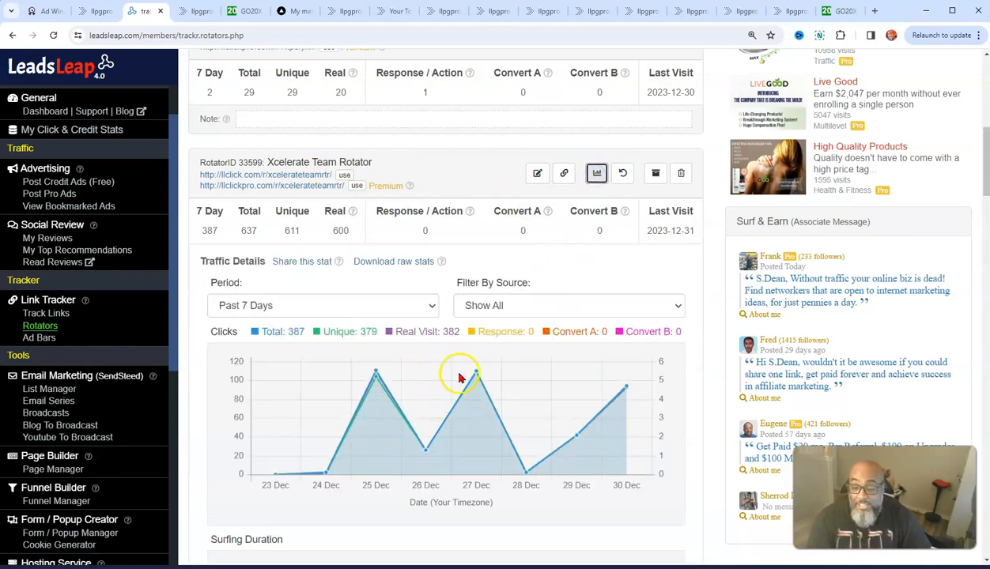
pyautogui.moveTo(253, 371)
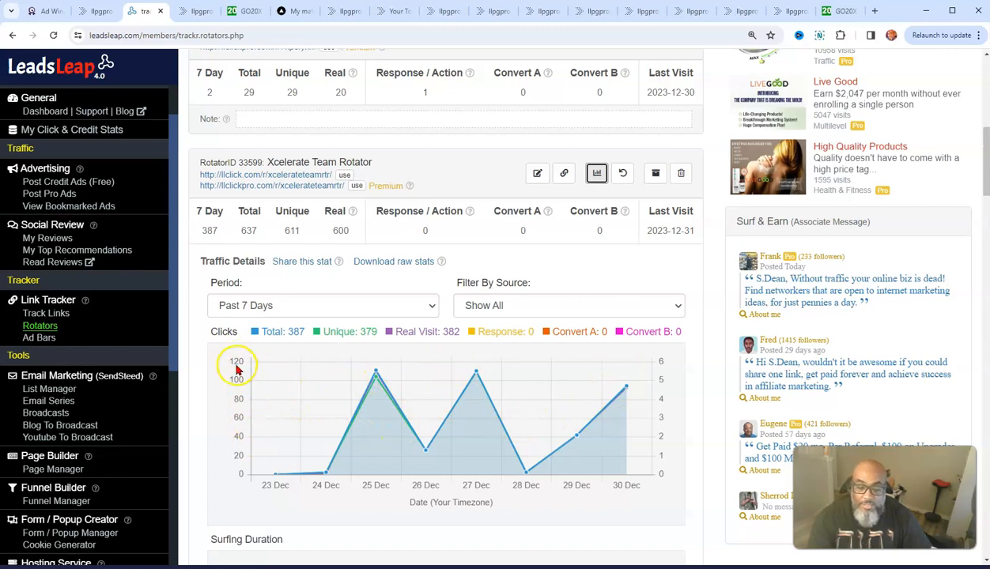
pyautogui.moveTo(603, 472)
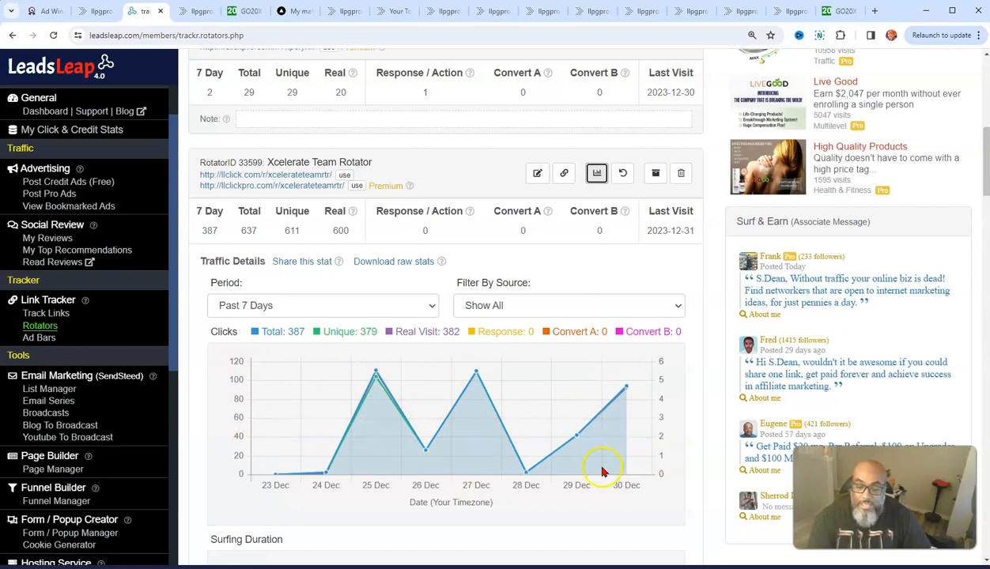
# Review the rotator's clicks, stats by source, and per-link stats for each member
pyautogui.scroll(-3)
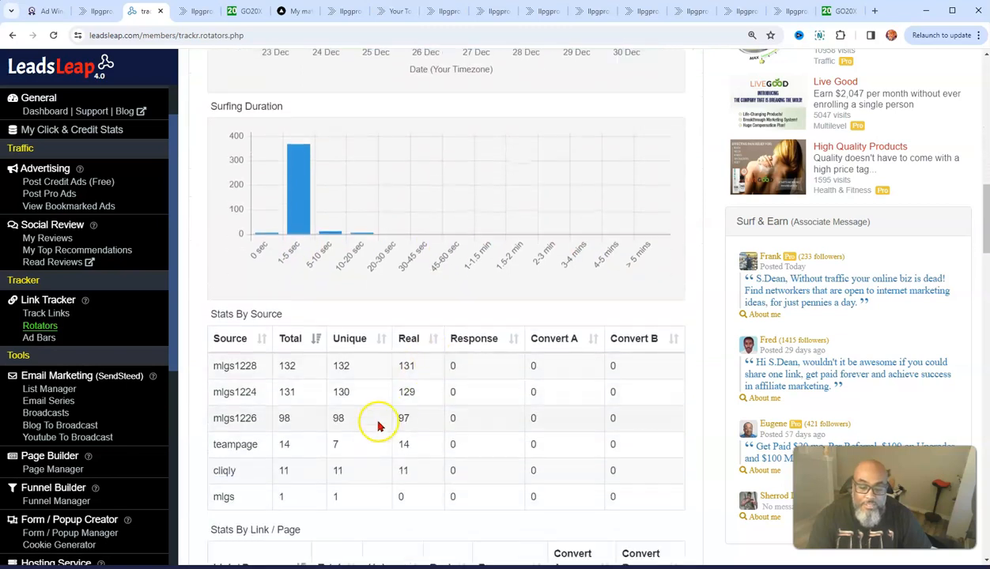
pyautogui.scroll(-3)
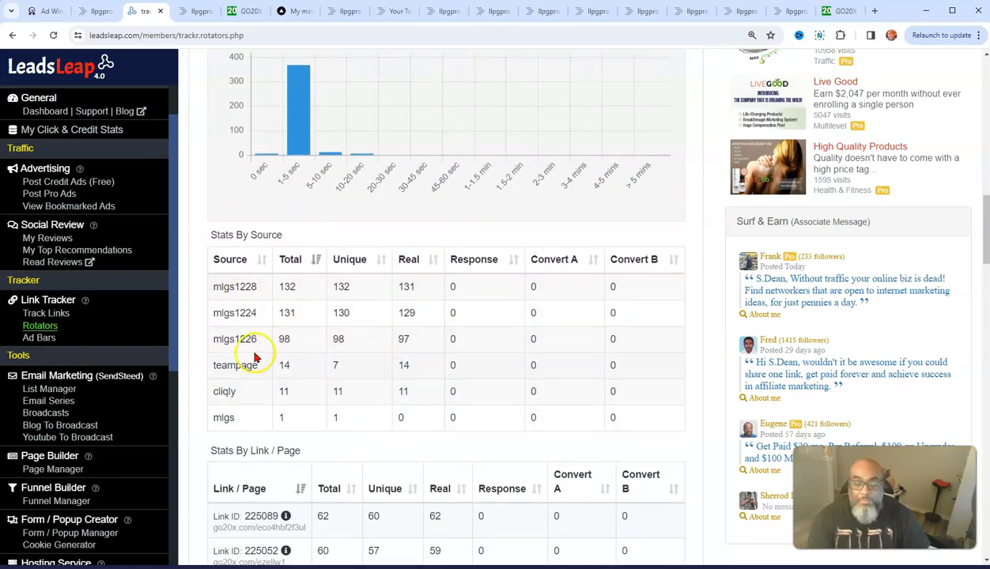
pyautogui.moveTo(459, 338)
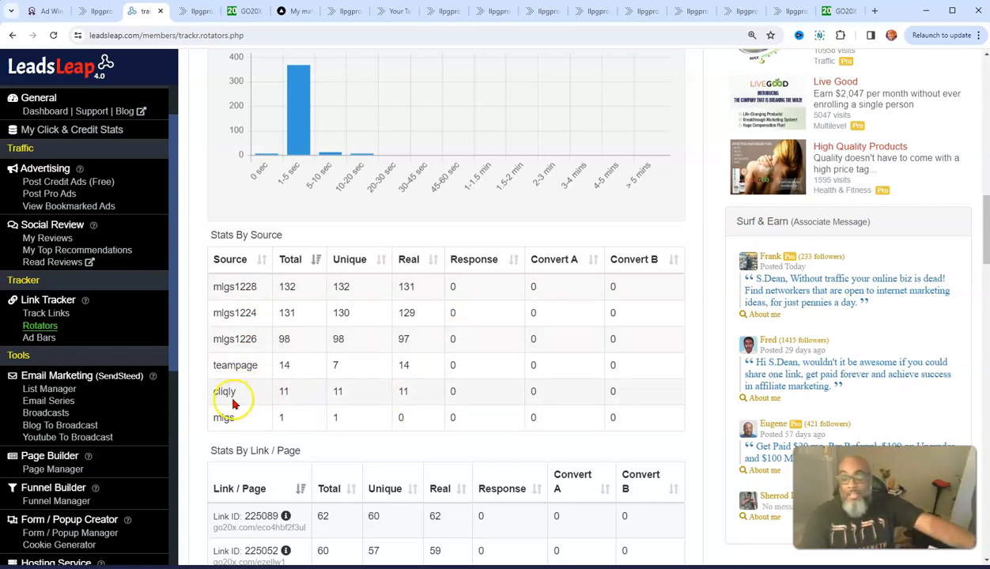
pyautogui.moveTo(443, 393)
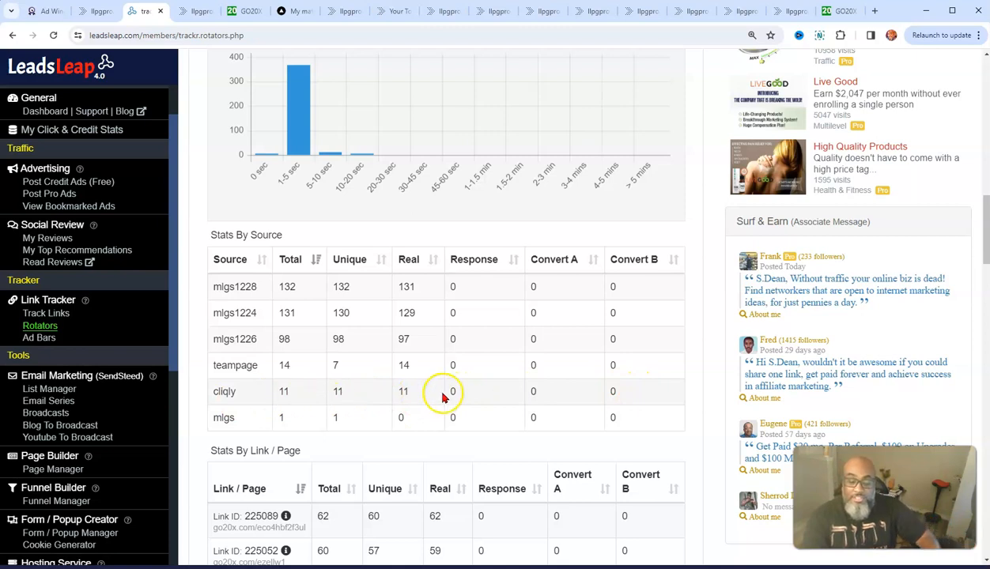
pyautogui.scroll(-3)
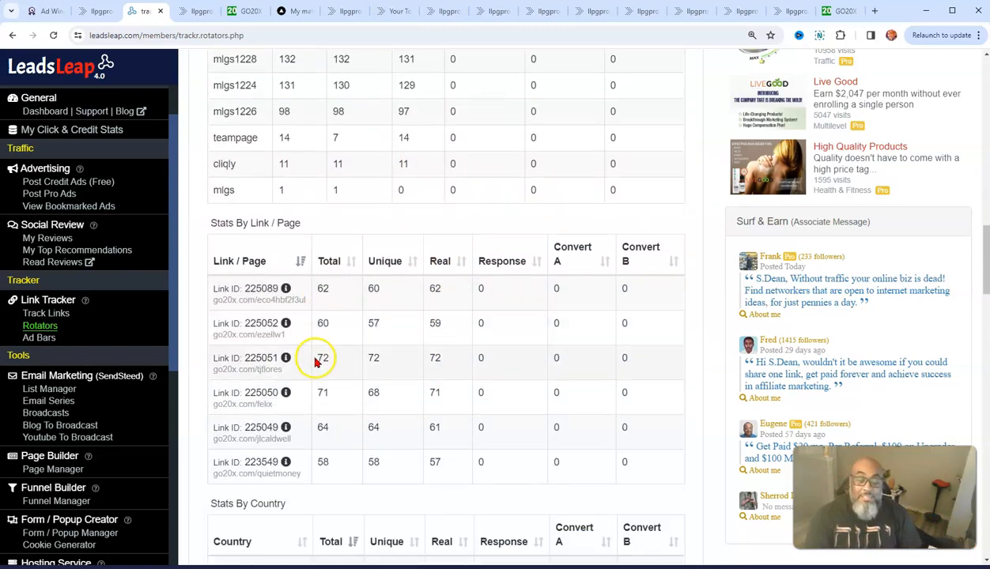
pyautogui.moveTo(350, 324)
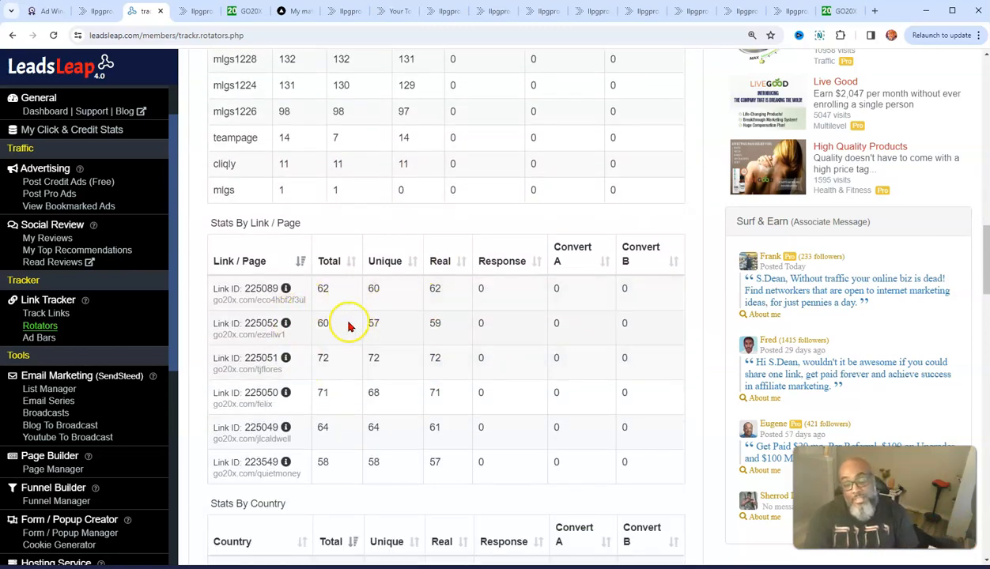
pyautogui.scroll(-3)
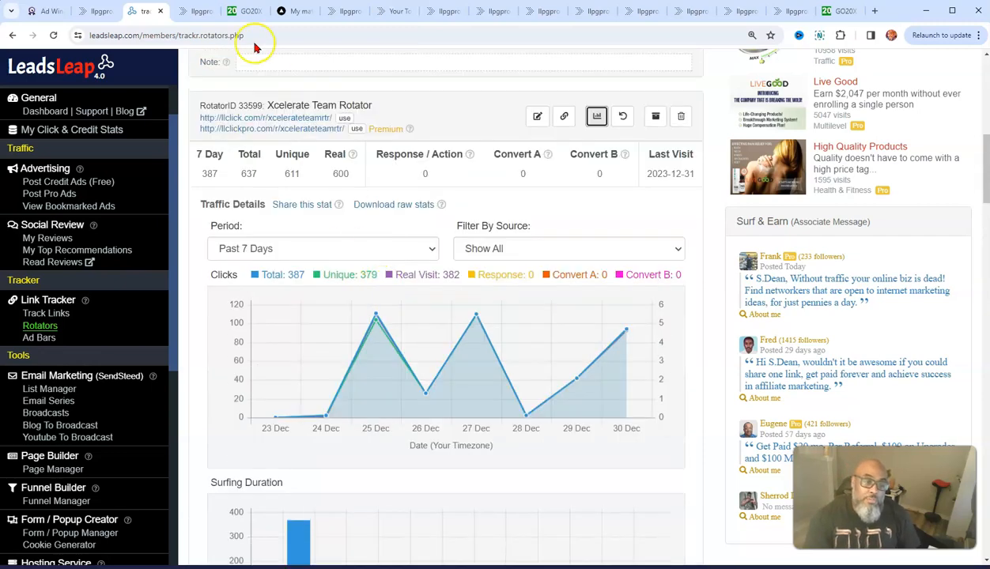
pyautogui.moveTo(739, 55)
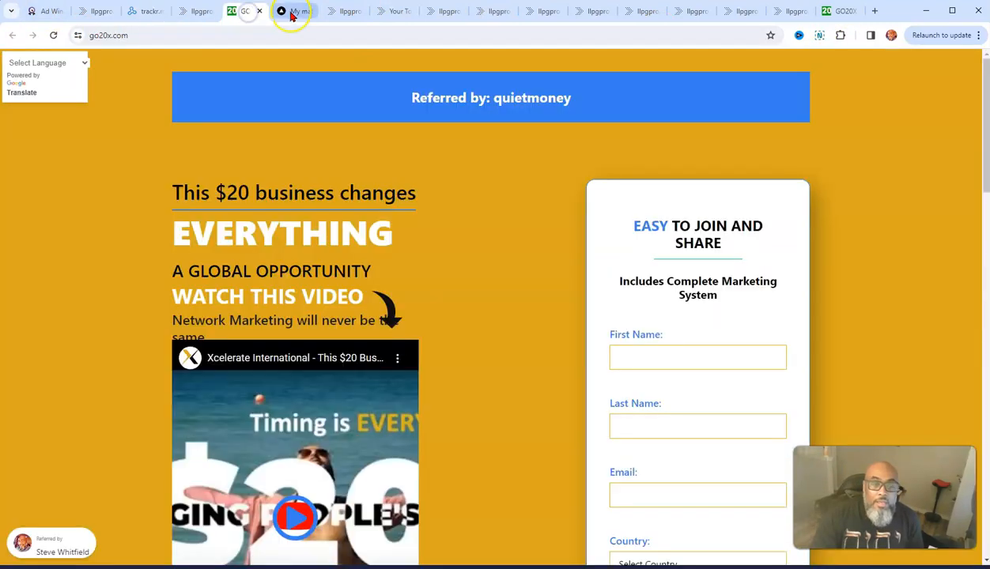
# Return to the shopxcelerate.com matrix tree with quietmoney's three legs and seven second-level members
pyautogui.click(294, 12)
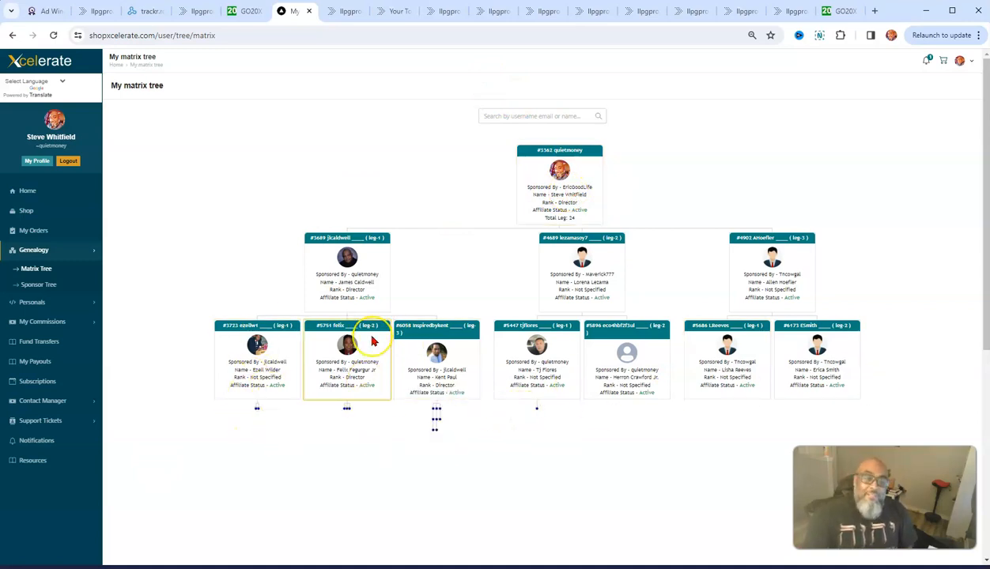
pyautogui.moveTo(373, 341)
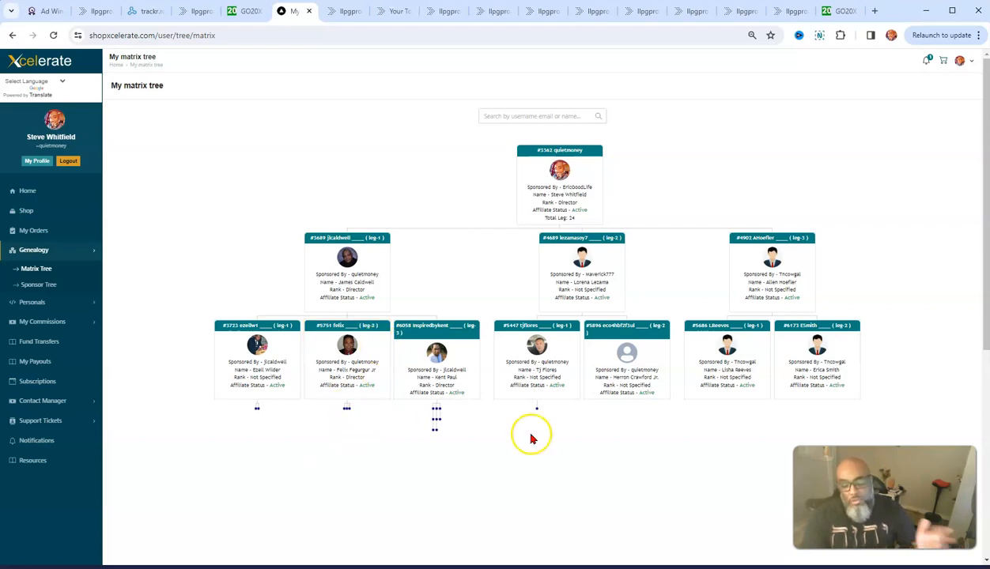
pyautogui.moveTo(650, 510)
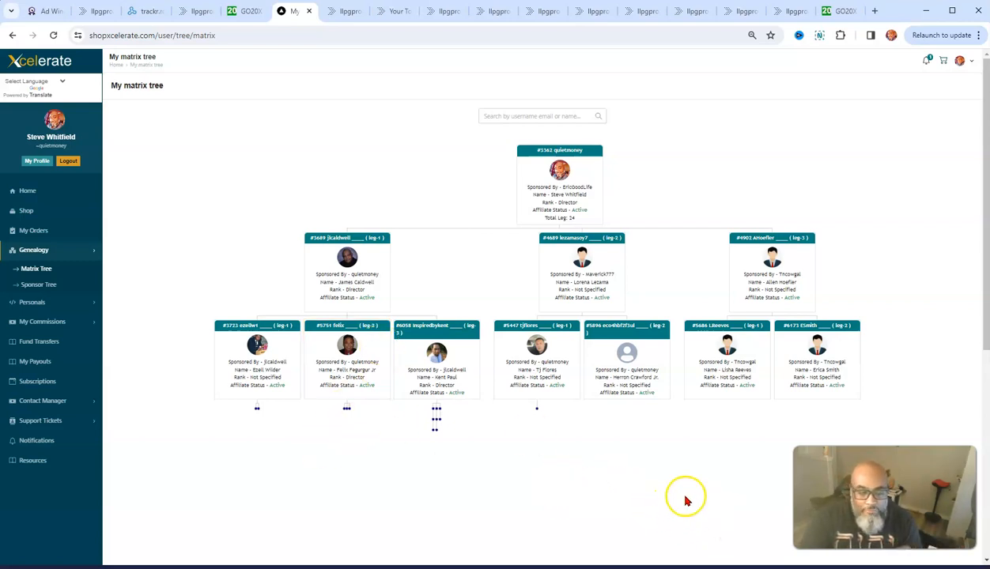
pyautogui.moveTo(348, 532)
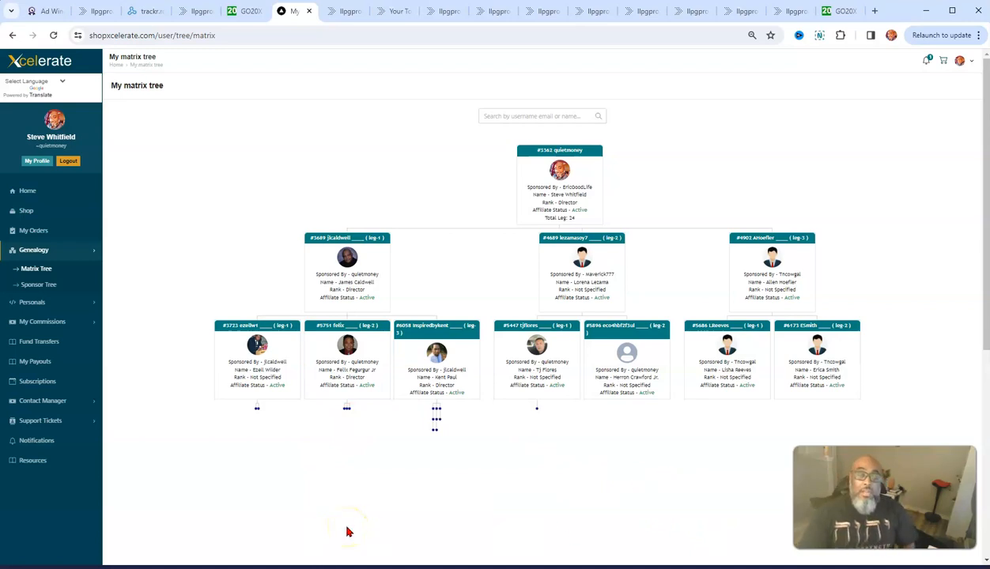